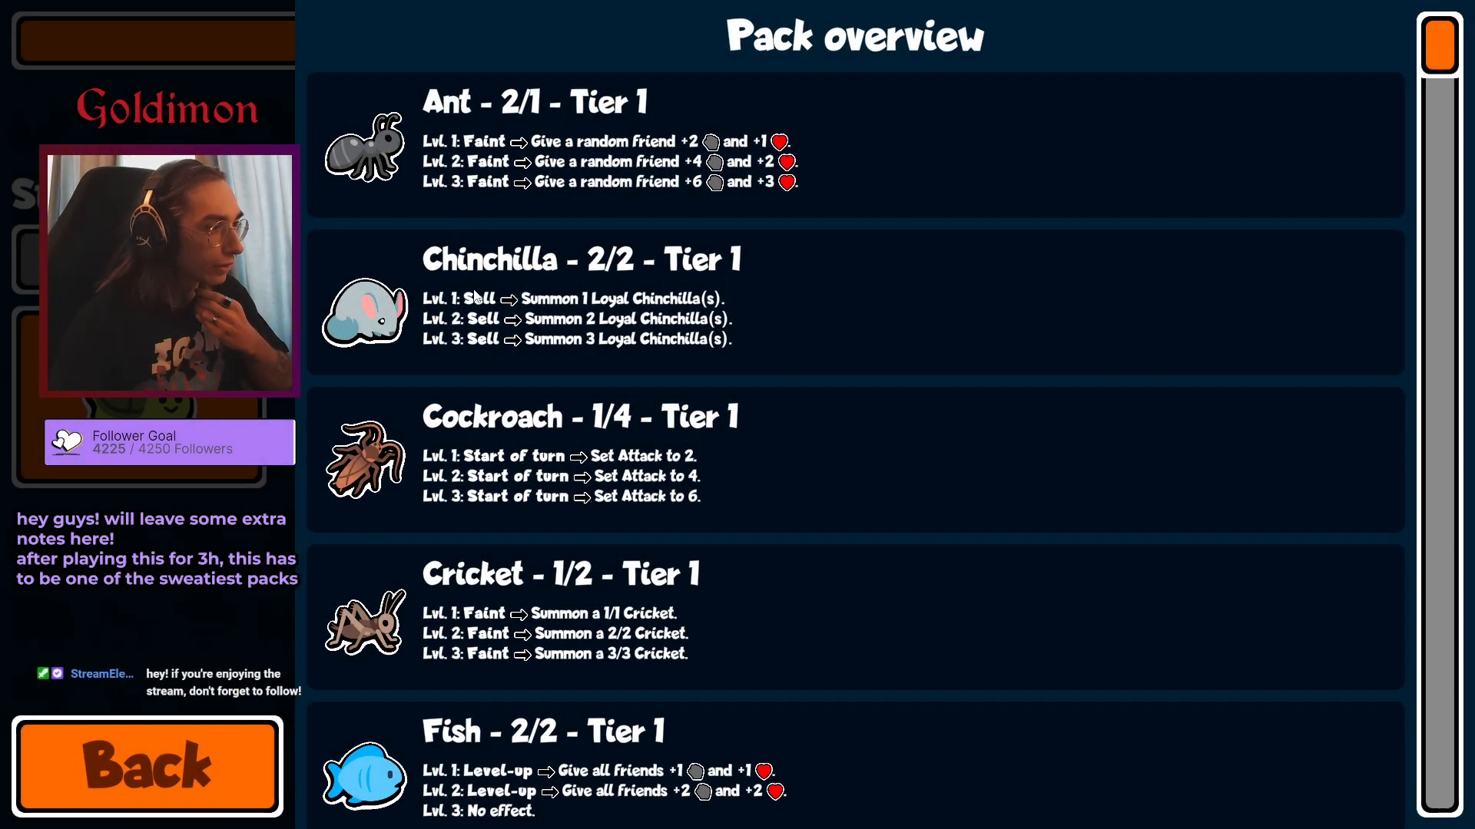
scroll("down", 3)
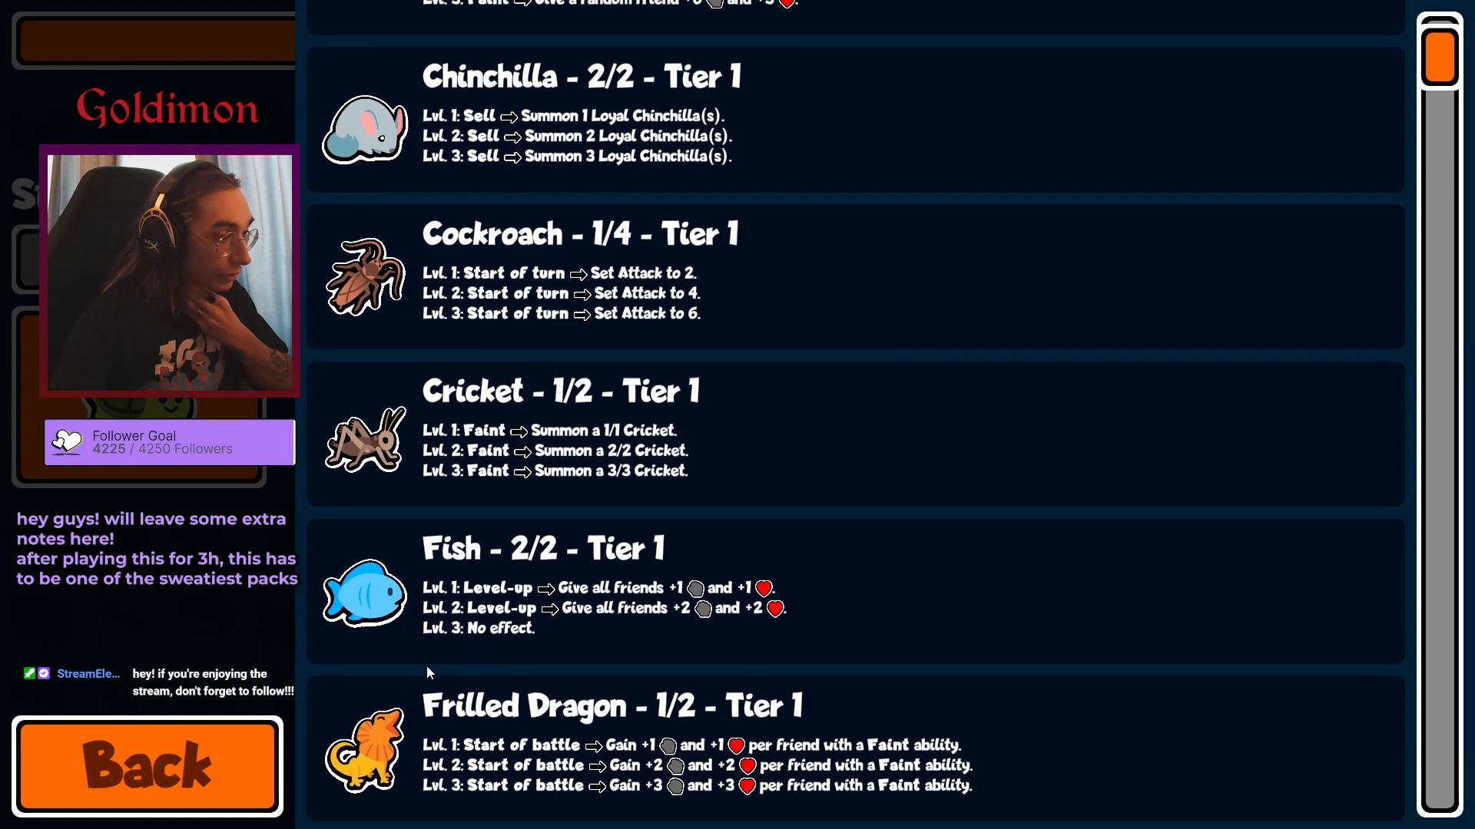
scroll("down", 3)
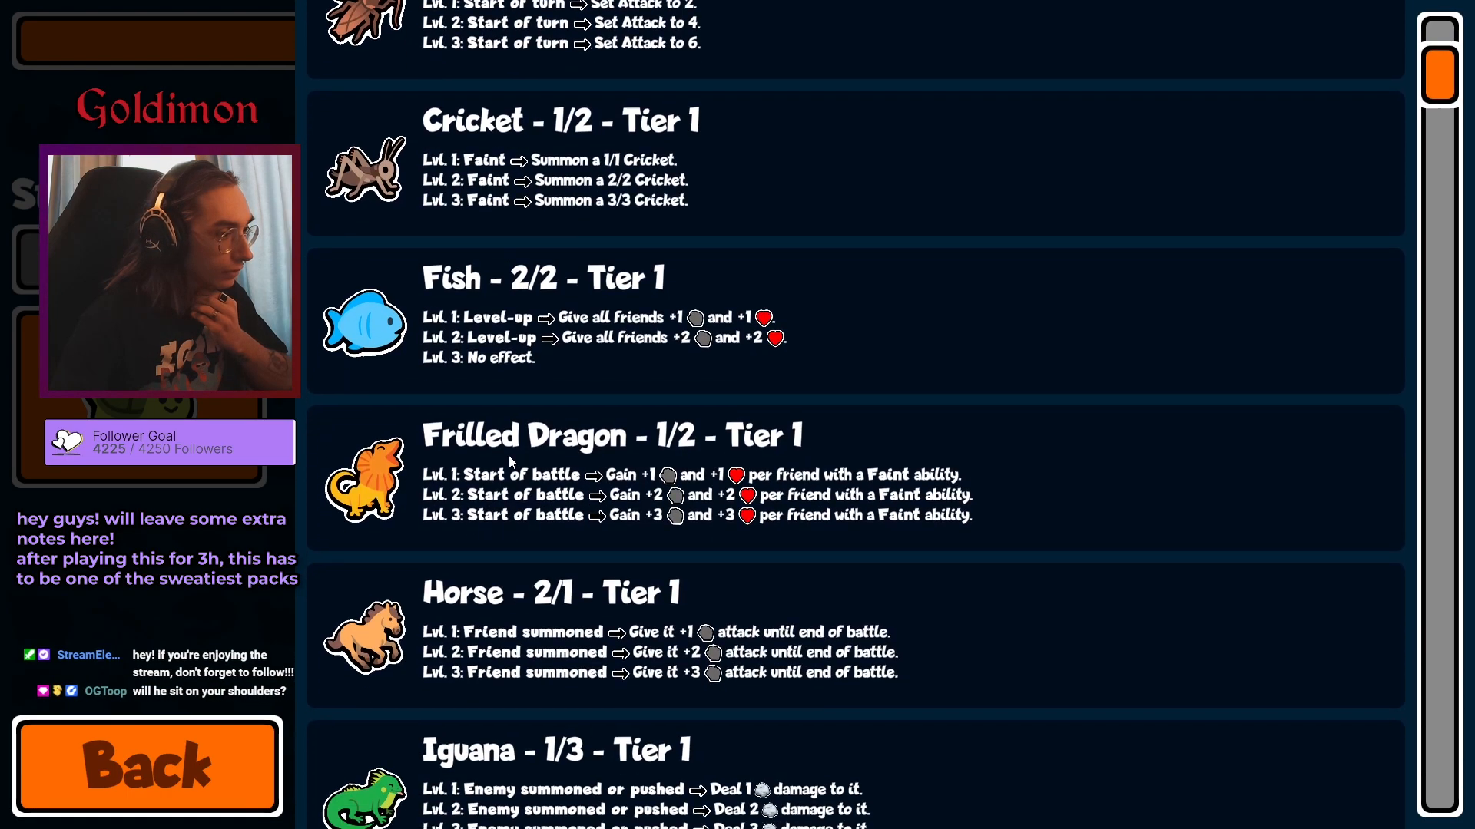
scroll("down", 3)
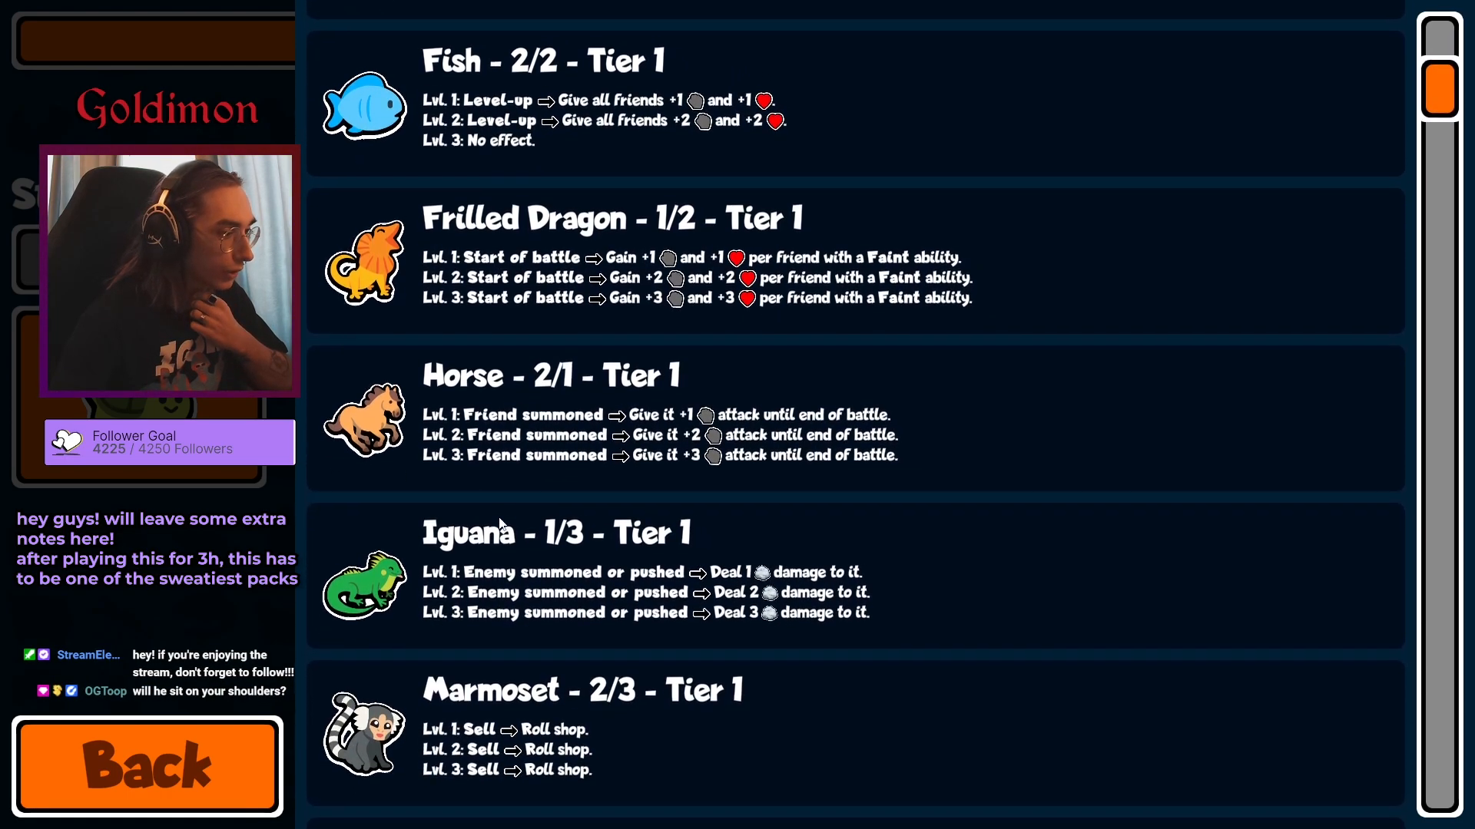
scroll("down", 3)
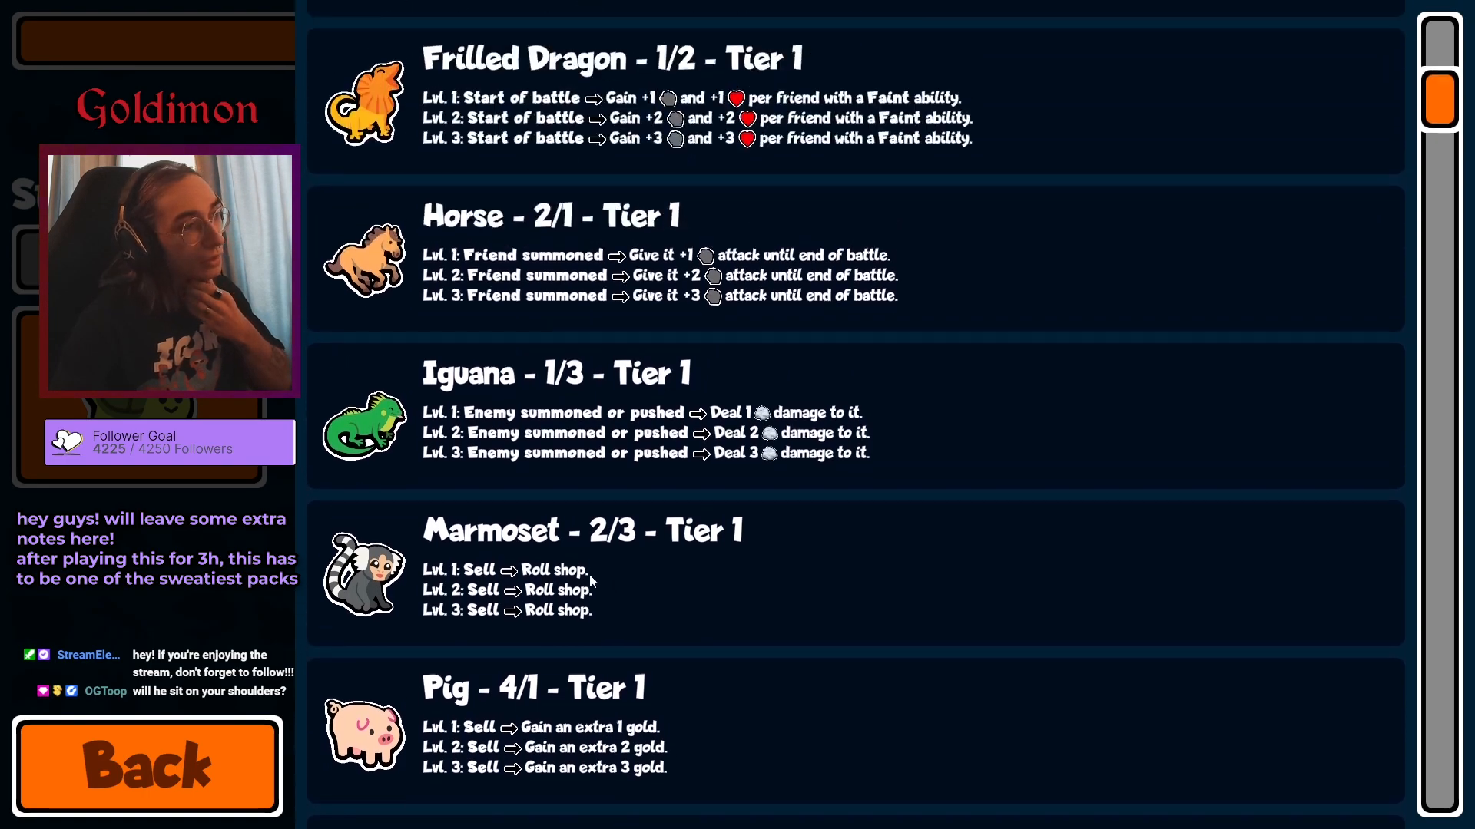
scroll("up", 3)
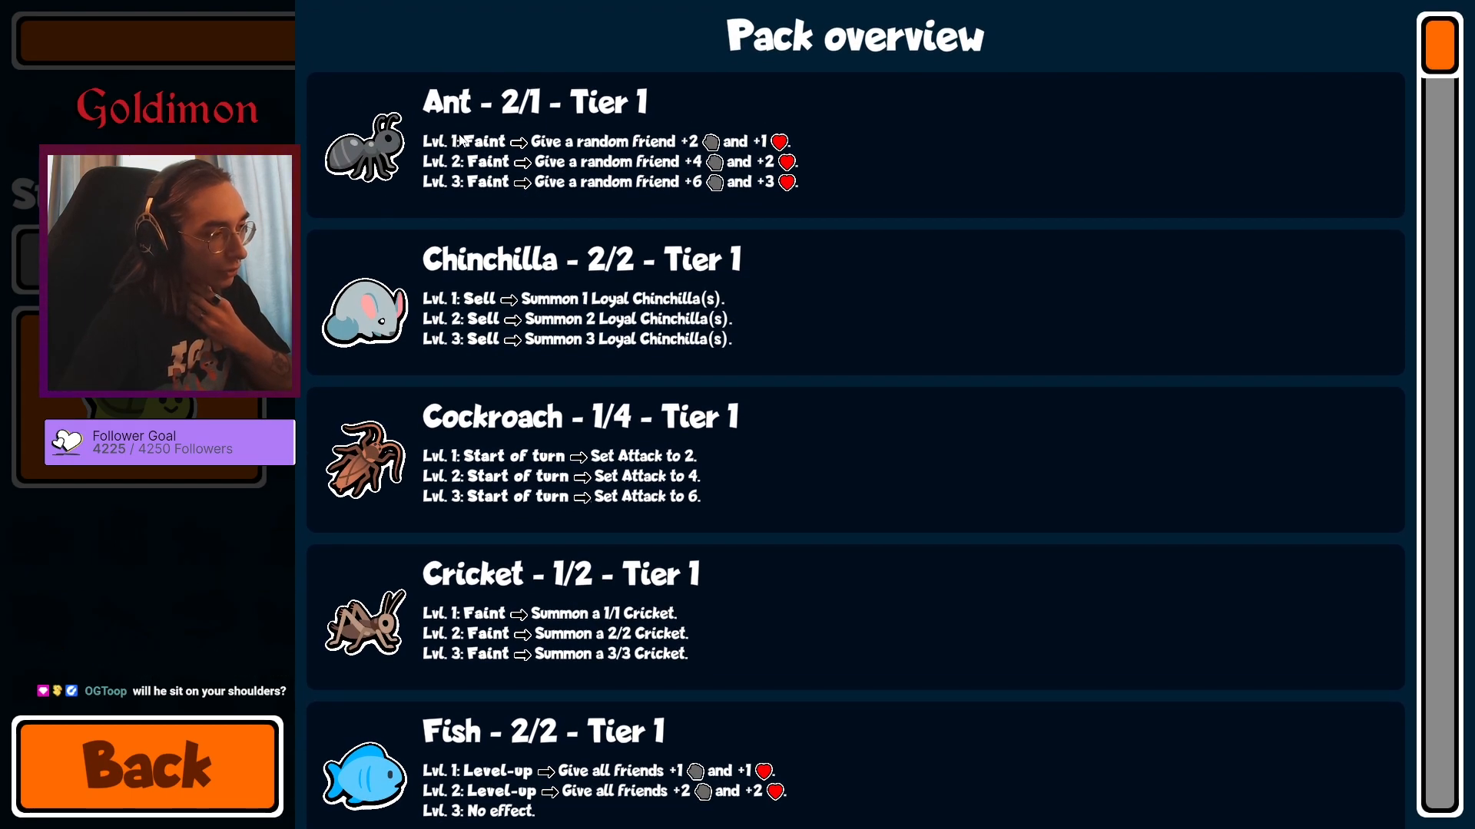
scroll("down", 3)
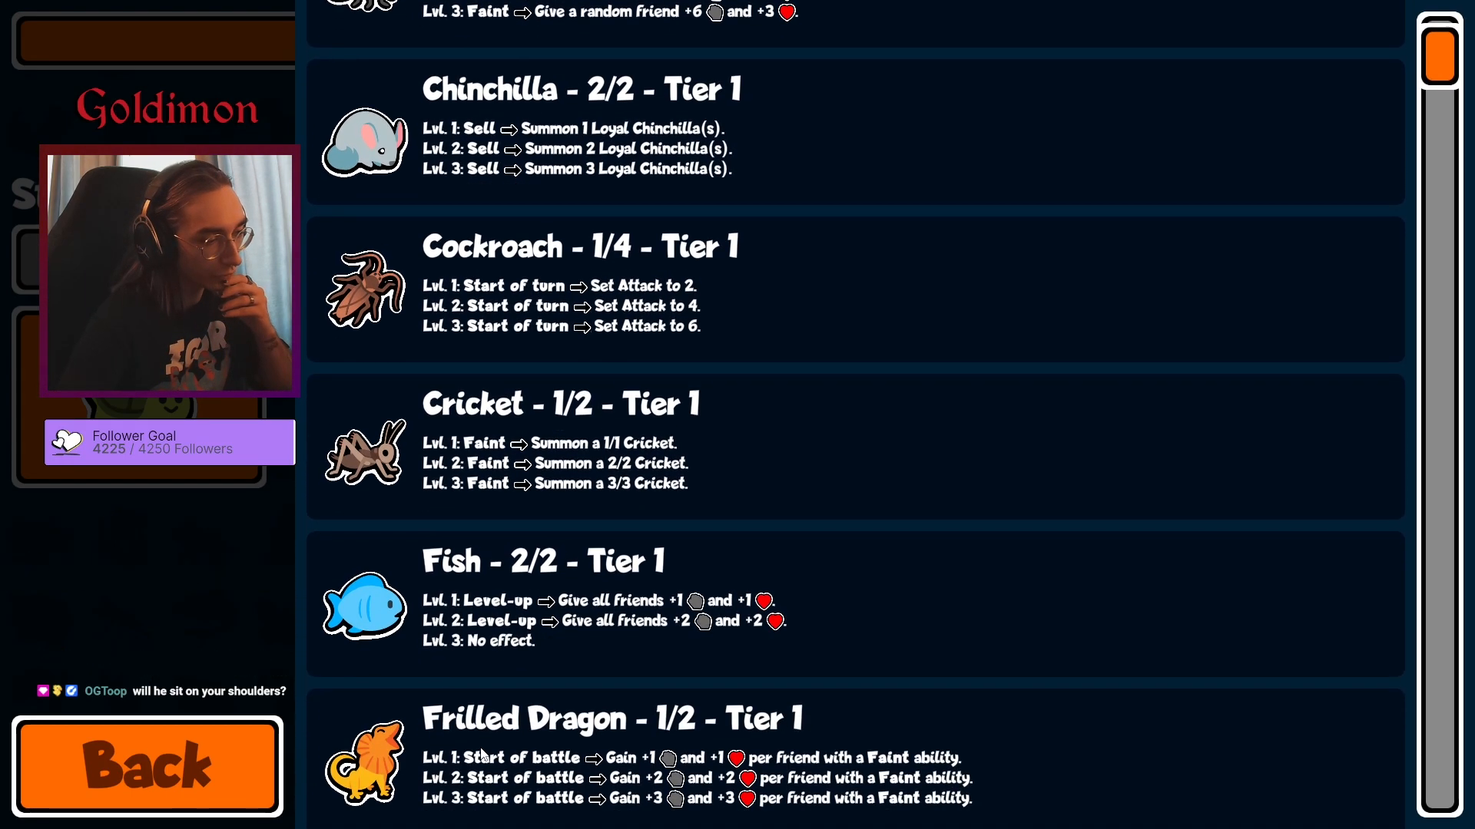
scroll("down", 3)
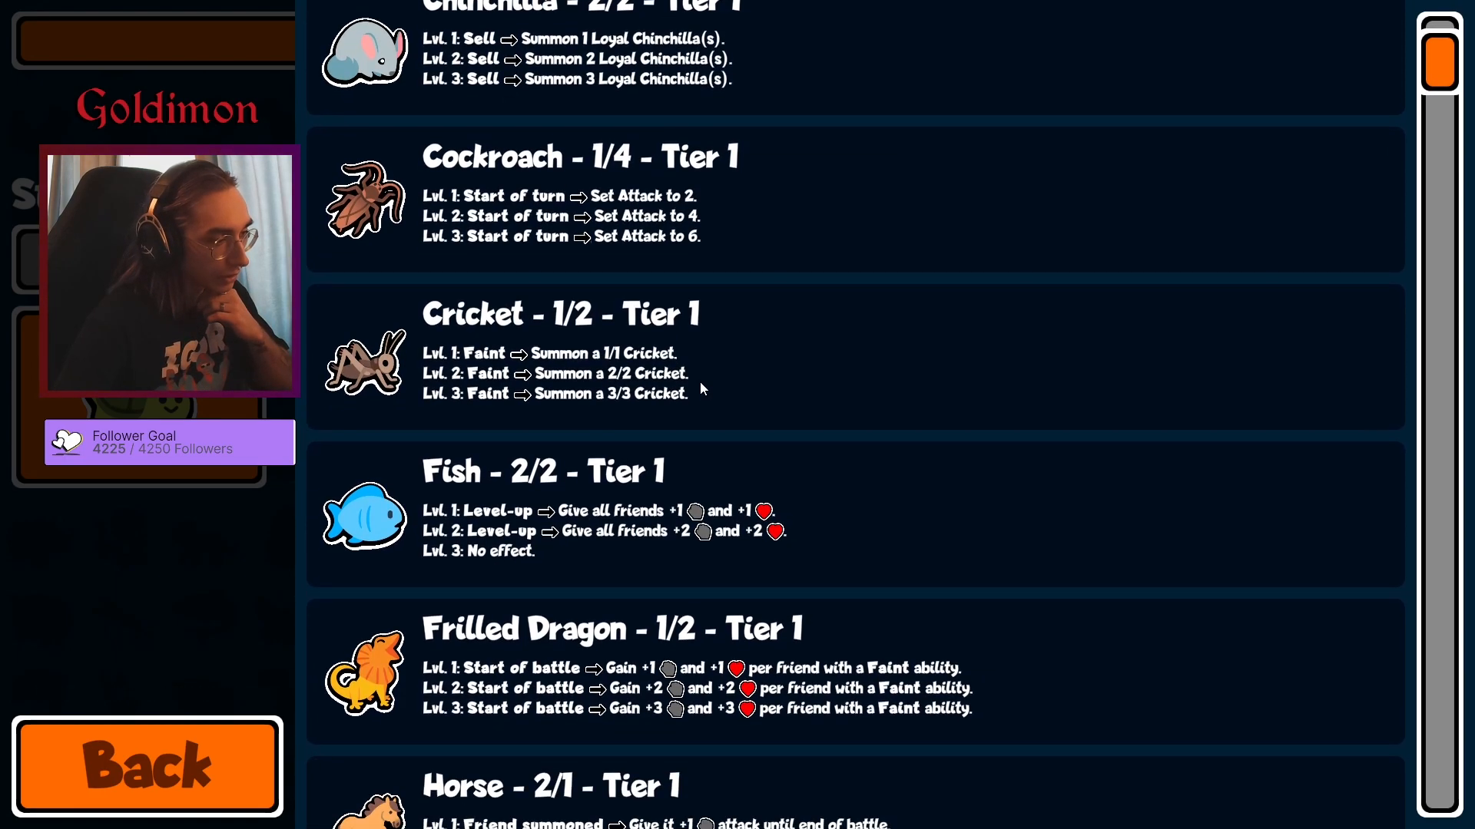
scroll("down", 3)
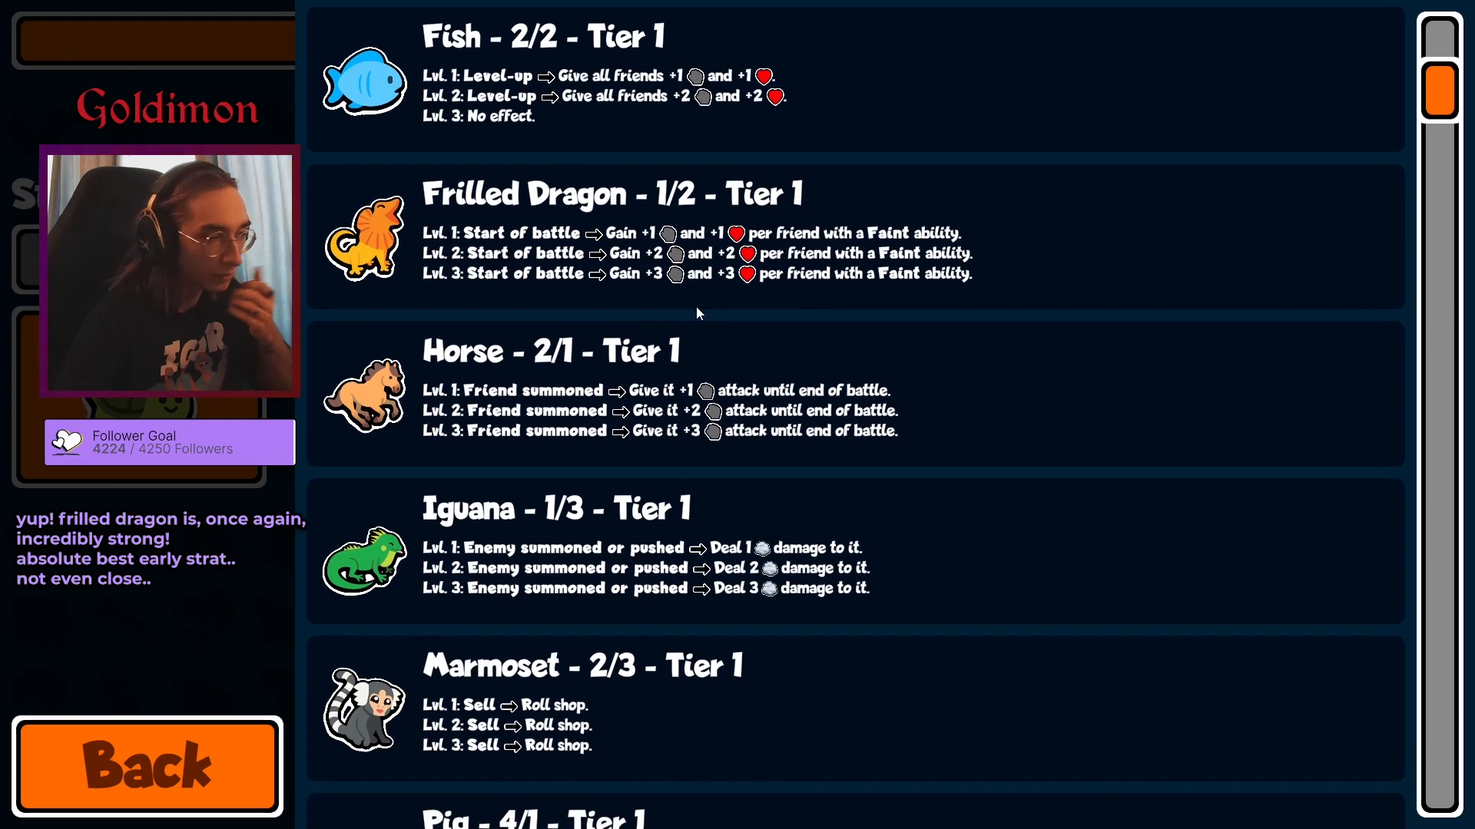
scroll("down", 3)
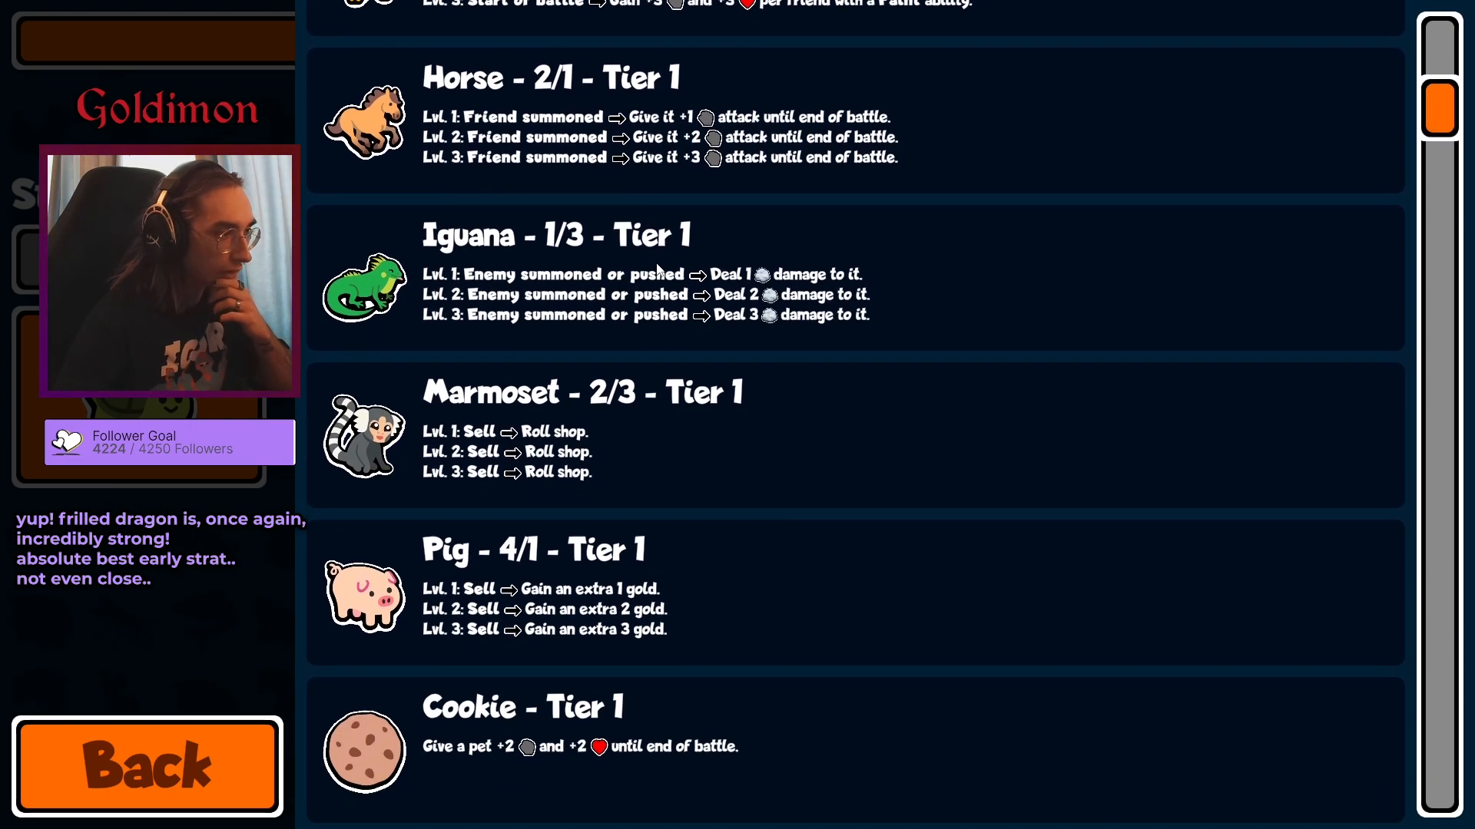
scroll("up", 3)
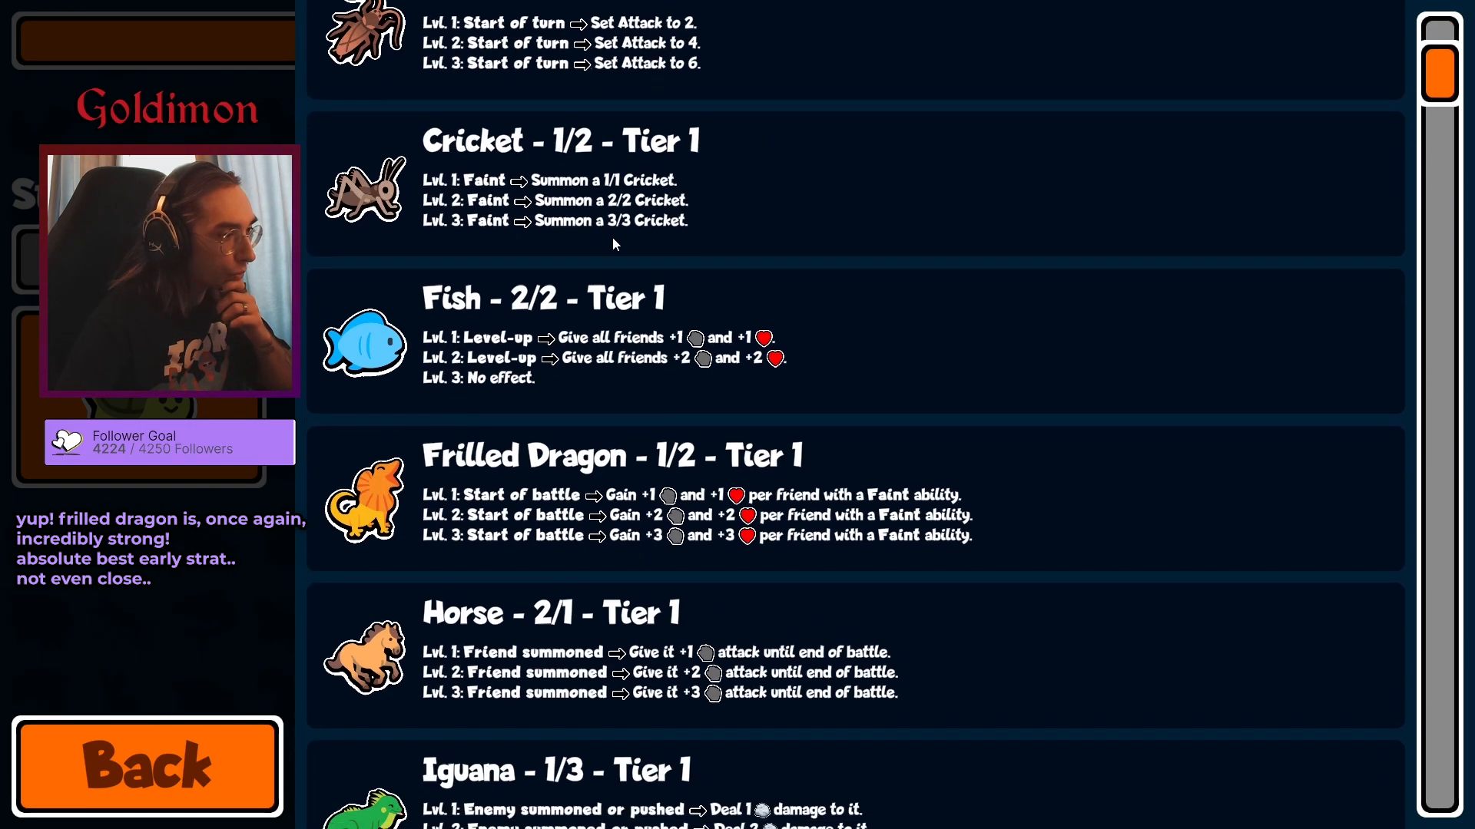
scroll("down", 3)
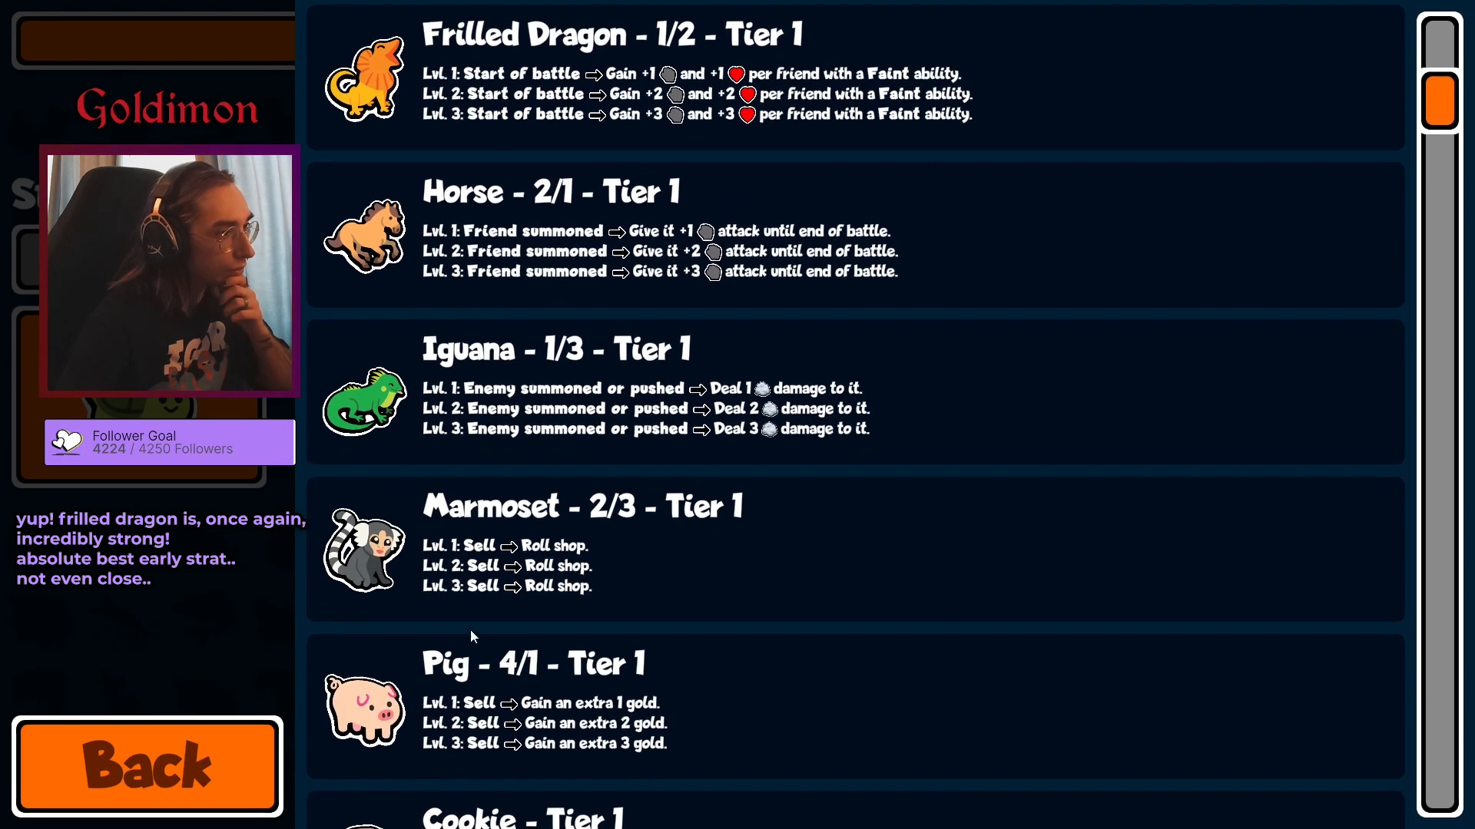
scroll("down", 3)
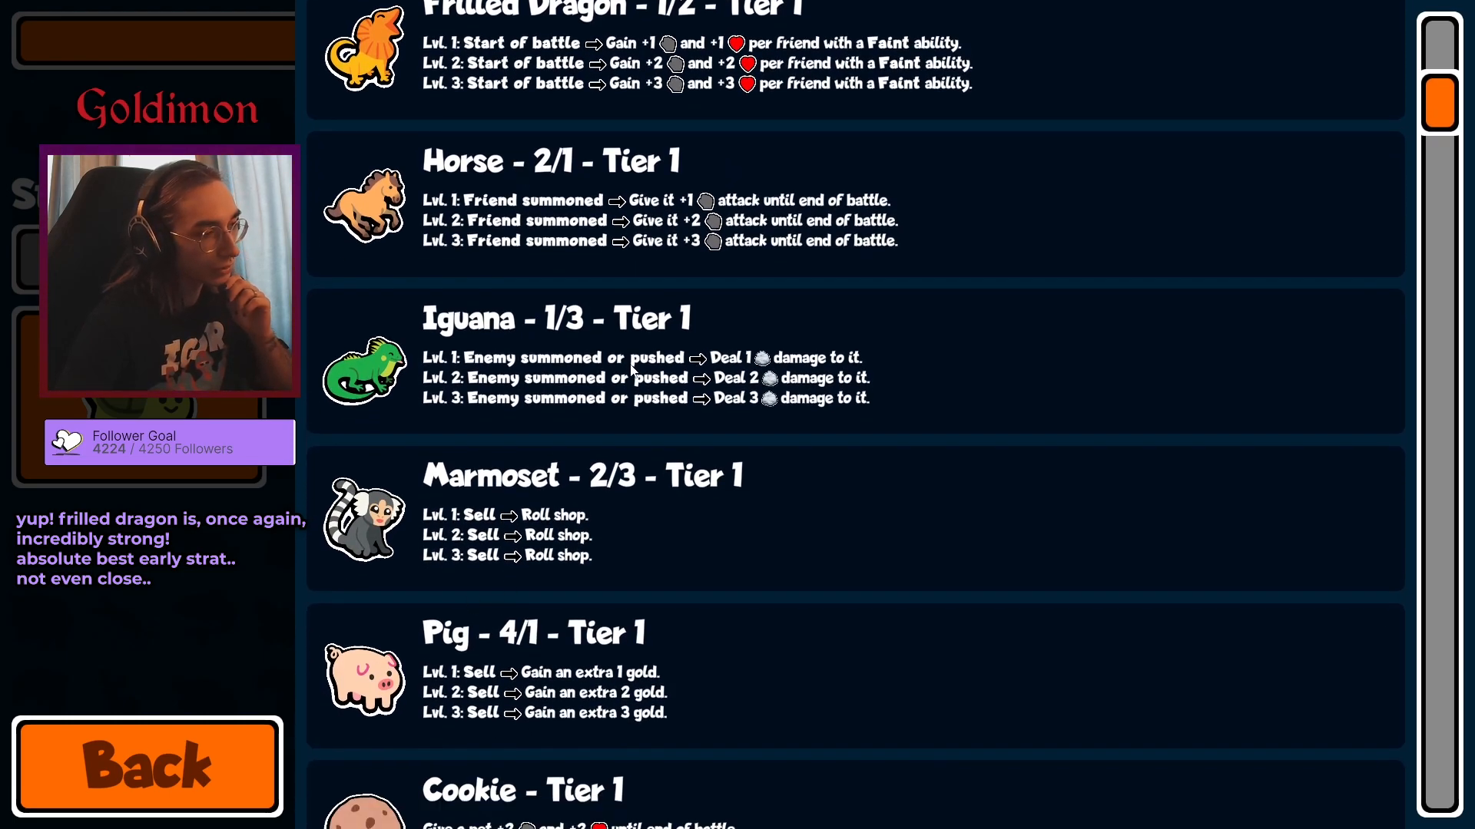
scroll("down", 3)
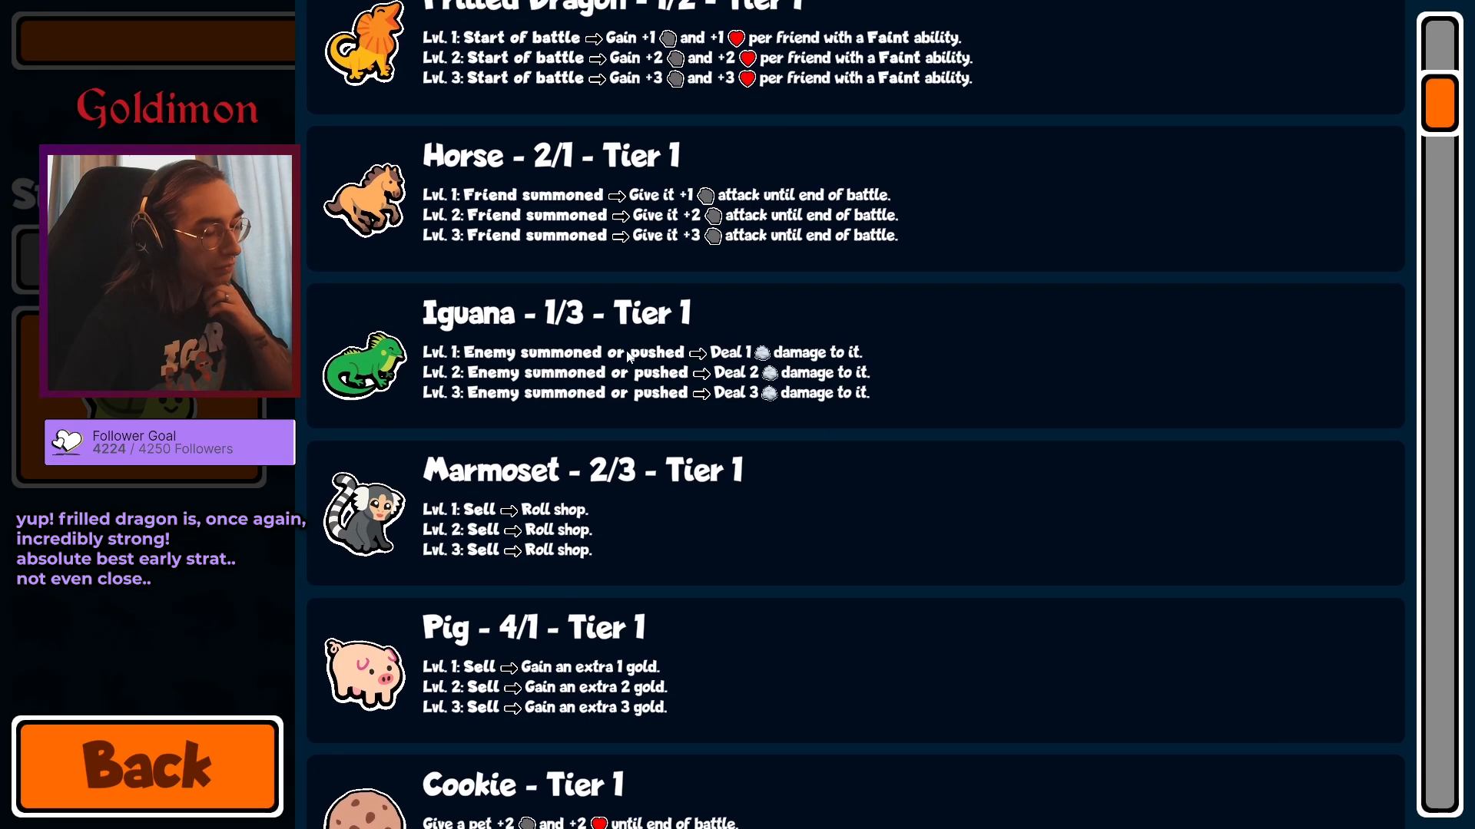
scroll("down", 3)
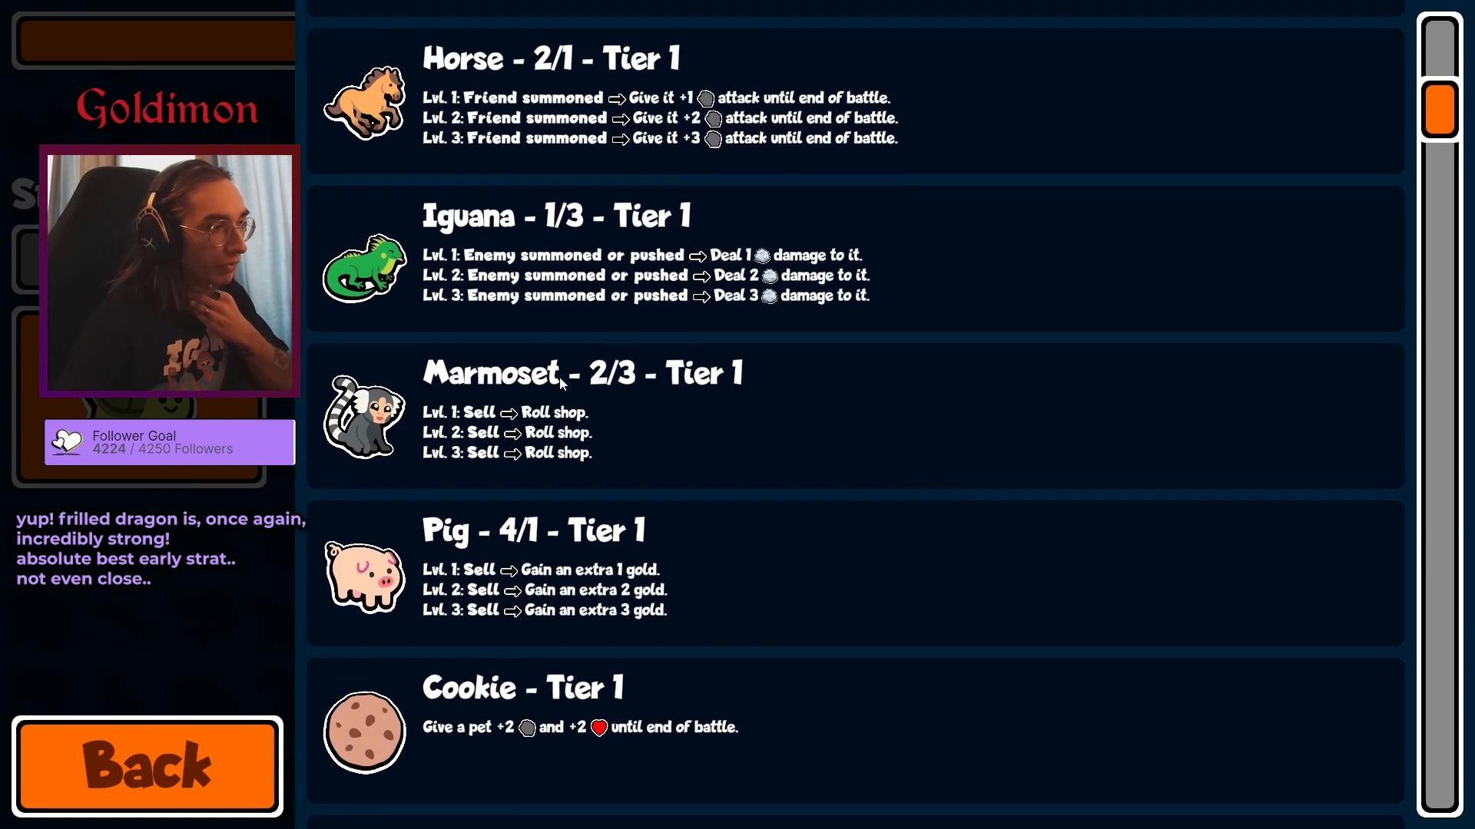
scroll("down", 3)
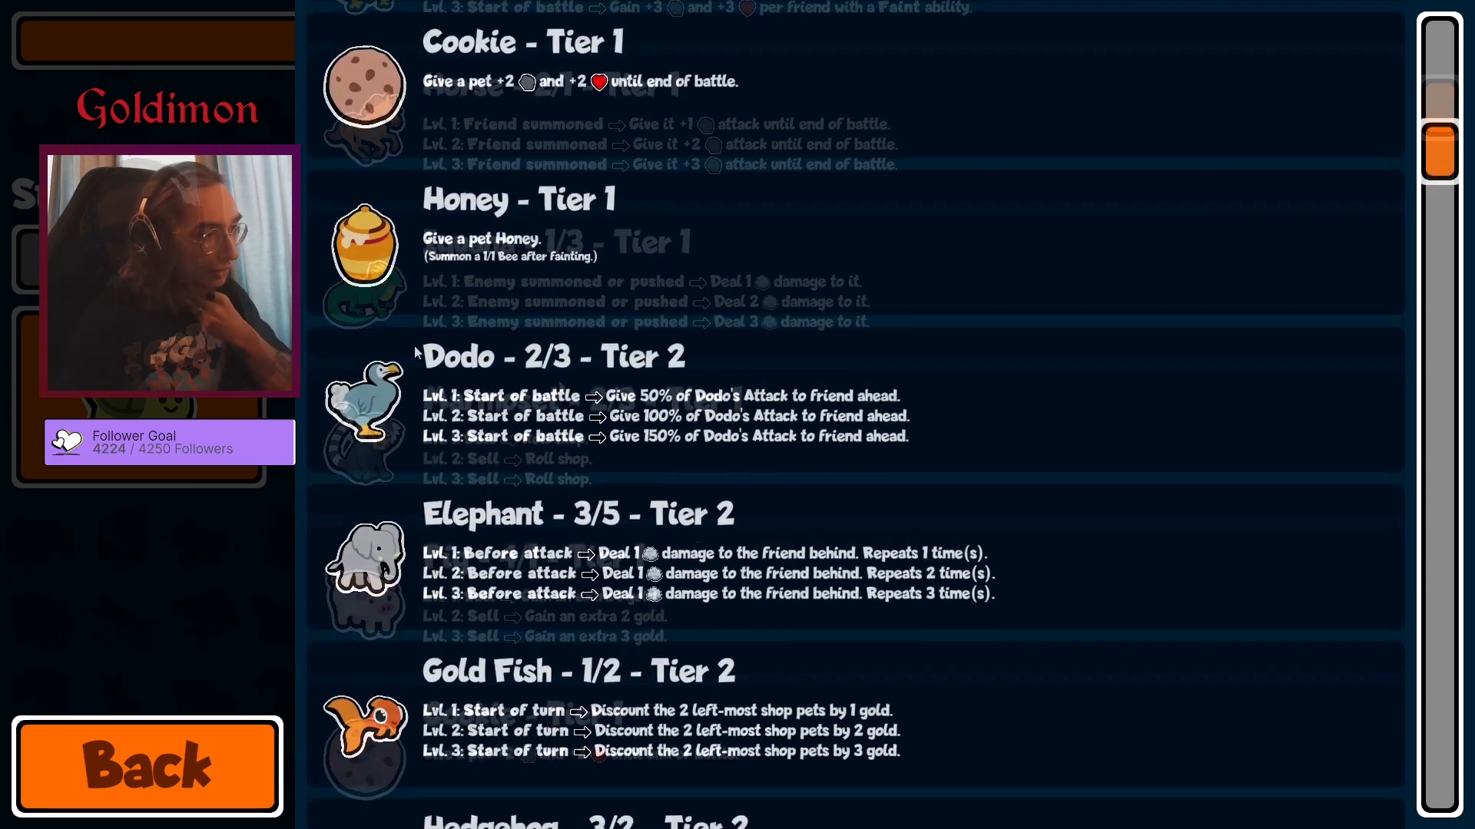
scroll("down", 3)
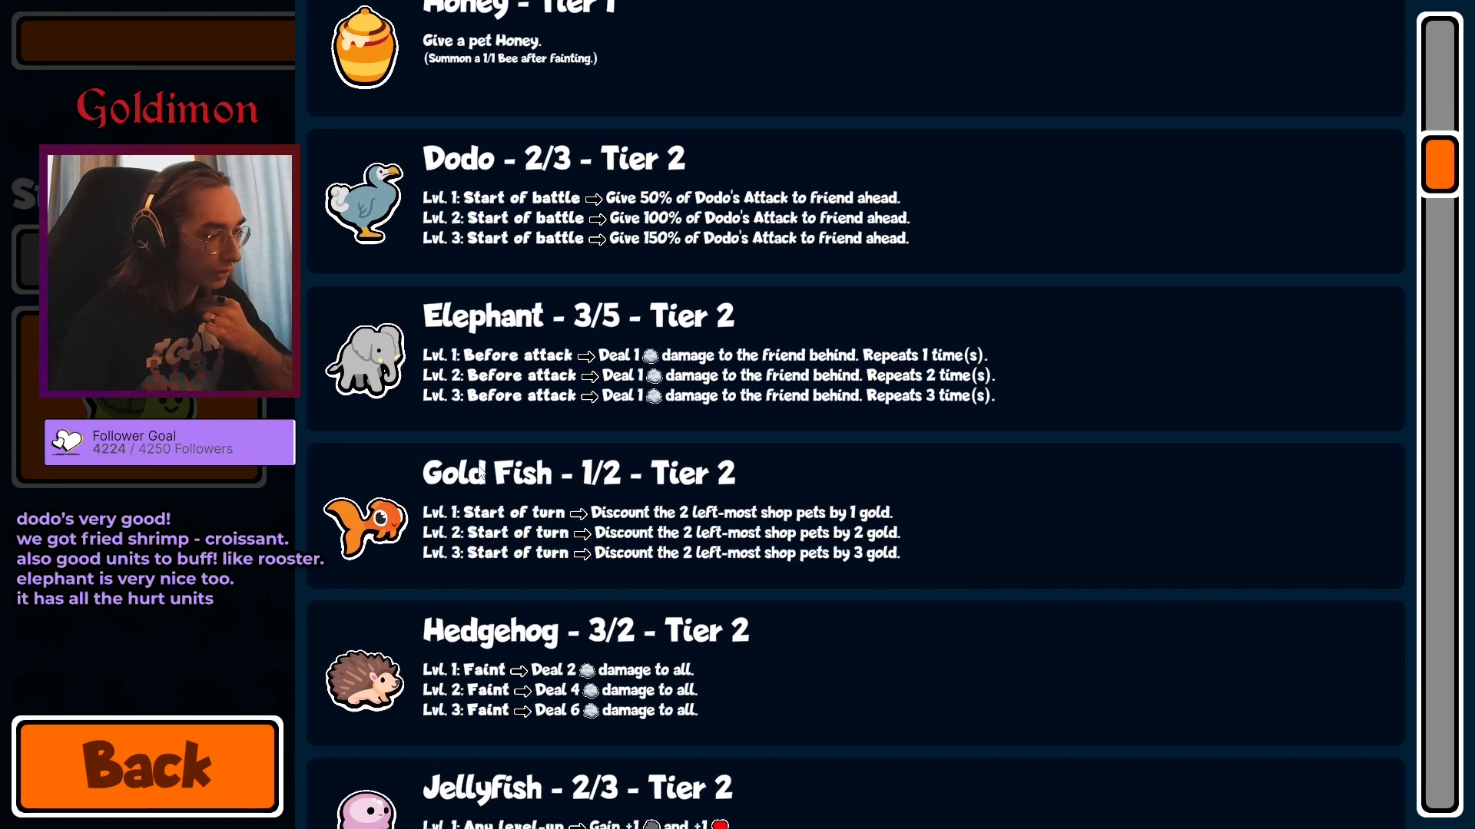
scroll("down", 3)
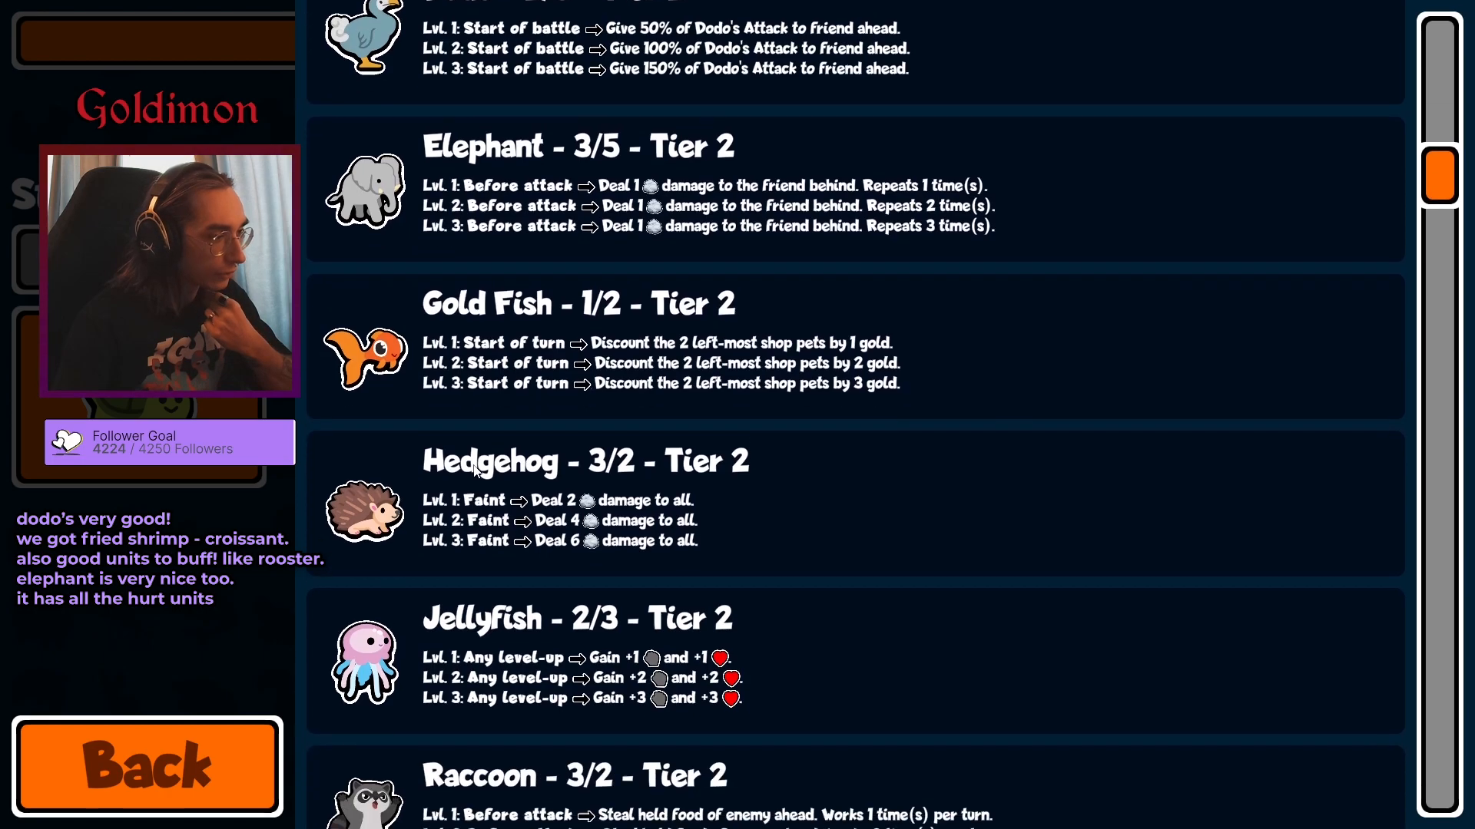
scroll("down", 3)
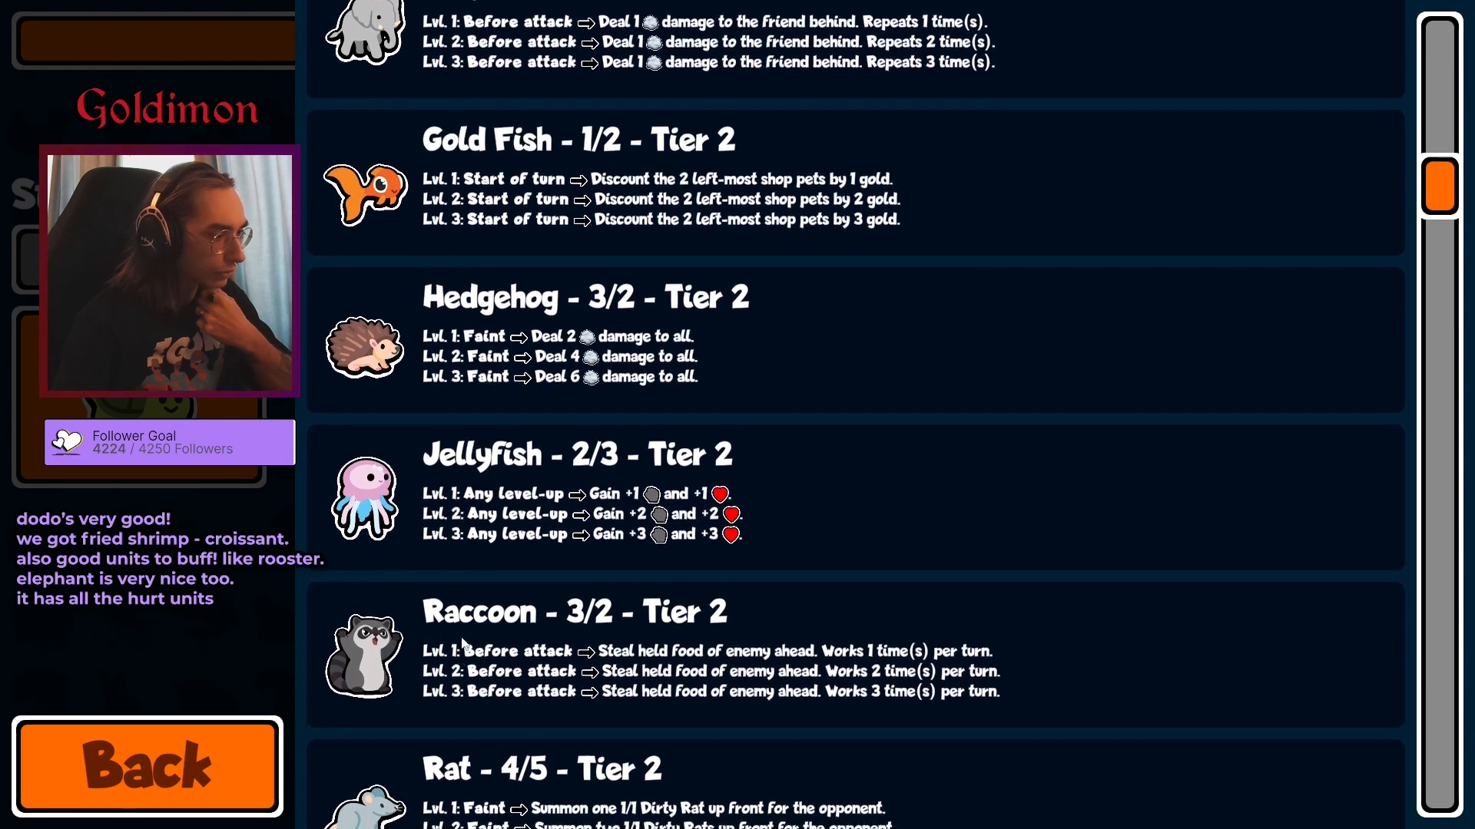
scroll("down", 3)
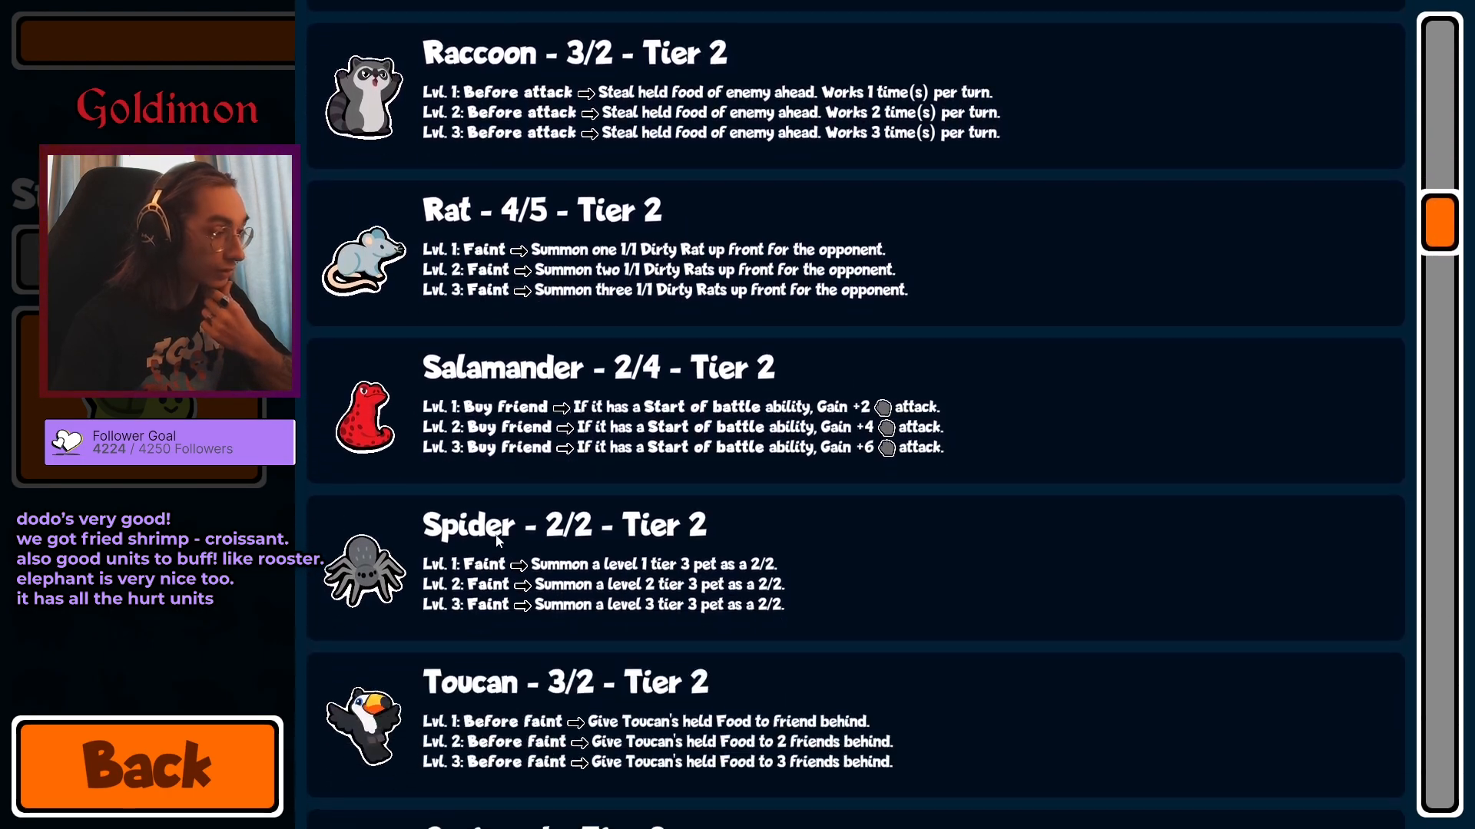
scroll("down", 3)
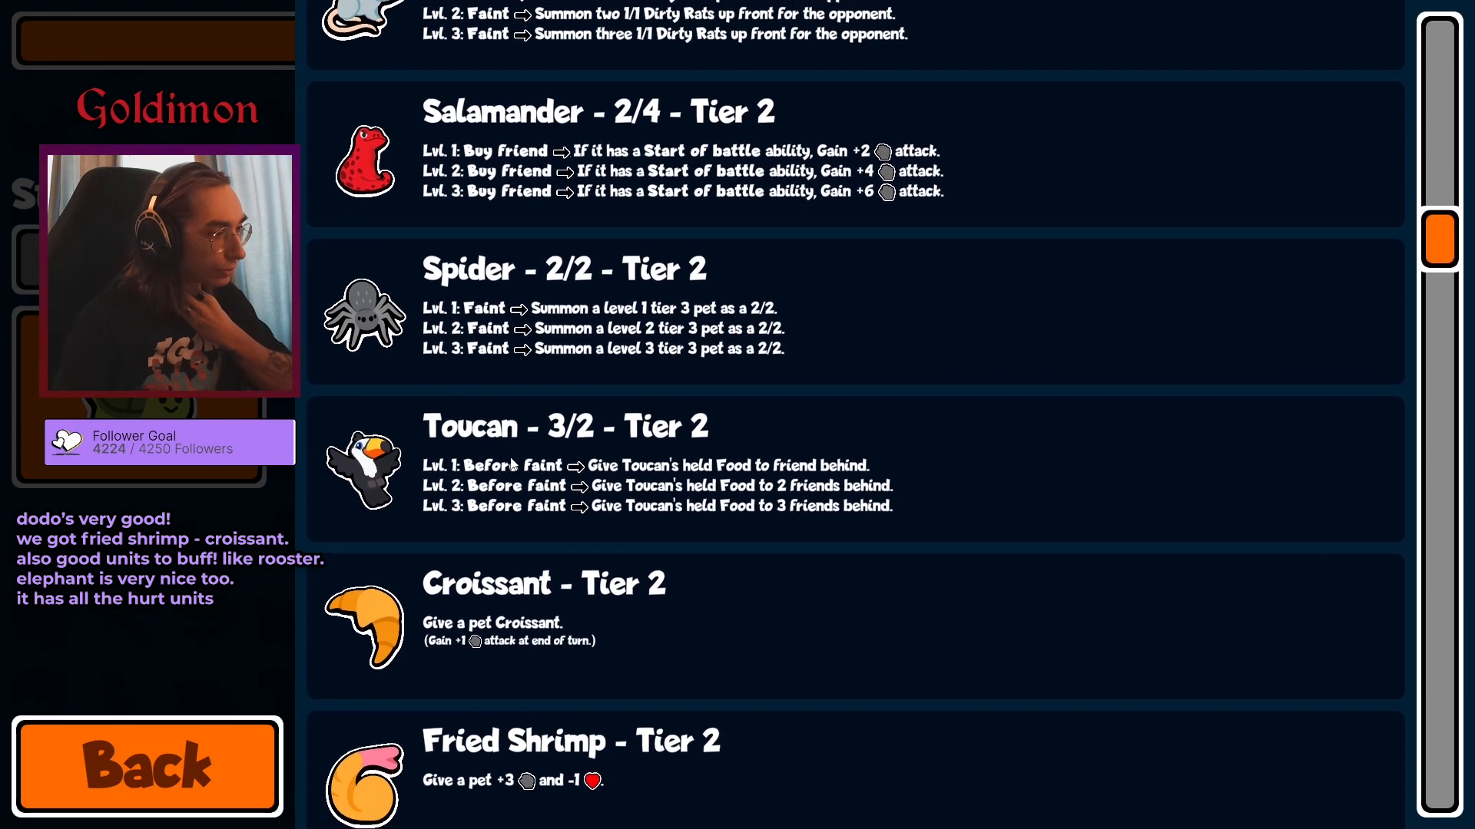
scroll("down", 3)
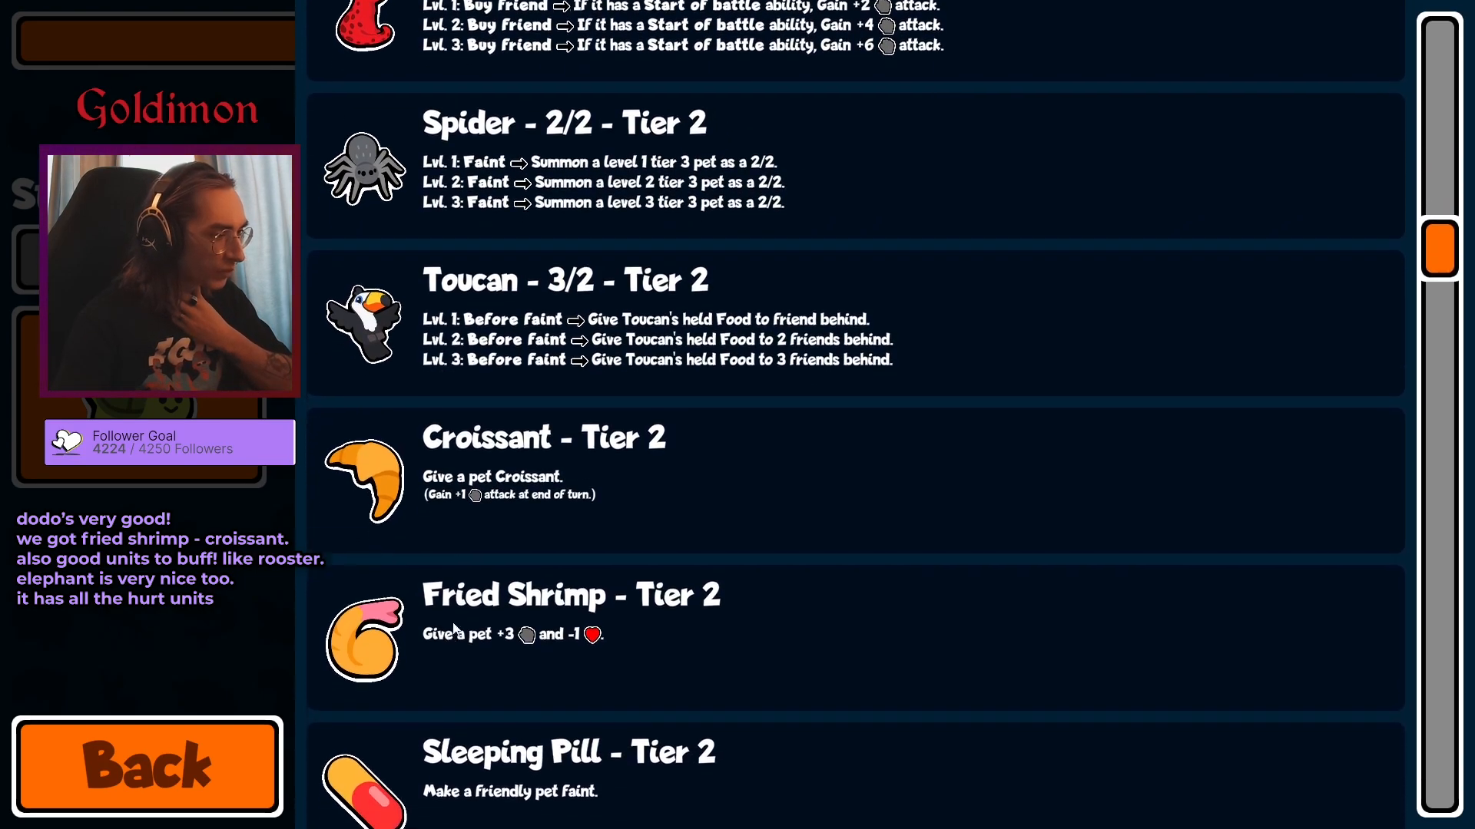
scroll("down", 3)
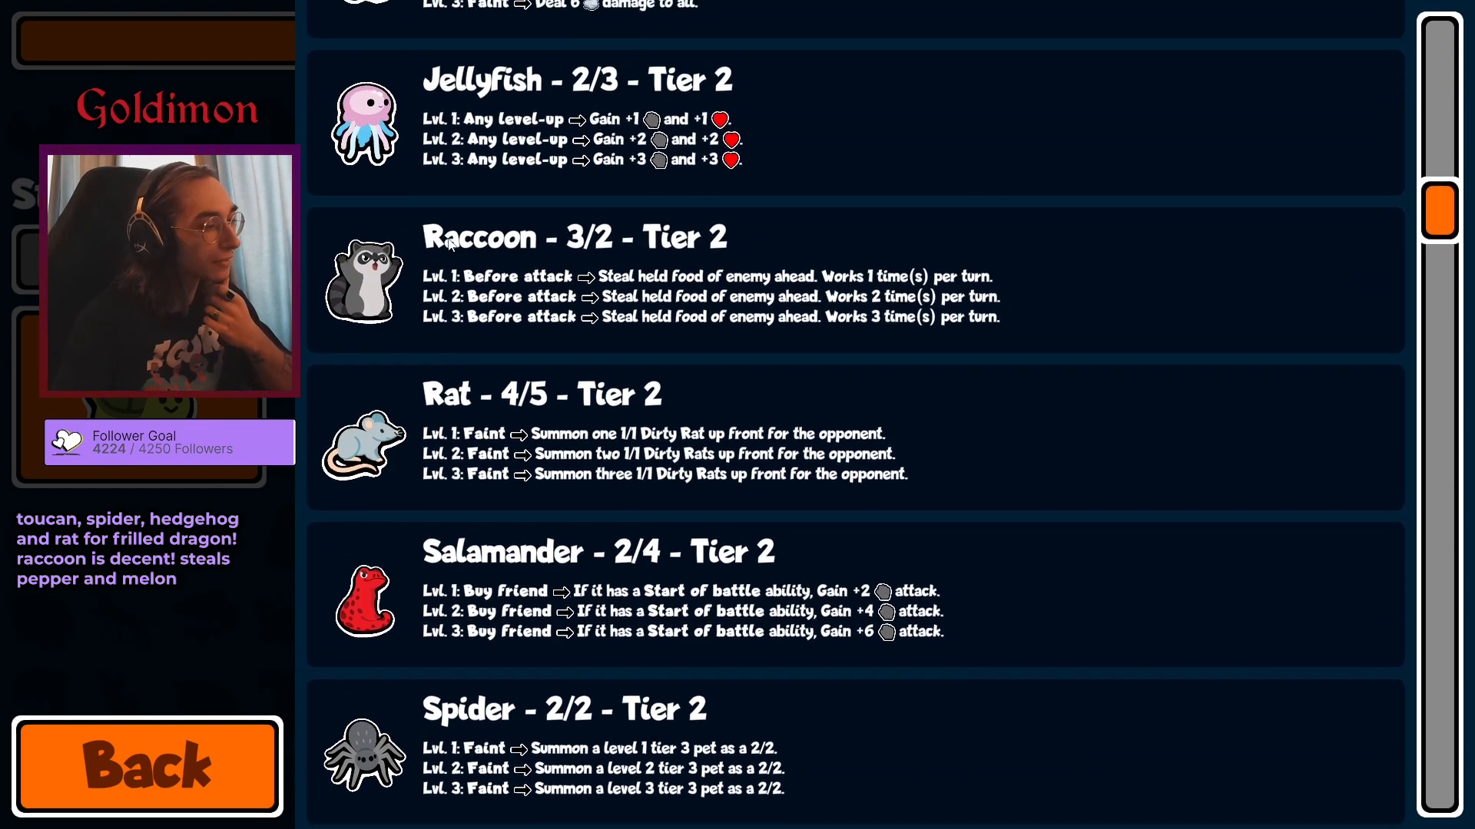
scroll("up", 3)
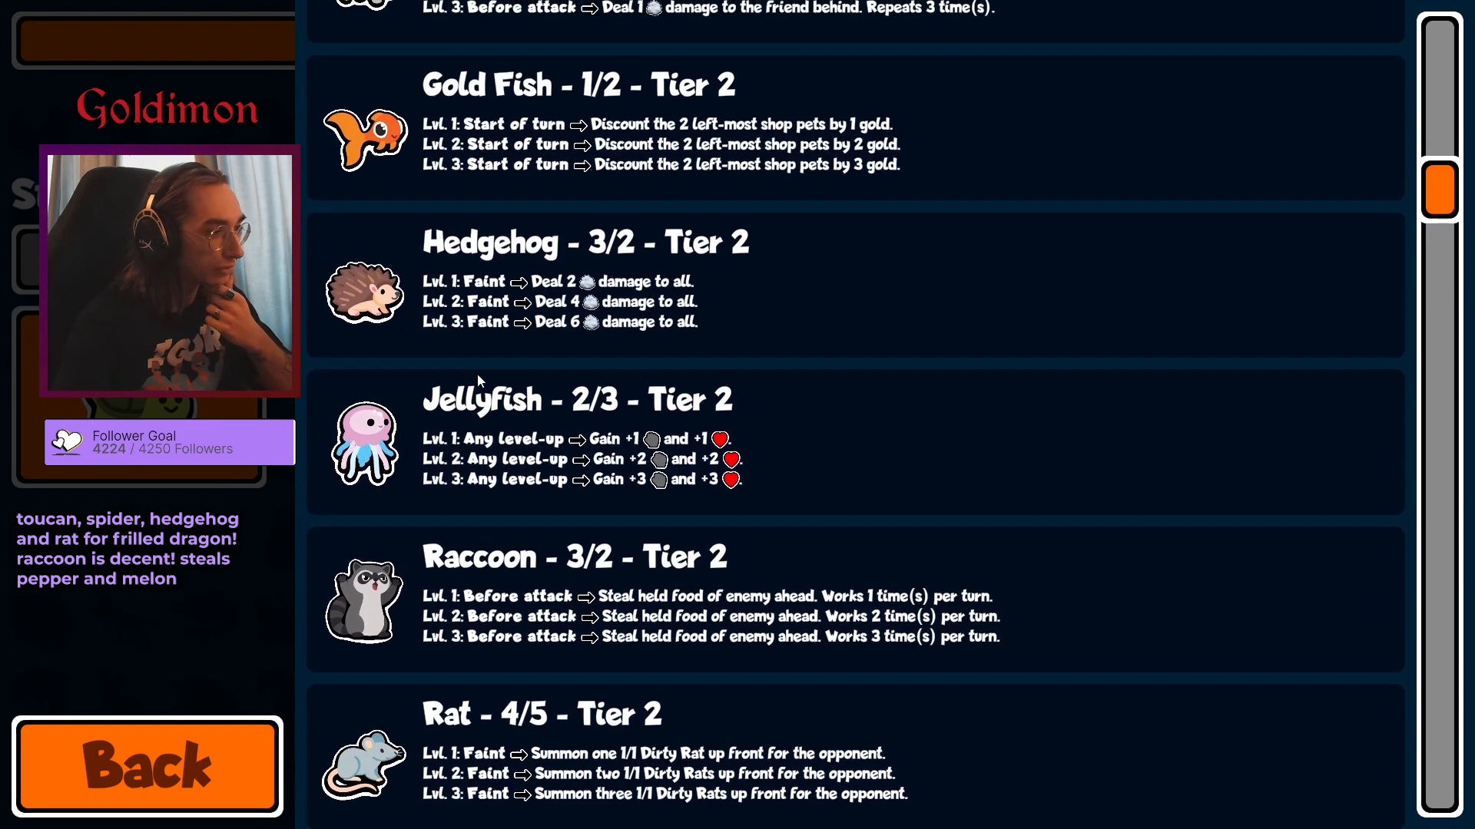
scroll("down", 3)
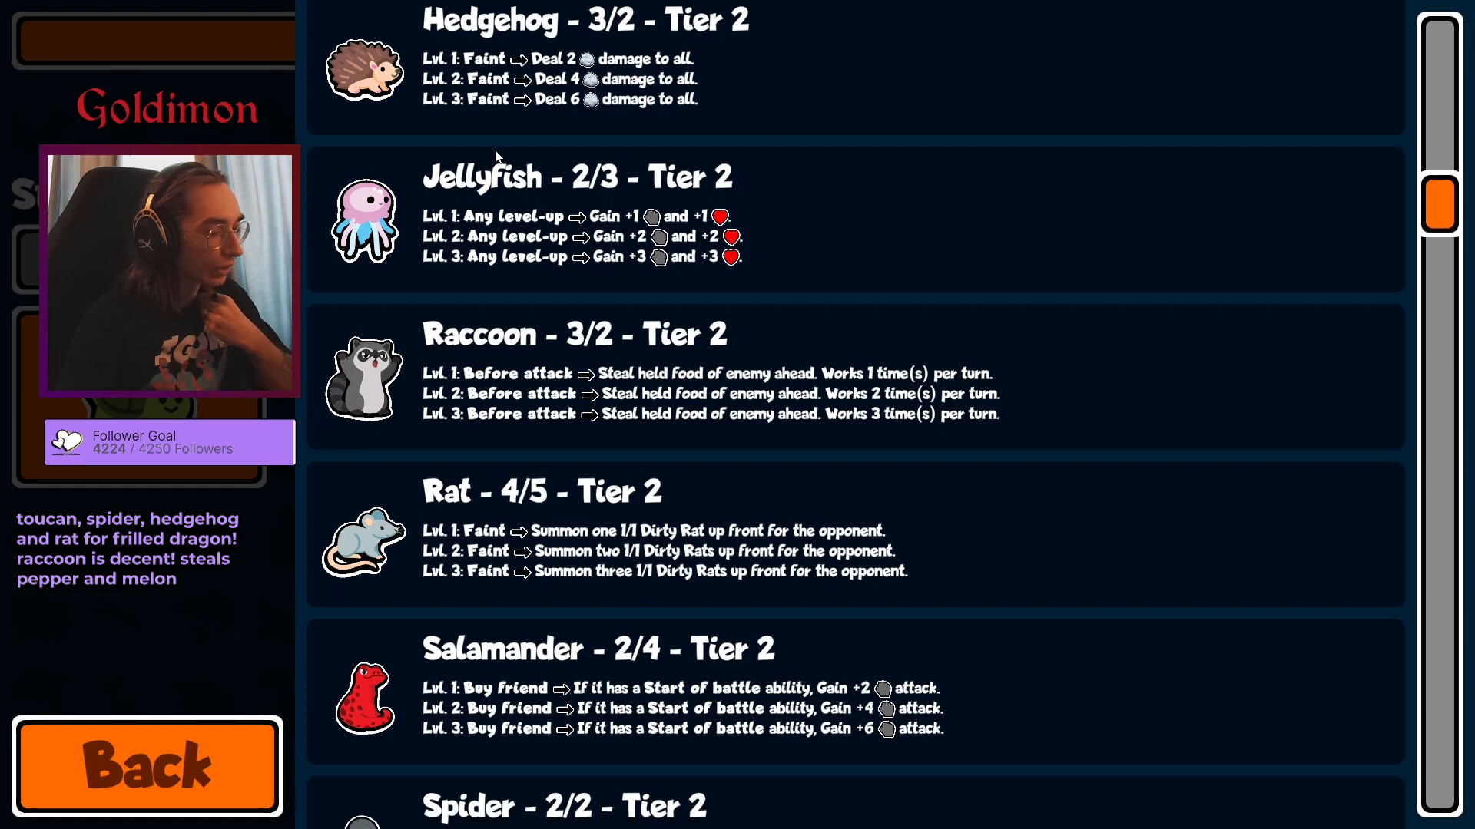
scroll("down", 3)
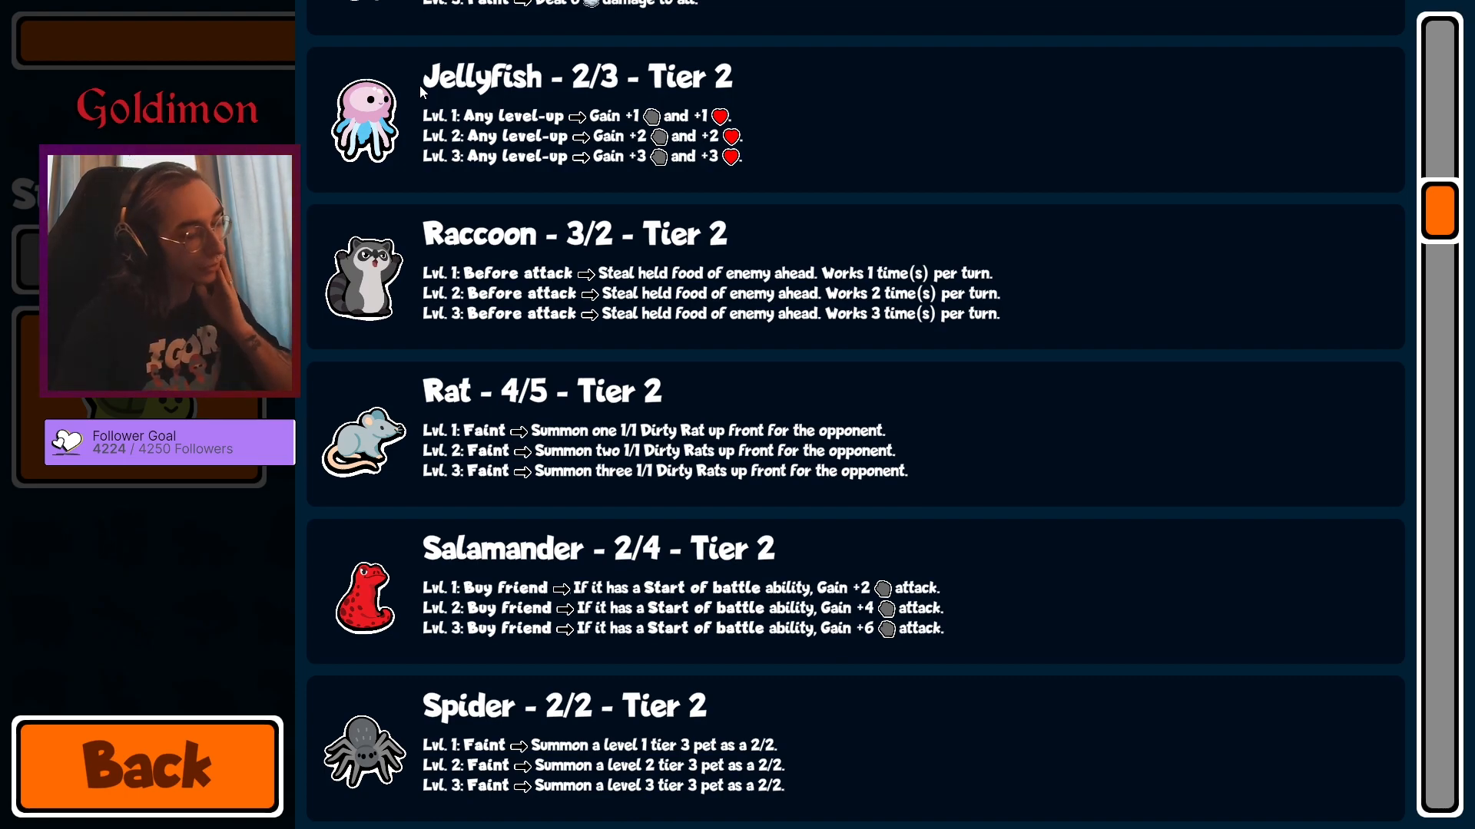
scroll("down", 3)
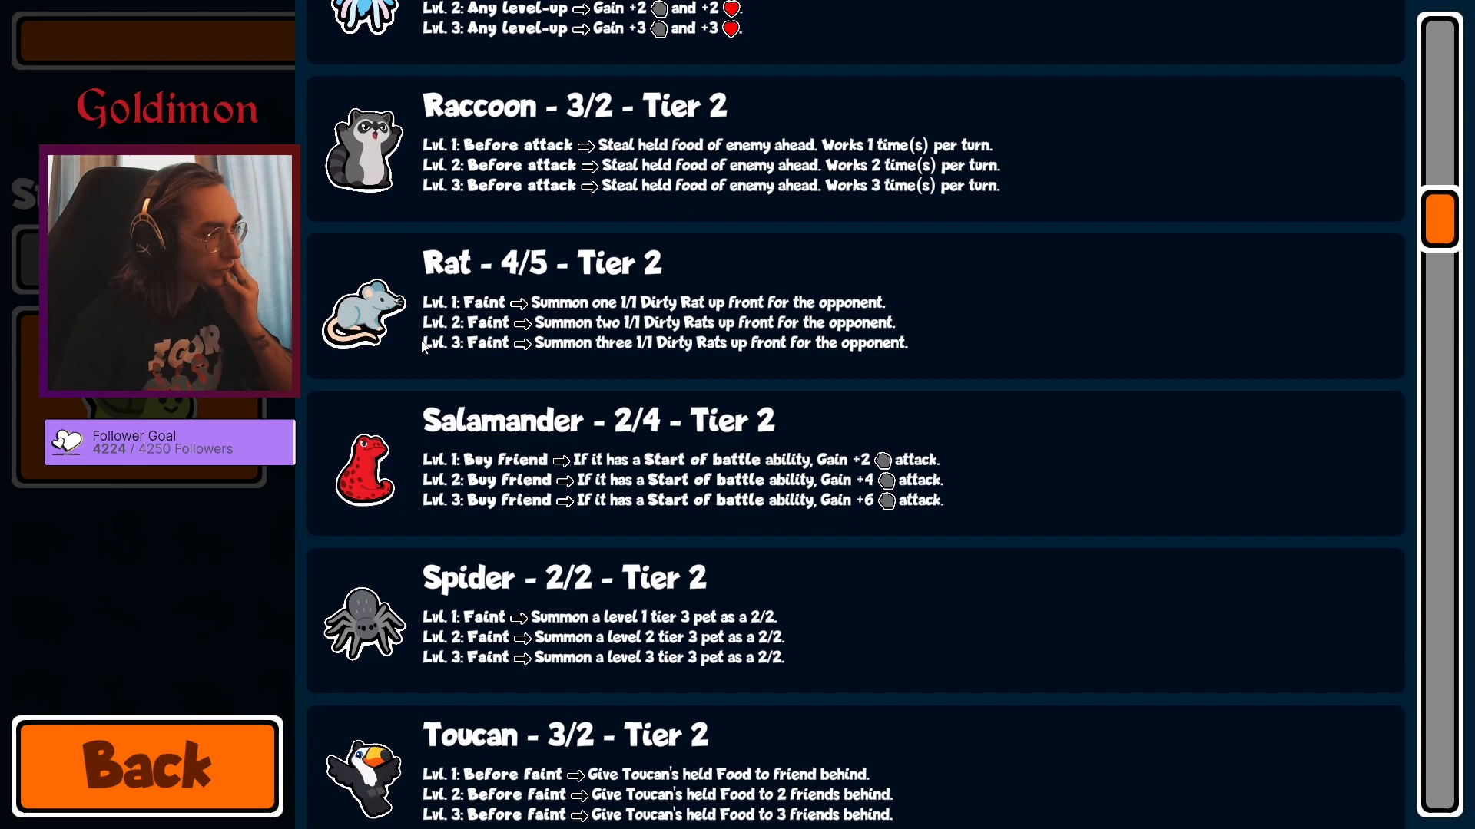
scroll("down", 3)
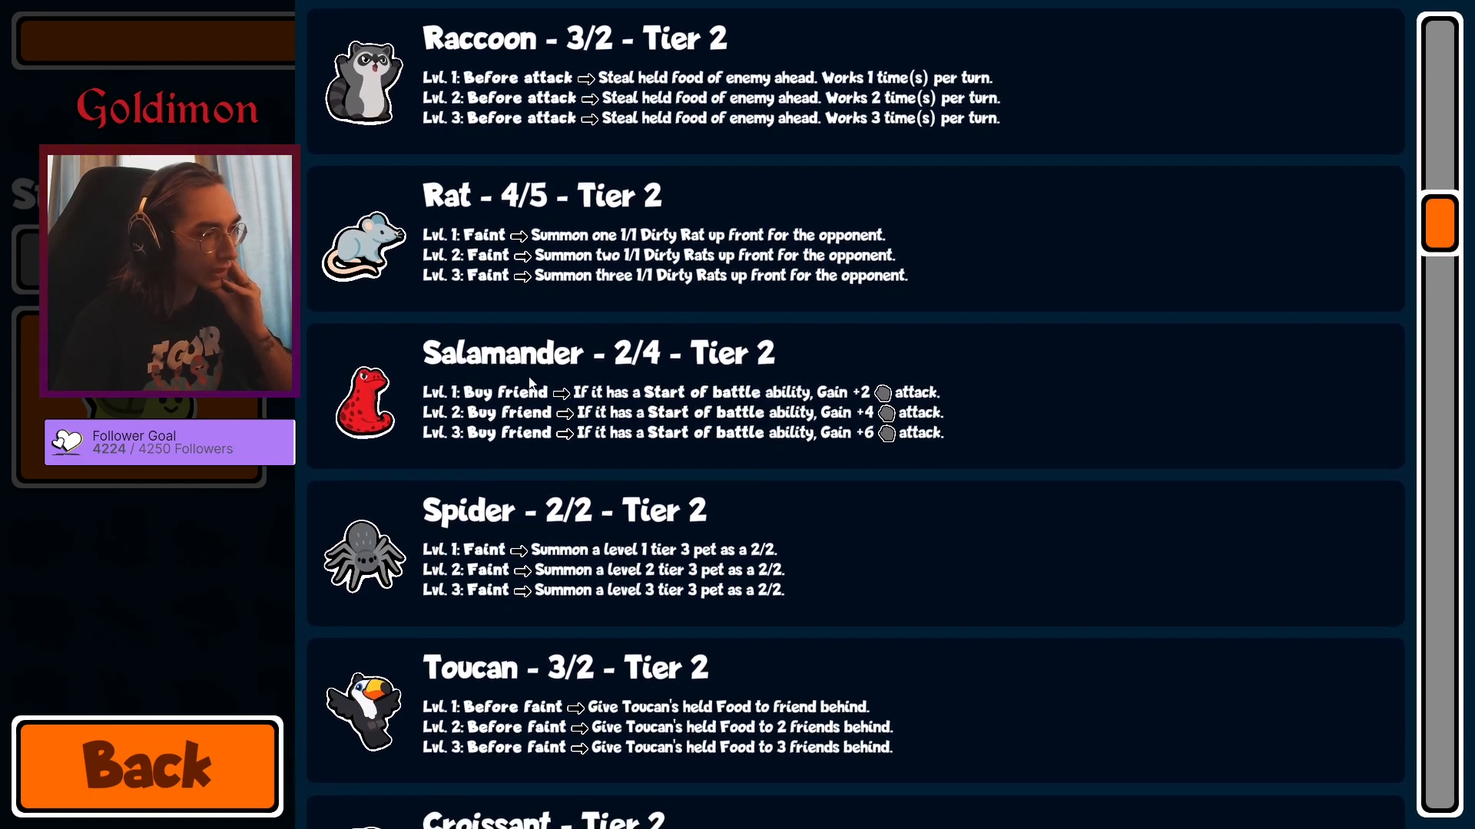
scroll("down", 3)
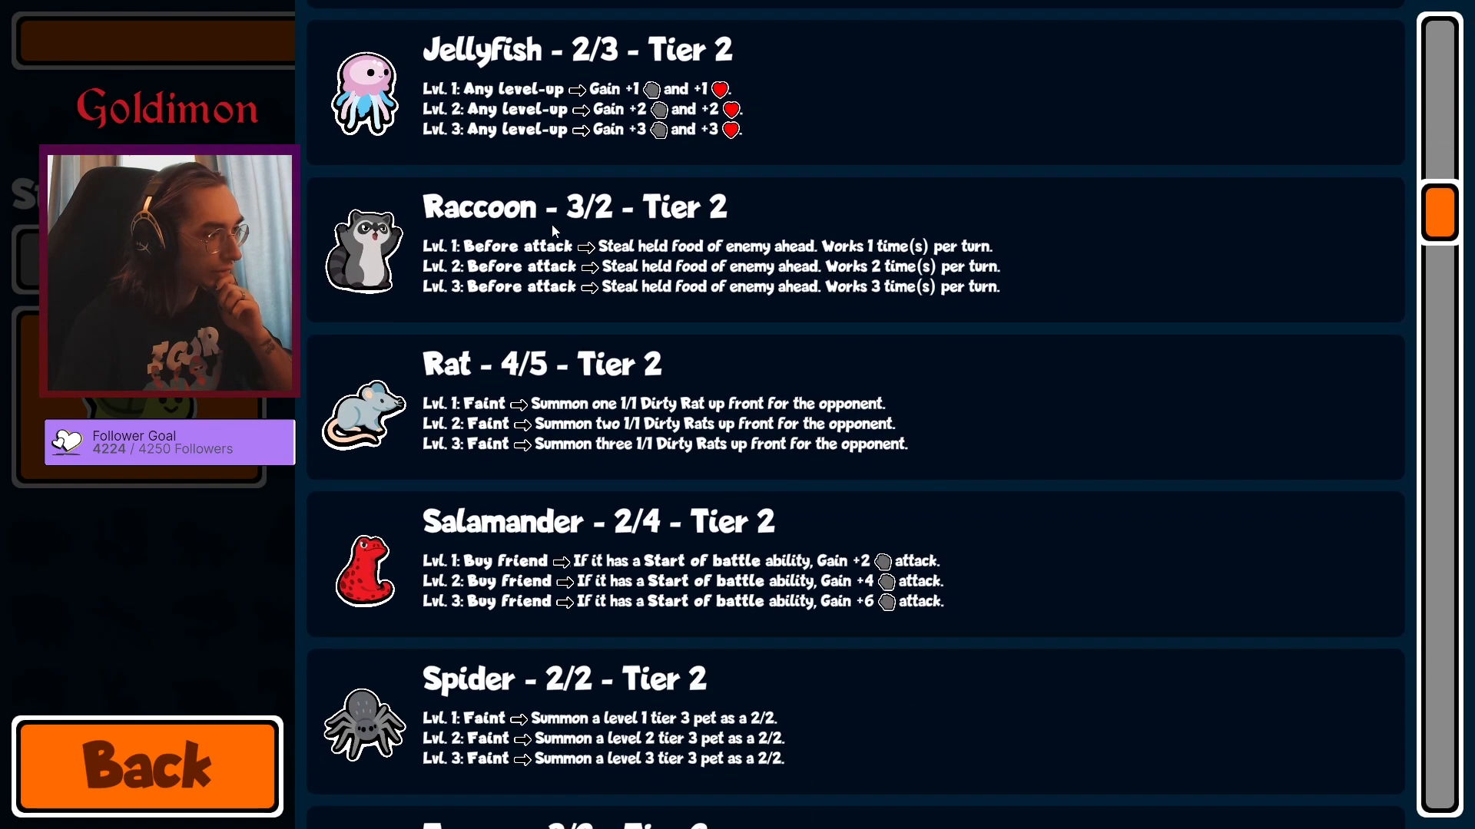
scroll("down", 3)
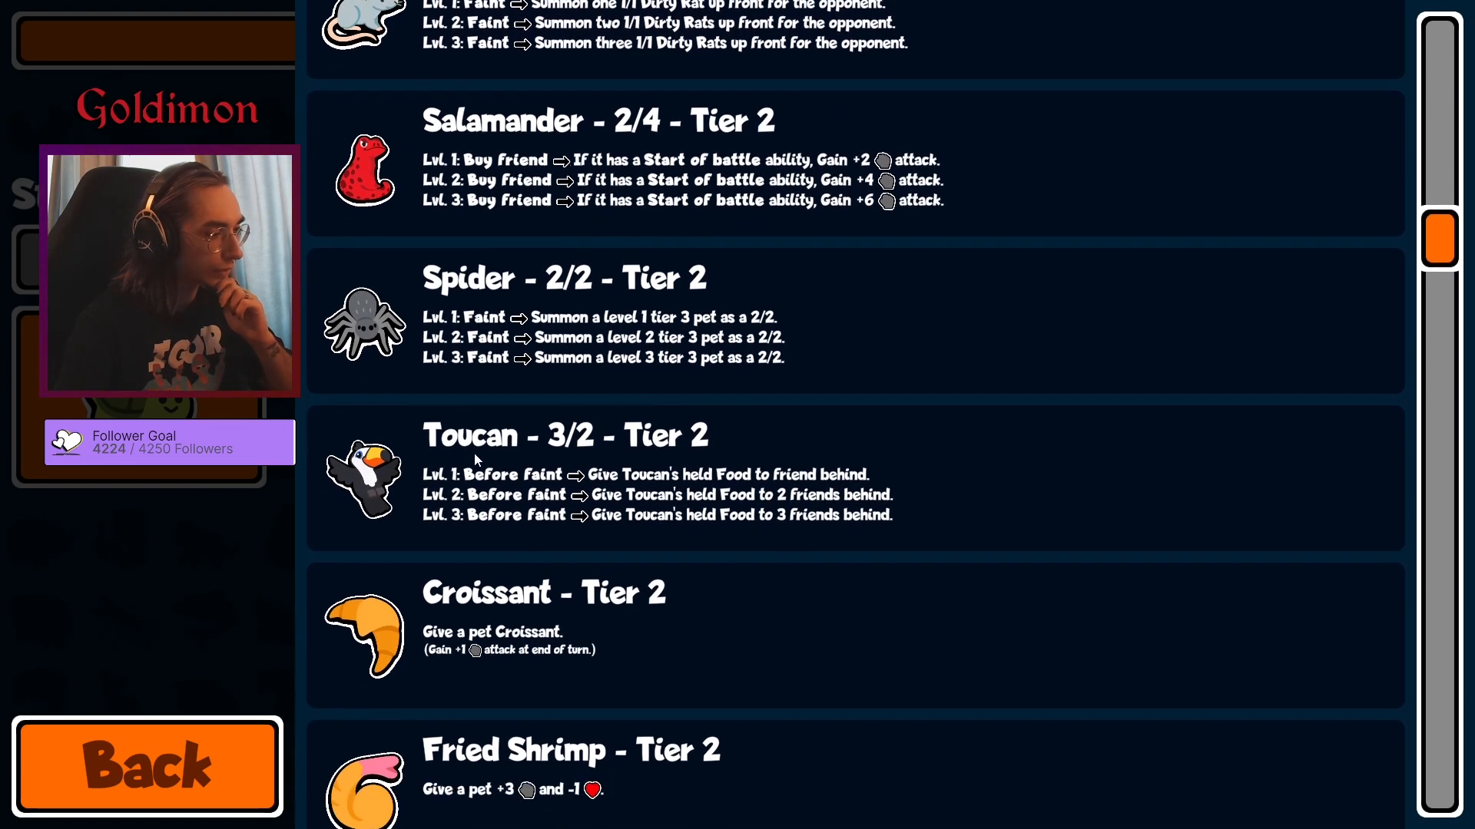
scroll("down", 3)
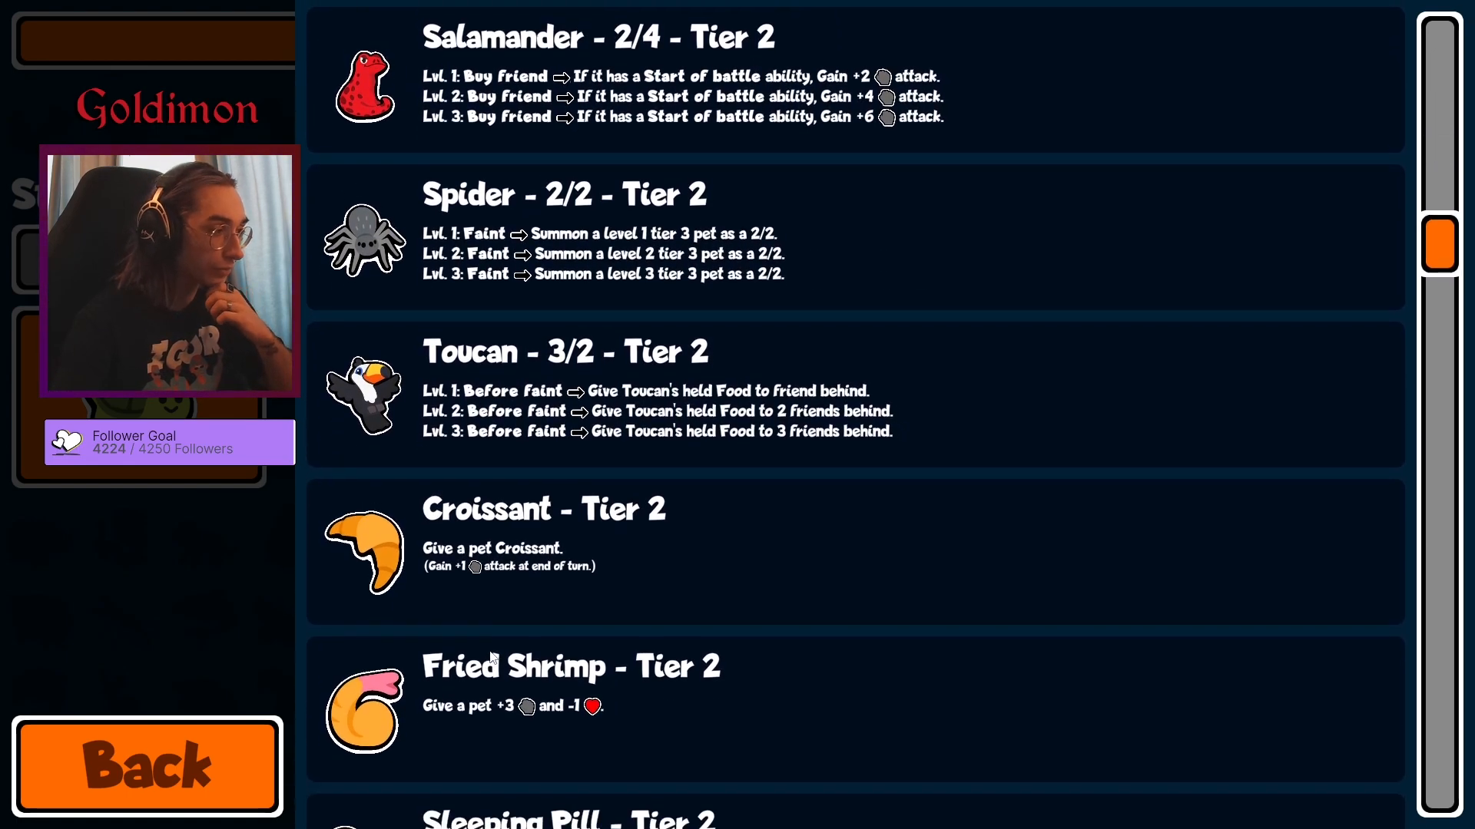
scroll("up", 3)
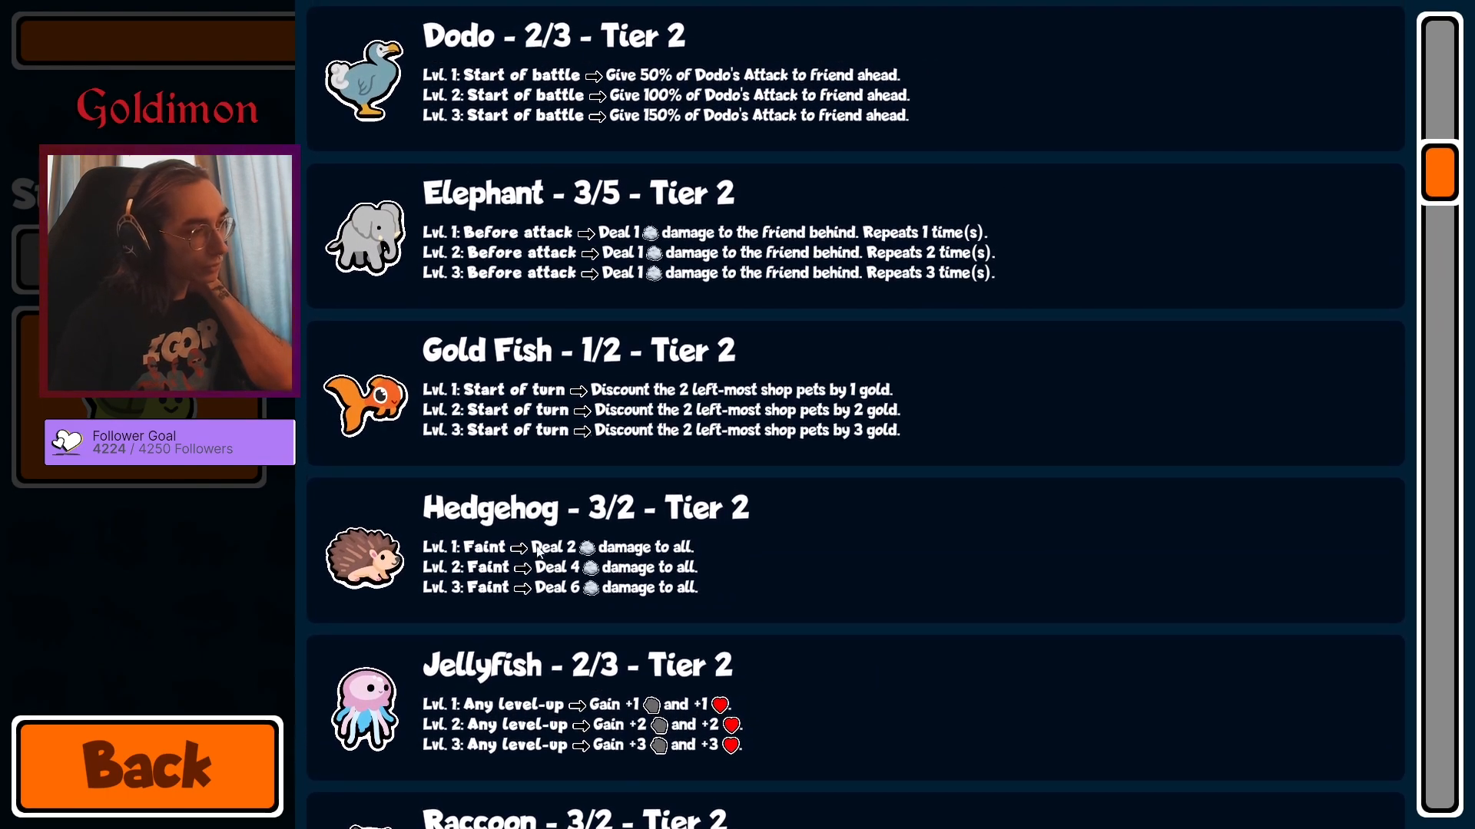
scroll("down", 3)
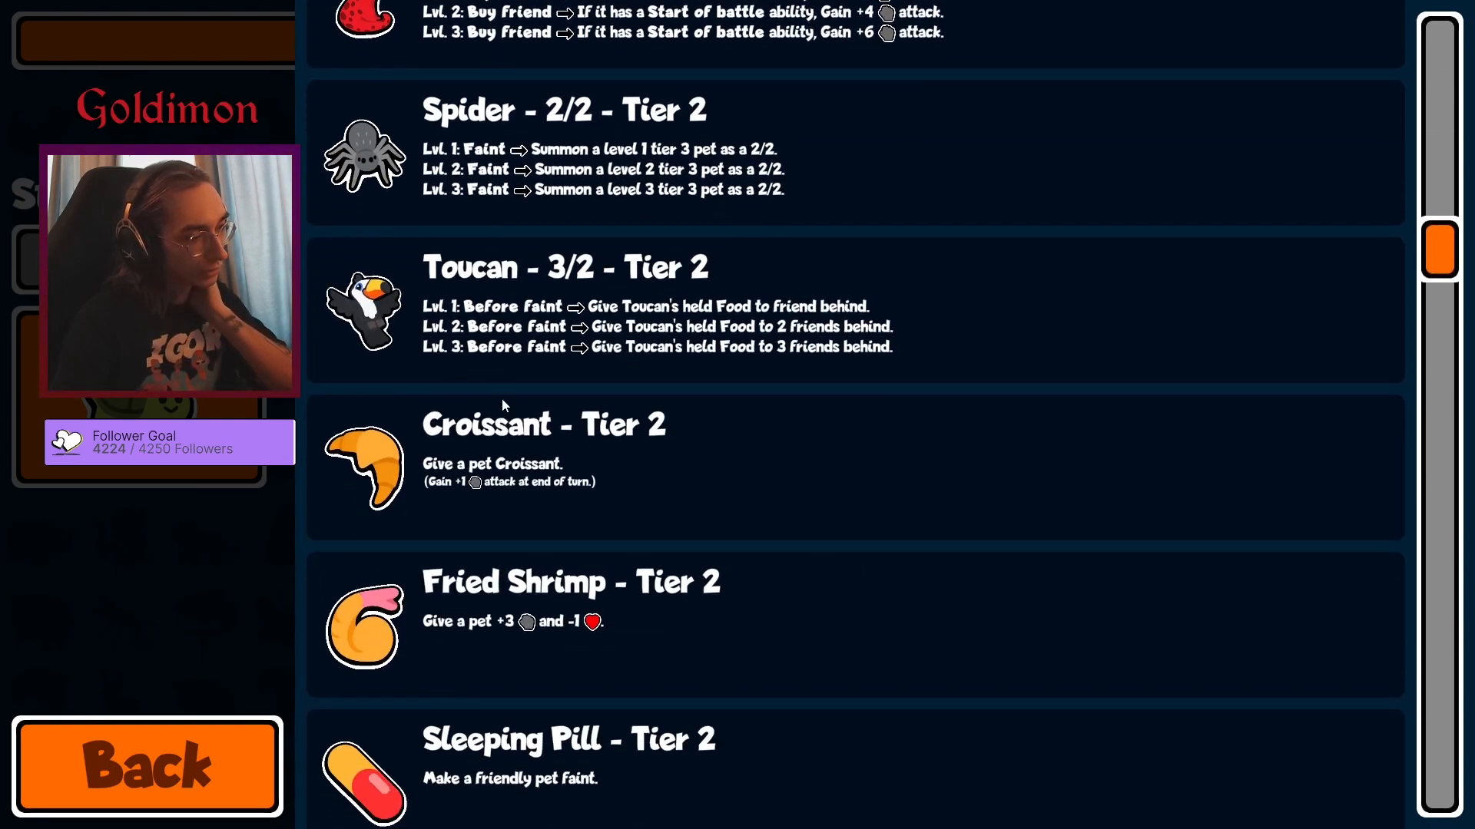
scroll("down", 3)
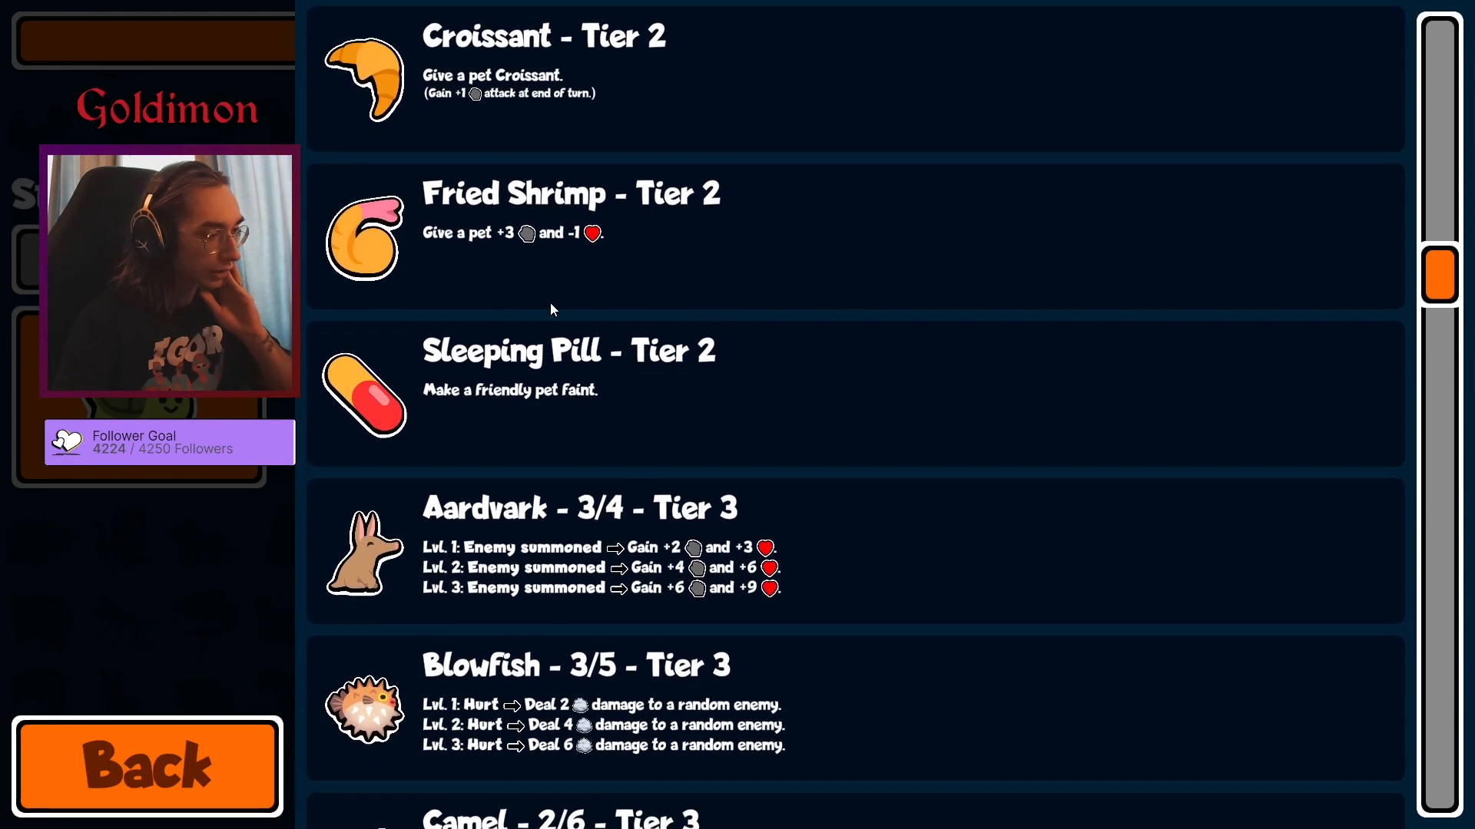
scroll("down", 3)
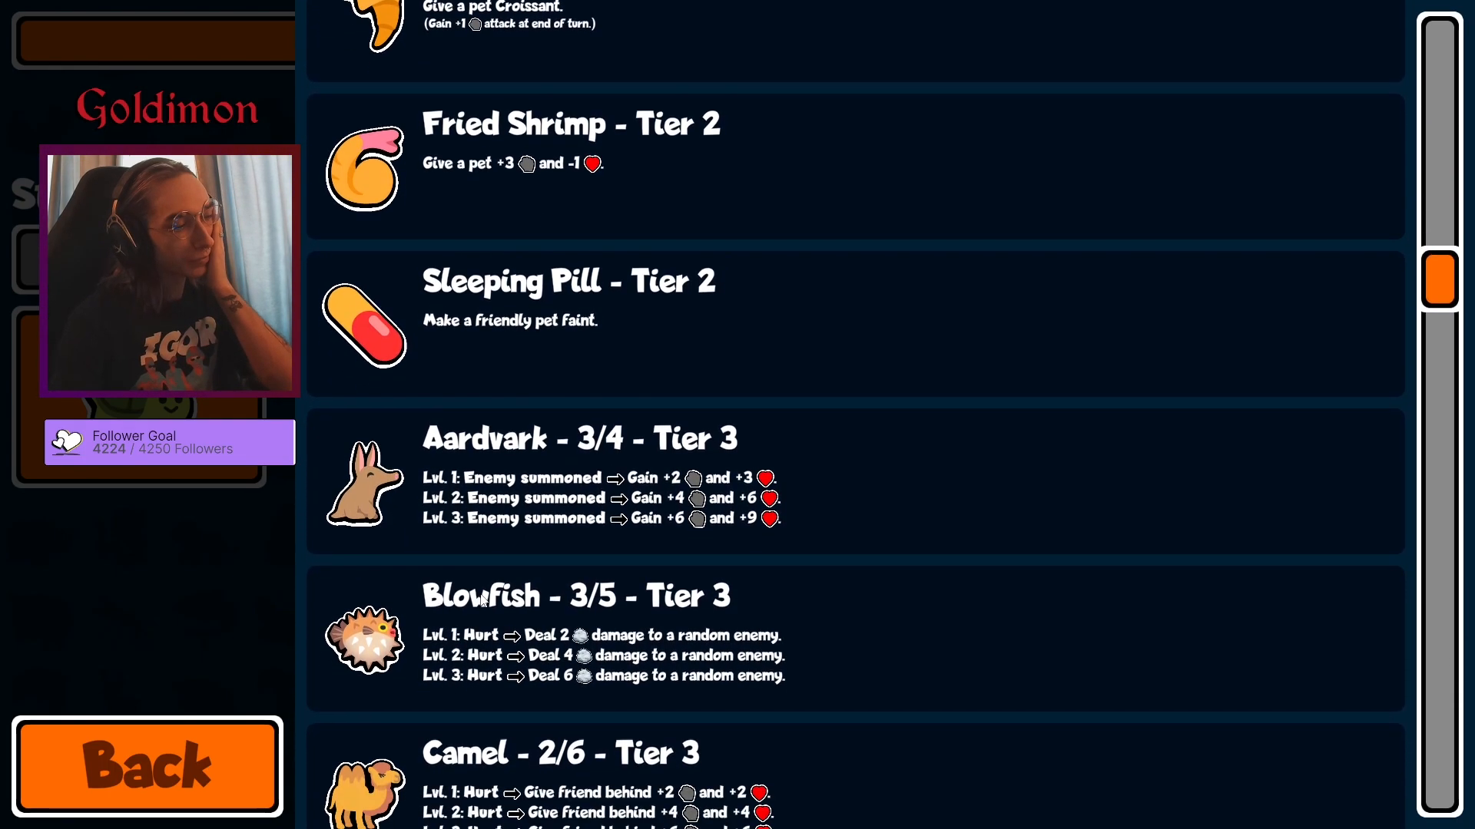
scroll("down", 3)
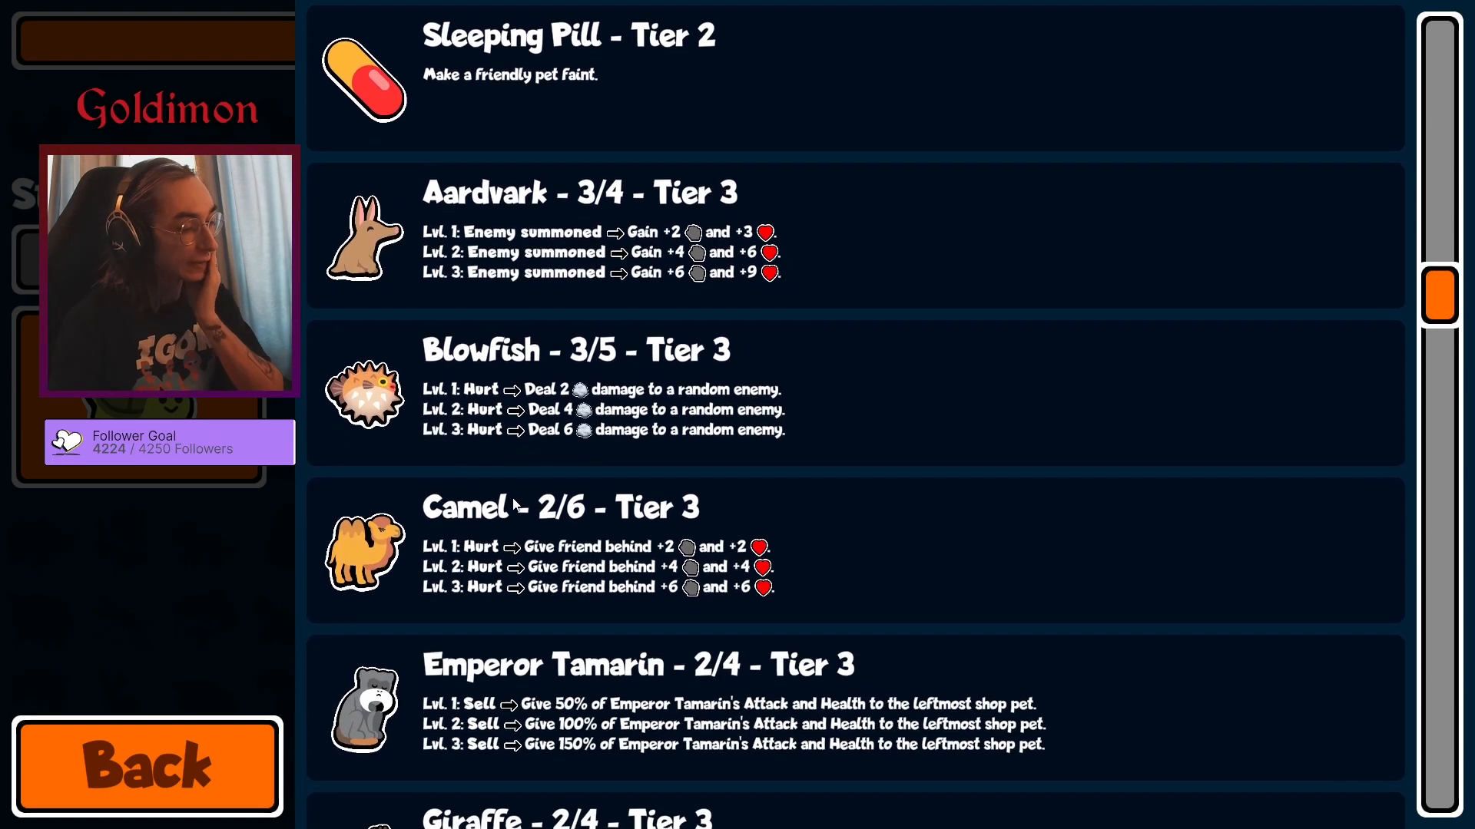
scroll("down", 3)
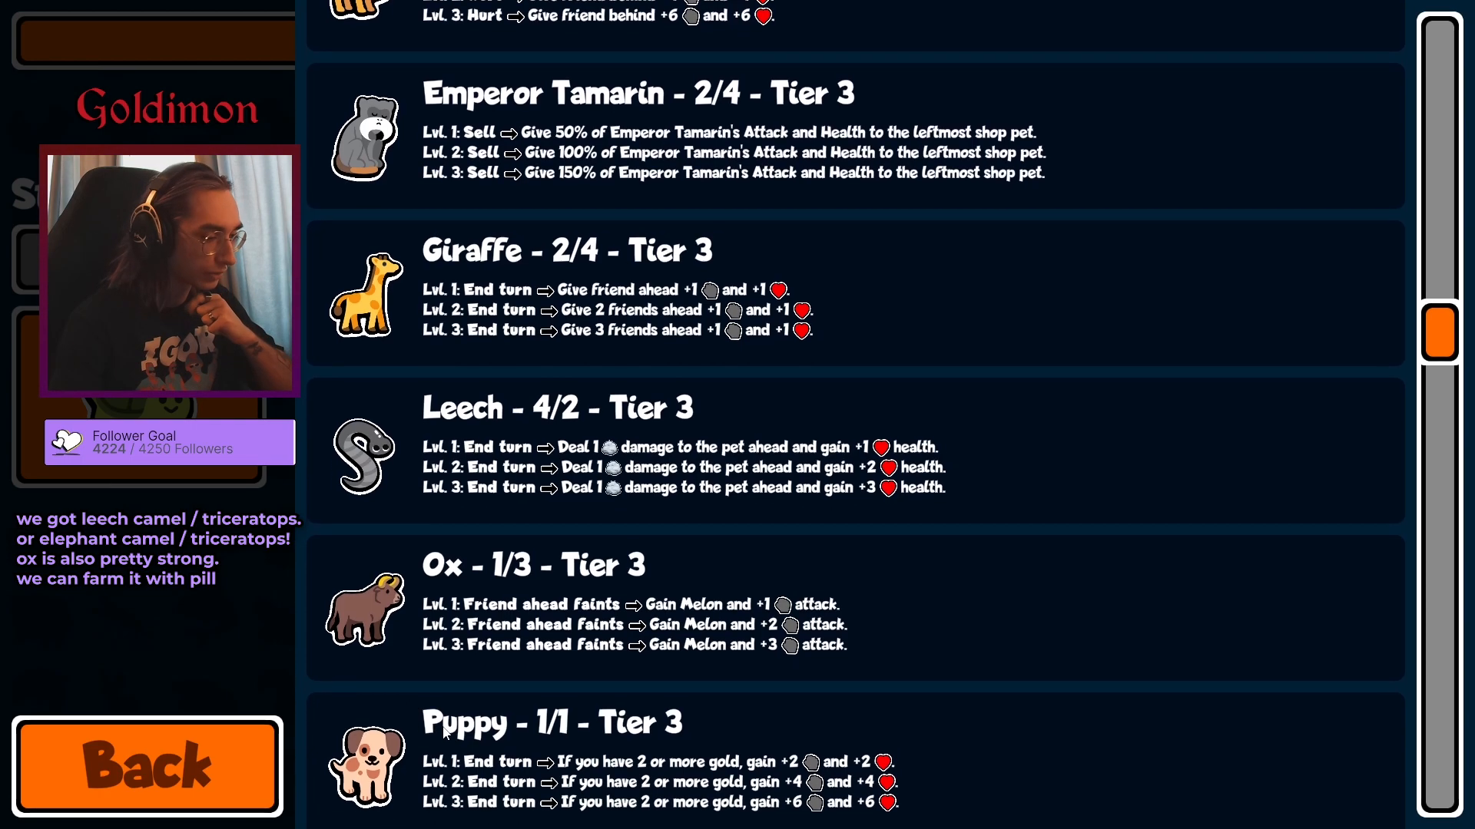
scroll("down", 3)
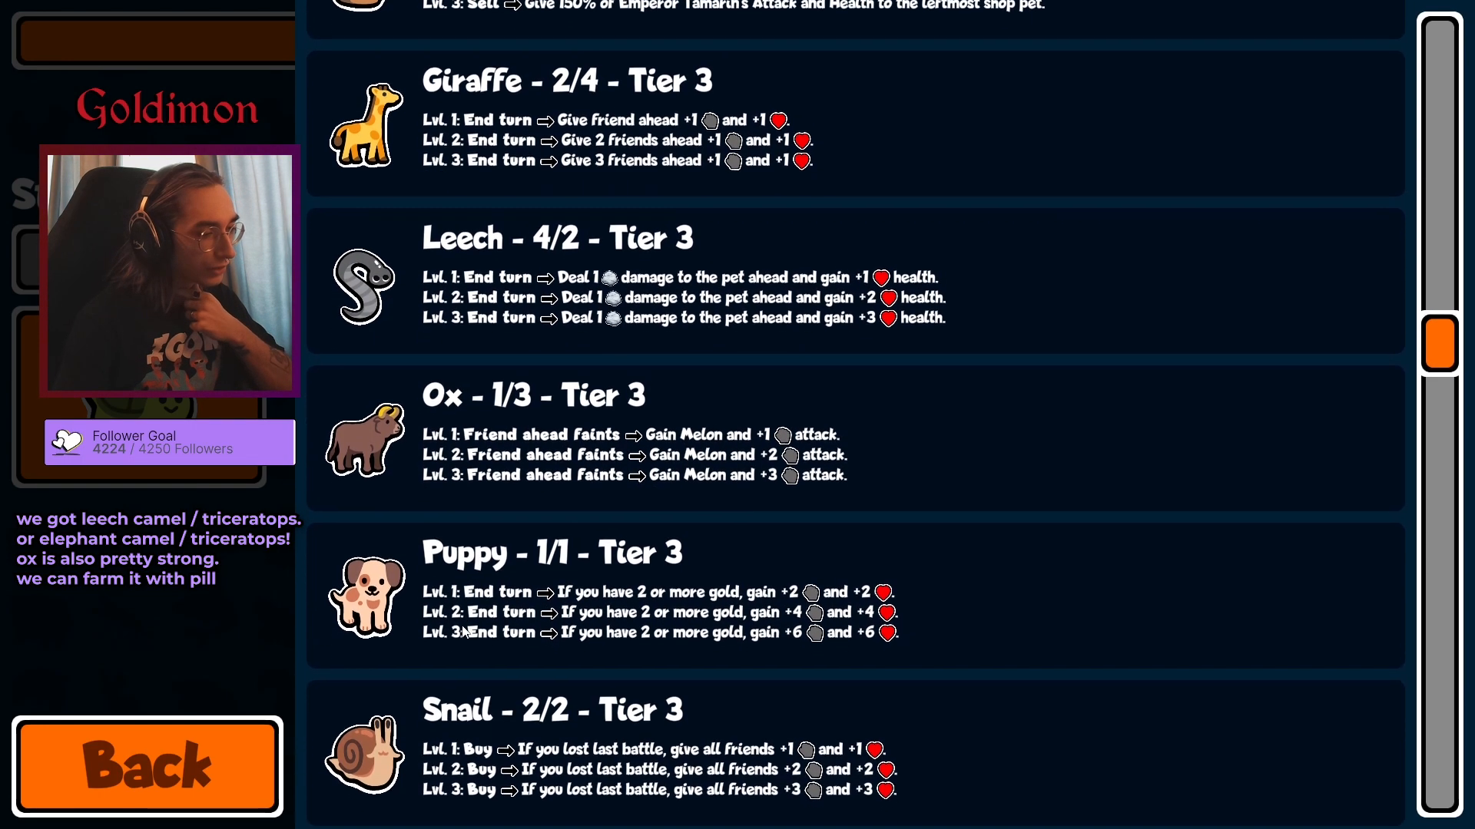
scroll("down", 3)
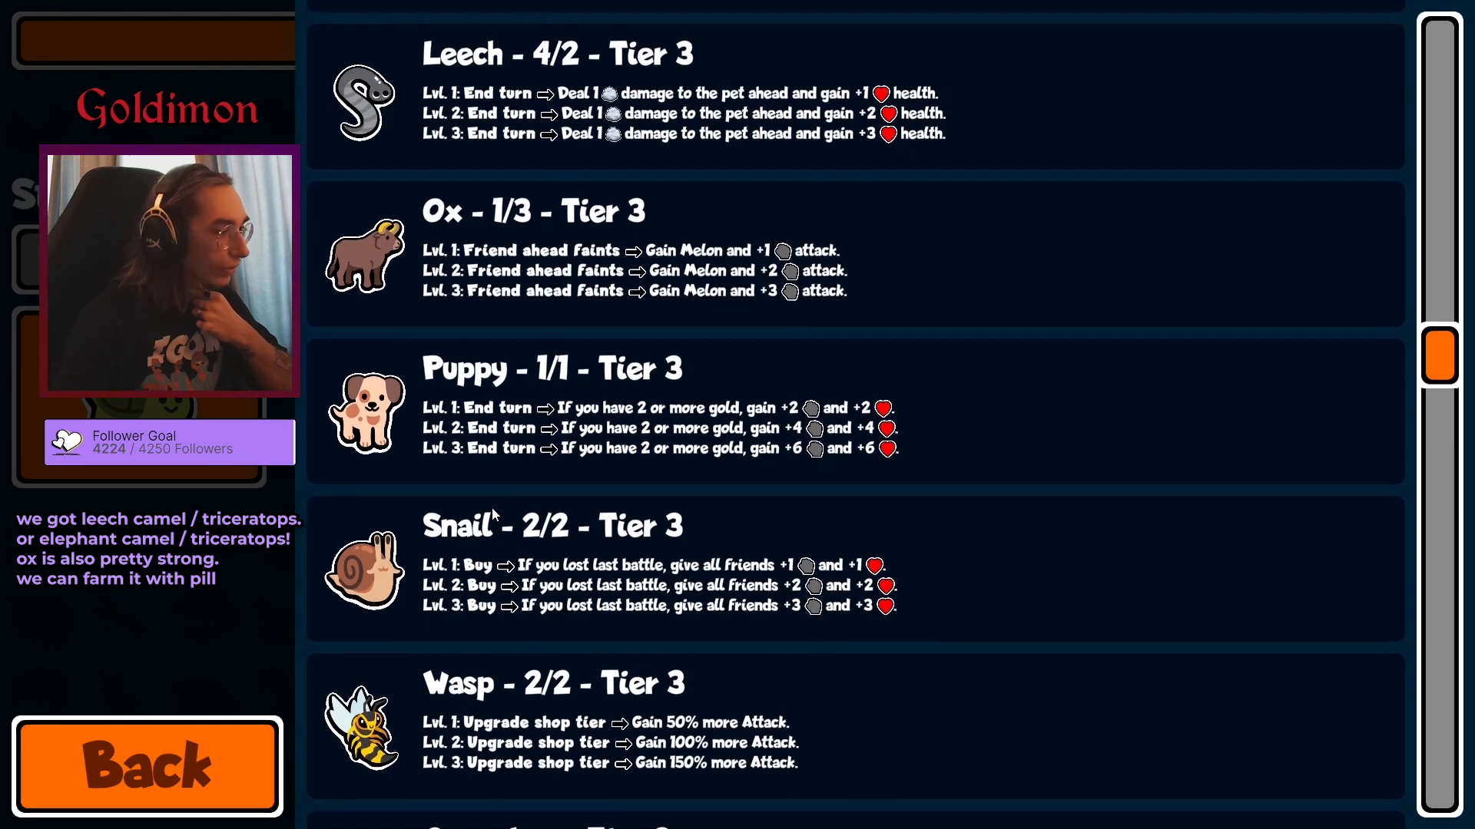
scroll("down", 3)
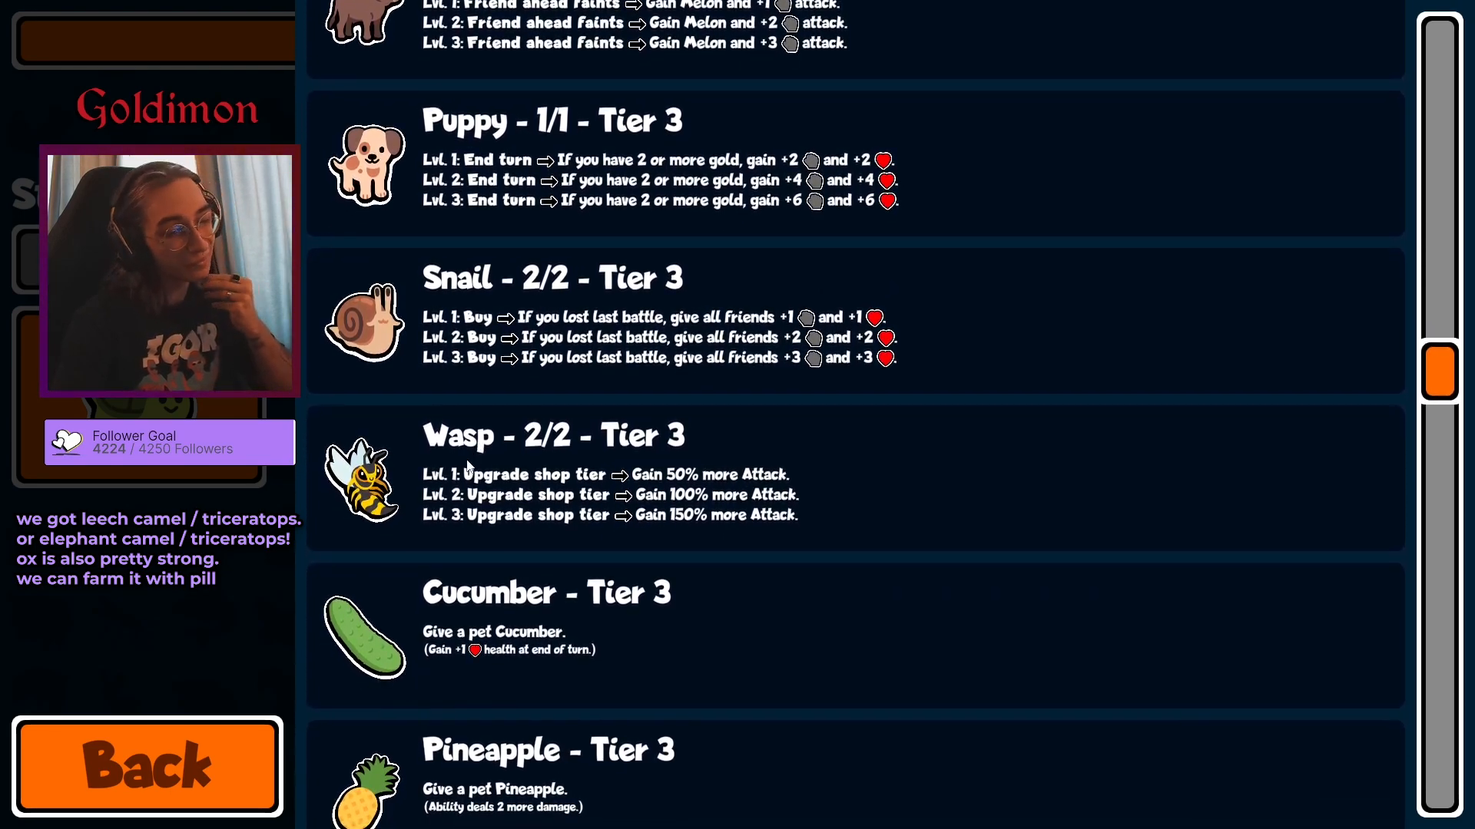
scroll("down", 3)
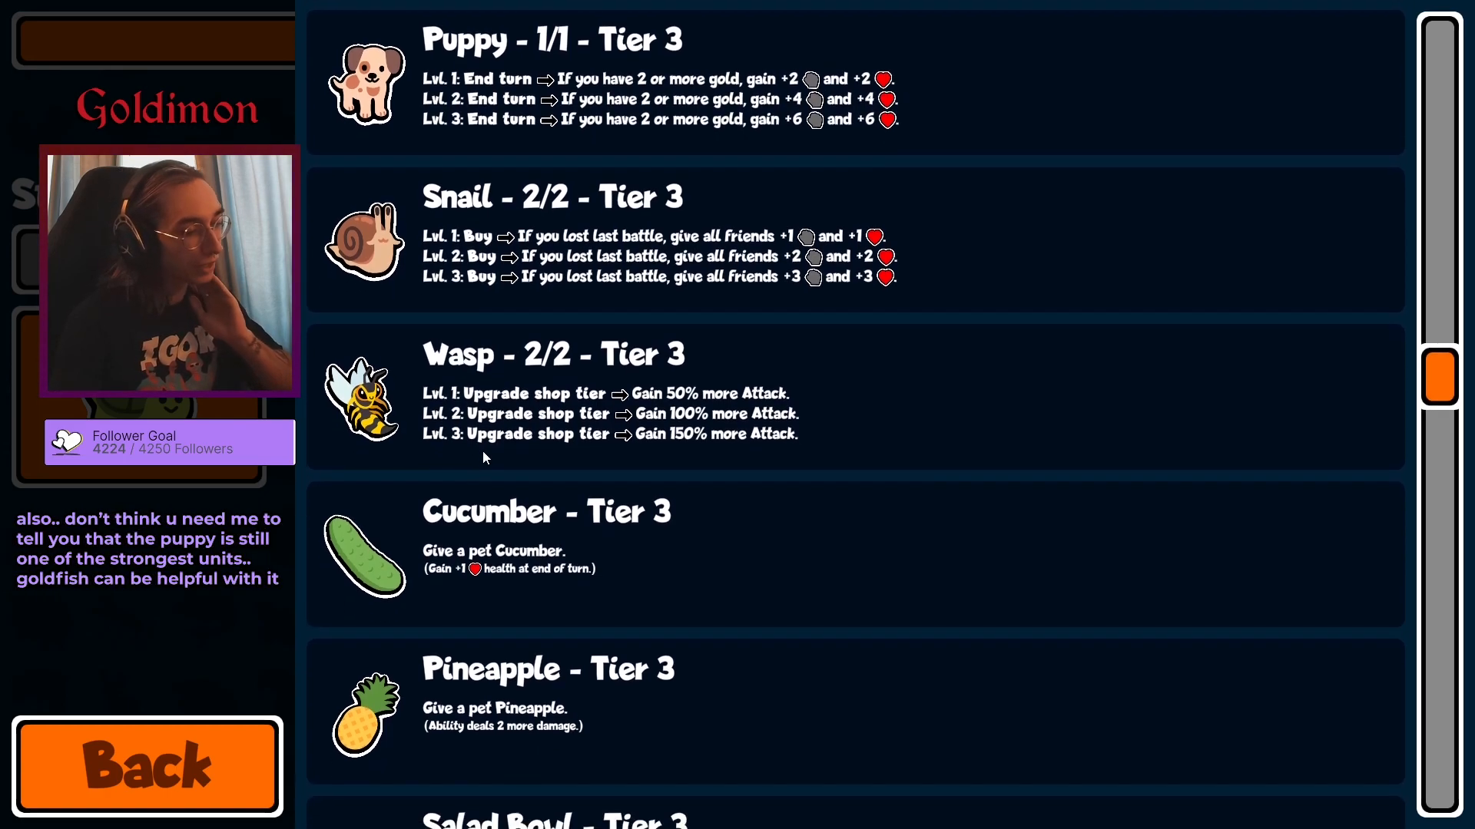
scroll("down", 3)
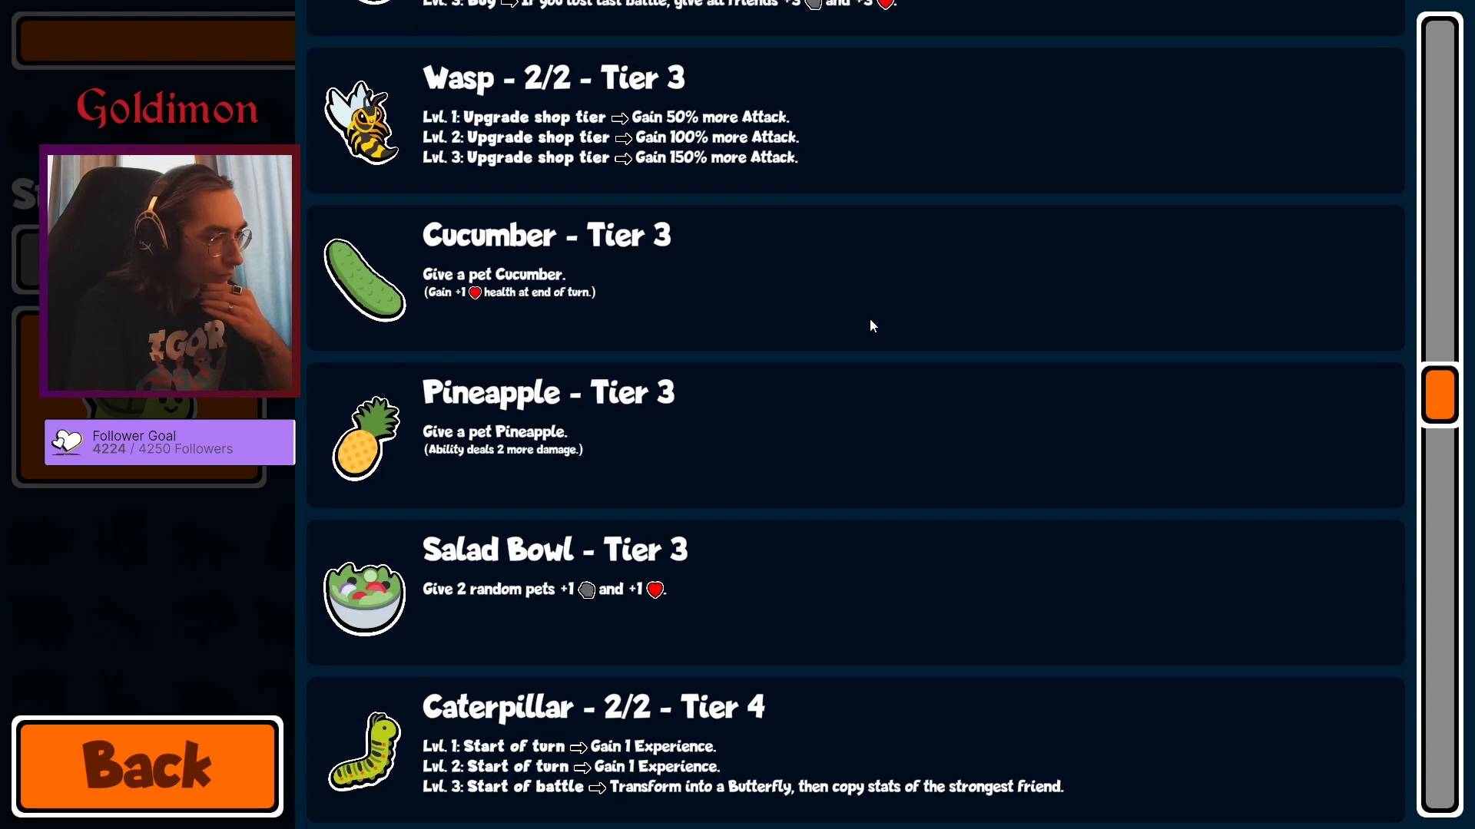
scroll("down", 3)
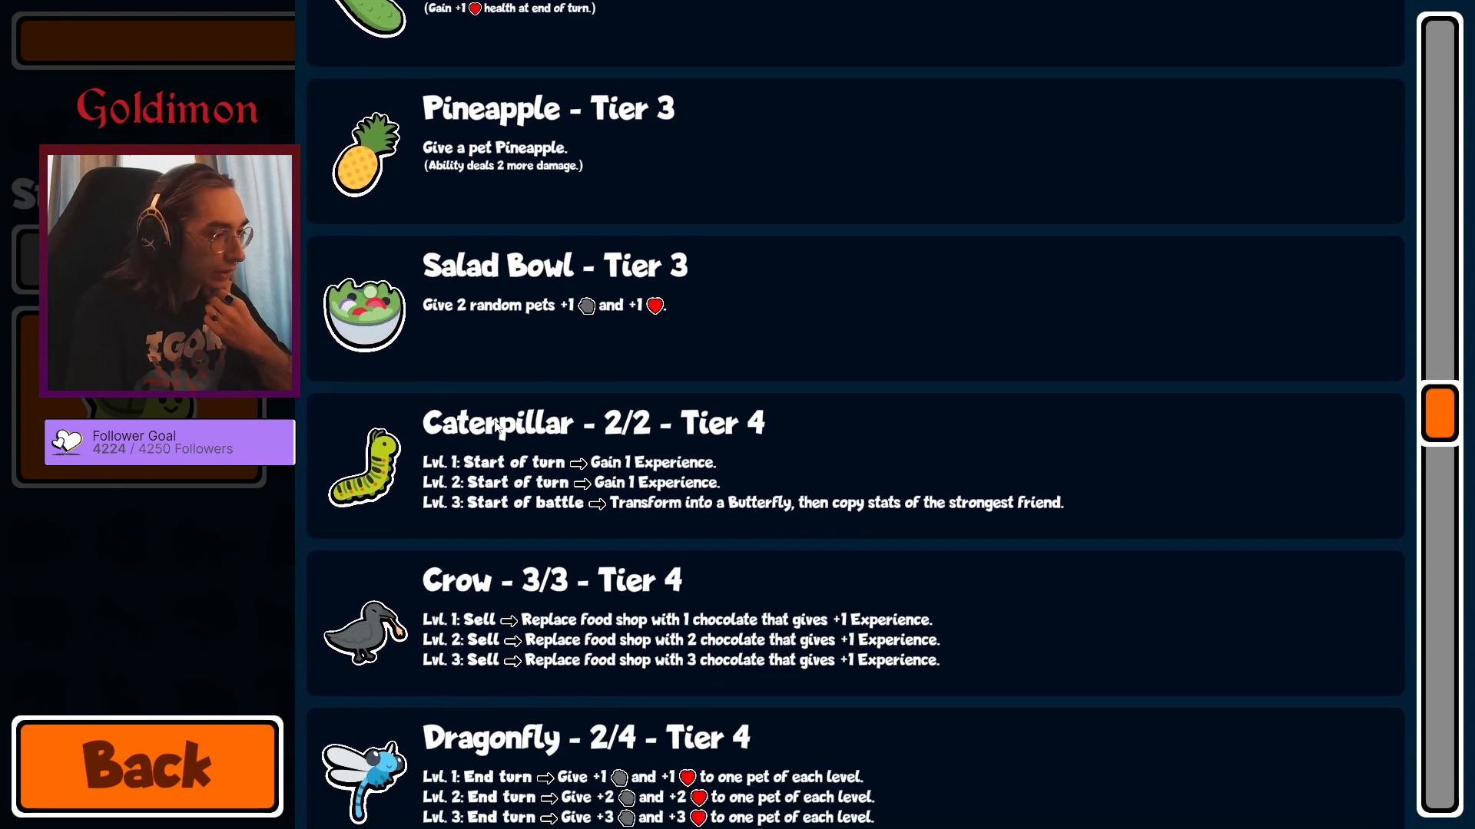
scroll("down", 3)
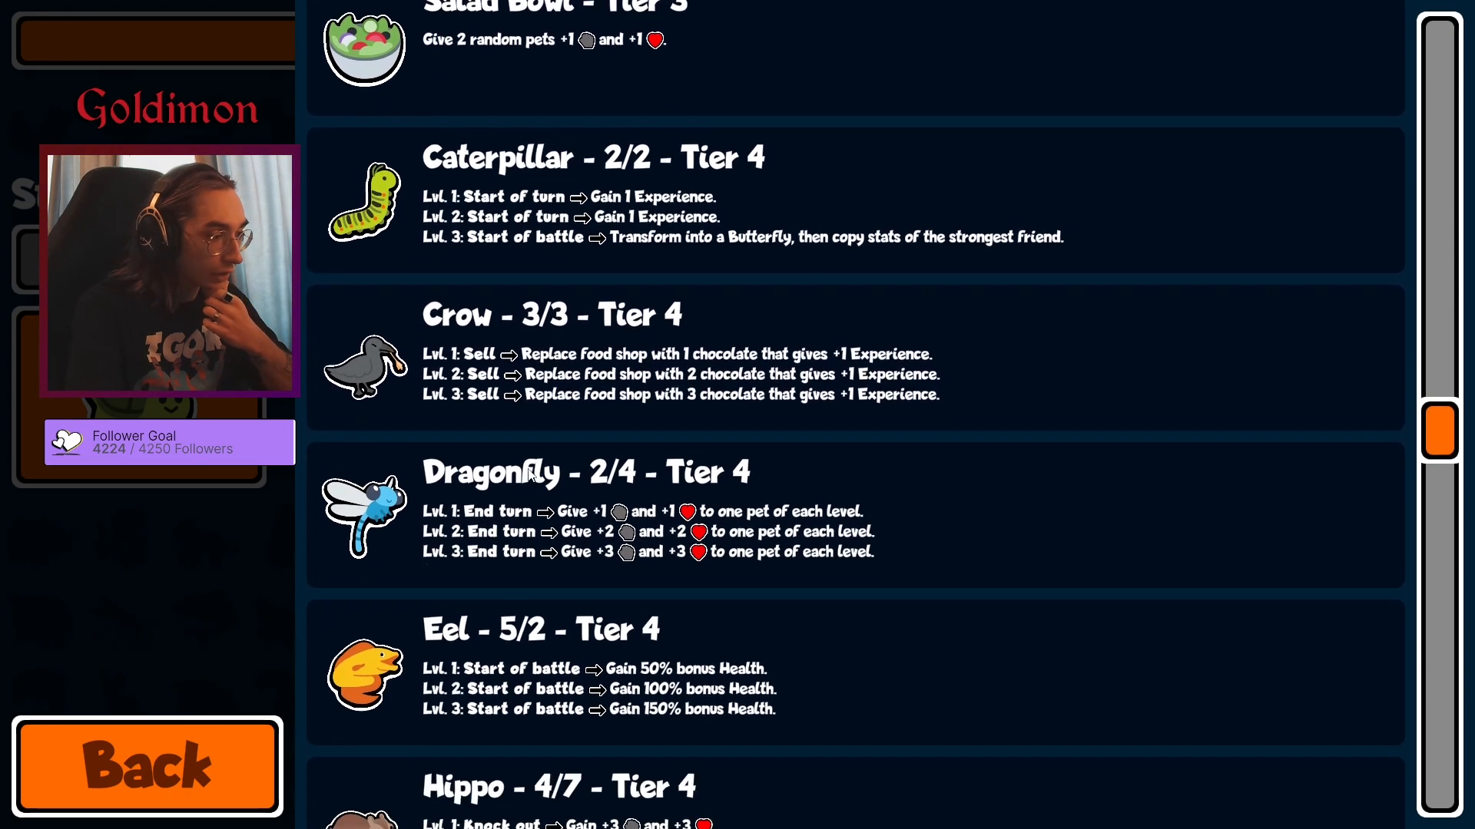
scroll("down", 3)
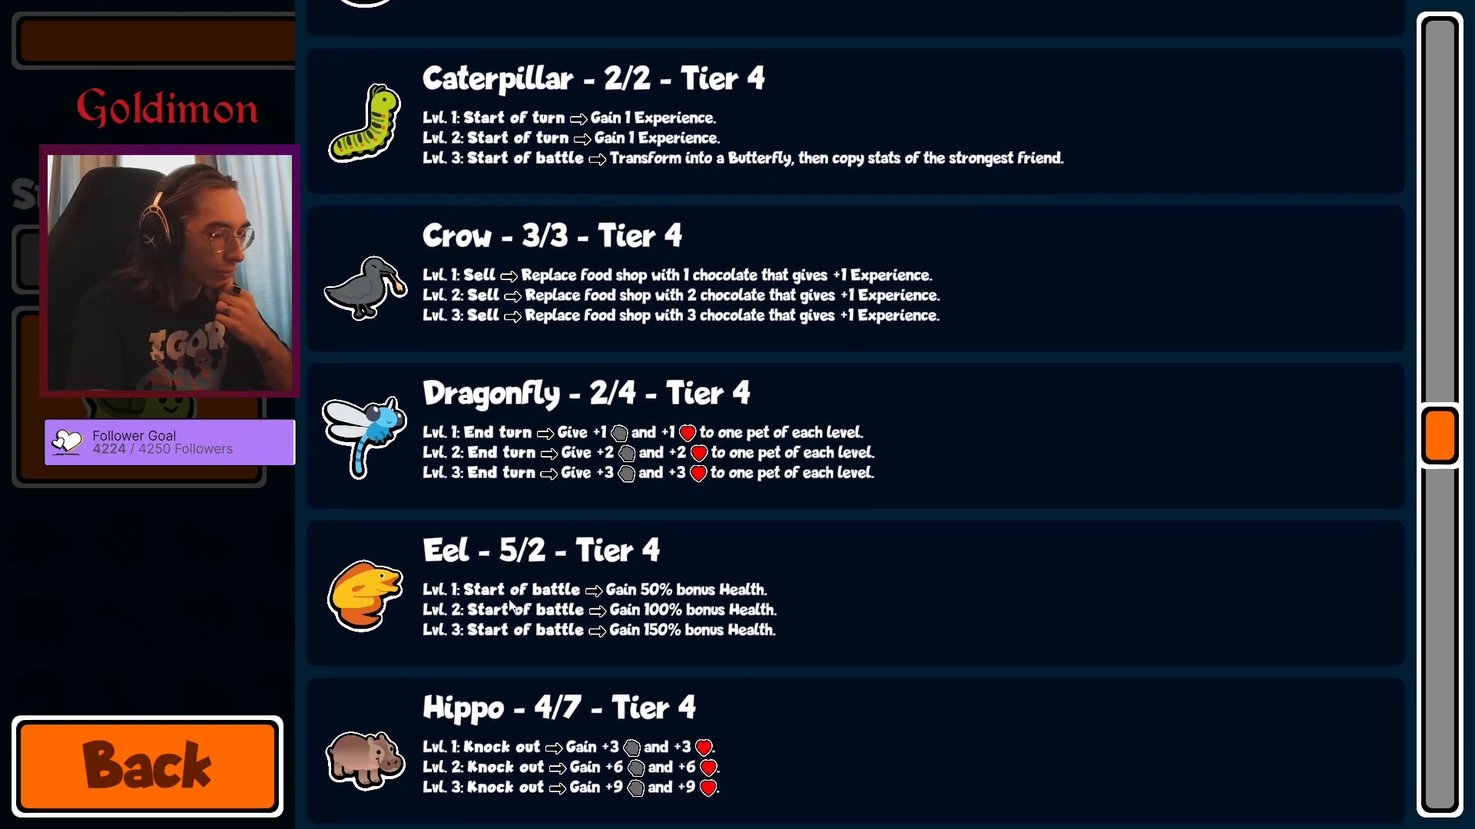
scroll("down", 3)
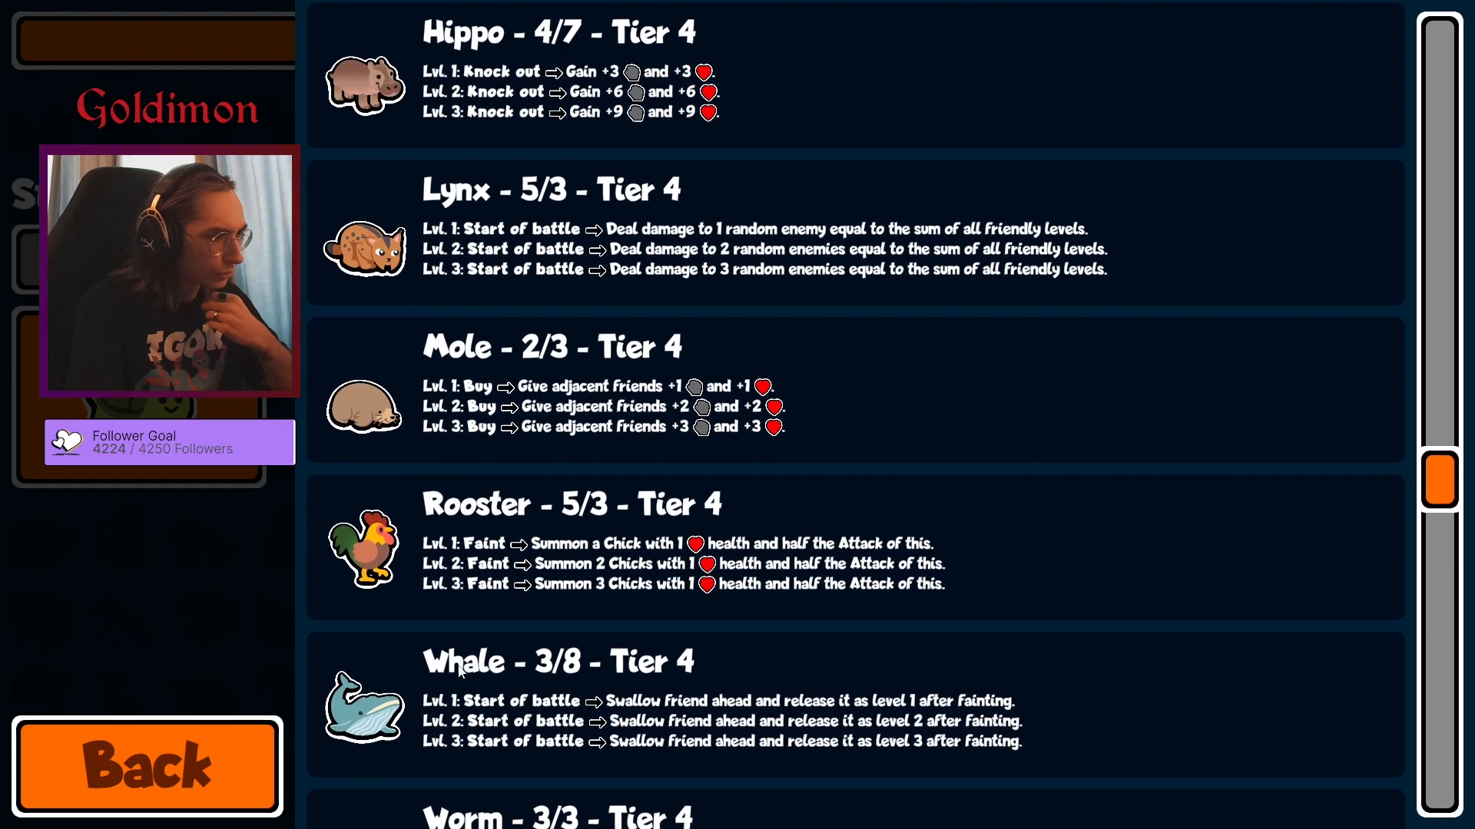
scroll("down", 3)
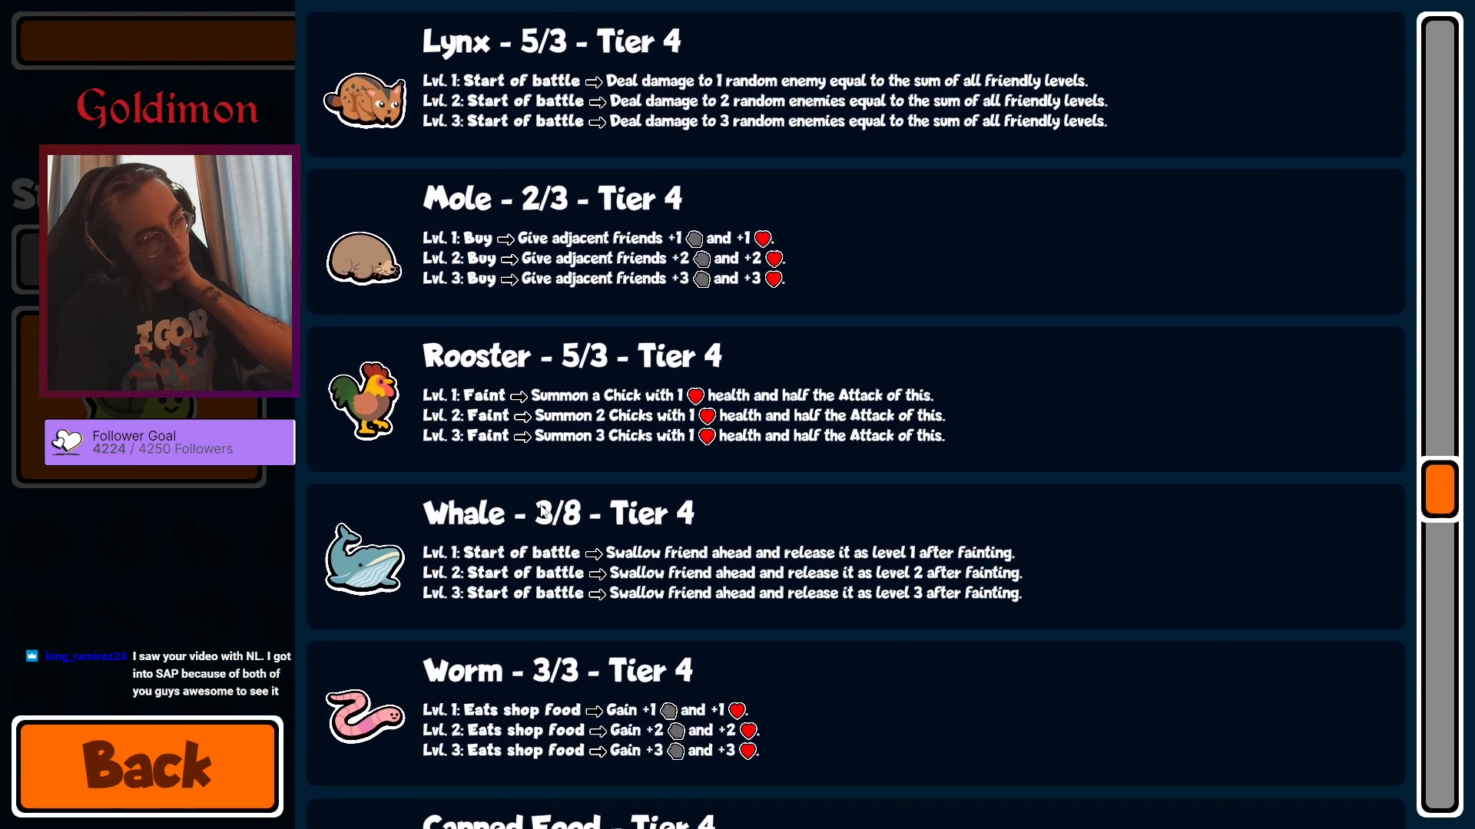
scroll("down", 3)
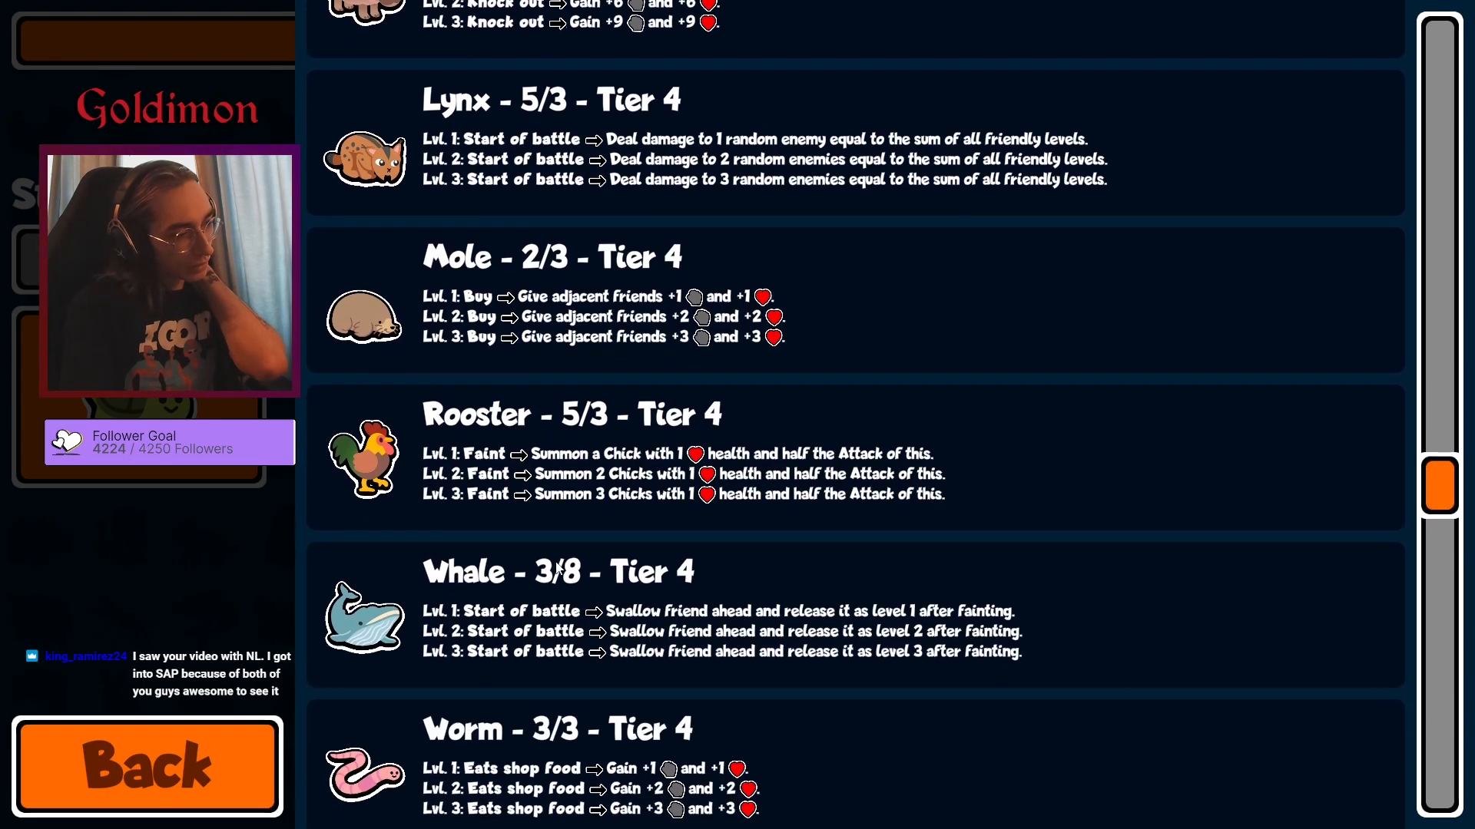
scroll("down", 3)
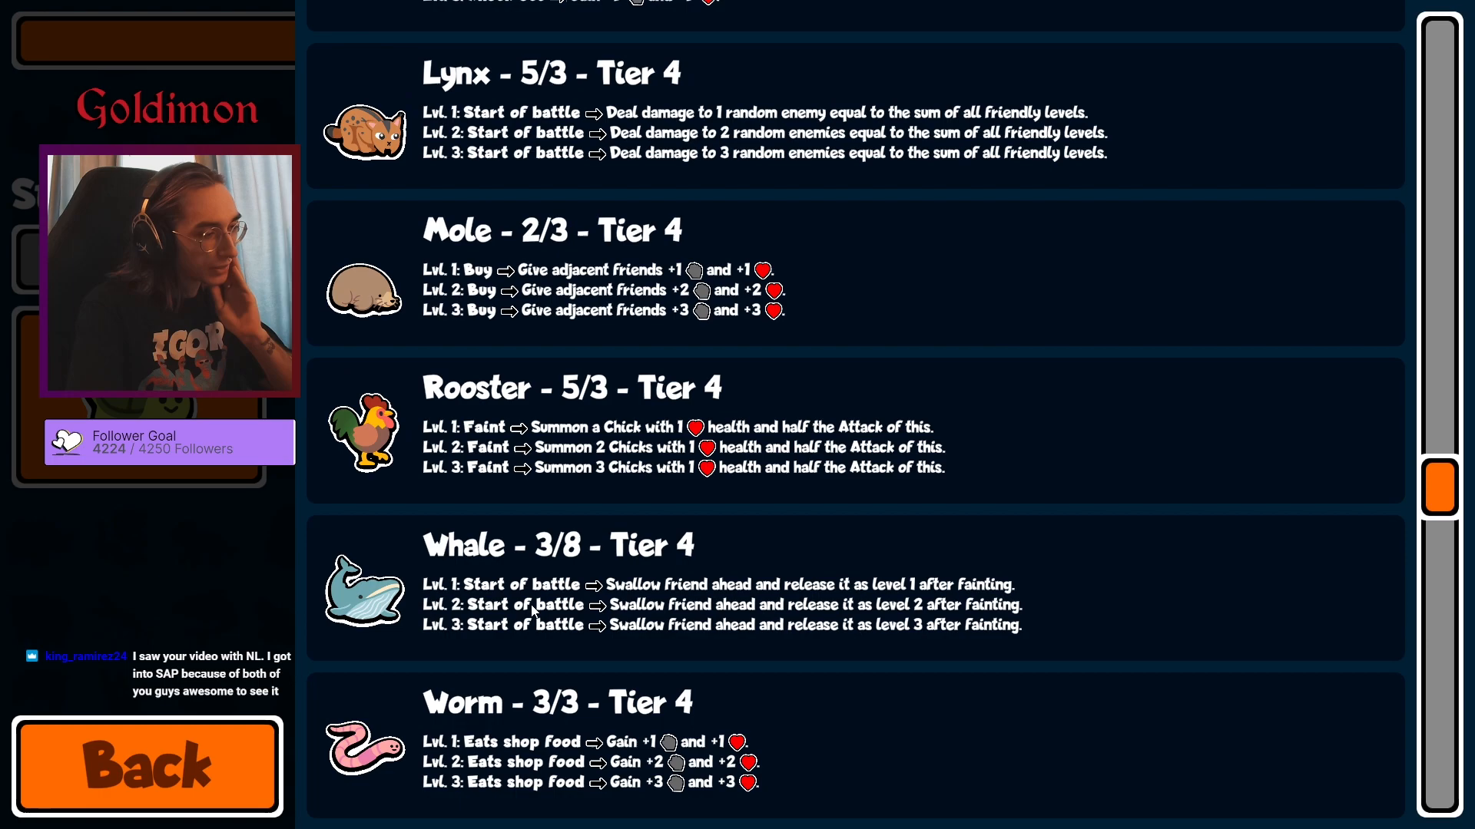
scroll("up", 3)
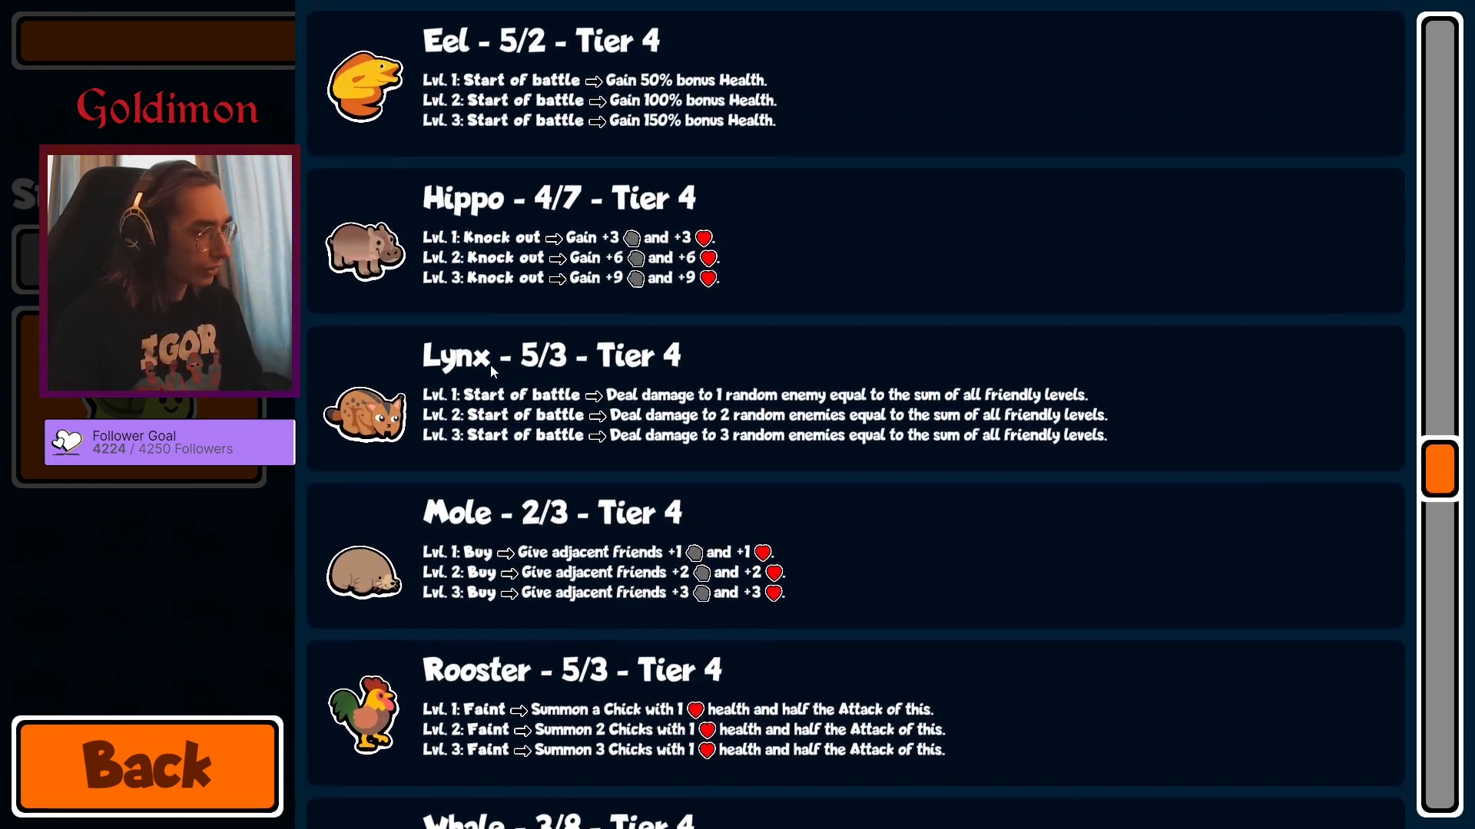
scroll("down", 3)
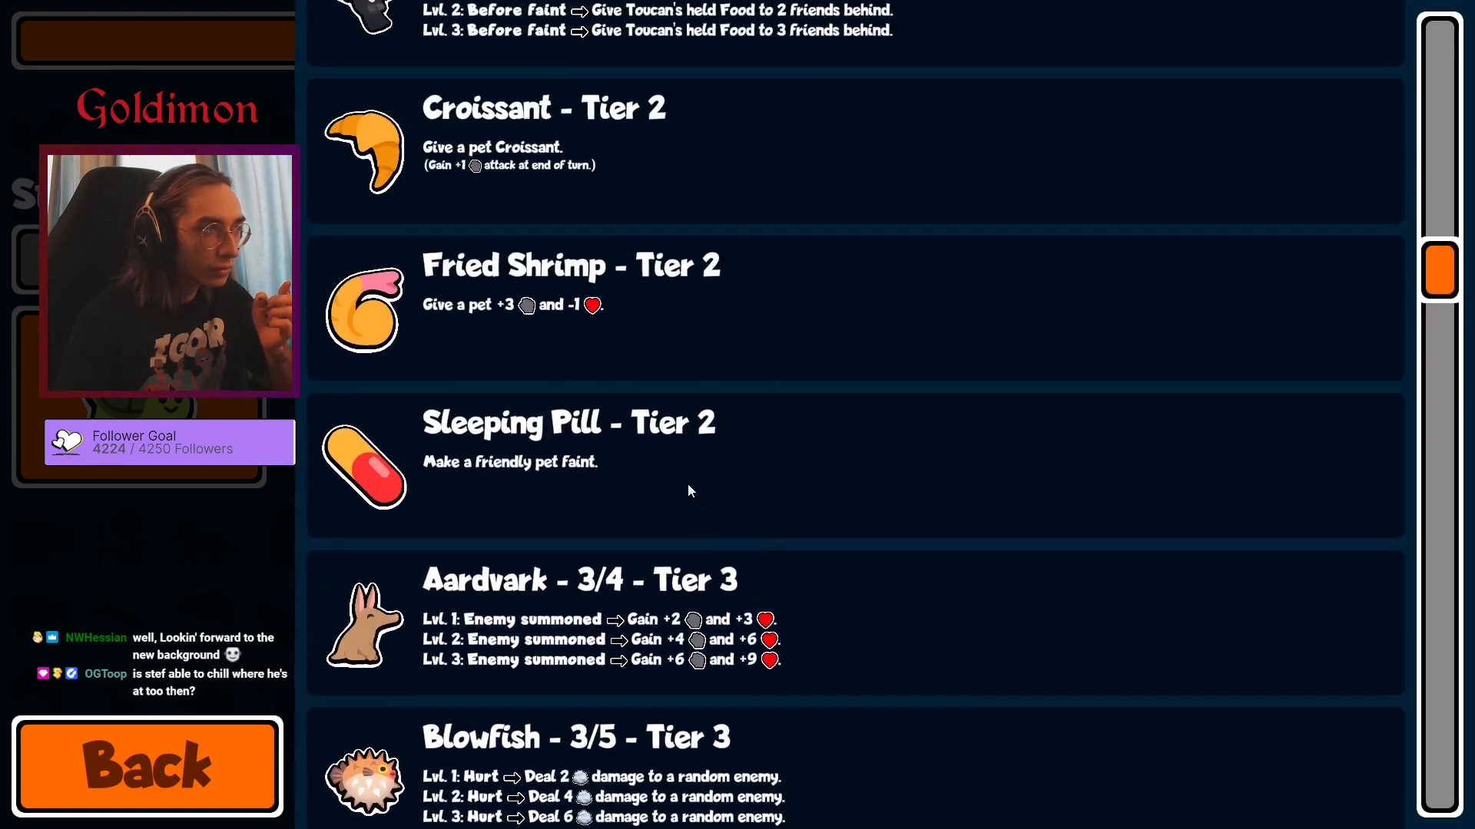
scroll("down", 3)
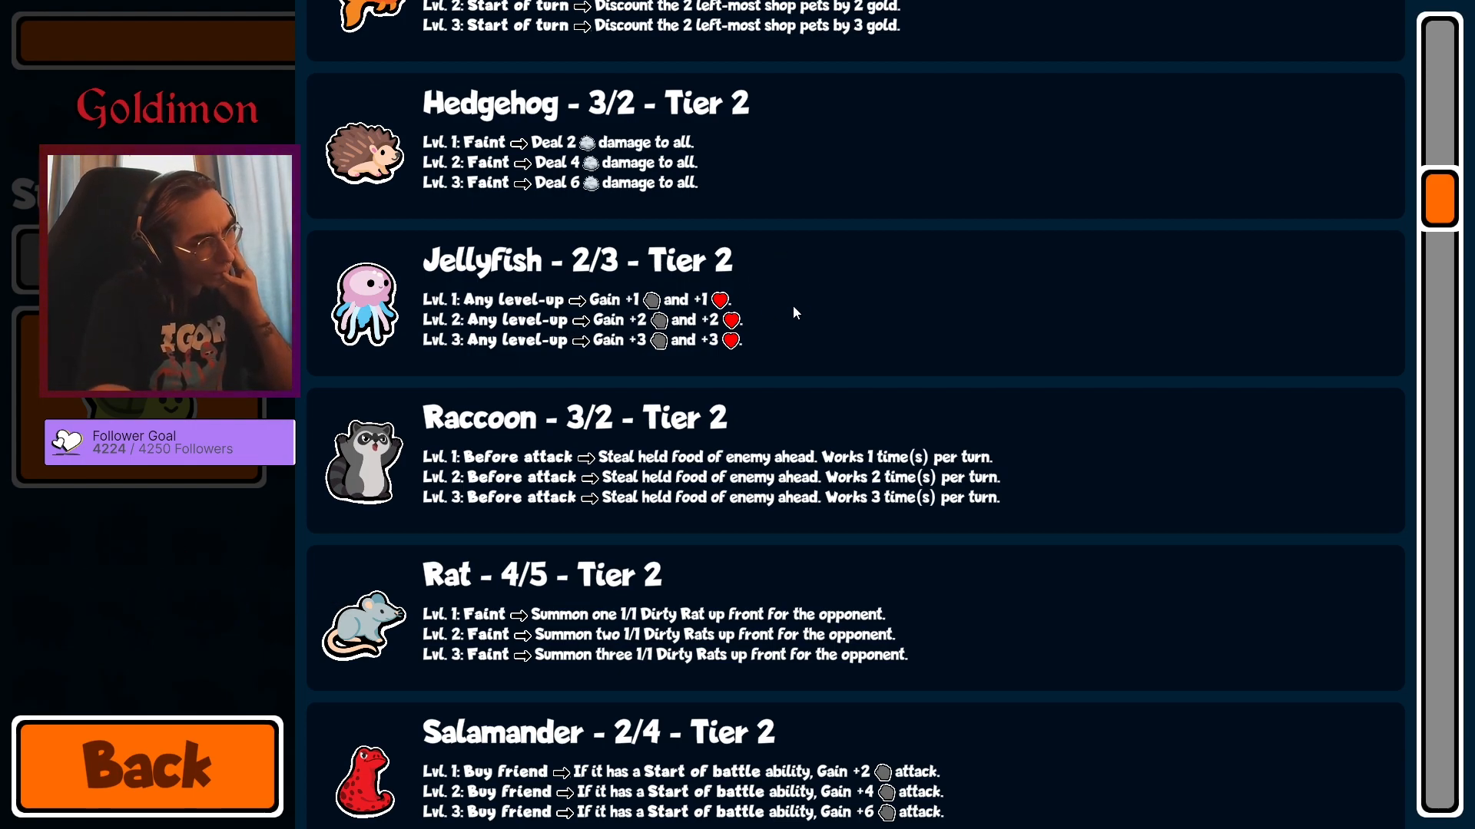
mouse_move(734, 366)
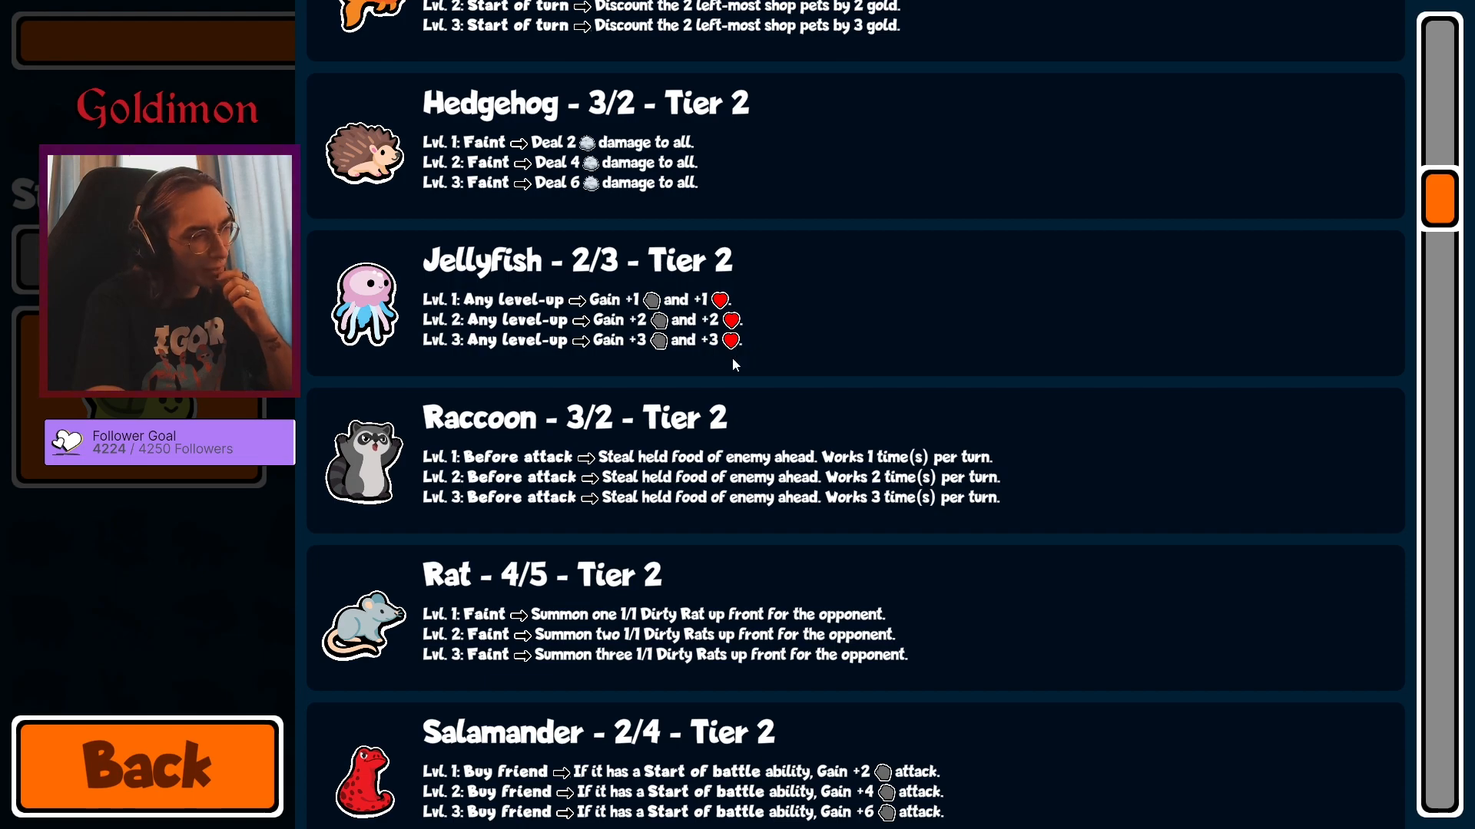
scroll("down", 3)
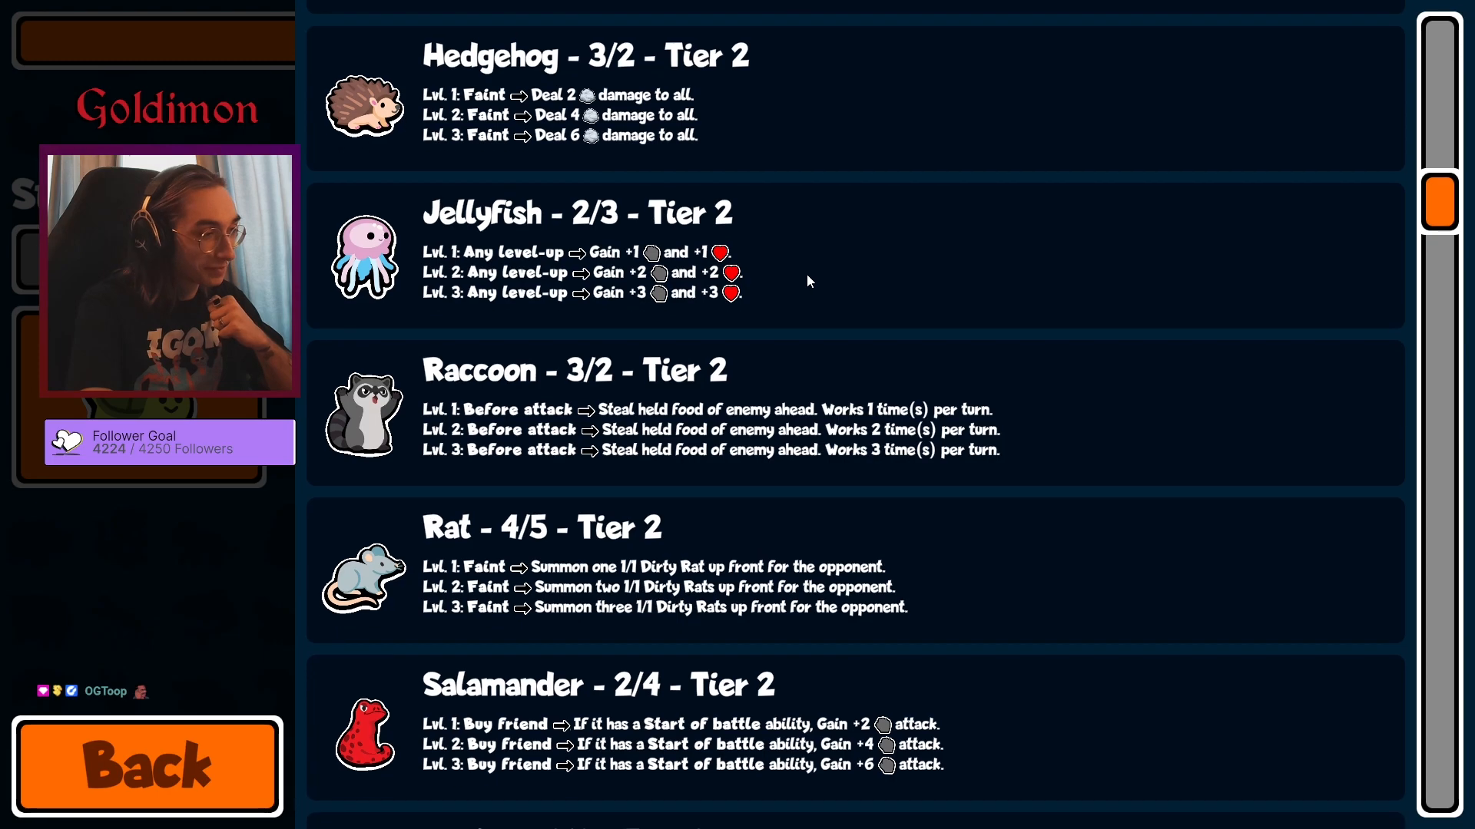
scroll("down", 3)
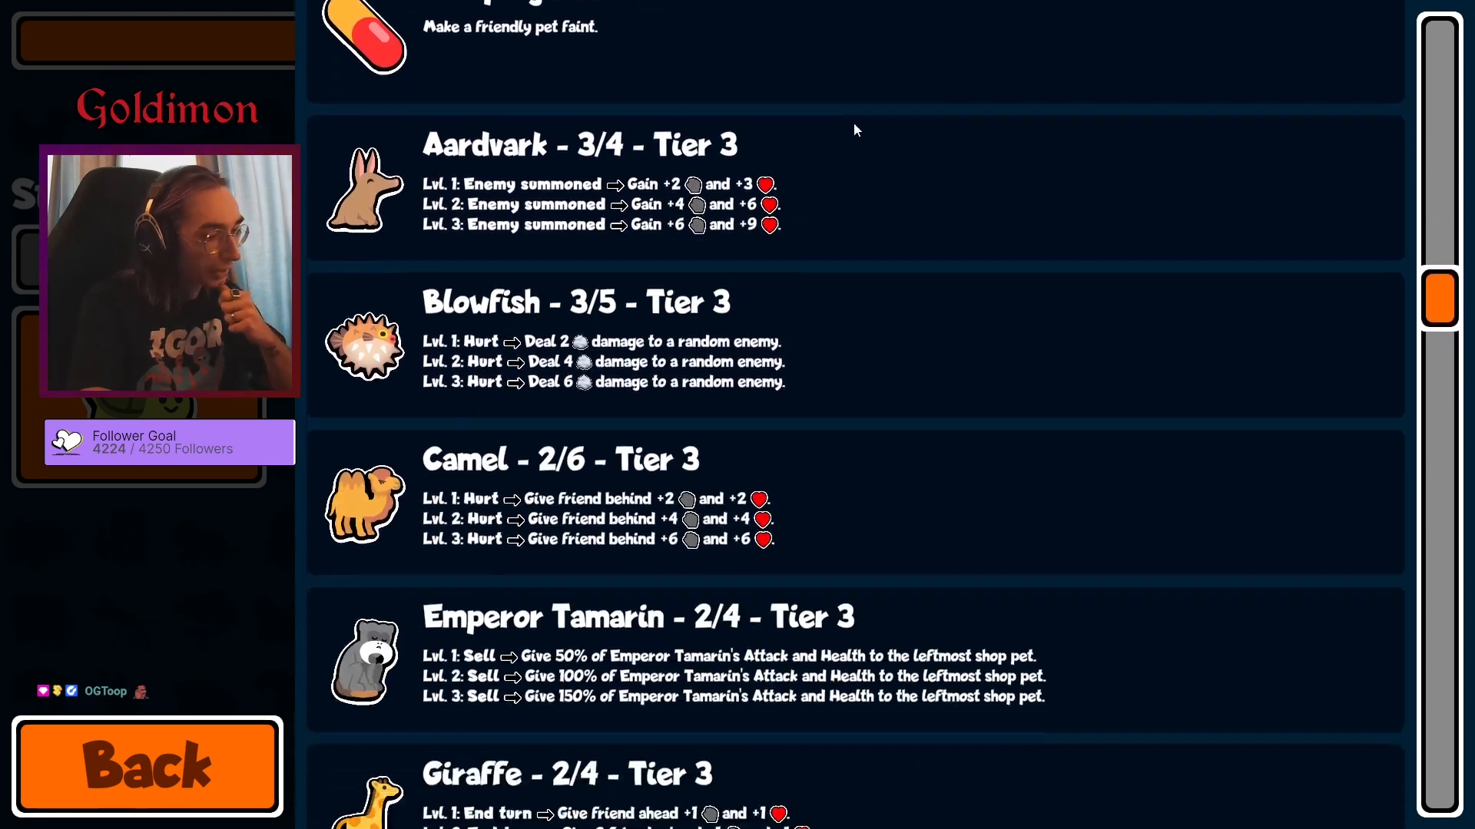
scroll("down", 3)
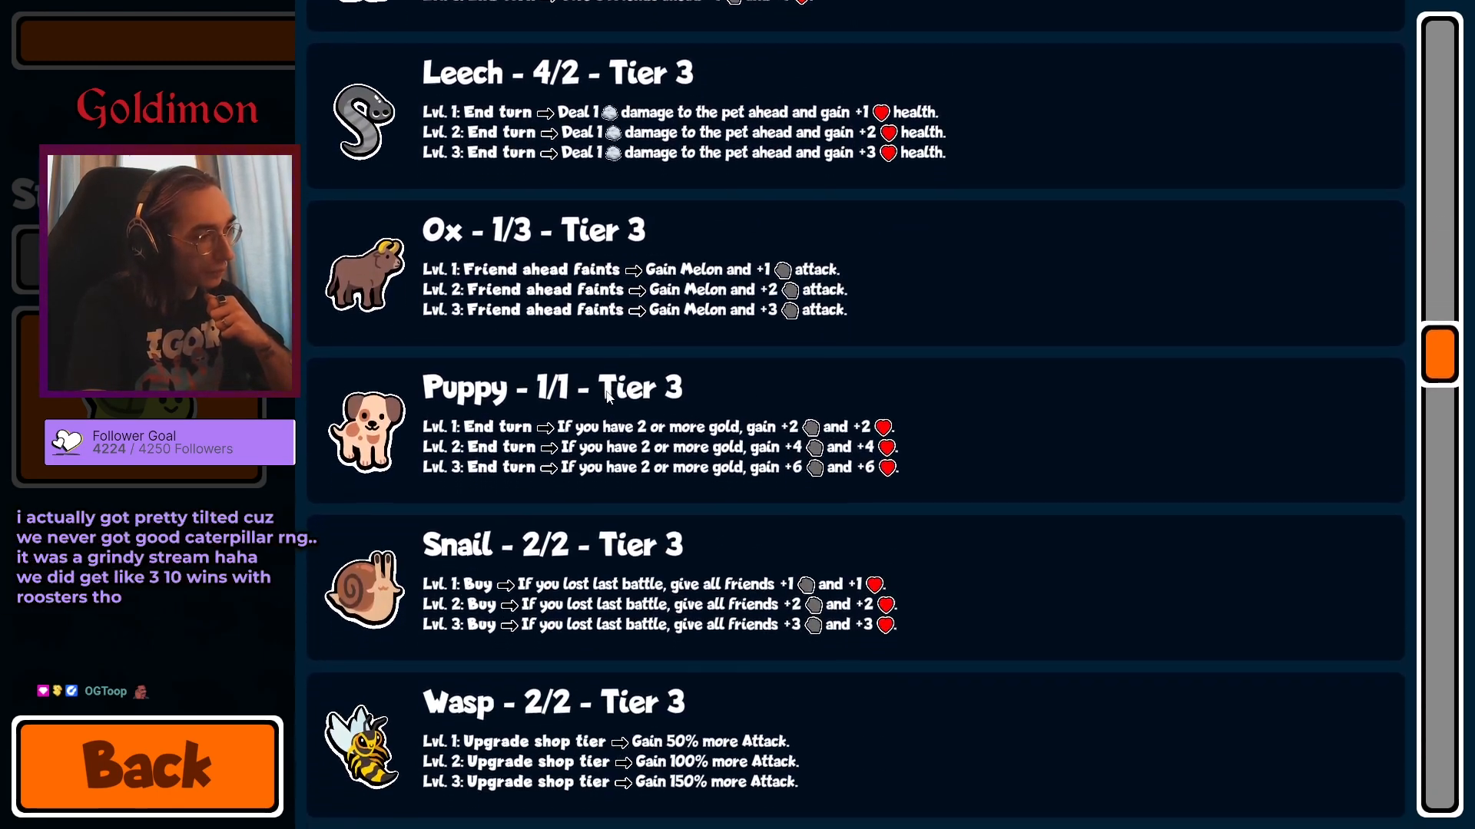
scroll("down", 3)
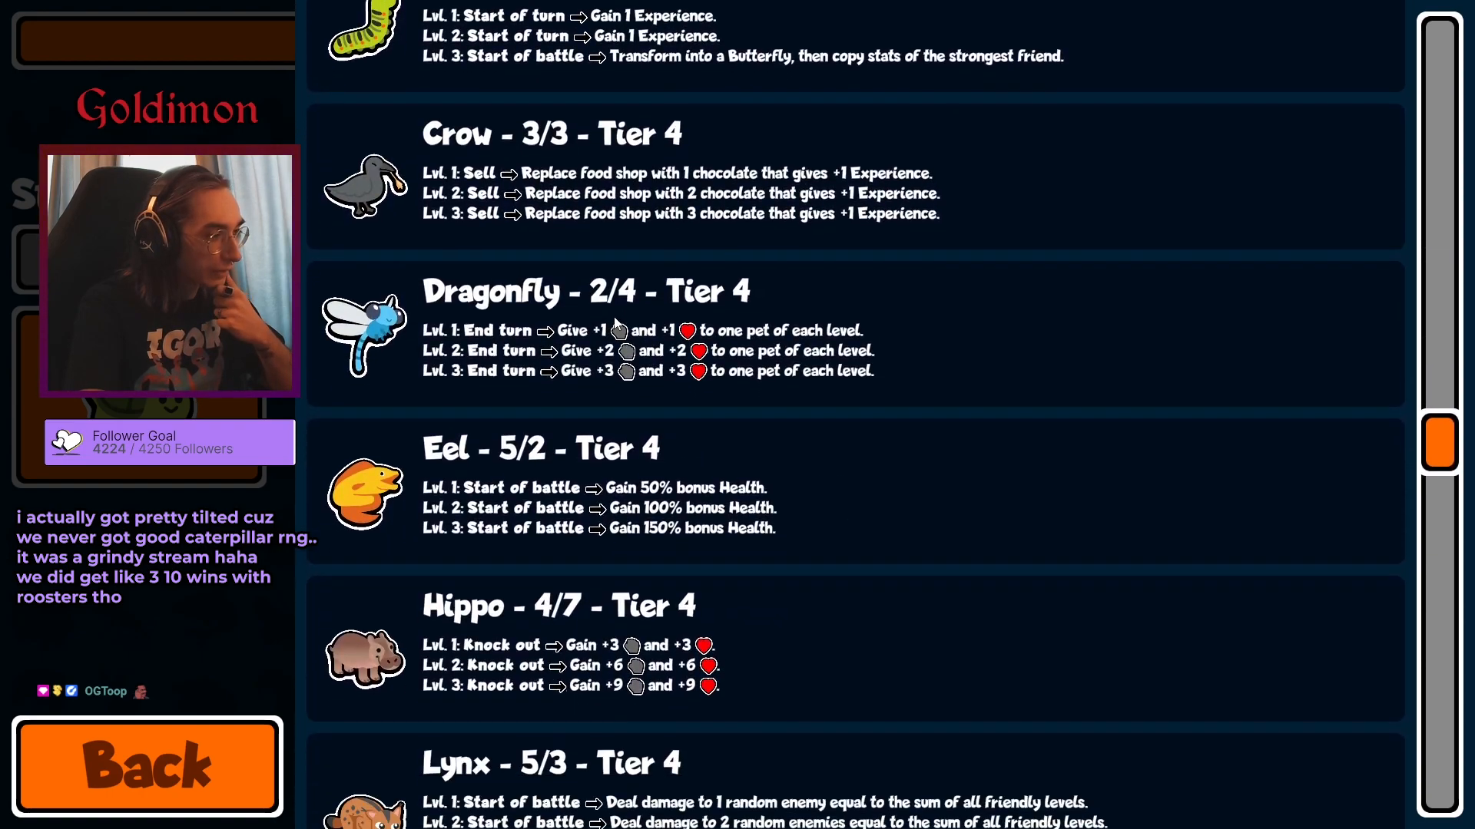
scroll("down", 3)
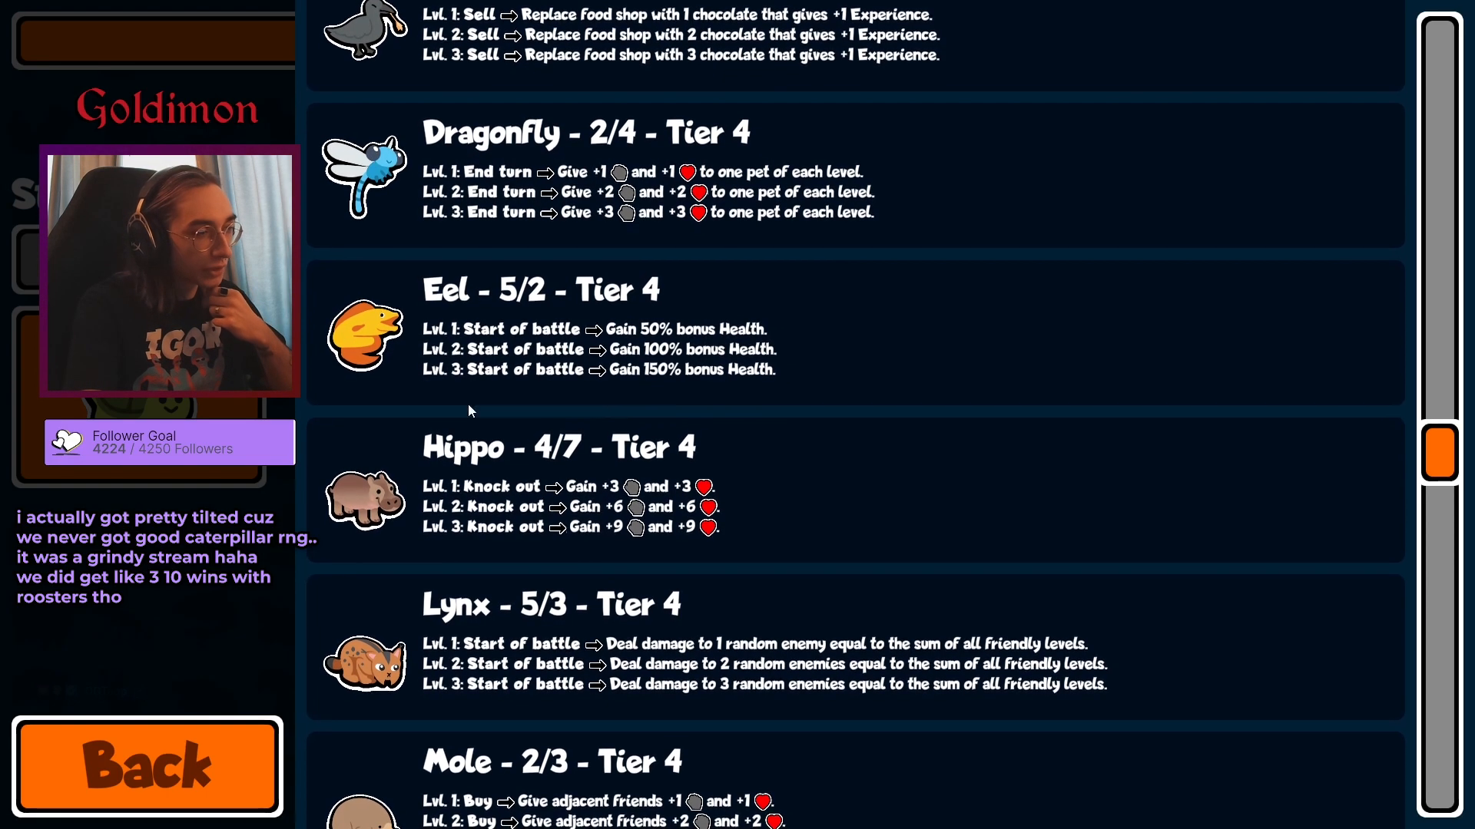
scroll("down", 3)
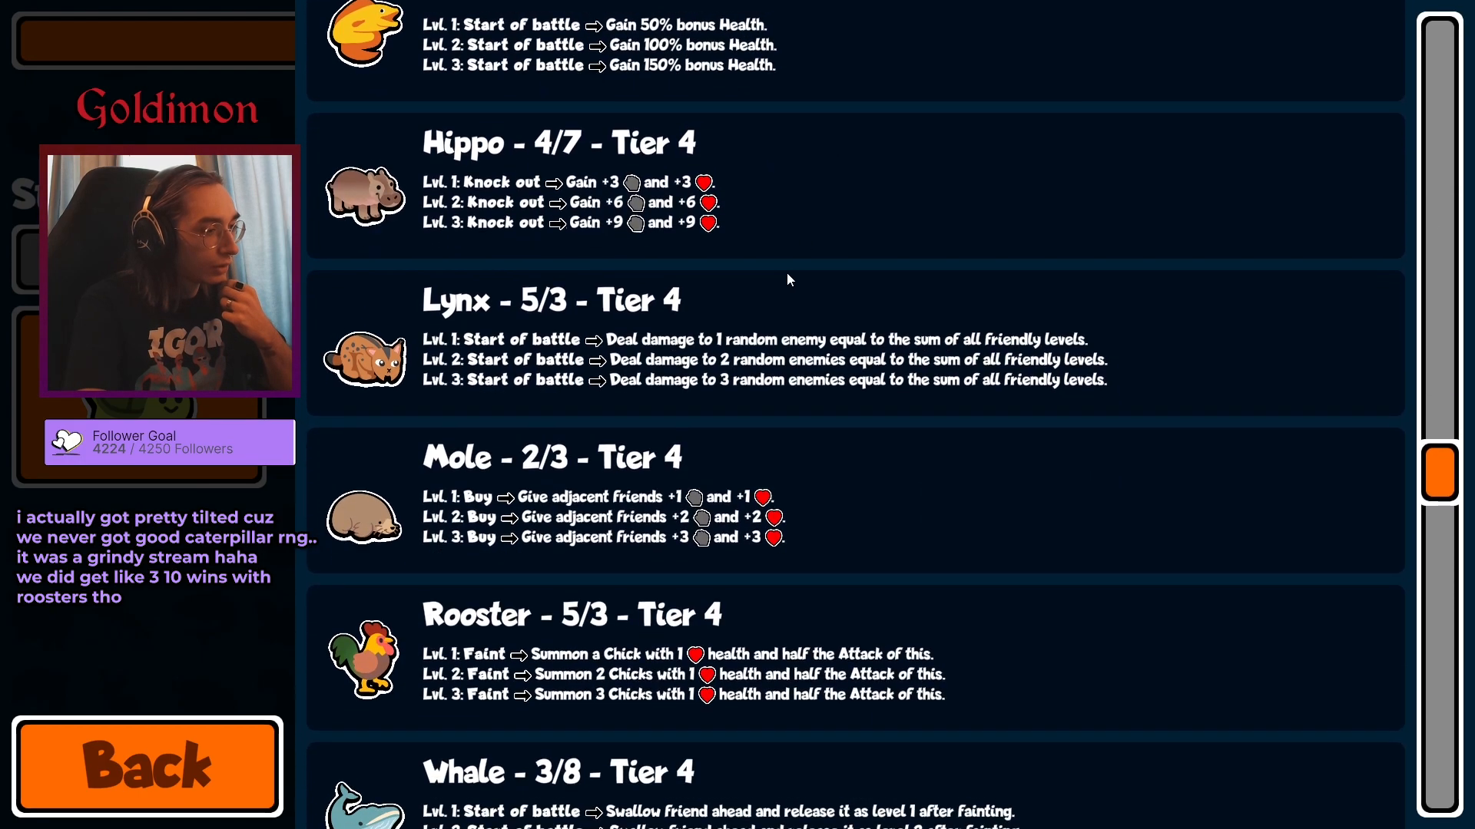
scroll("down", 3)
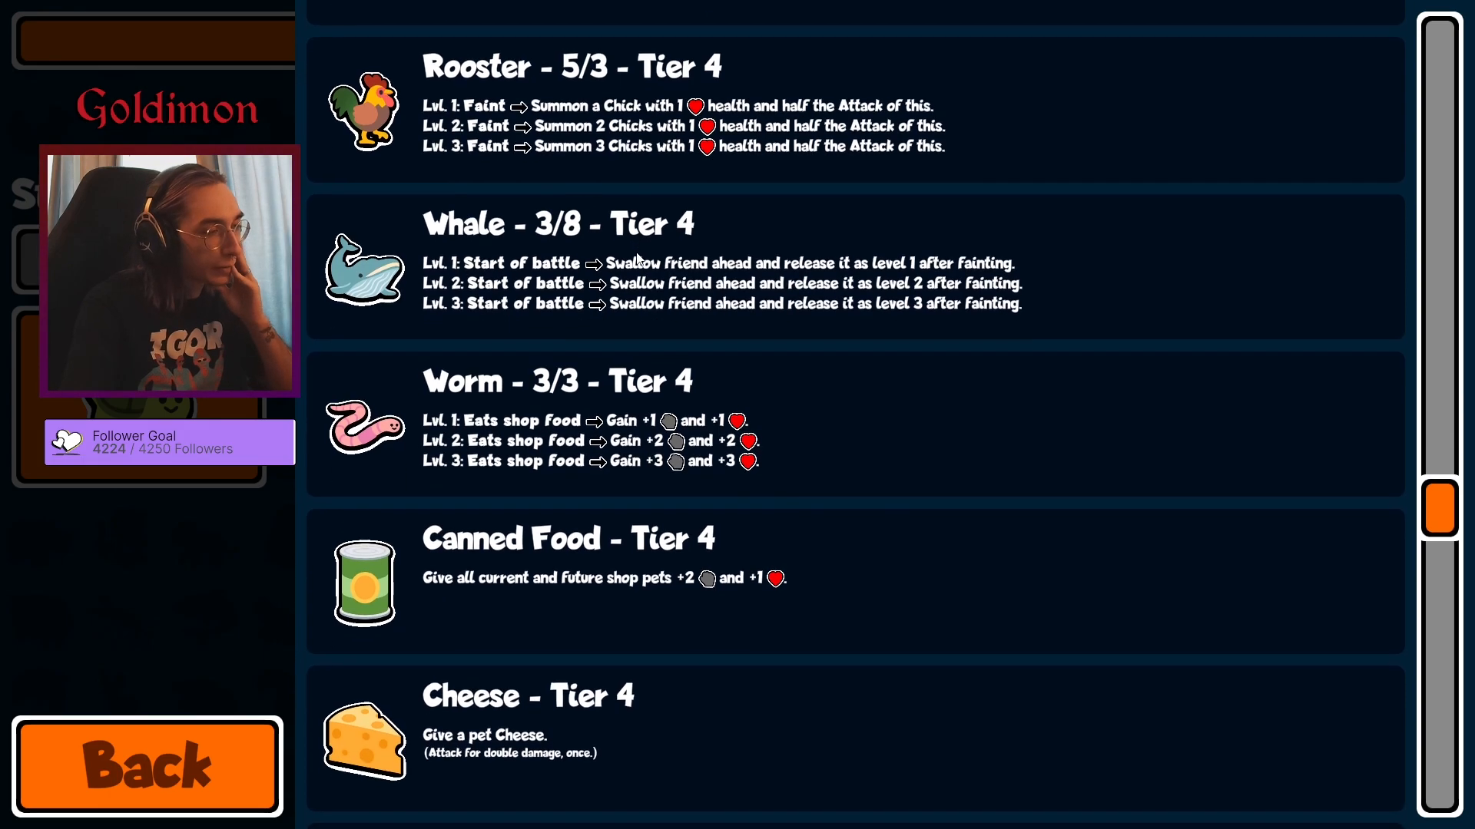
scroll("down", 3)
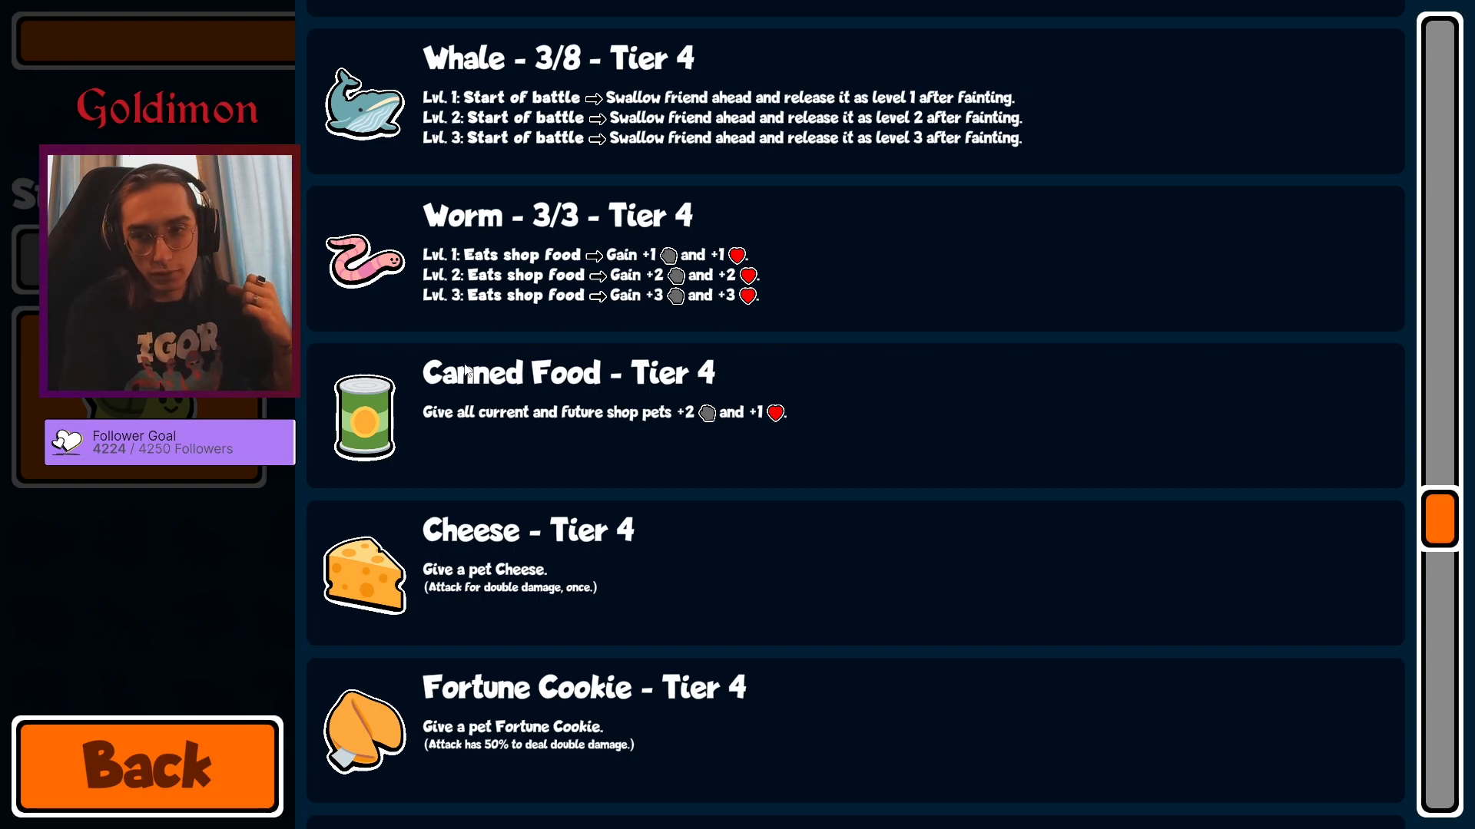
mouse_move(447, 402)
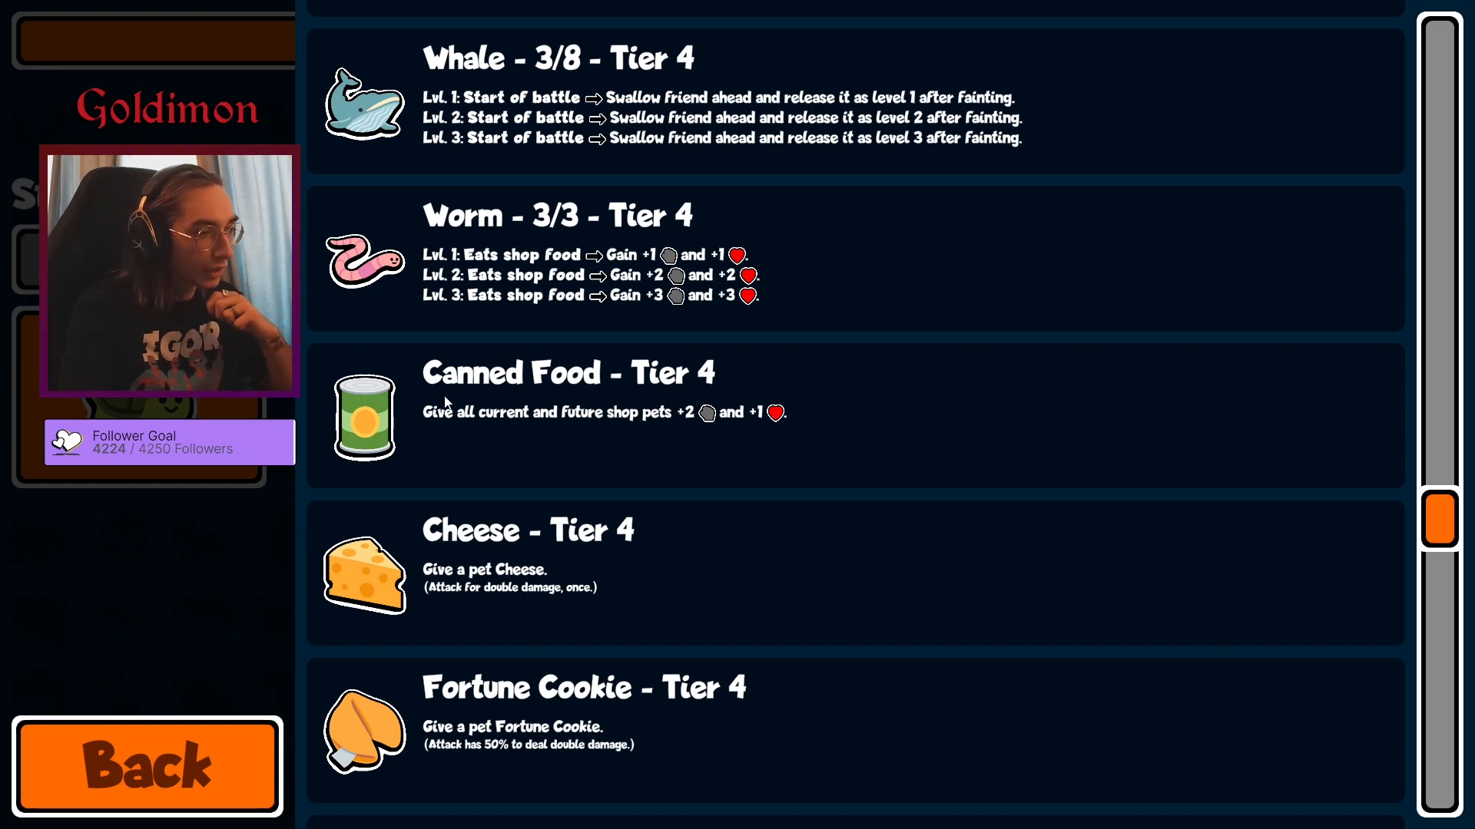
mouse_move(736, 377)
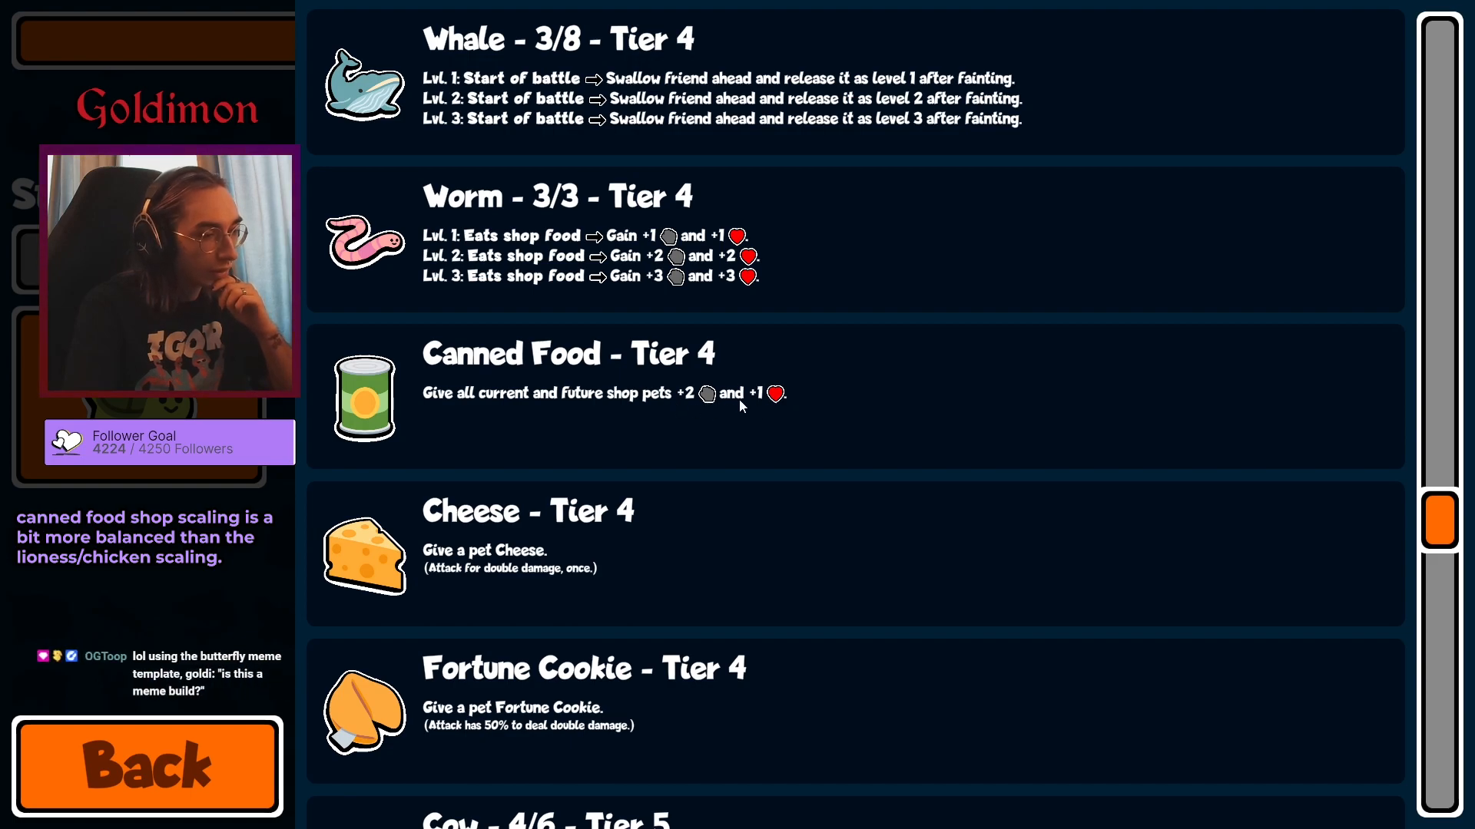
scroll("down", 3)
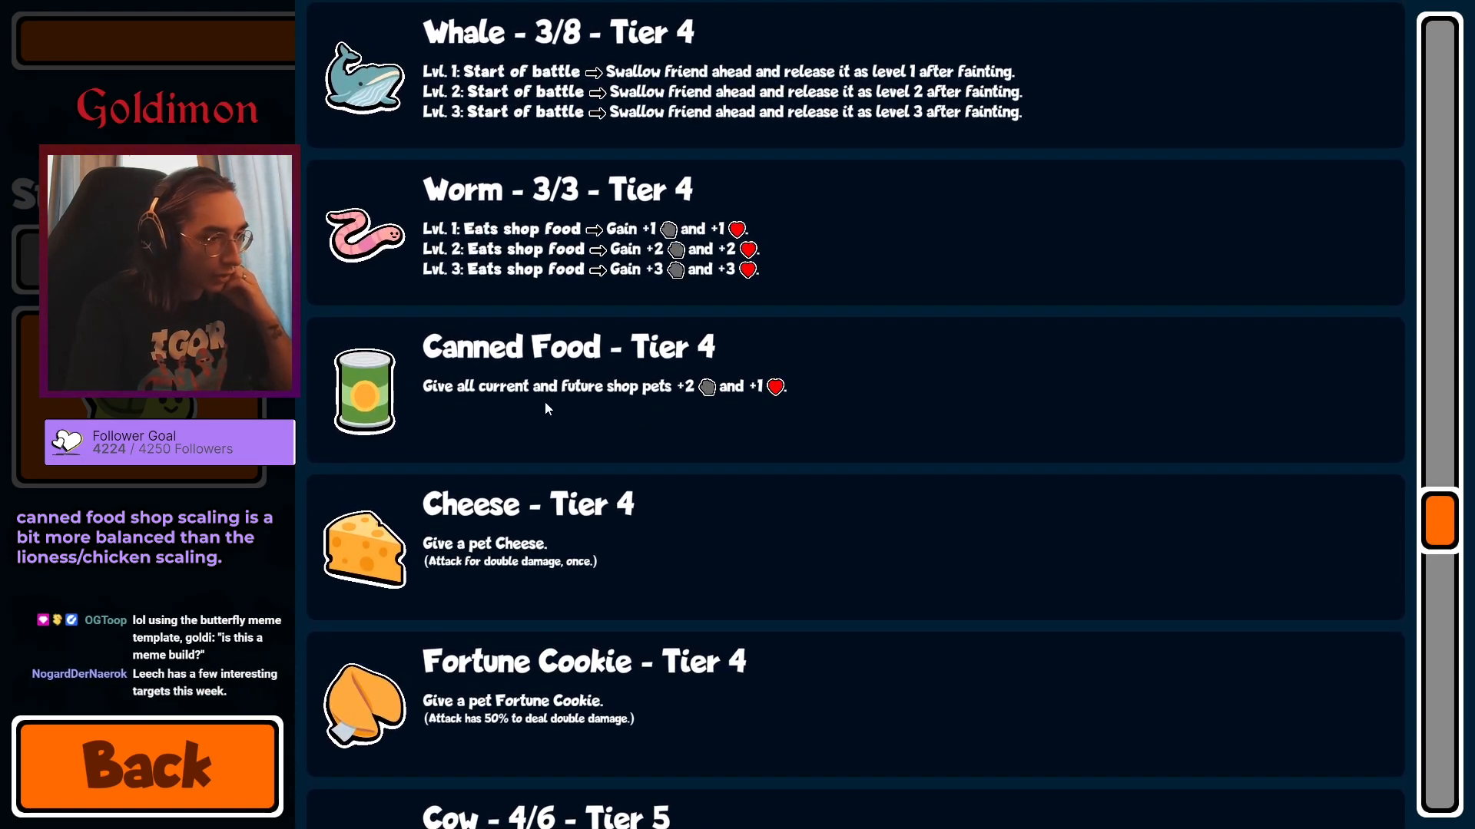
mouse_move(521, 441)
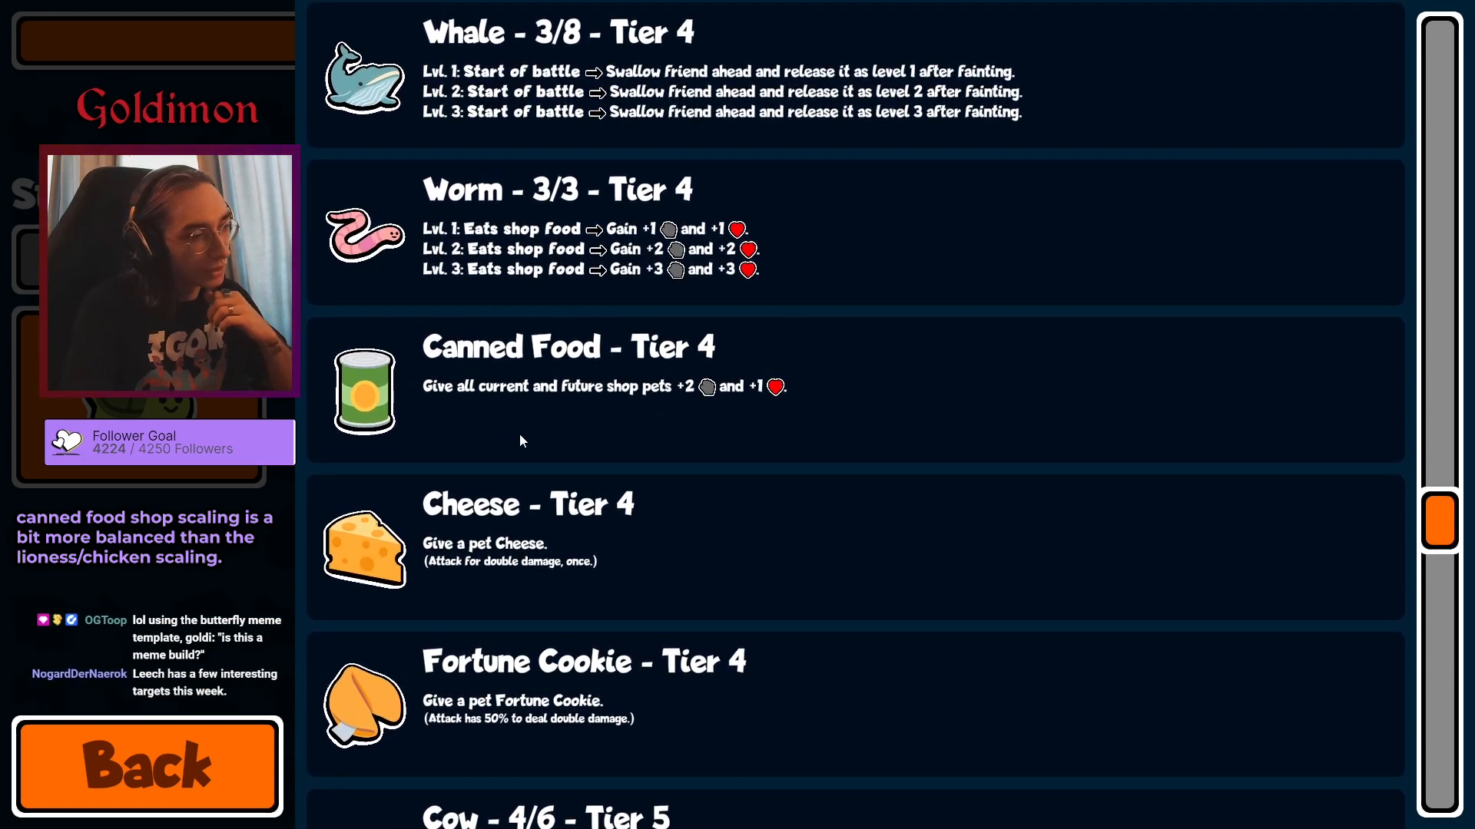
scroll("down", 3)
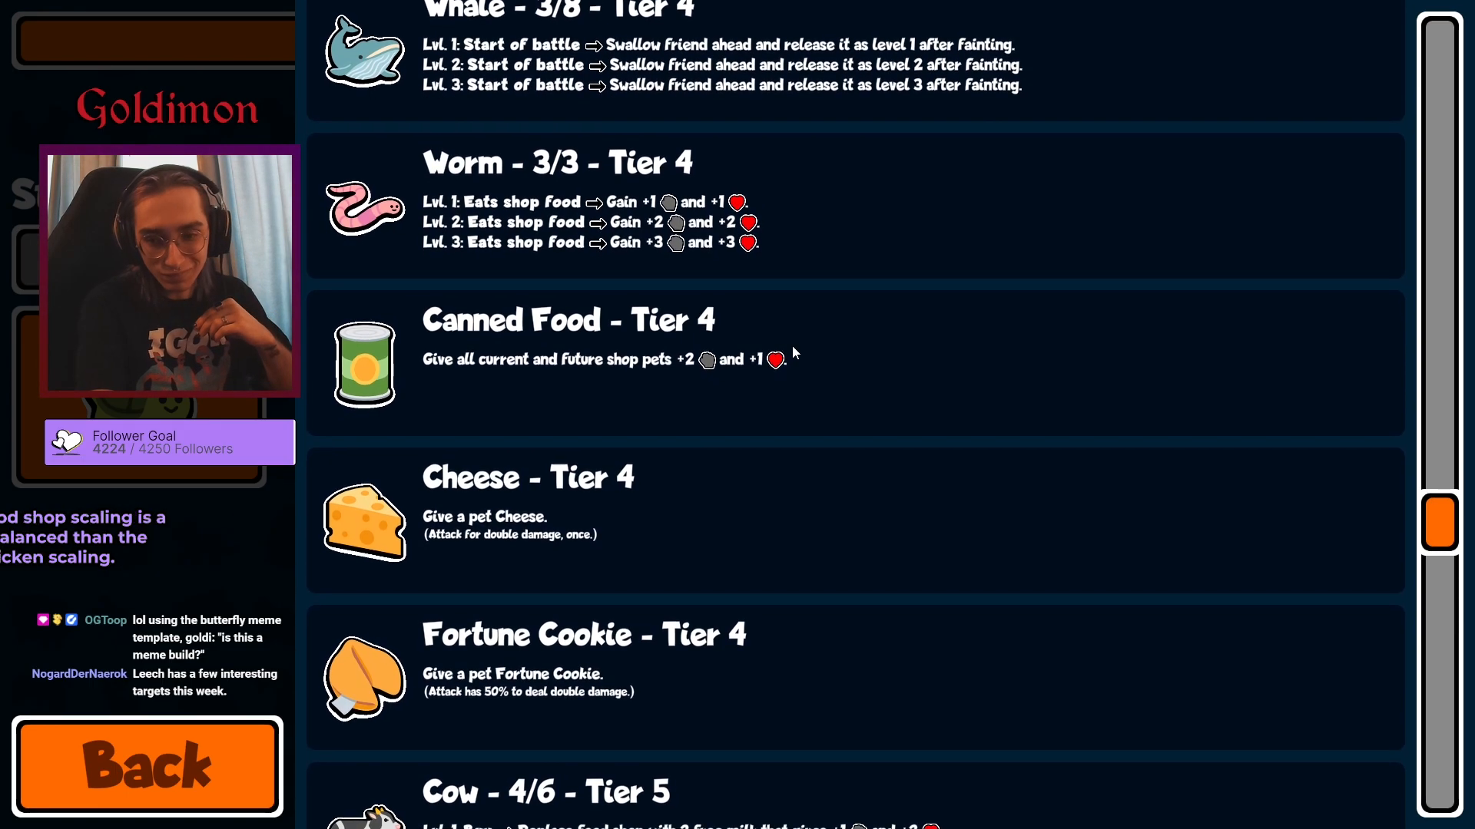
scroll("down", 3)
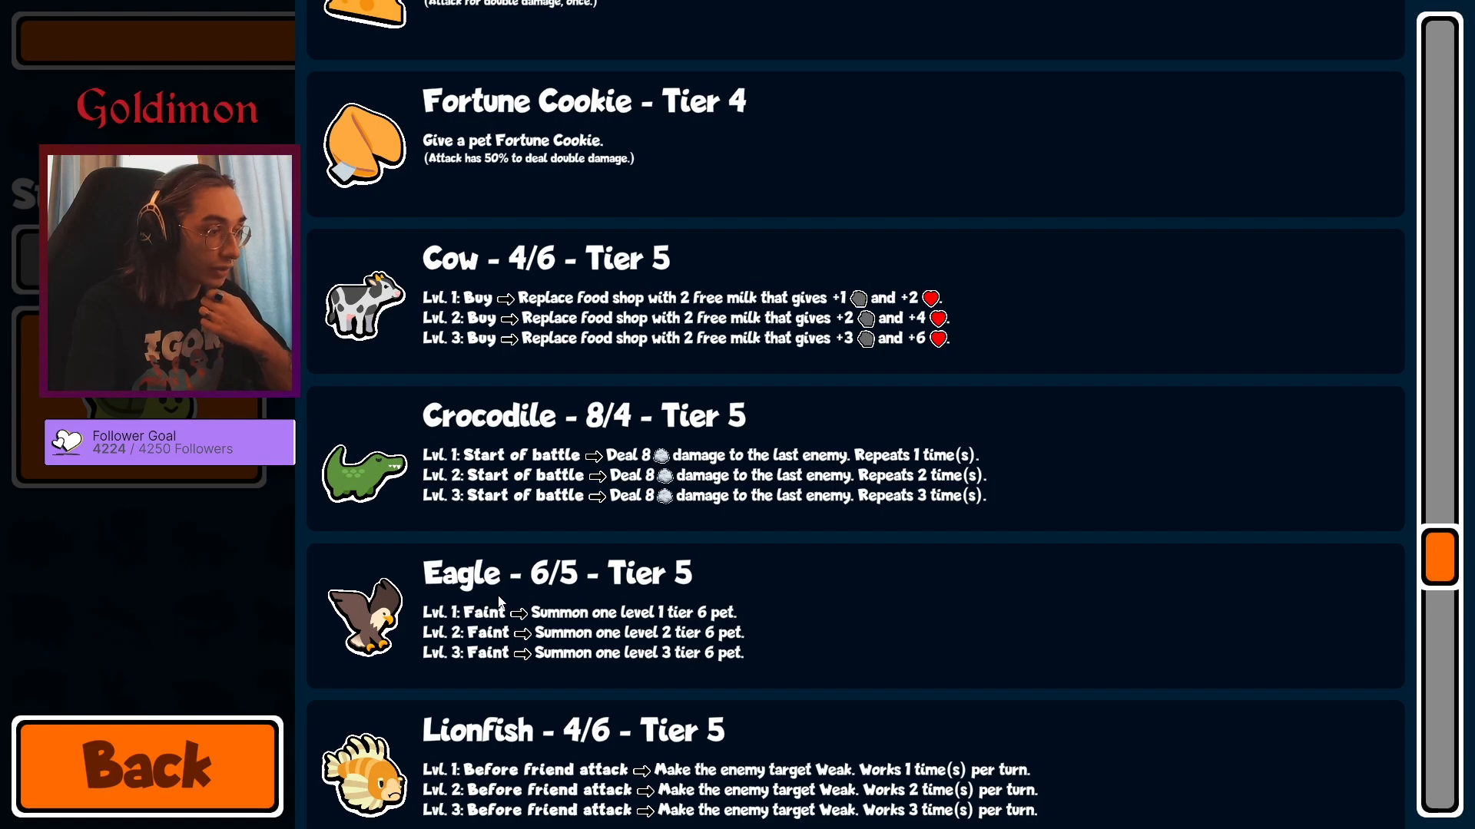
scroll("down", 3)
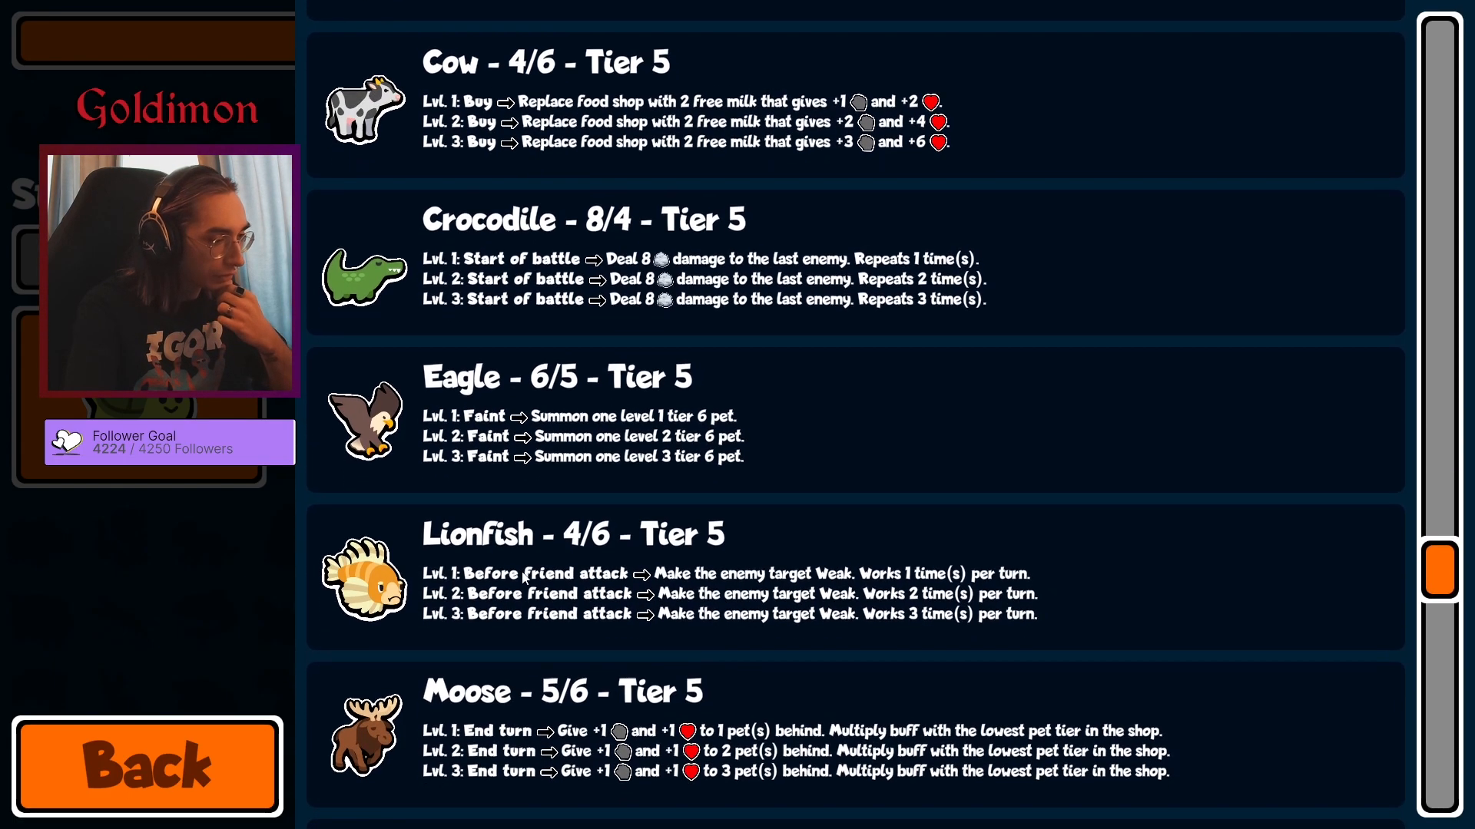
scroll("down", 3)
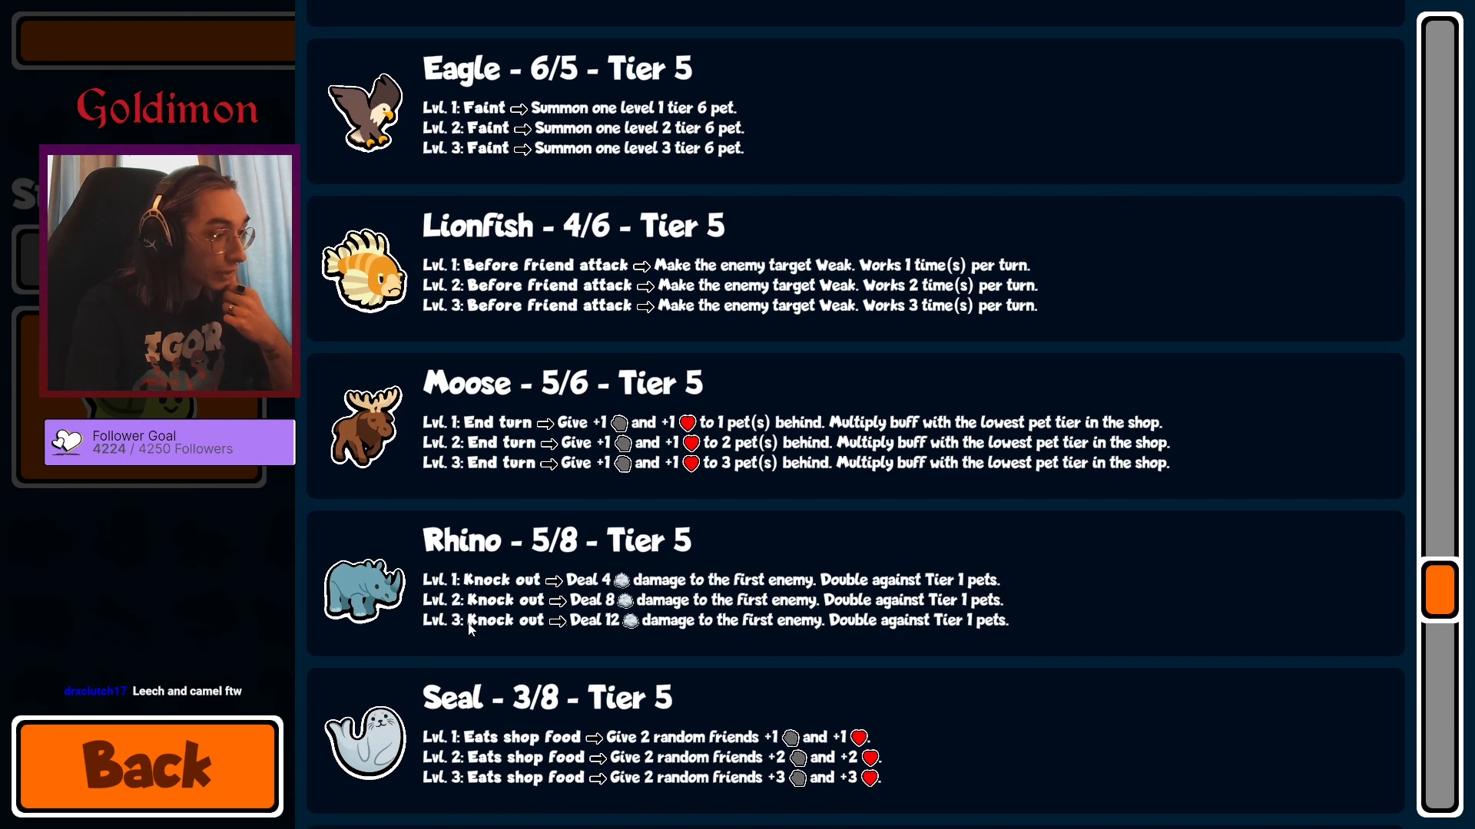
scroll("down", 3)
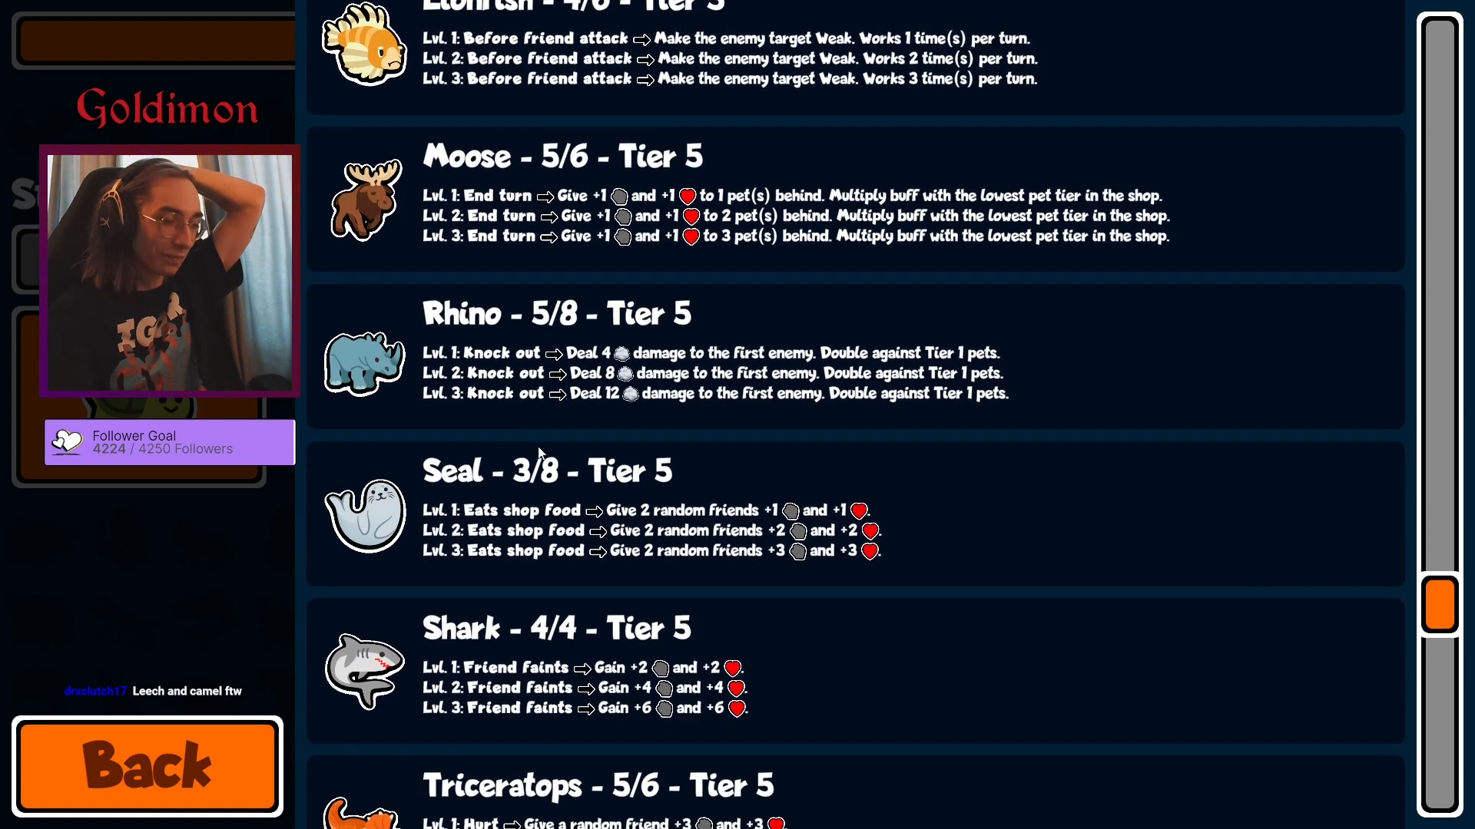
scroll("down", 3)
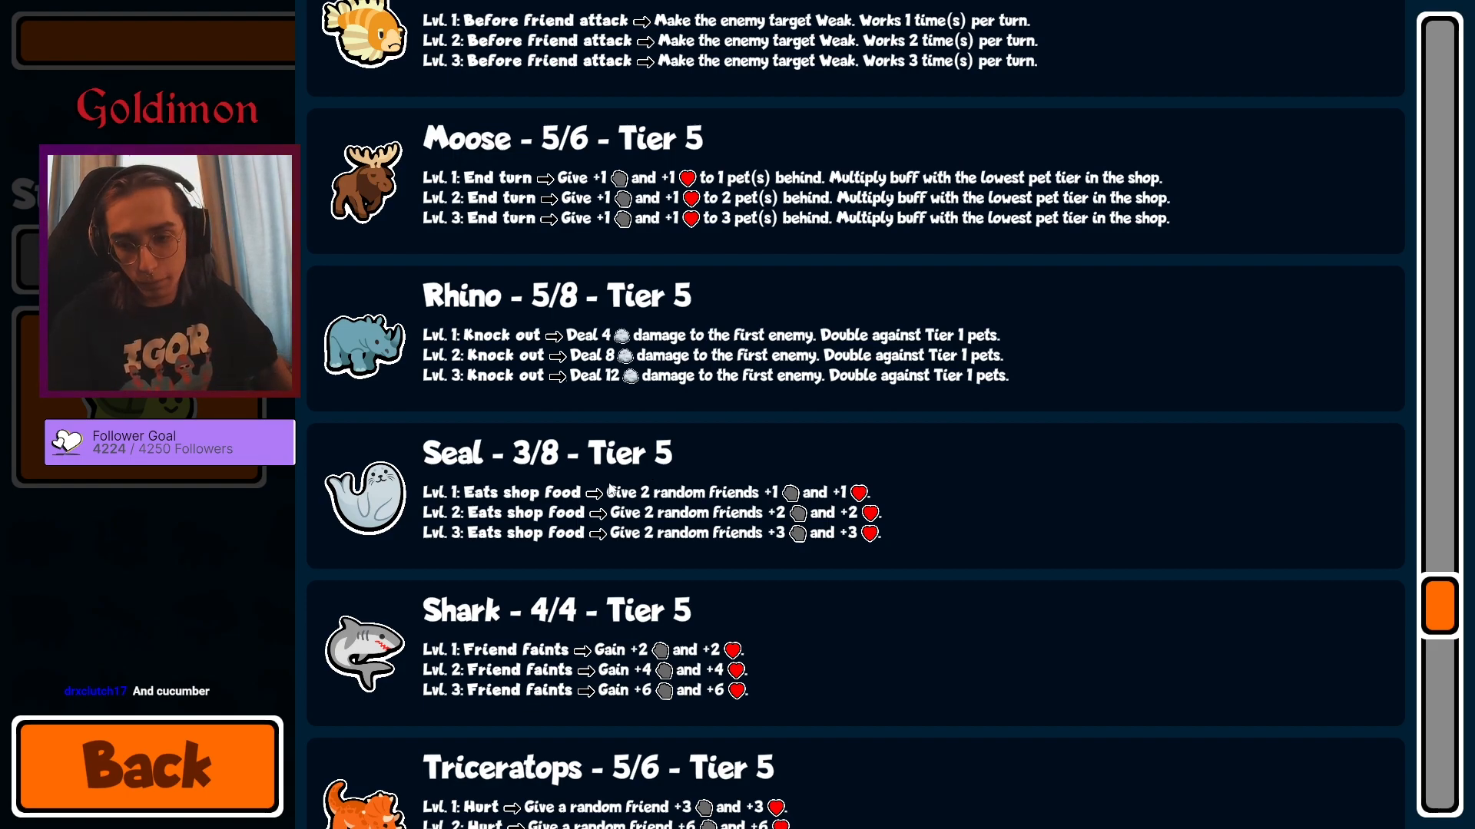
mouse_move(691, 481)
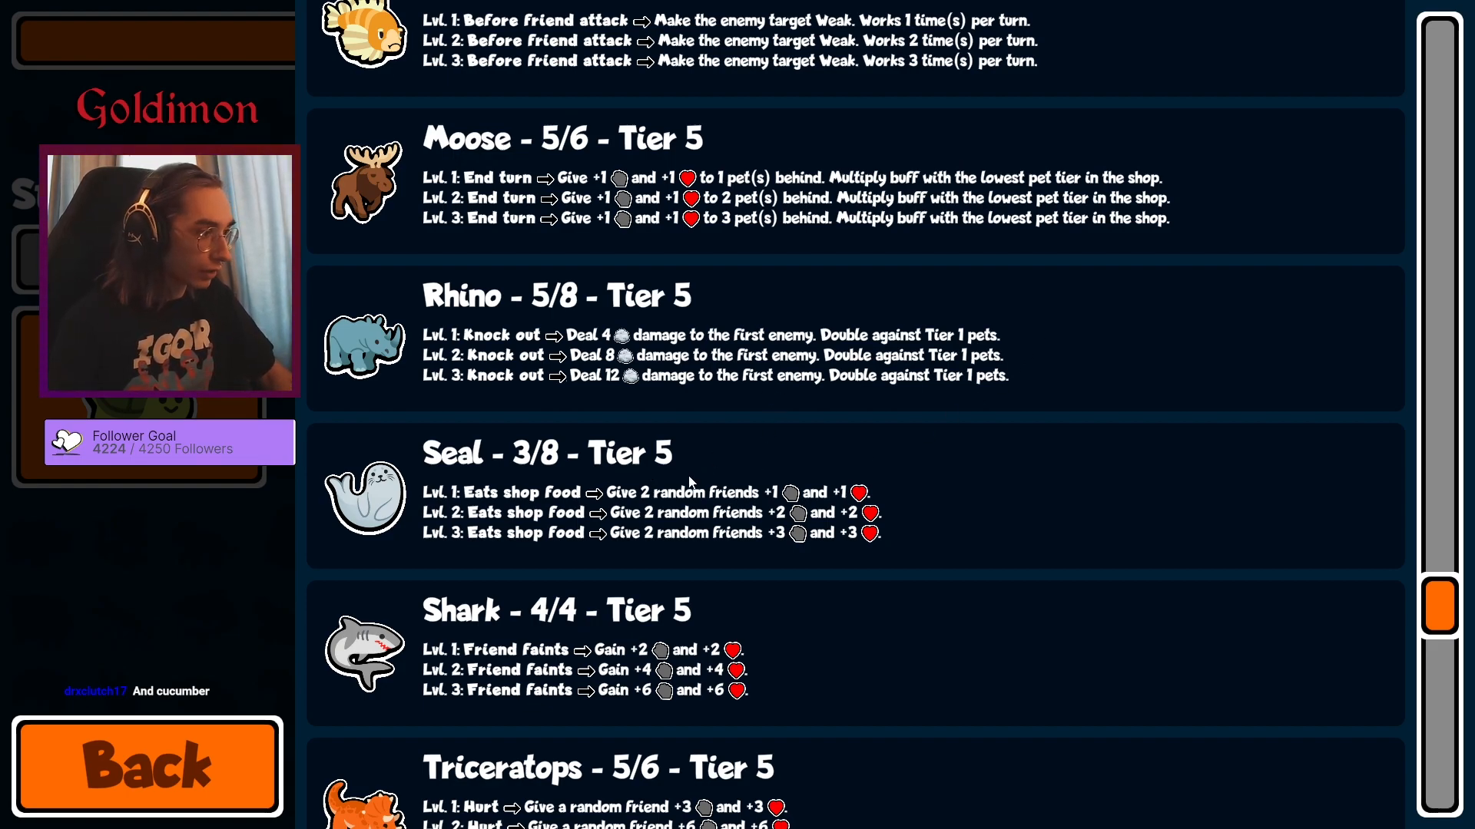
scroll("down", 3)
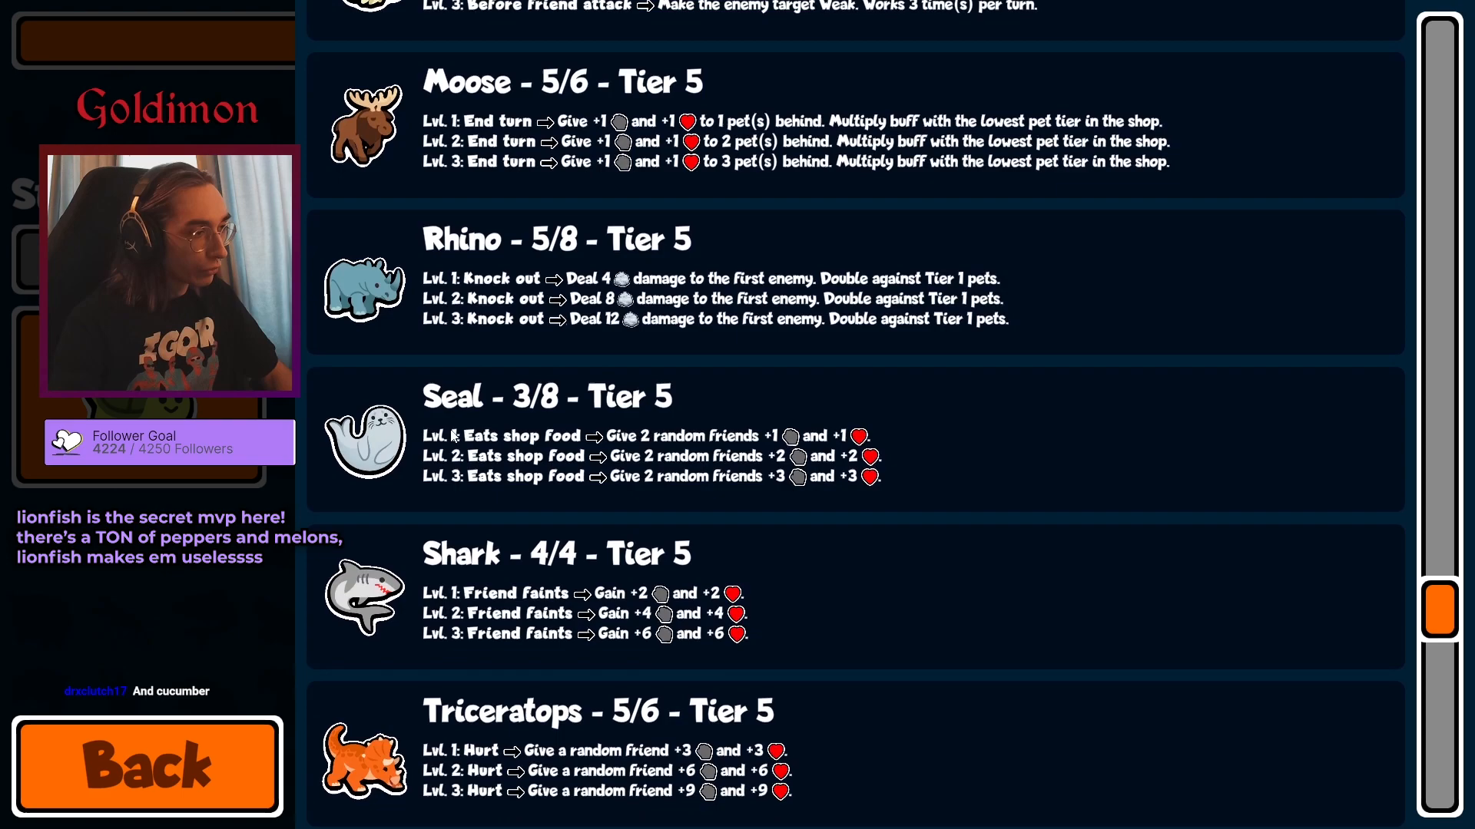
scroll("down", 3)
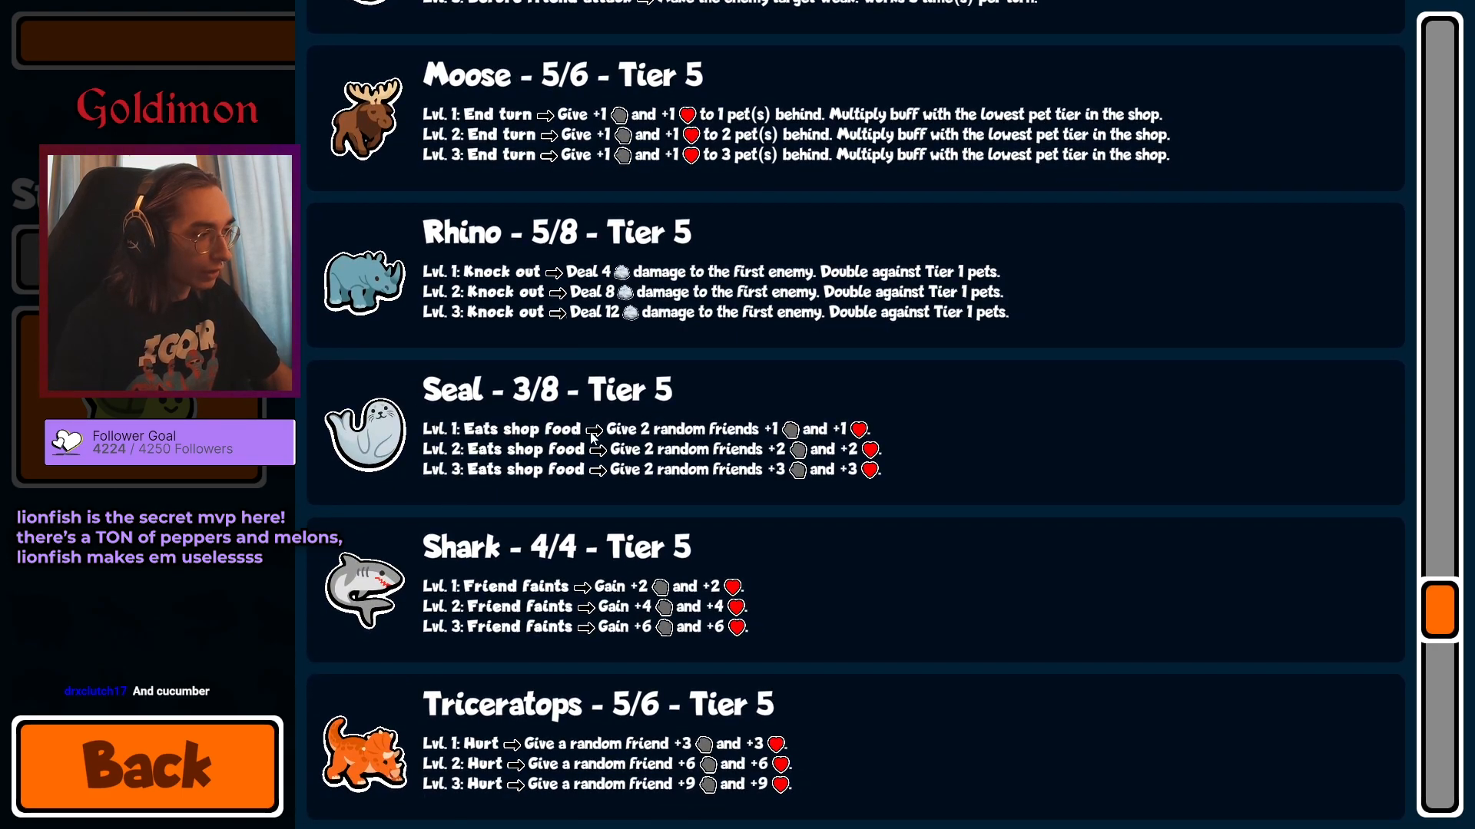
scroll("down", 3)
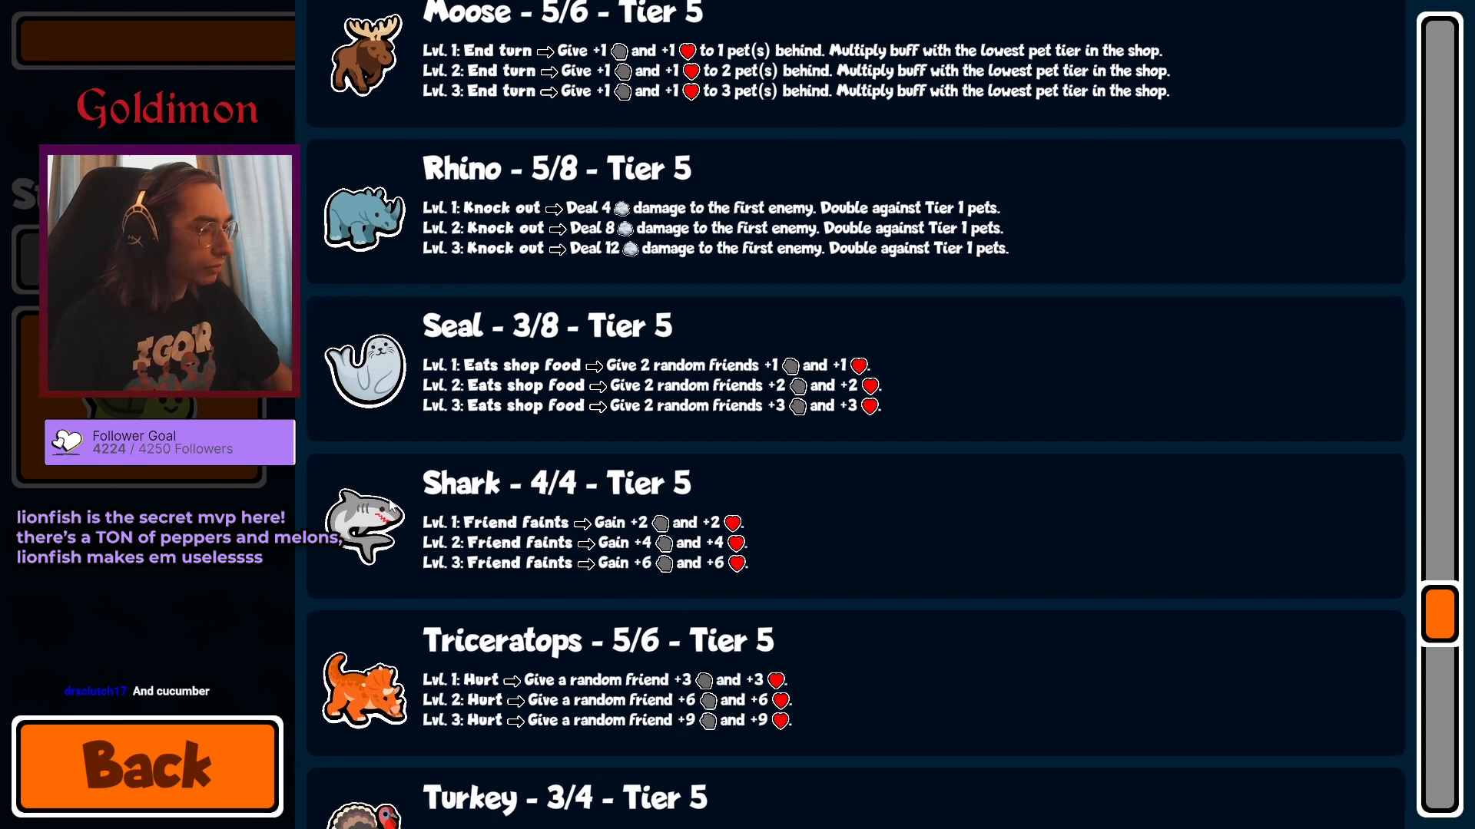
scroll("down", 3)
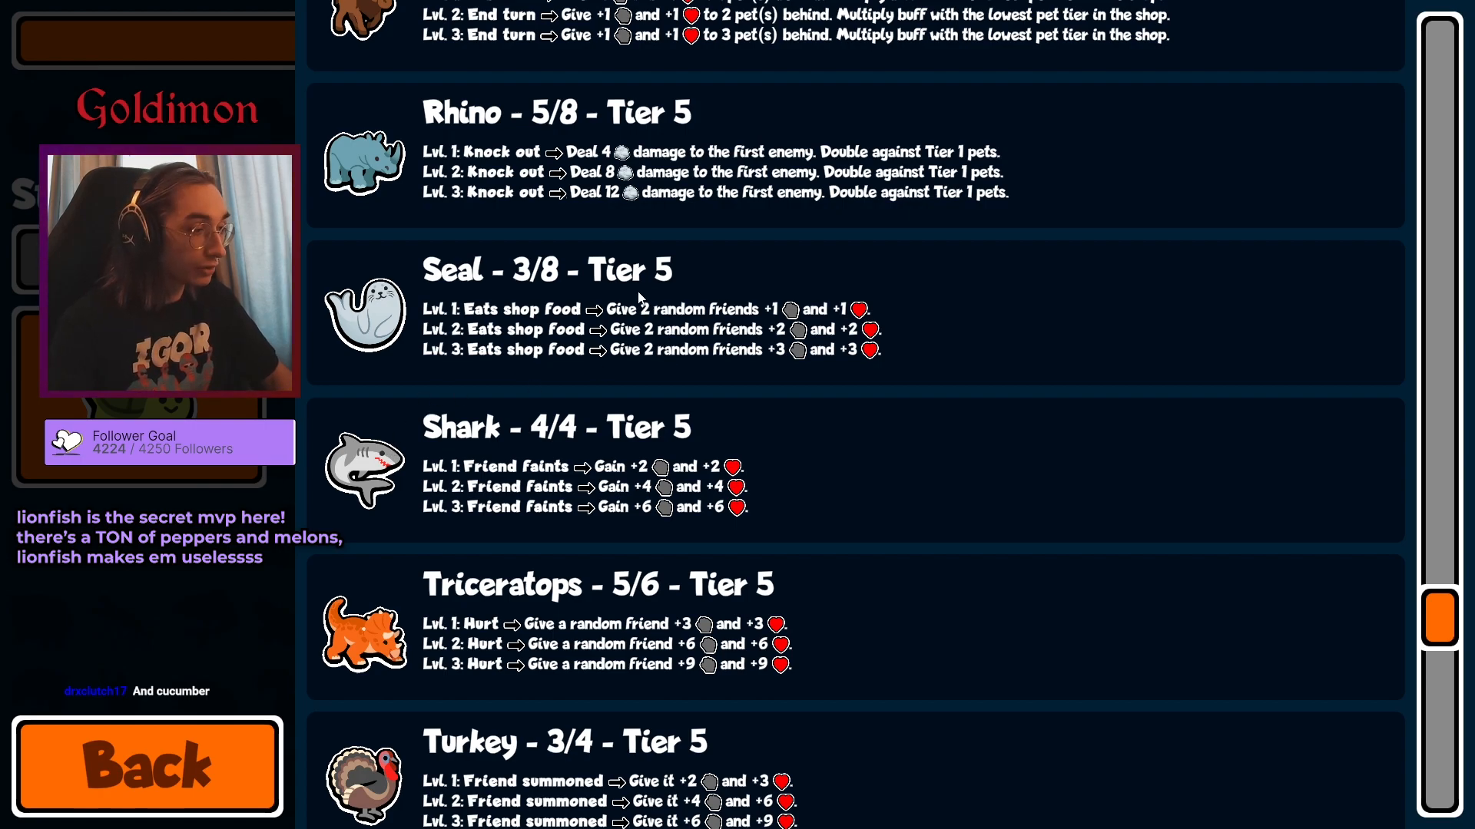
scroll("down", 3)
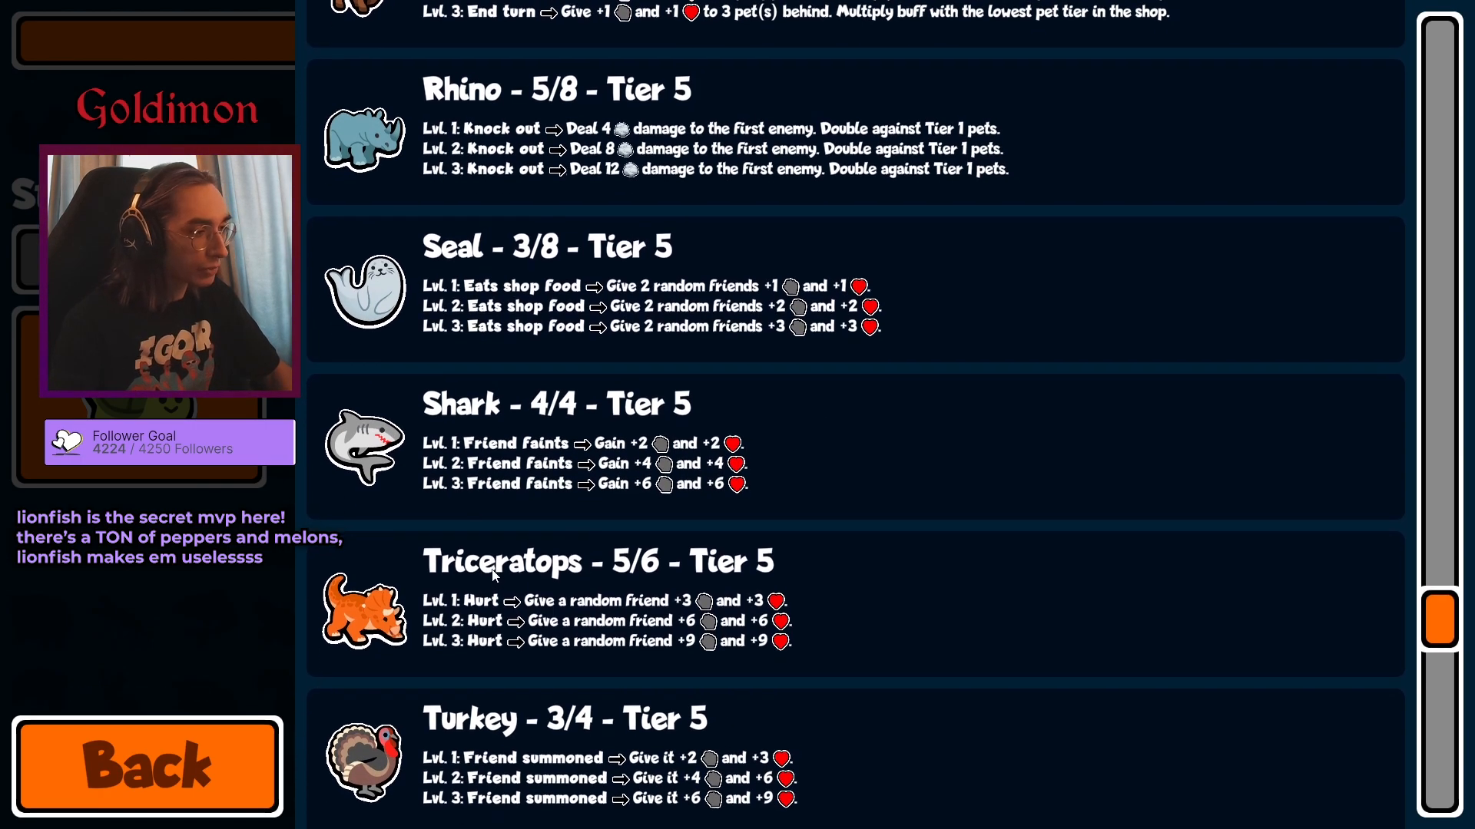
scroll("down", 3)
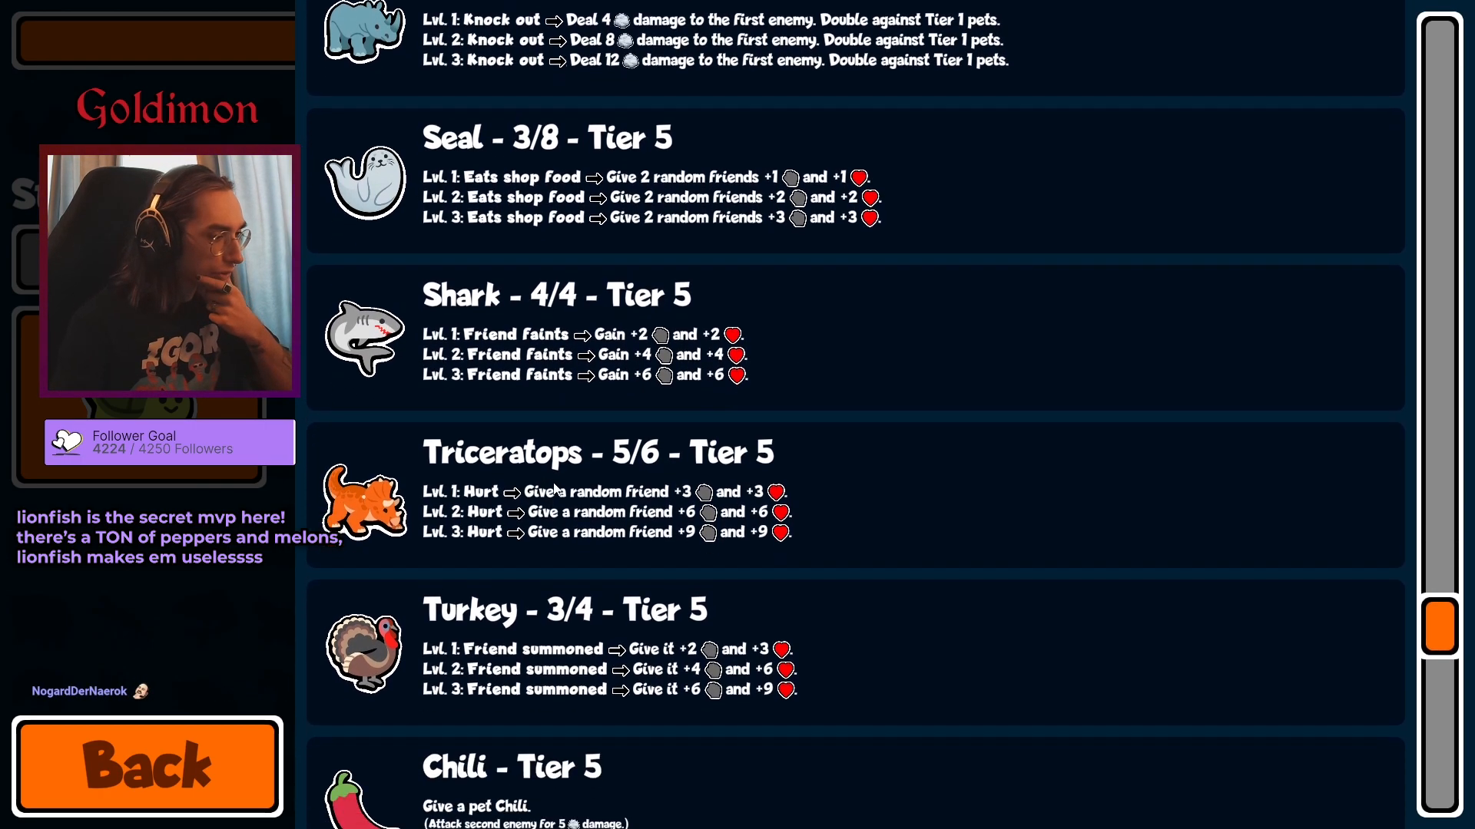
scroll("down", 3)
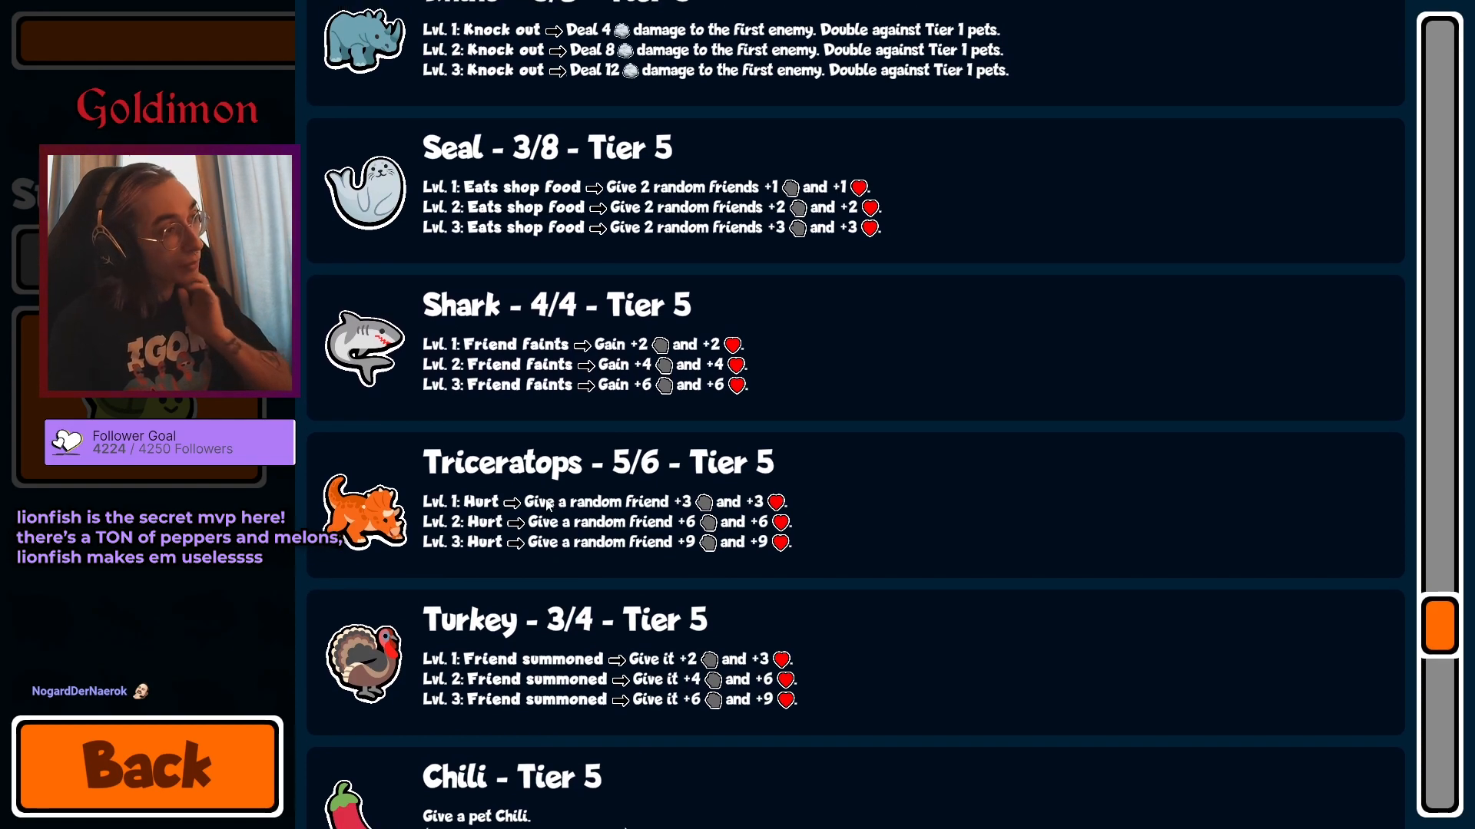
scroll("down", 3)
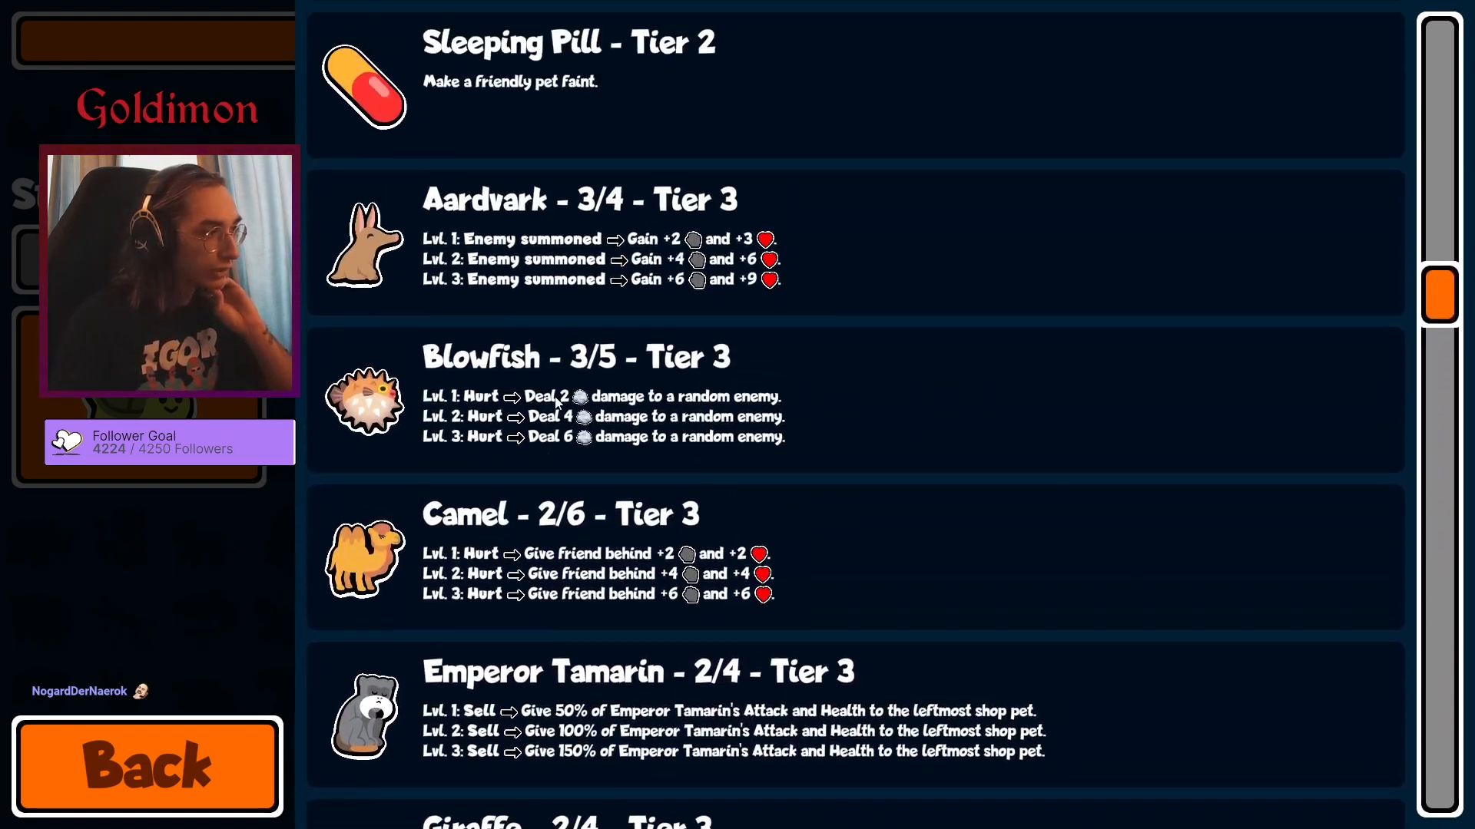
scroll("up", 3)
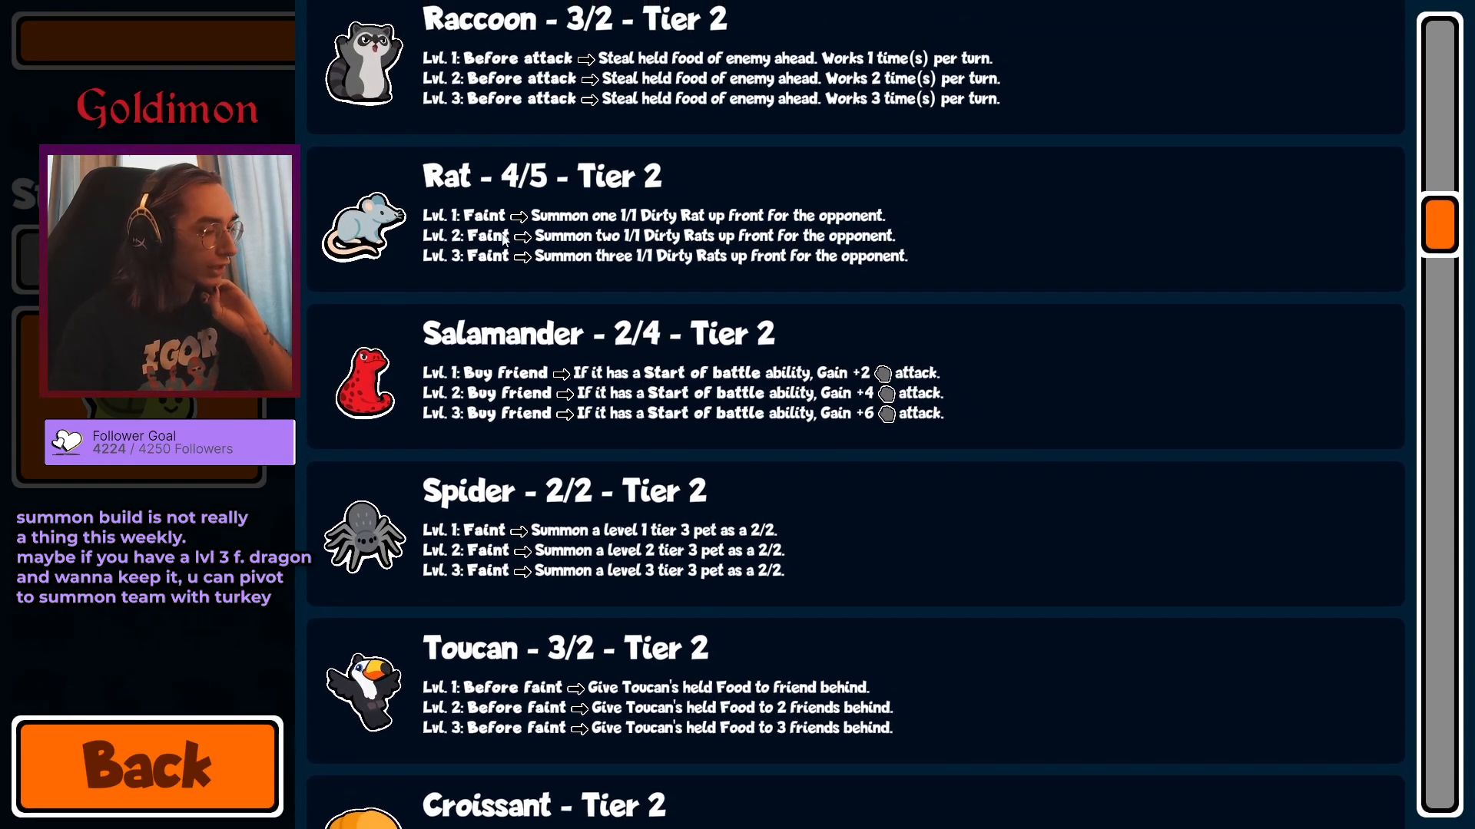
scroll("down", 3)
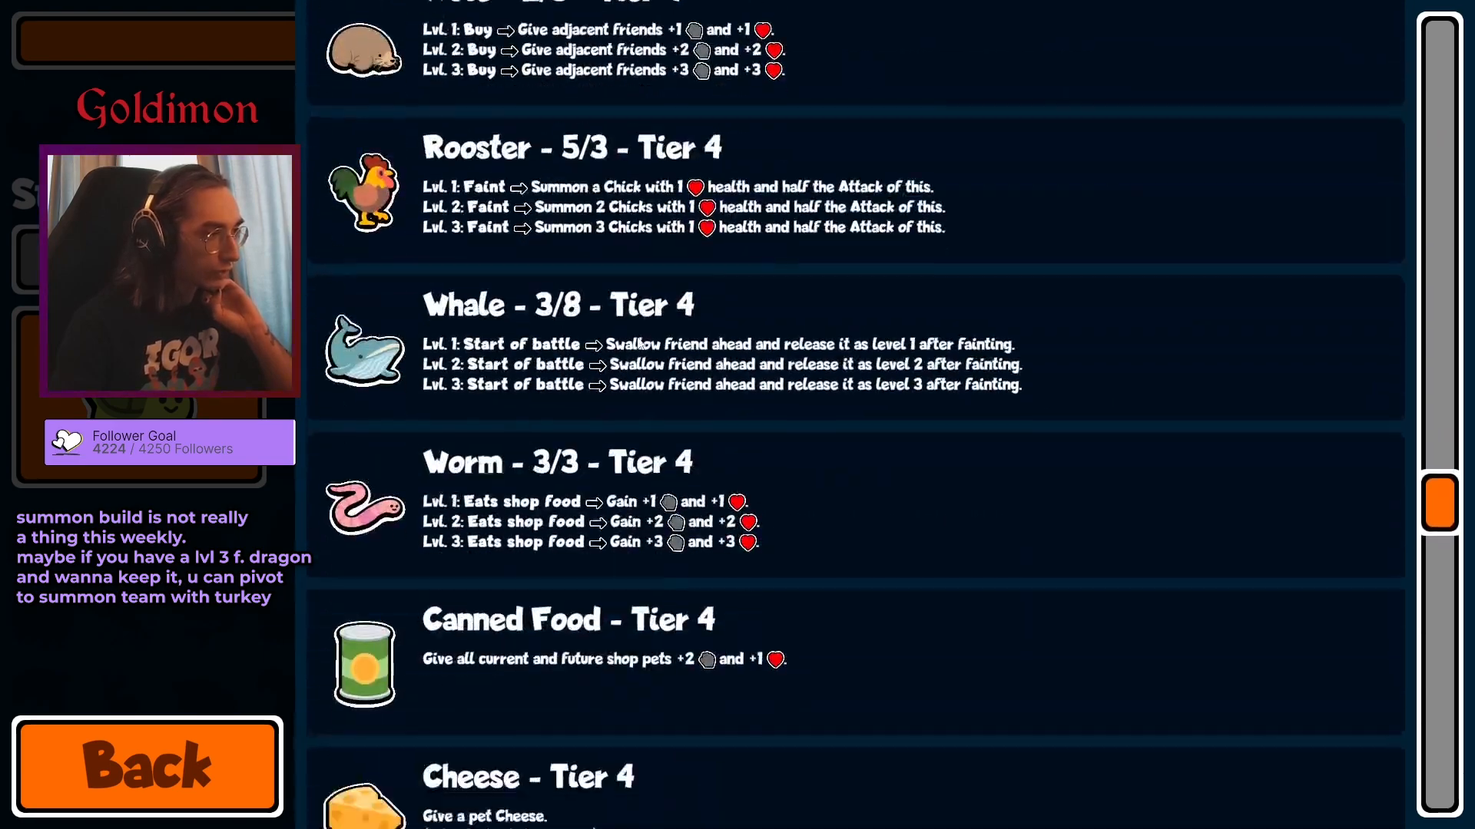
scroll("down", 3)
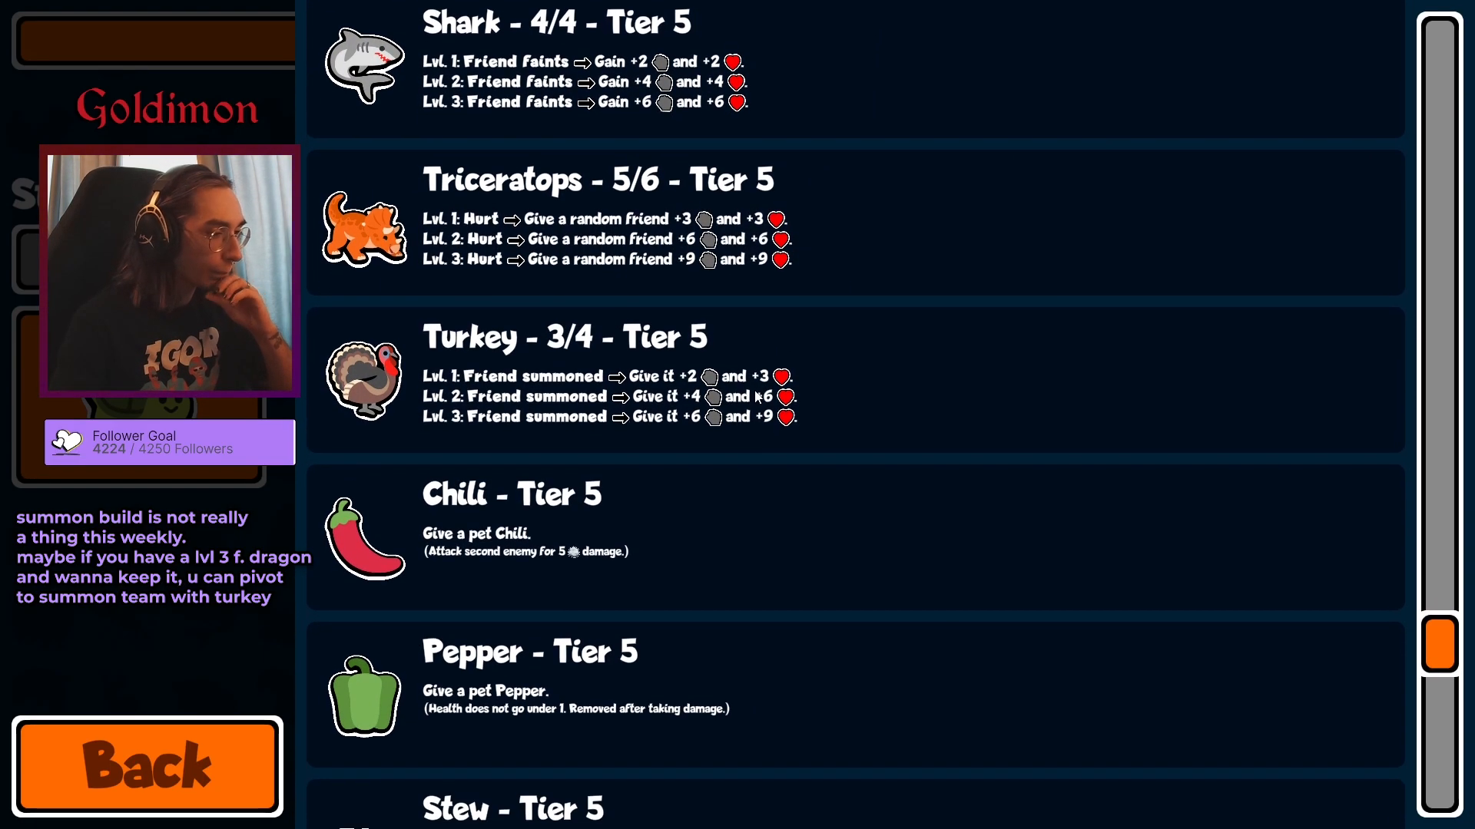
scroll("down", 3)
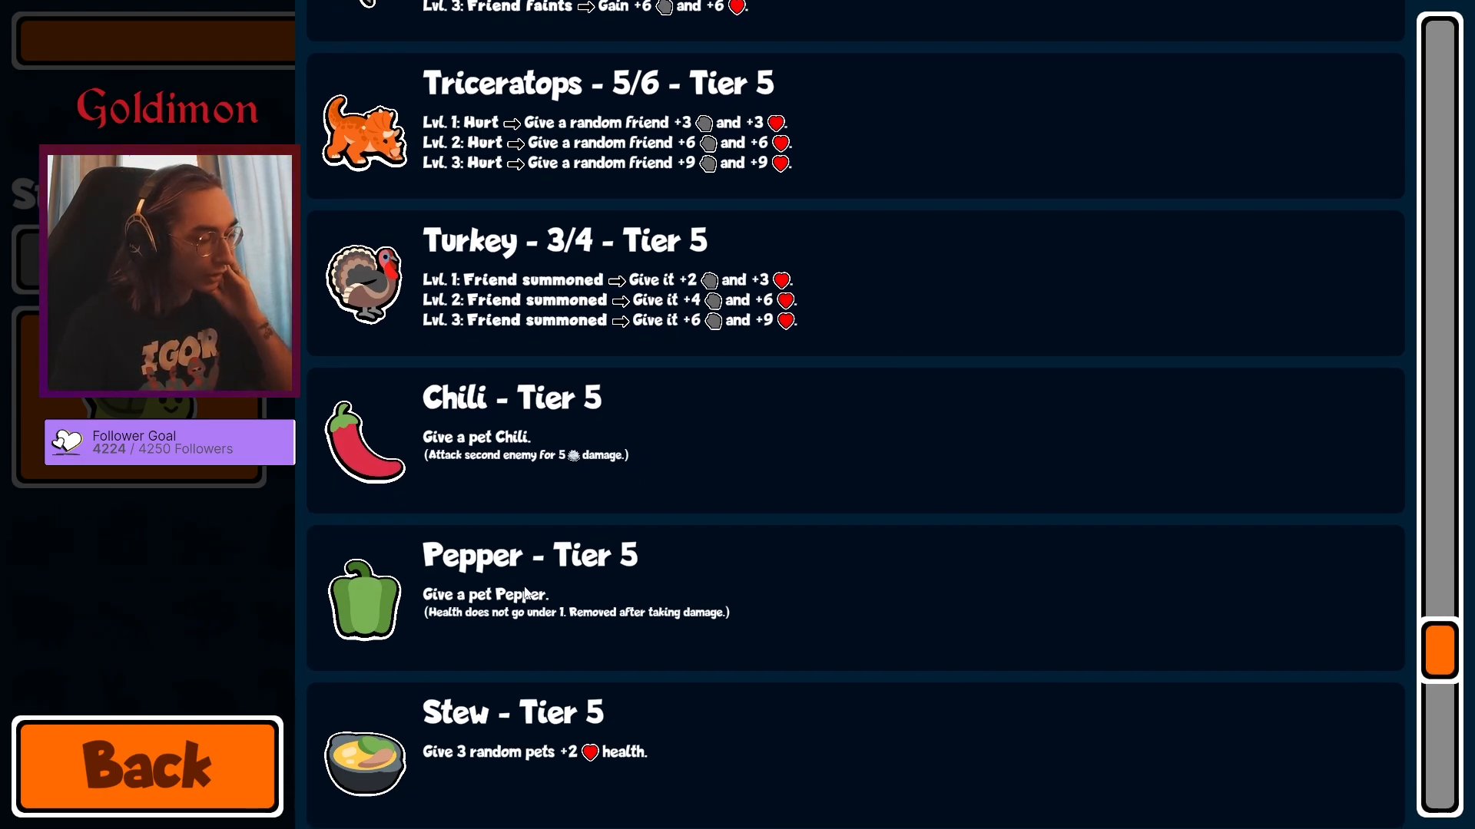
scroll("down", 3)
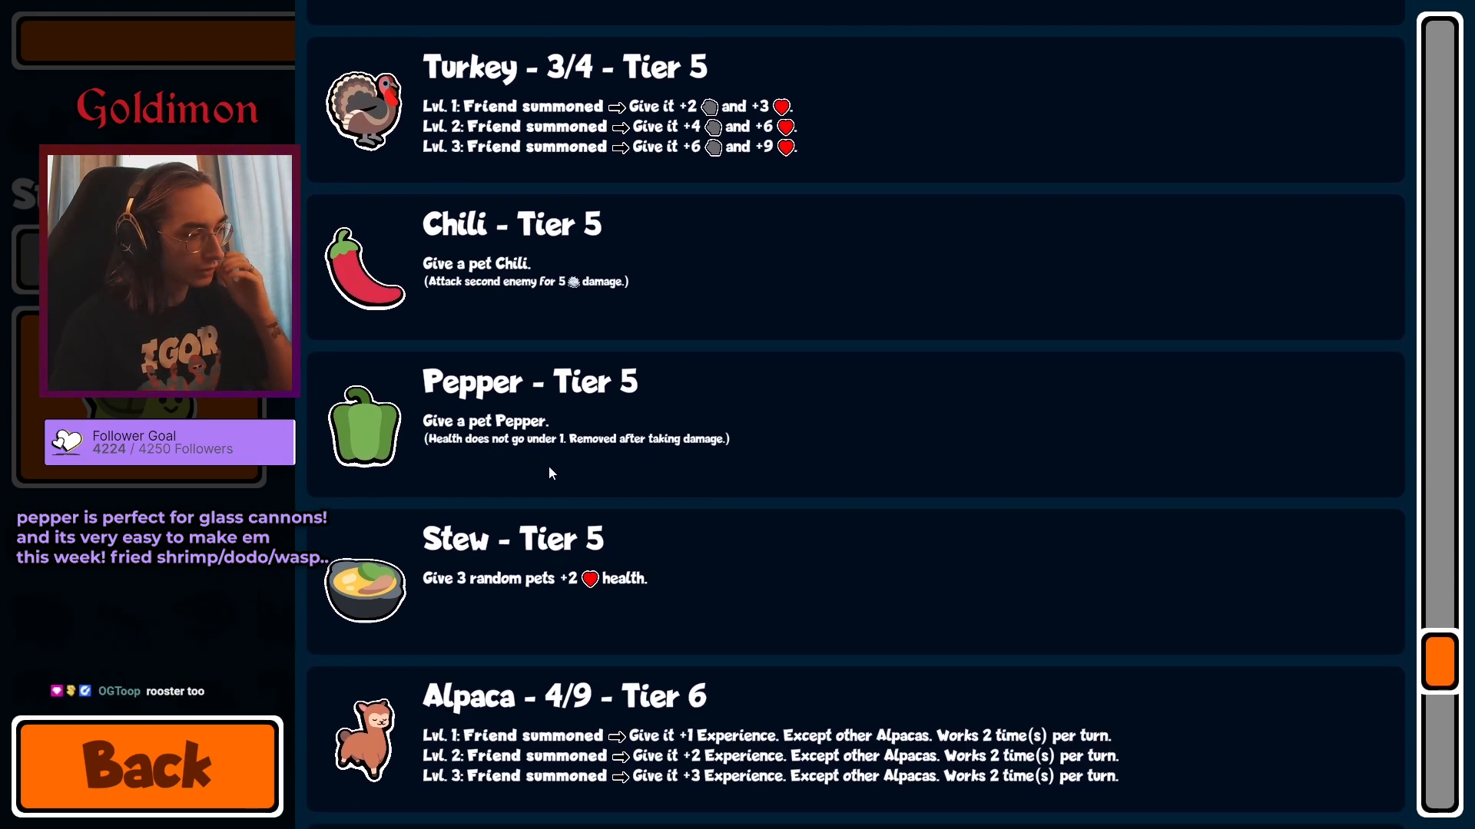
scroll("down", 3)
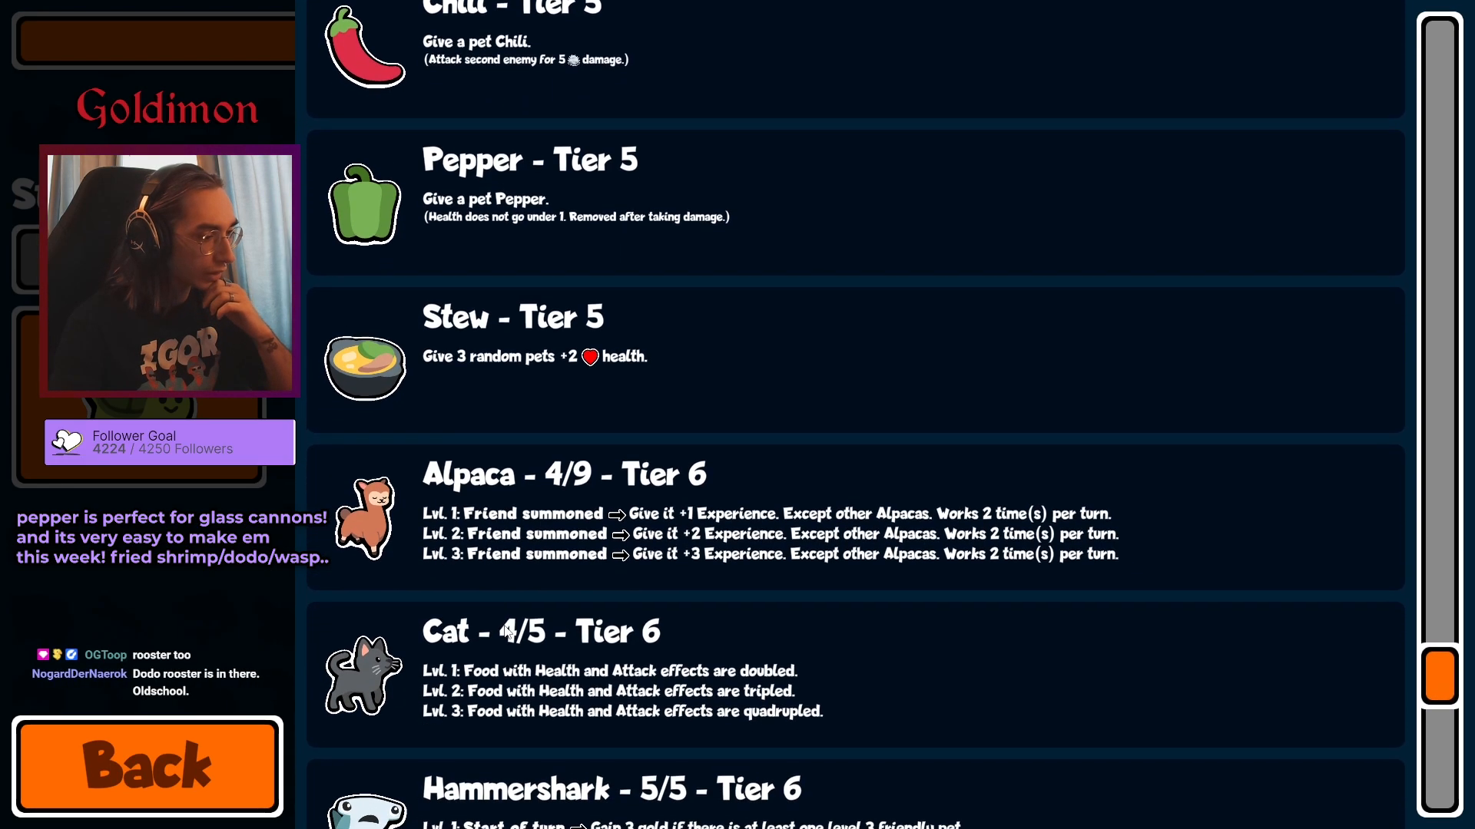
scroll("down", 3)
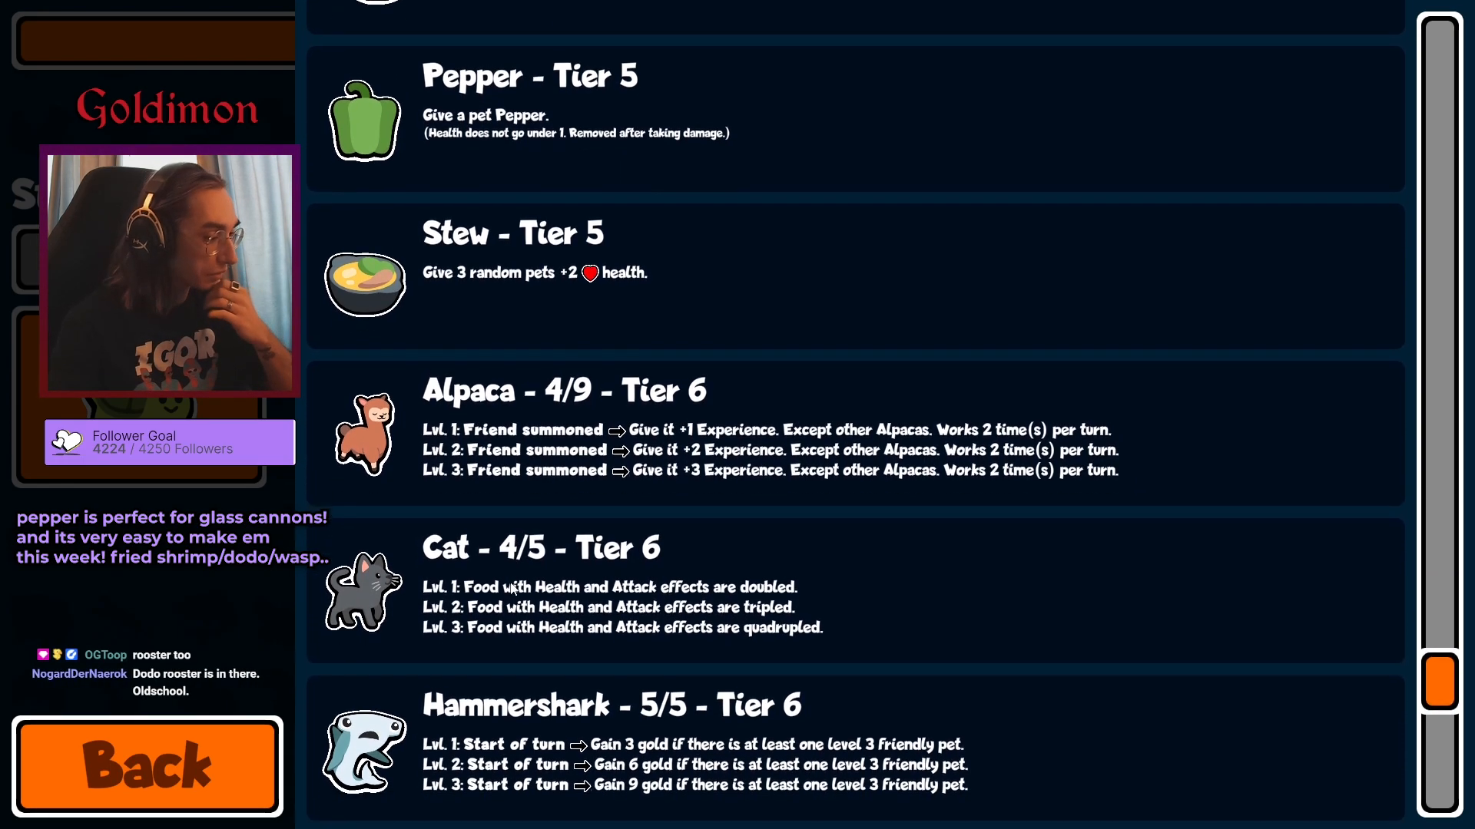
scroll("down", 3)
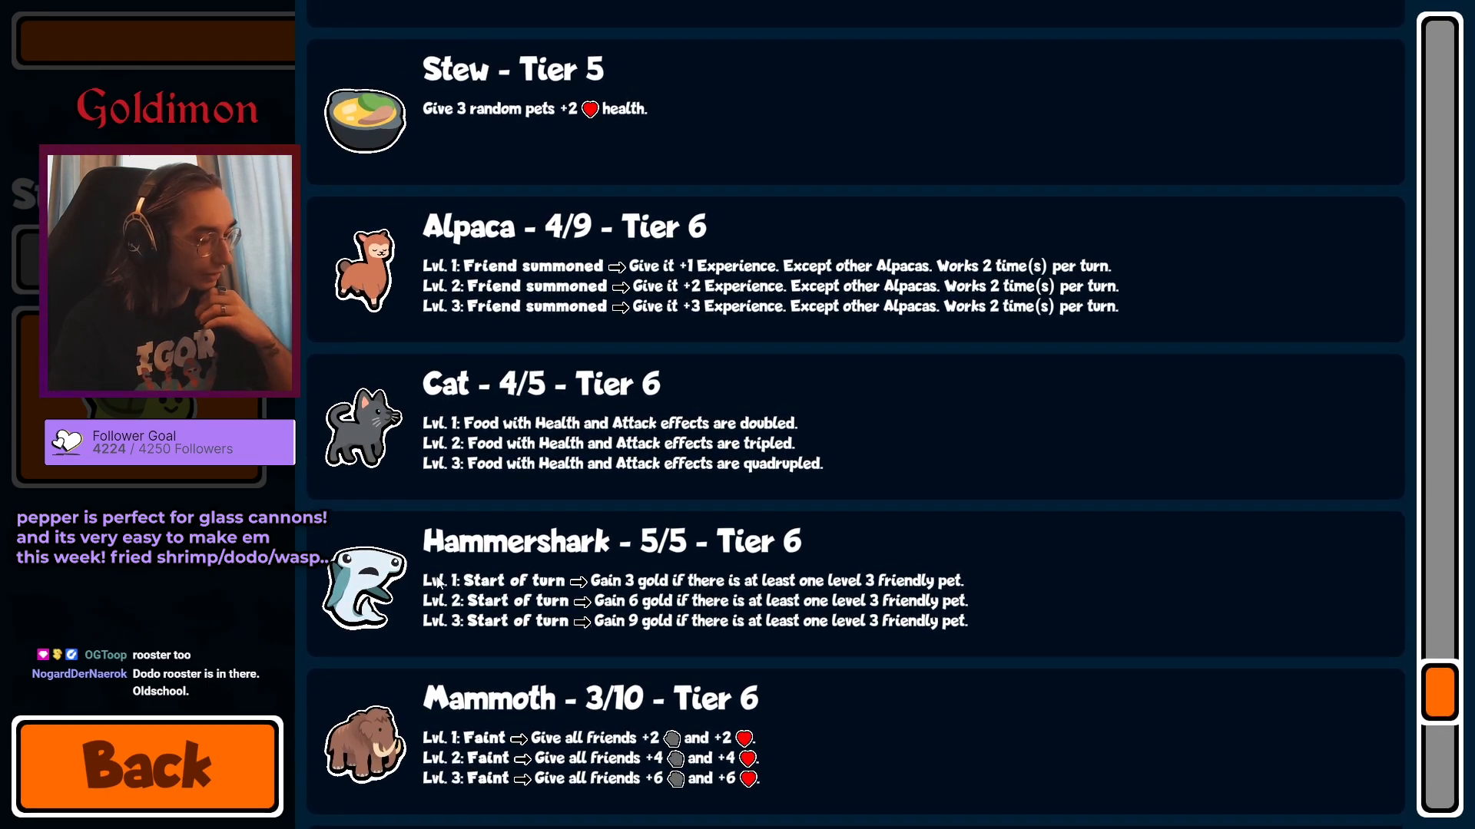
scroll("down", 3)
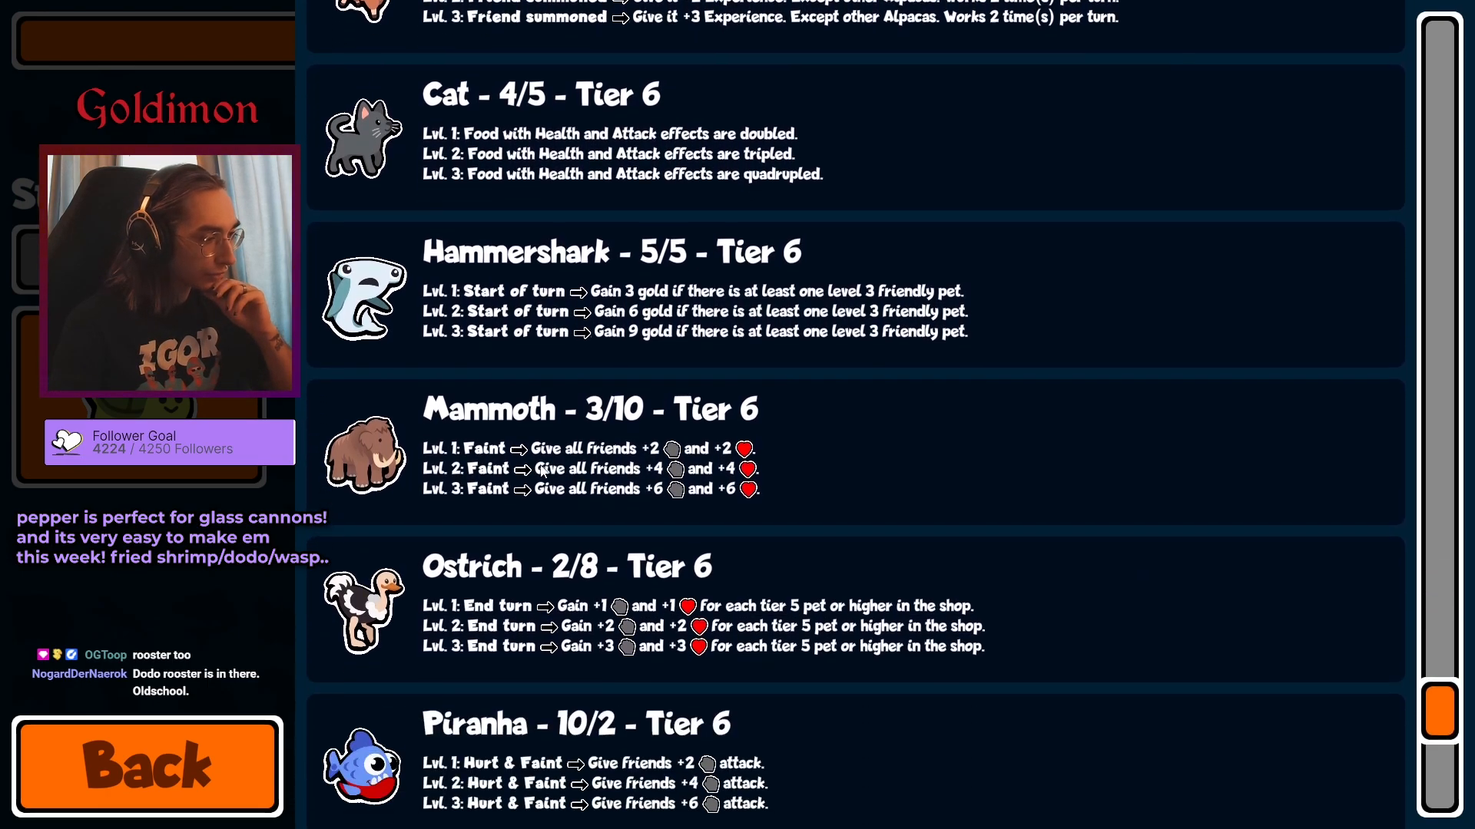
scroll("down", 3)
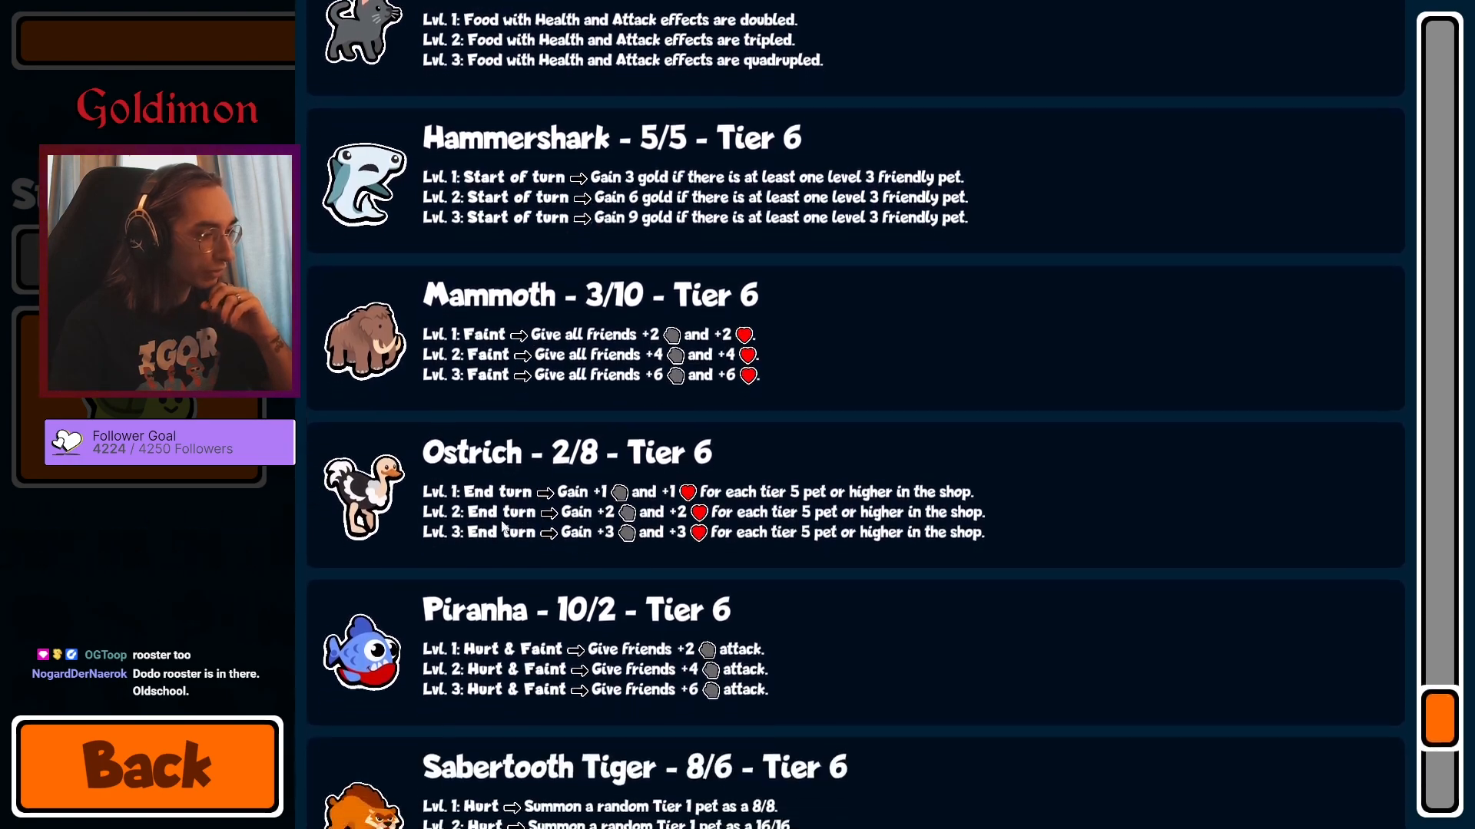
scroll("down", 3)
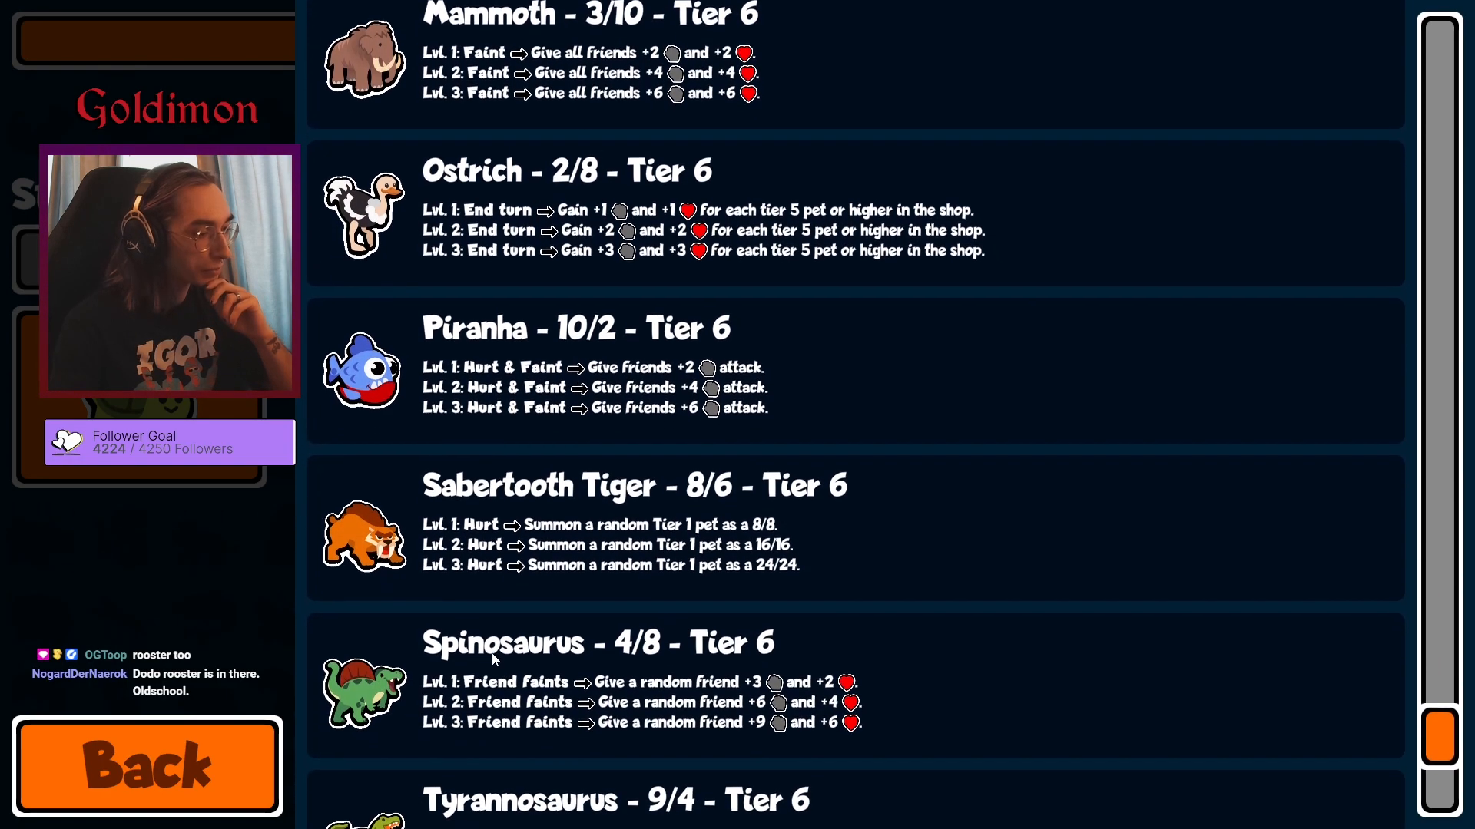
scroll("down", 3)
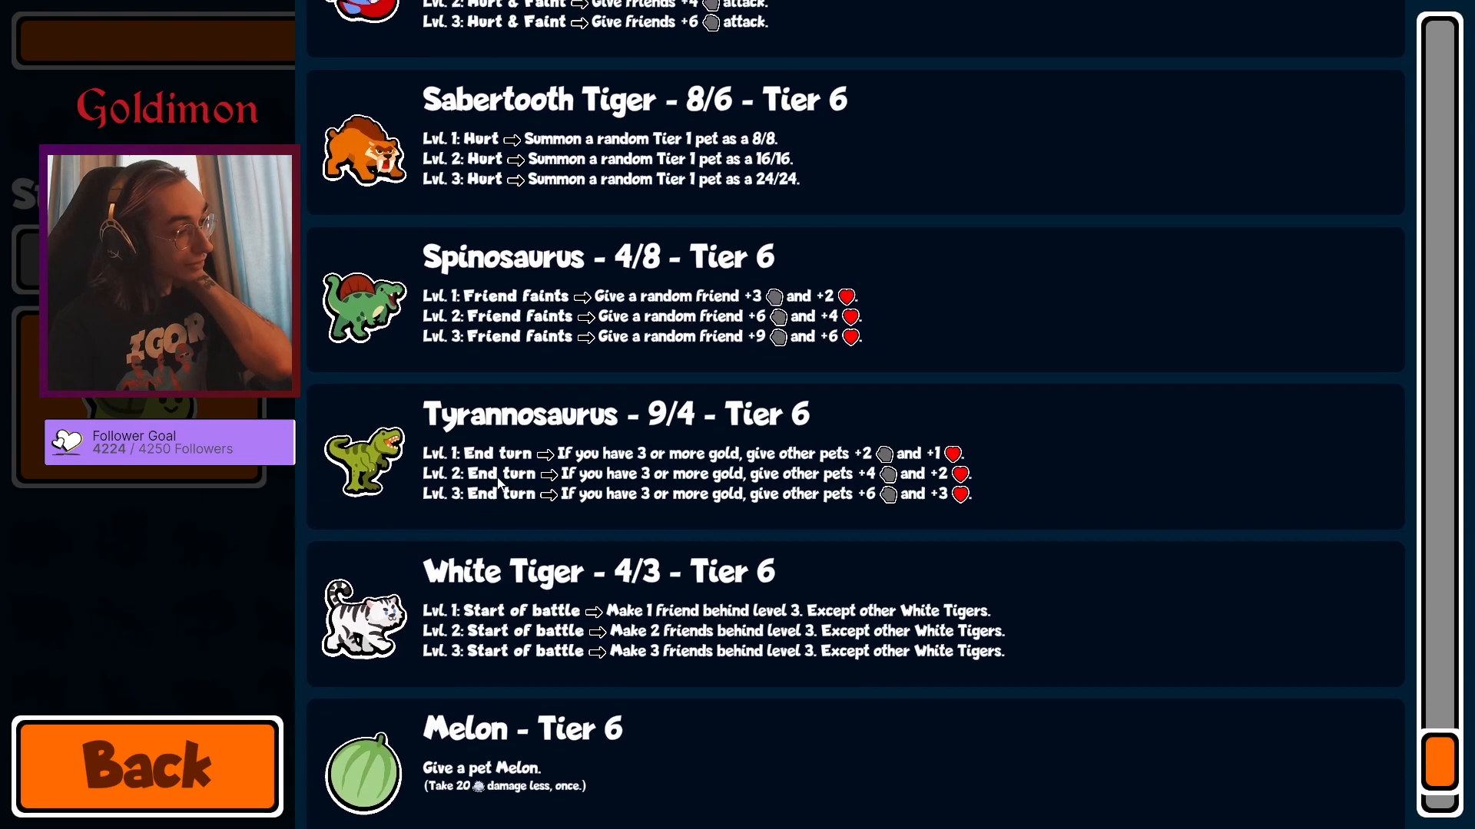
scroll("down", 3)
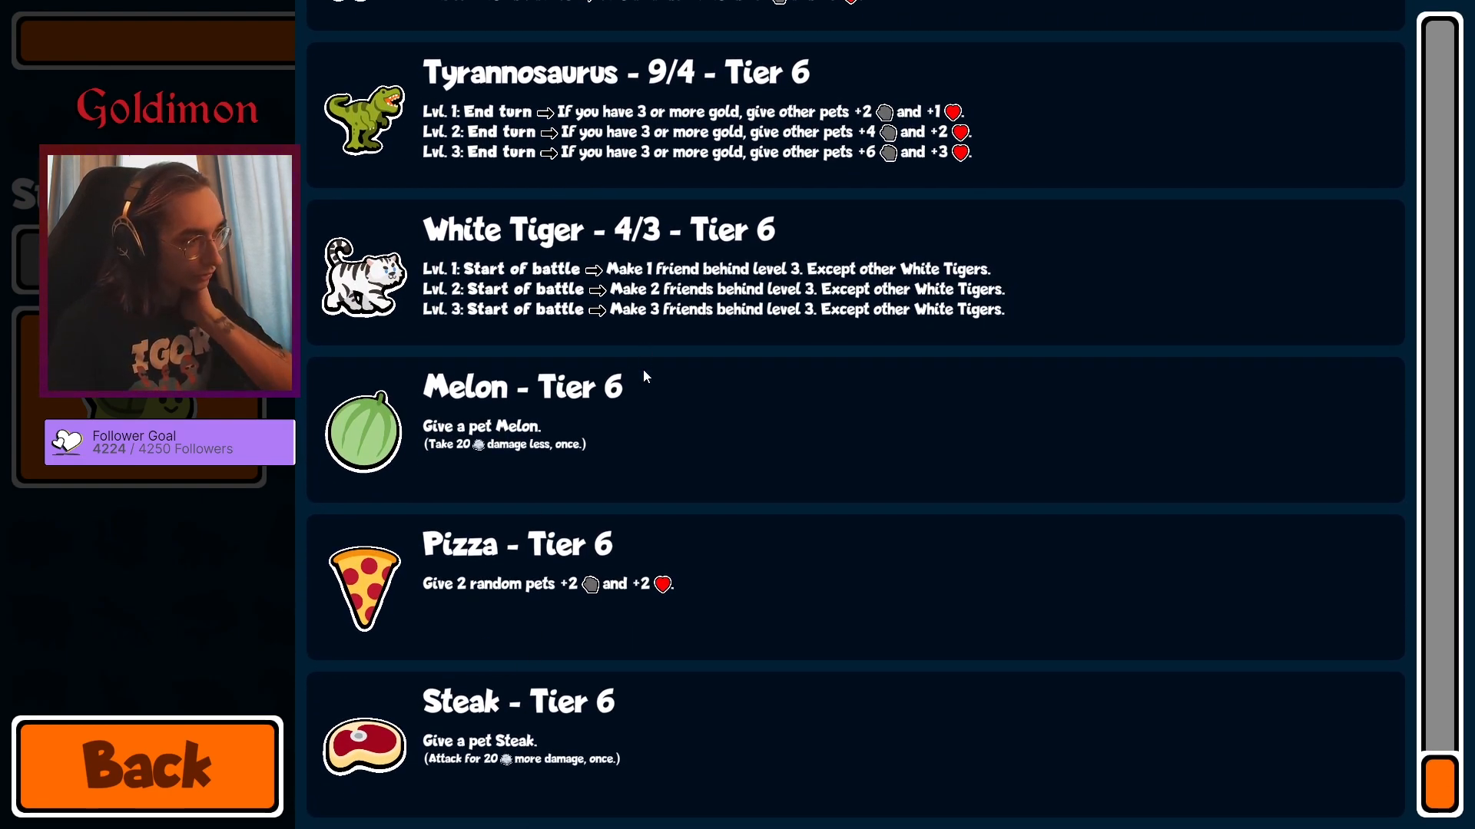
scroll("down", 3)
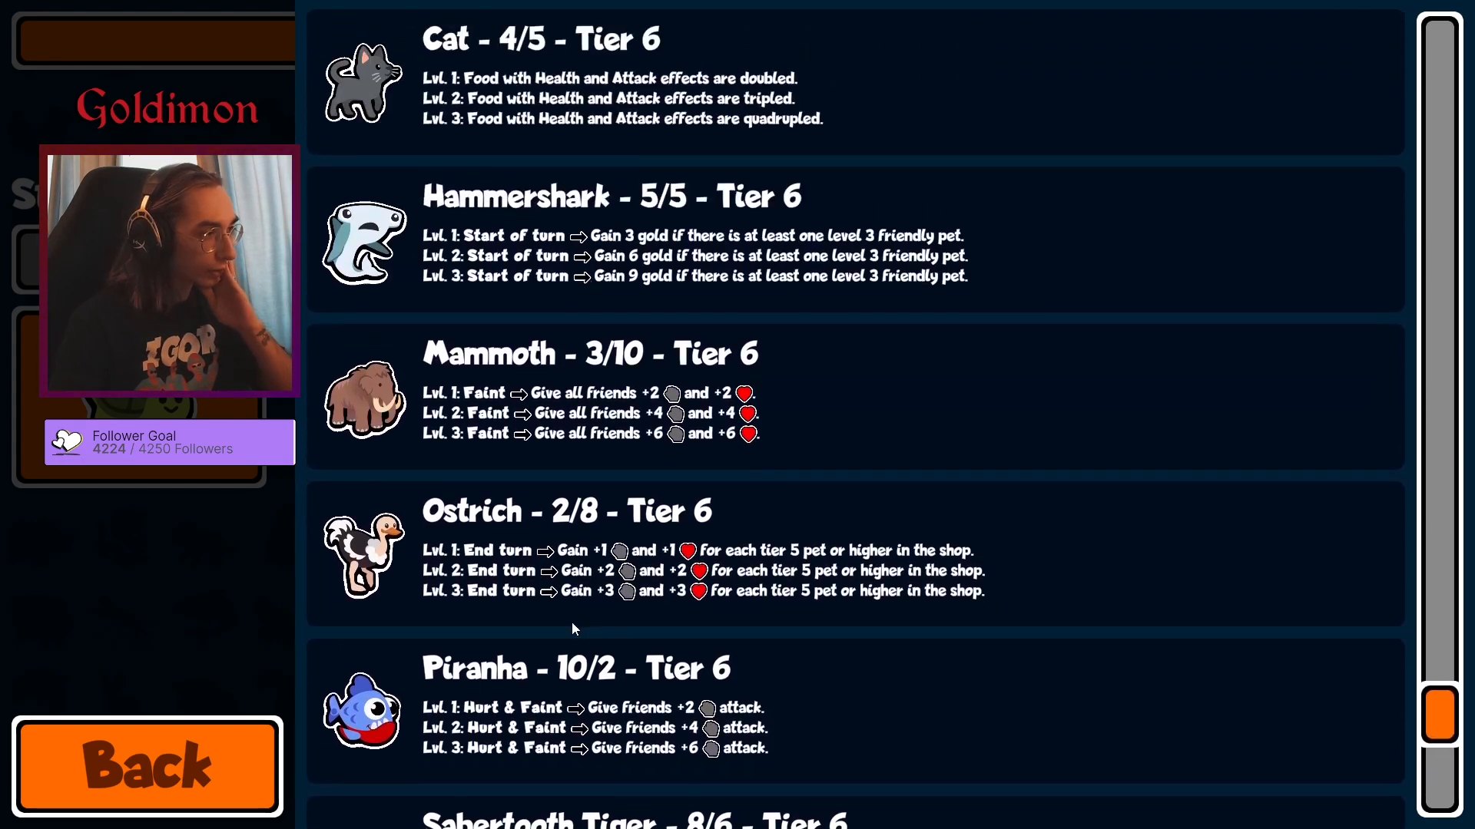
scroll("down", 3)
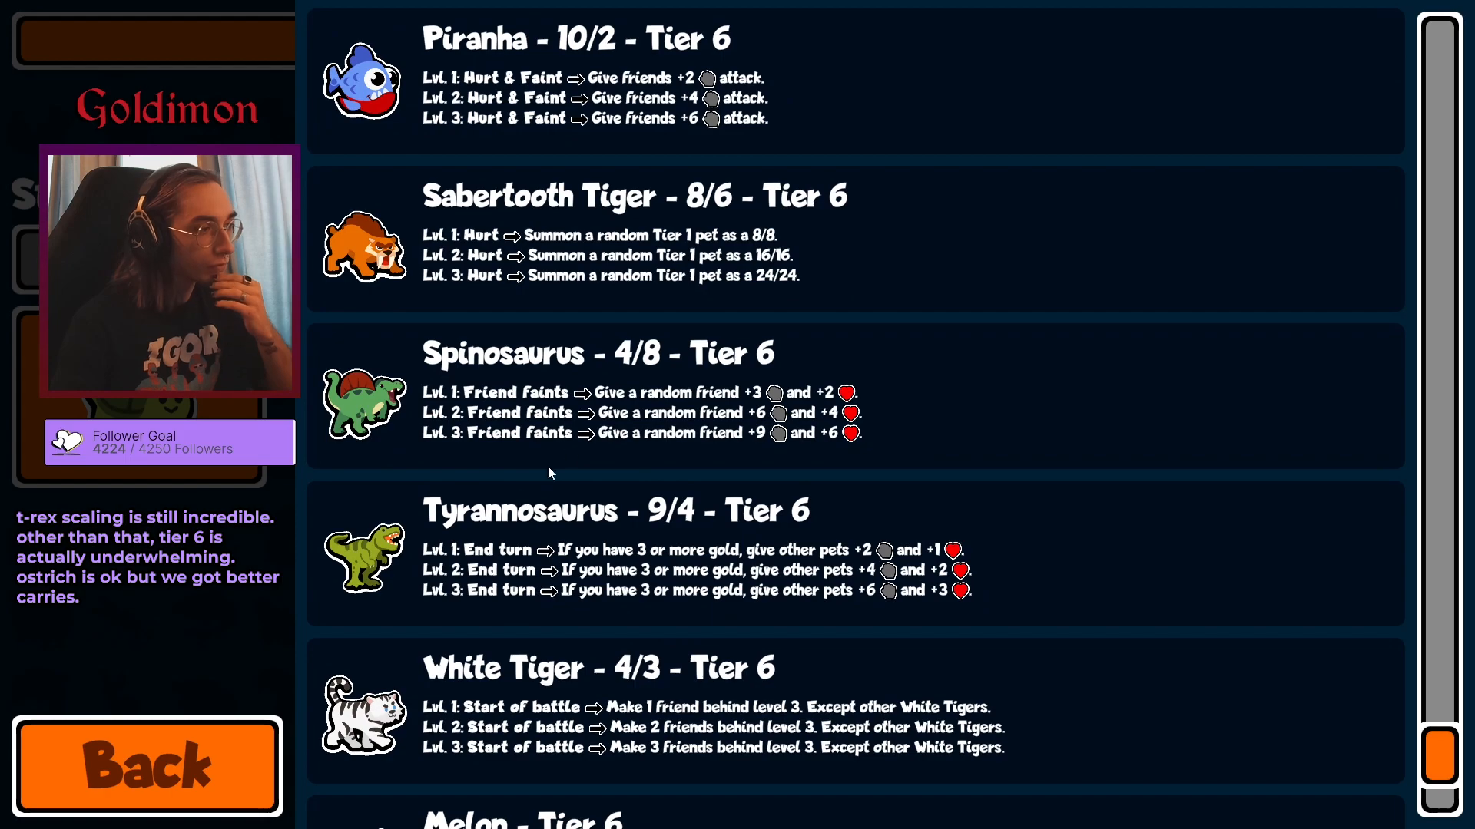
scroll("down", 3)
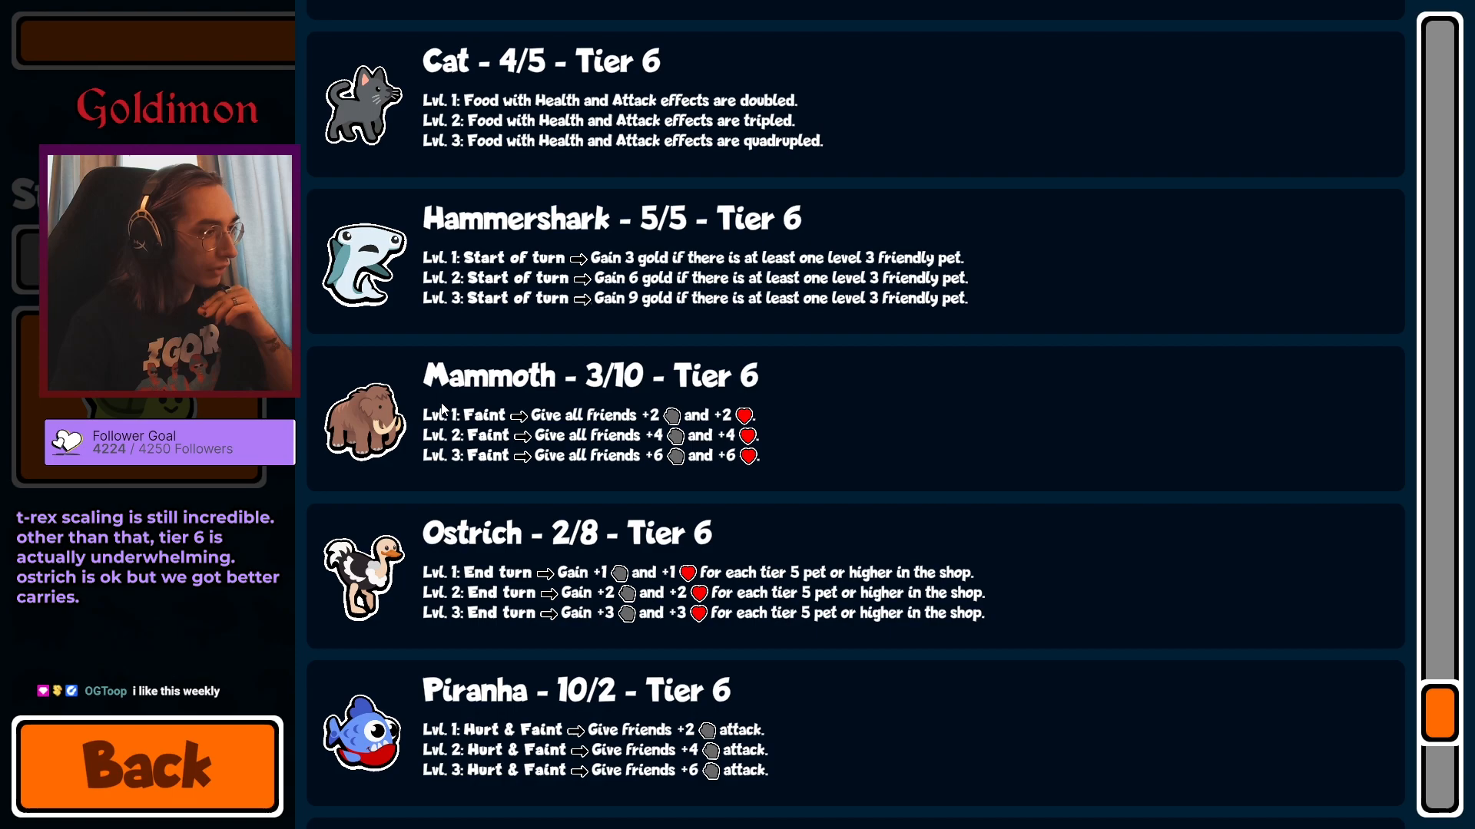
scroll("down", 3)
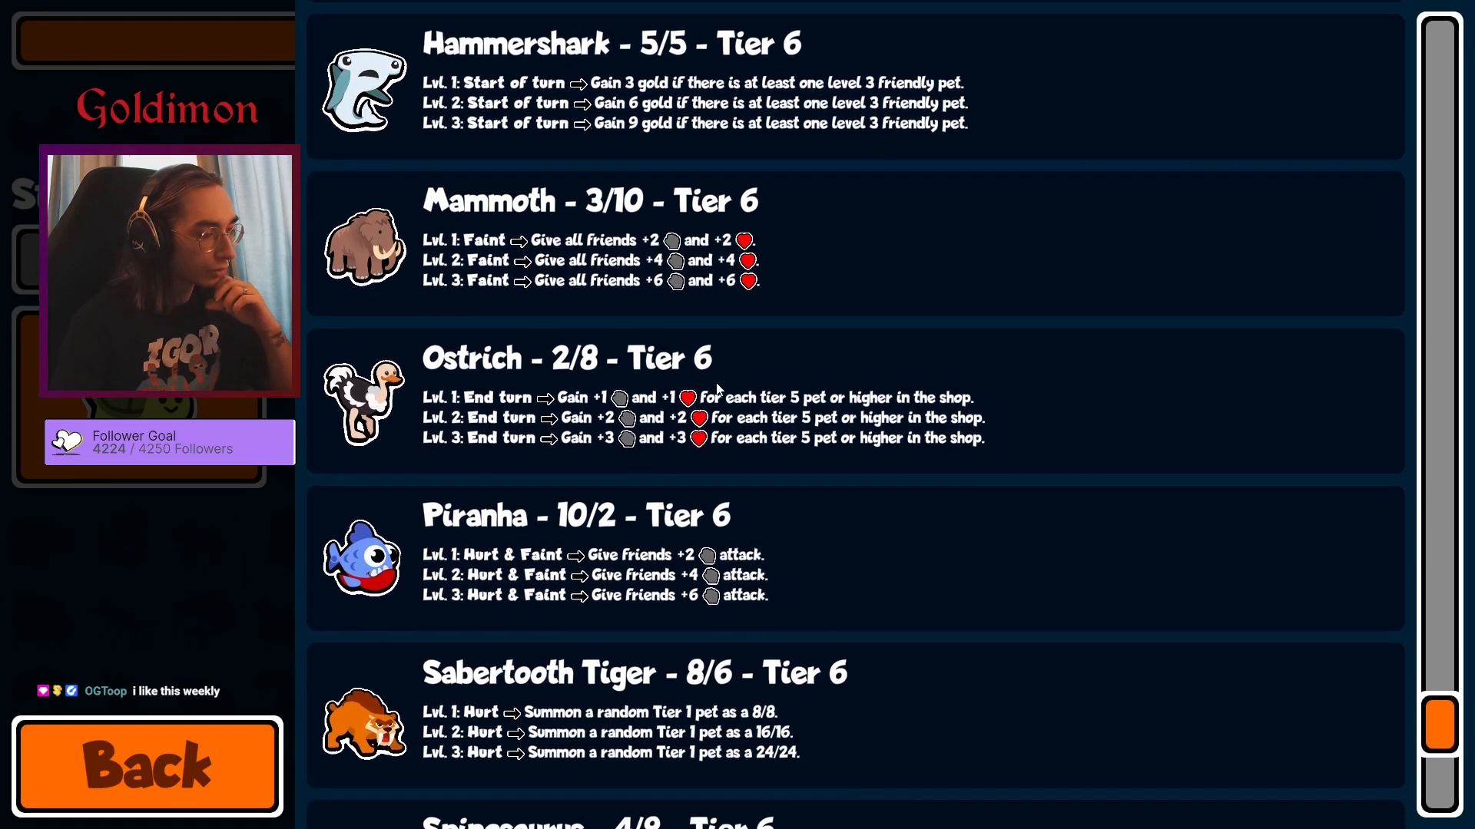
scroll("down", 3)
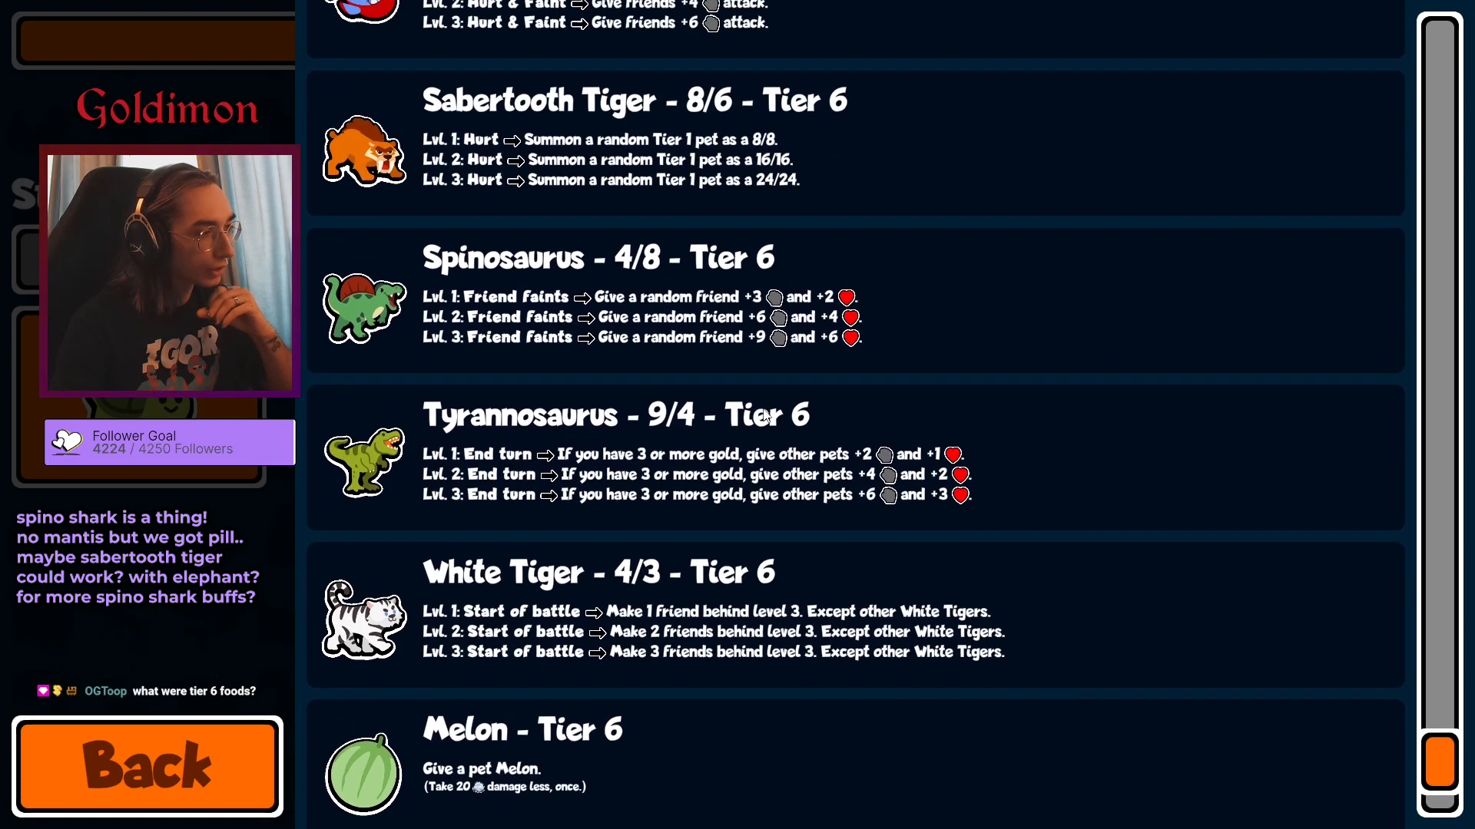
scroll("down", 3)
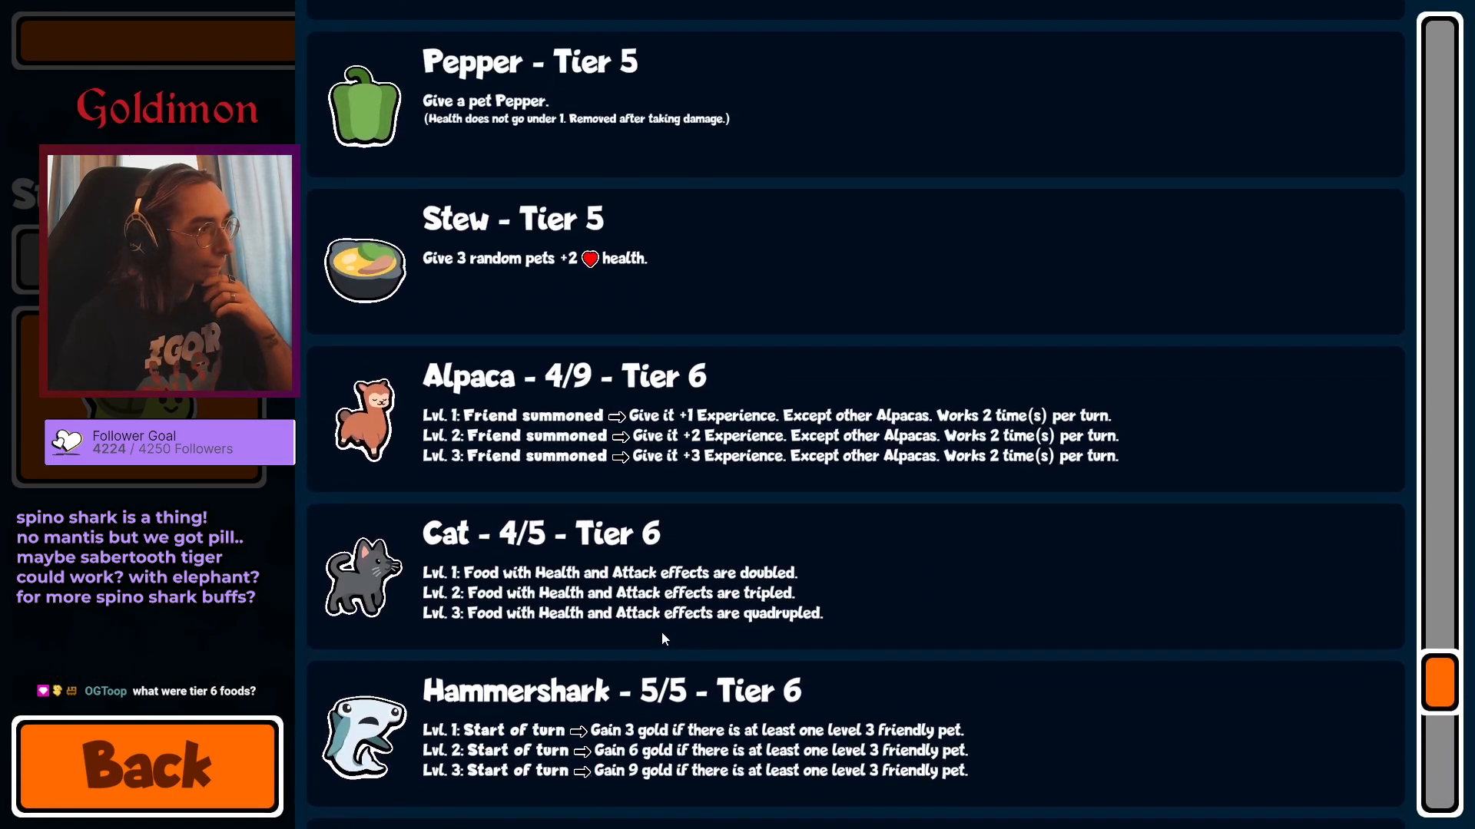
scroll("down", 3)
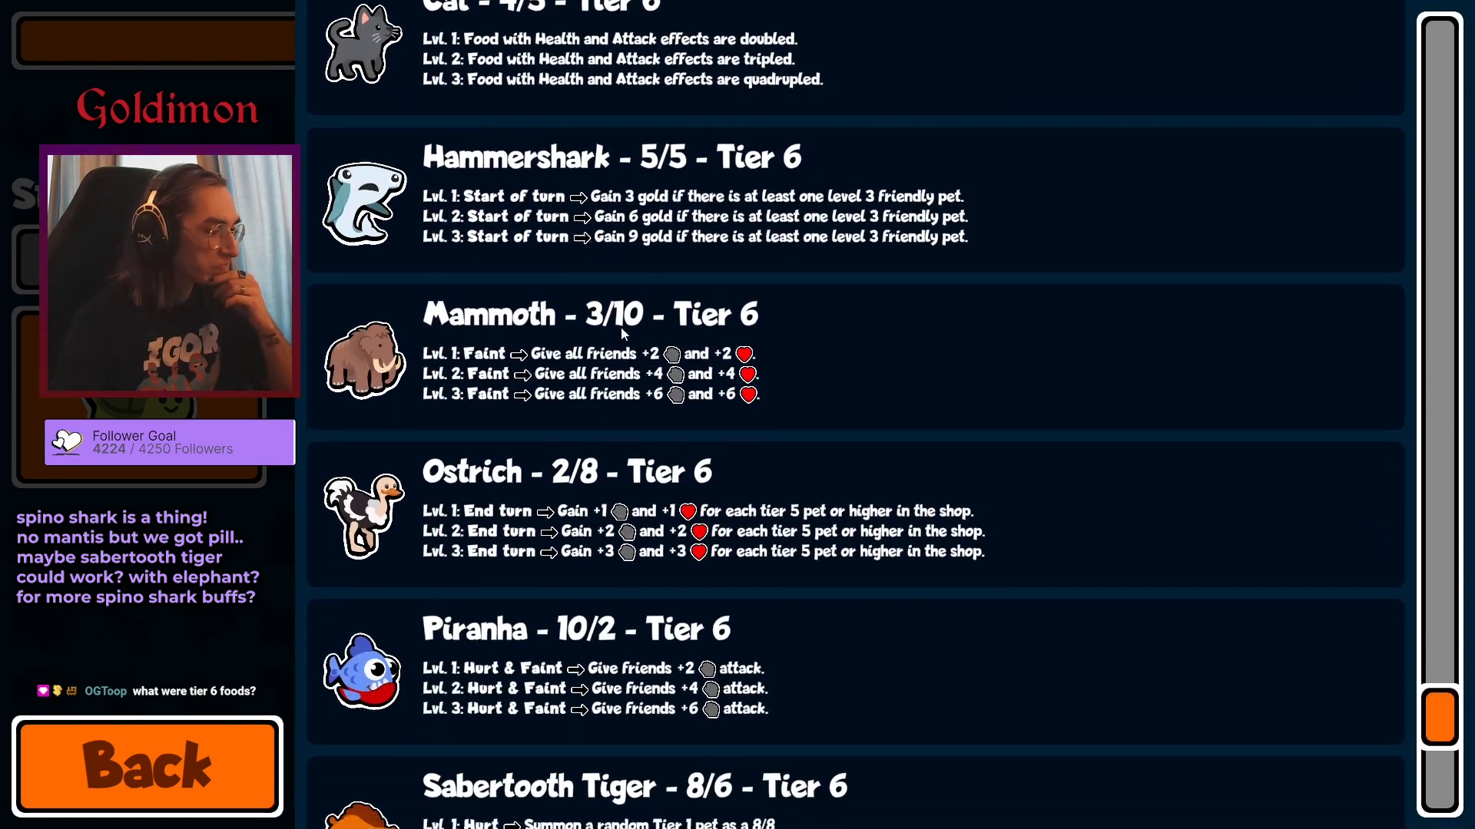
scroll("down", 3)
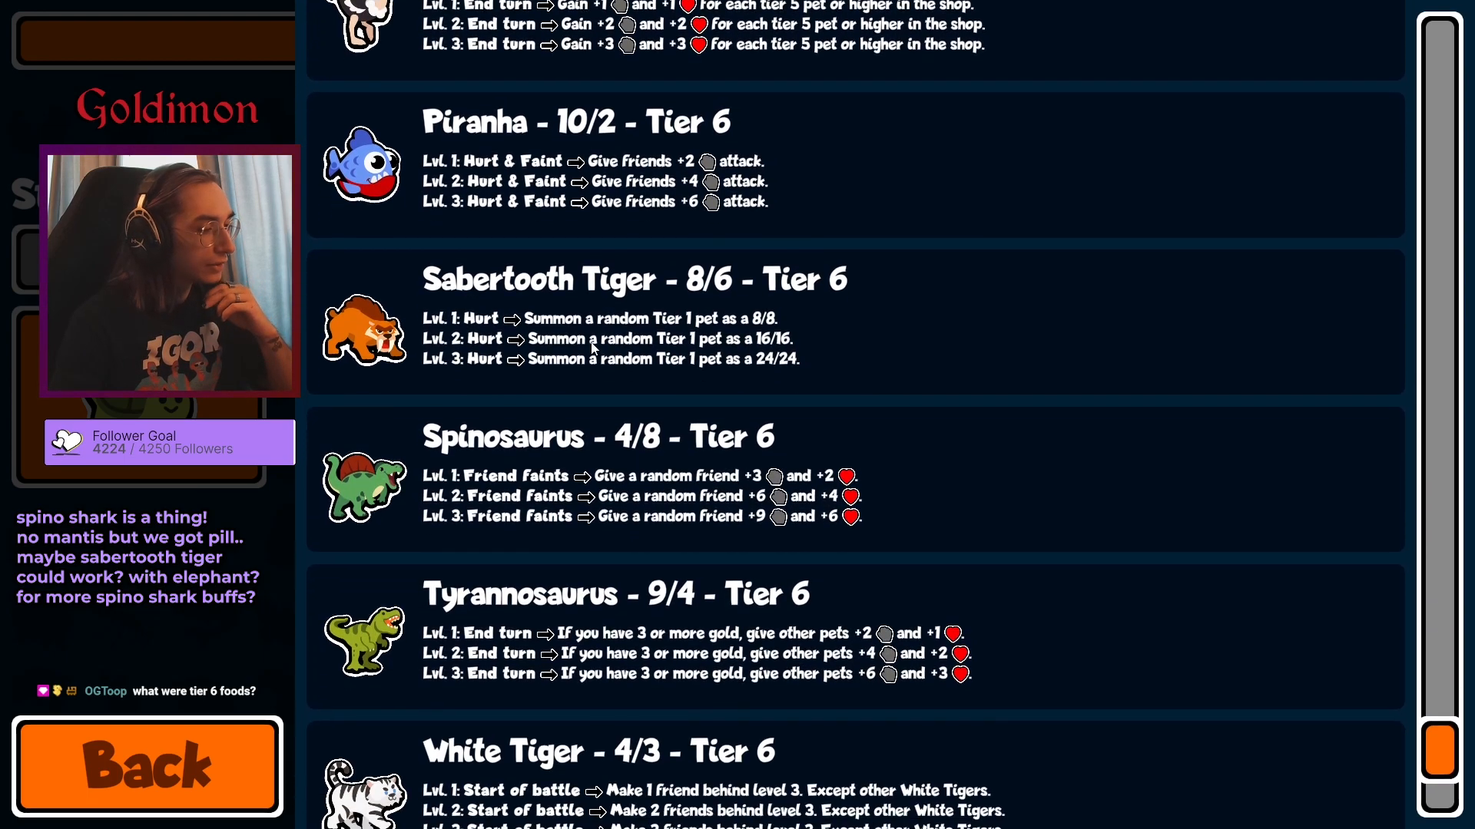
scroll("down", 3)
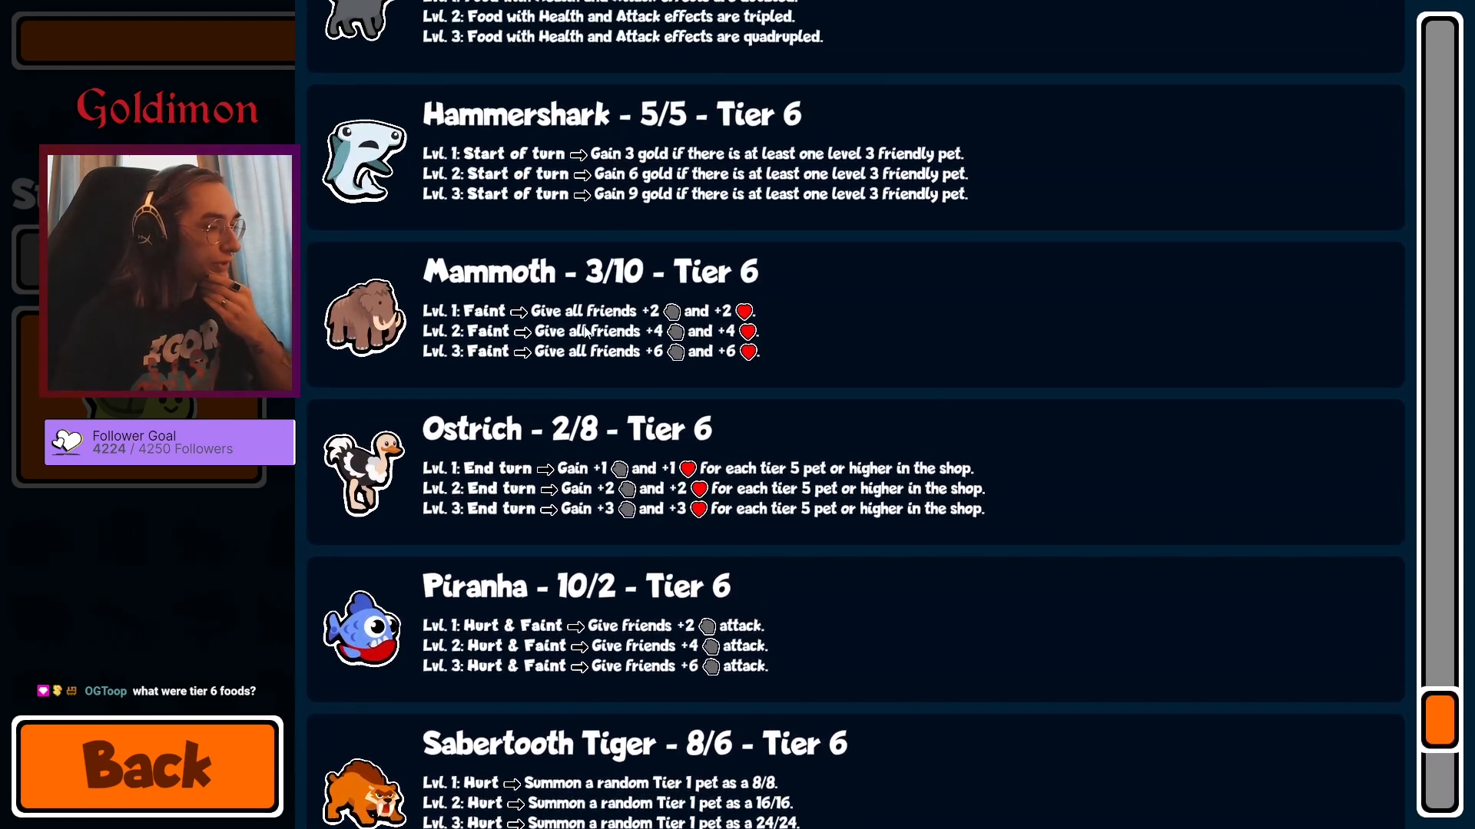
scroll("down", 3)
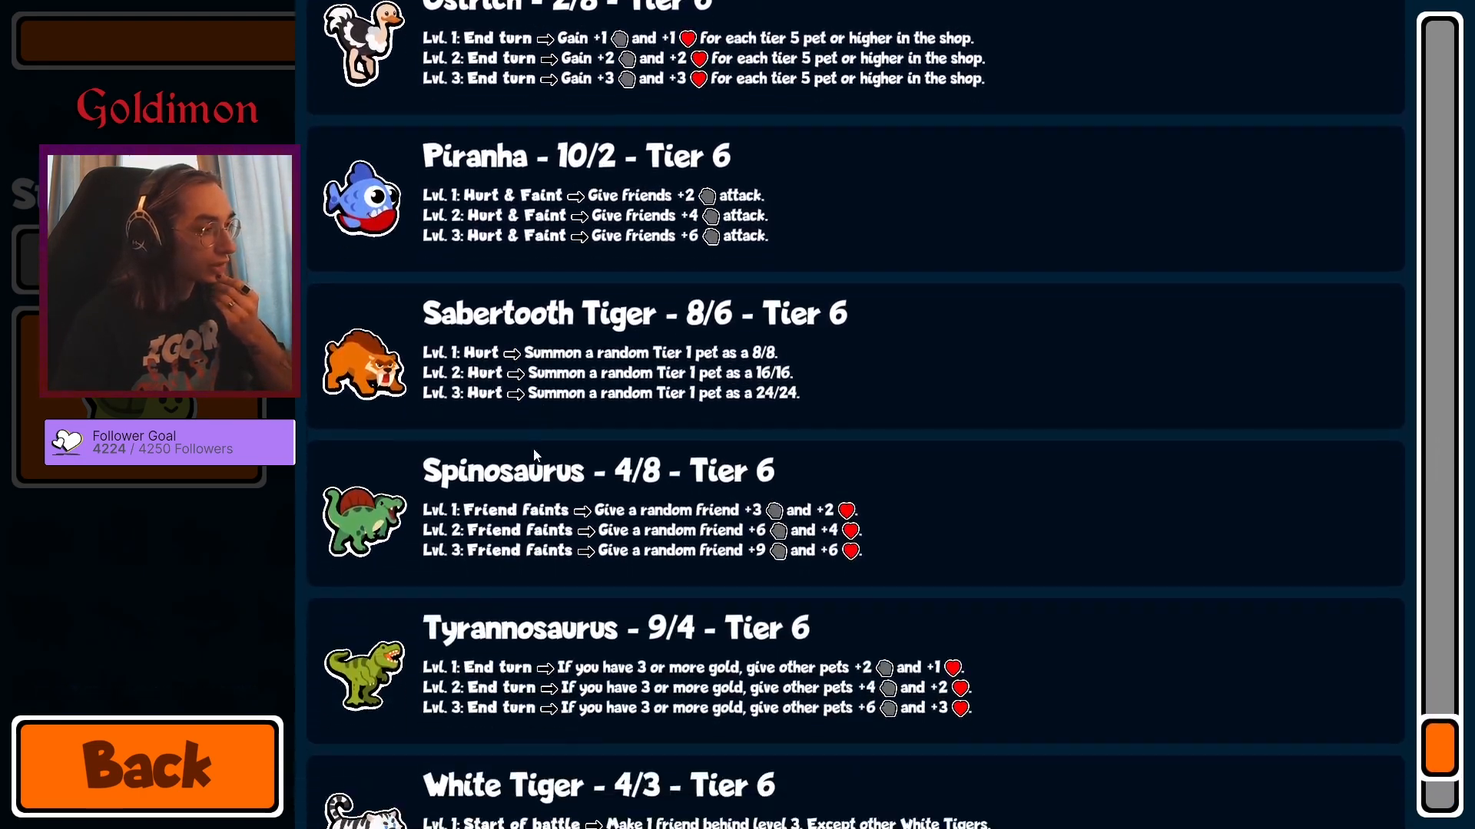
scroll("down", 3)
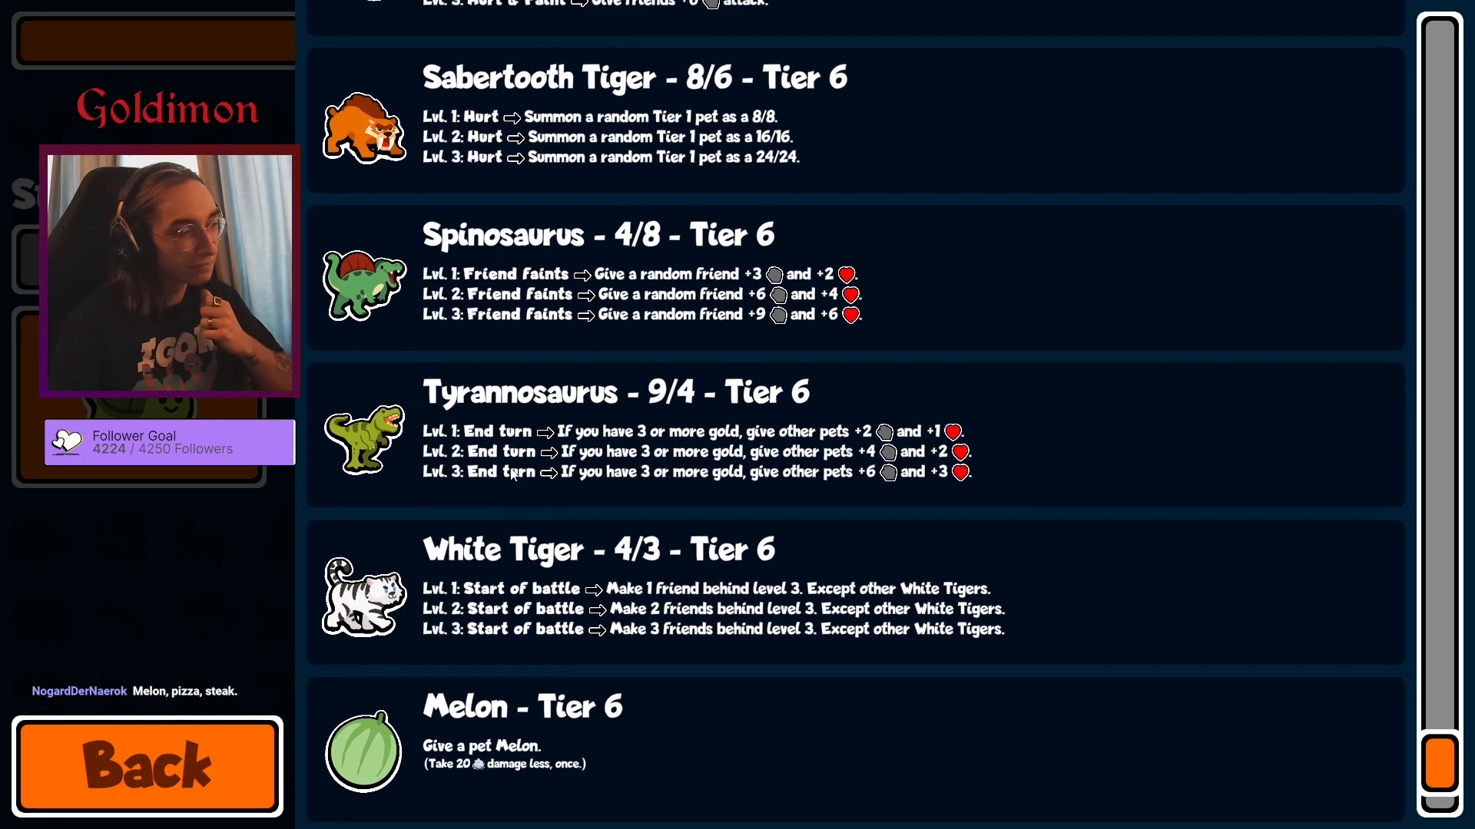
scroll("down", 3)
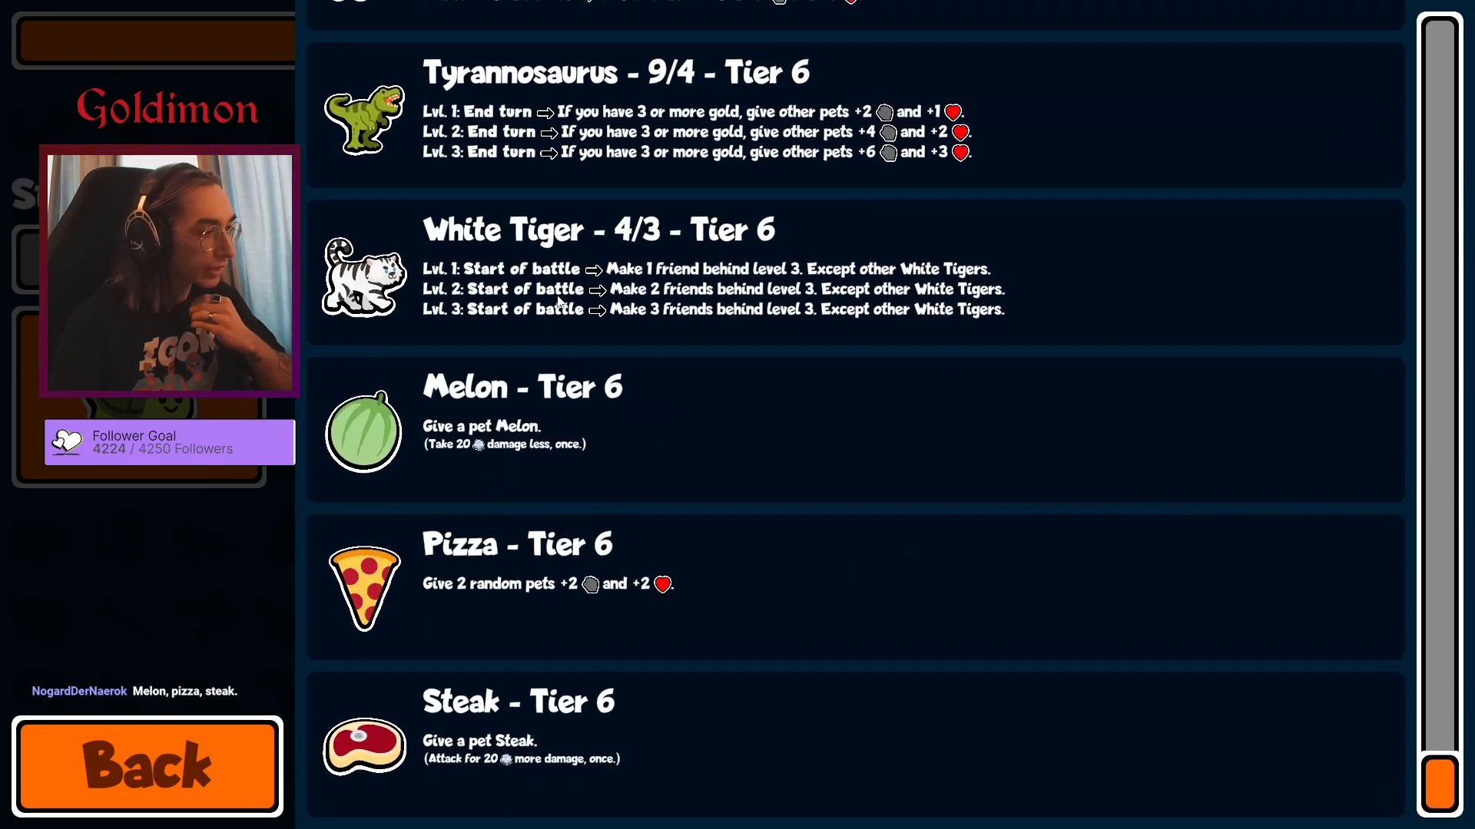
scroll("down", 3)
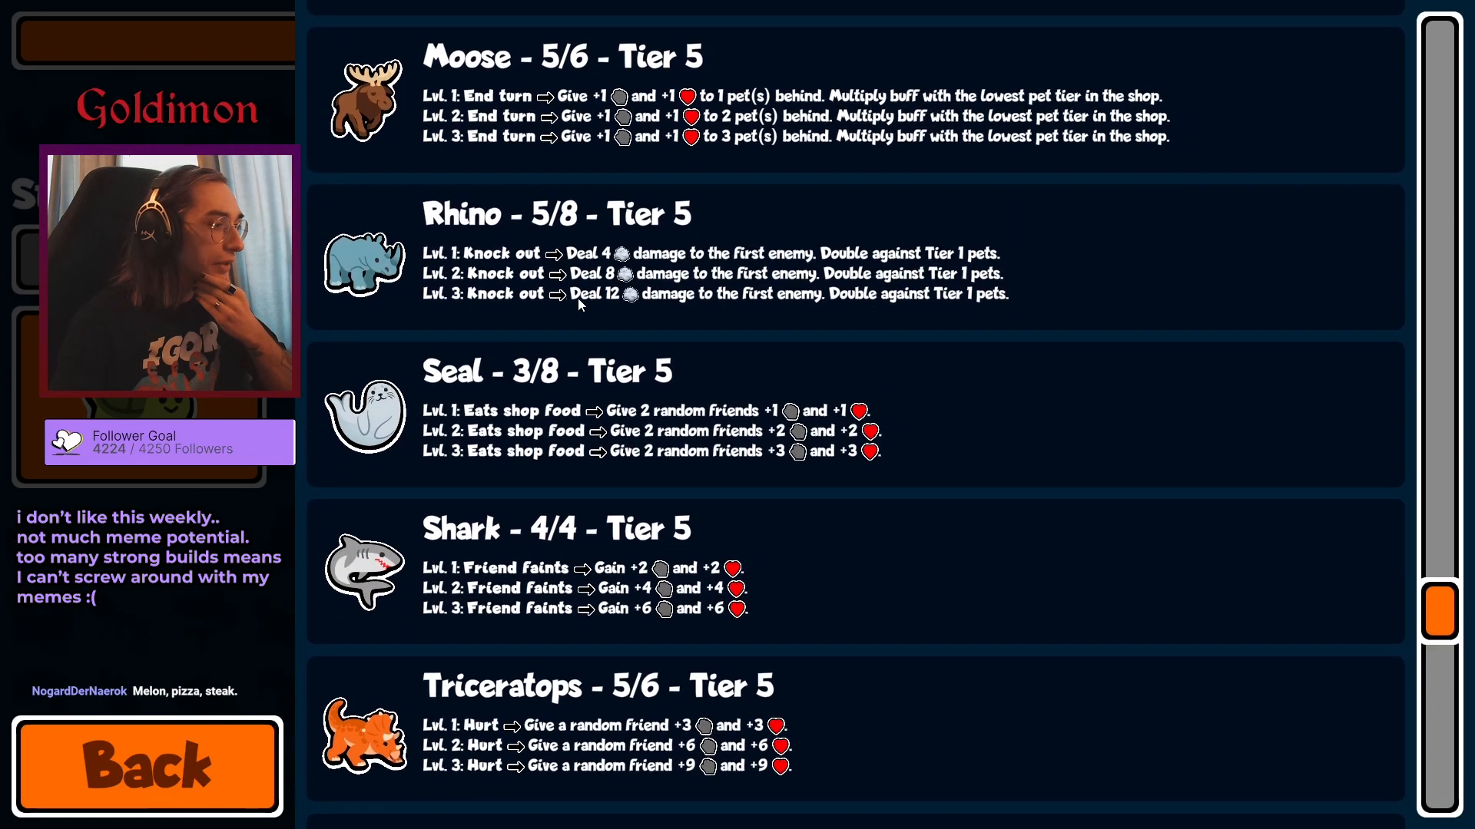
scroll("down", 3)
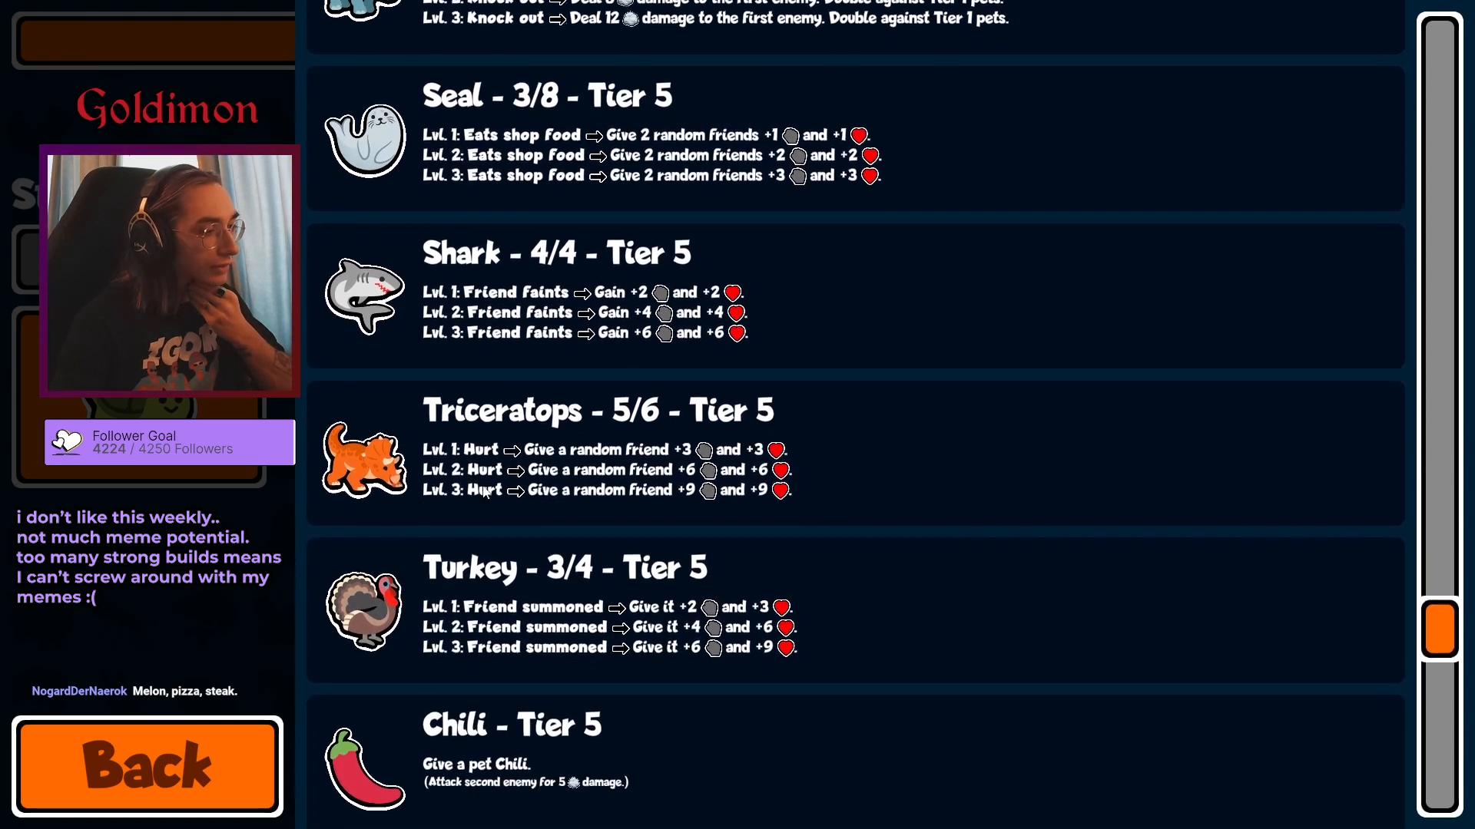
scroll("down", 3)
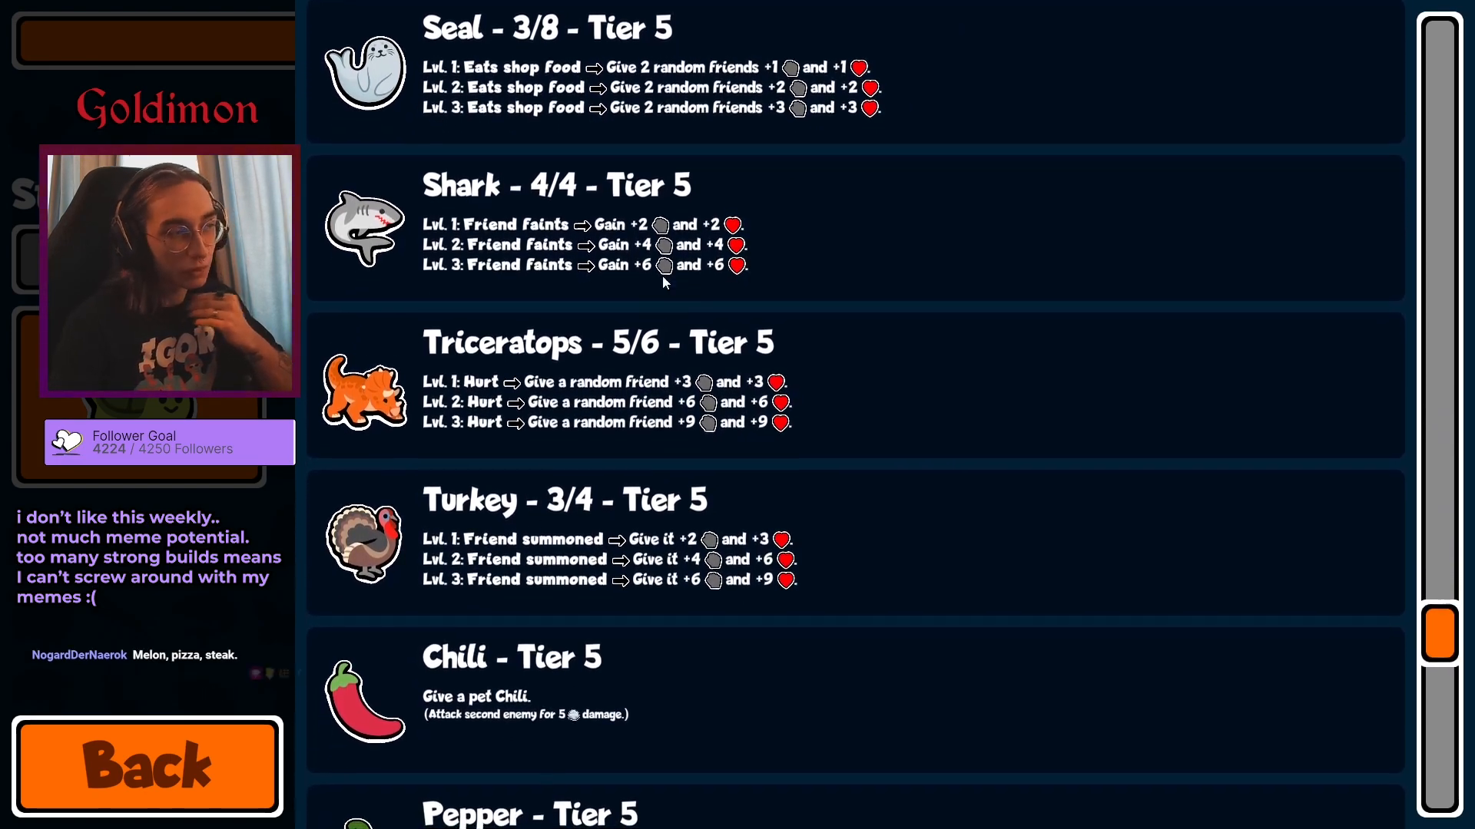
scroll("down", 3)
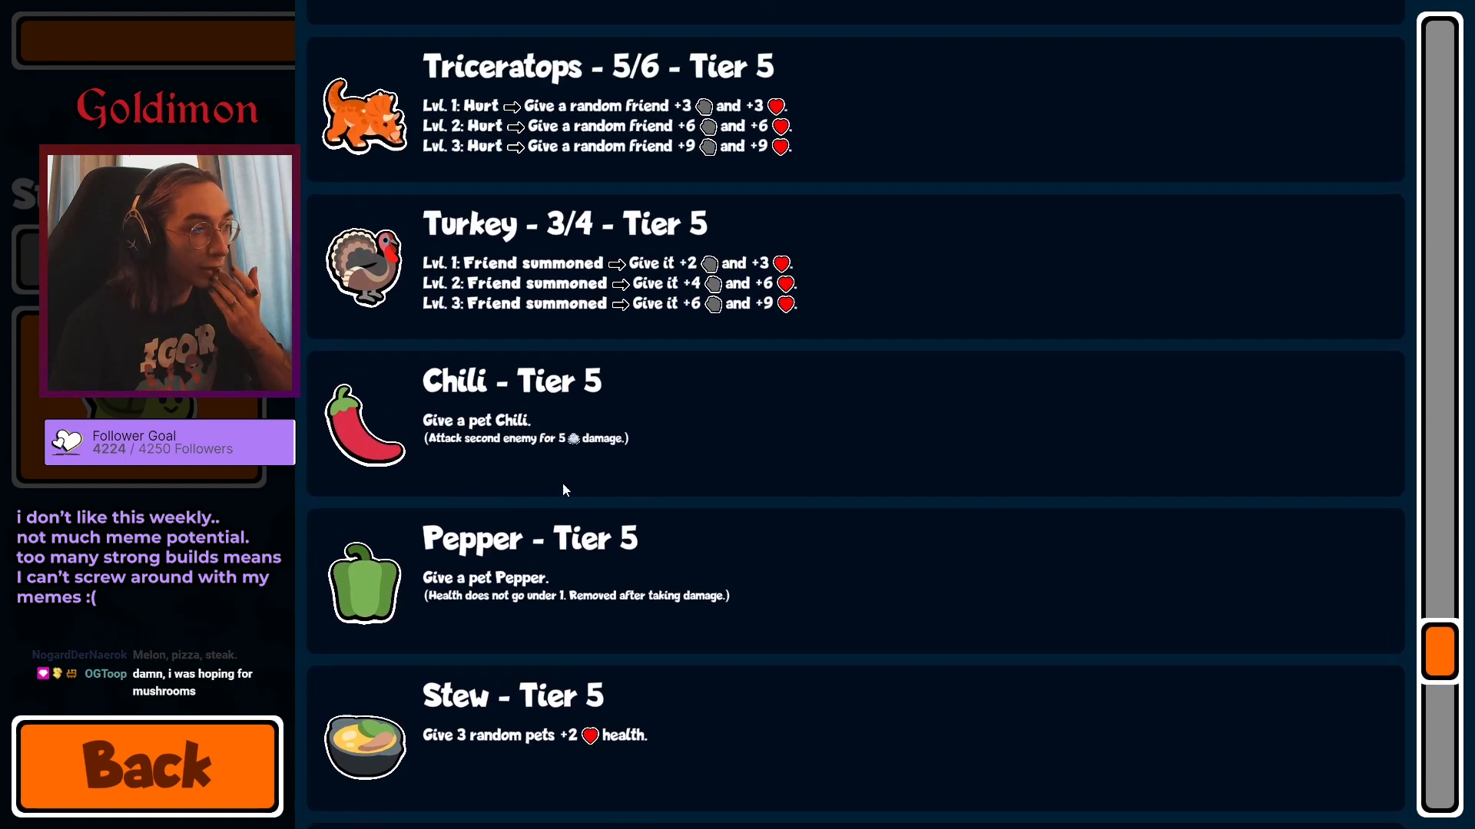
scroll("up", 3)
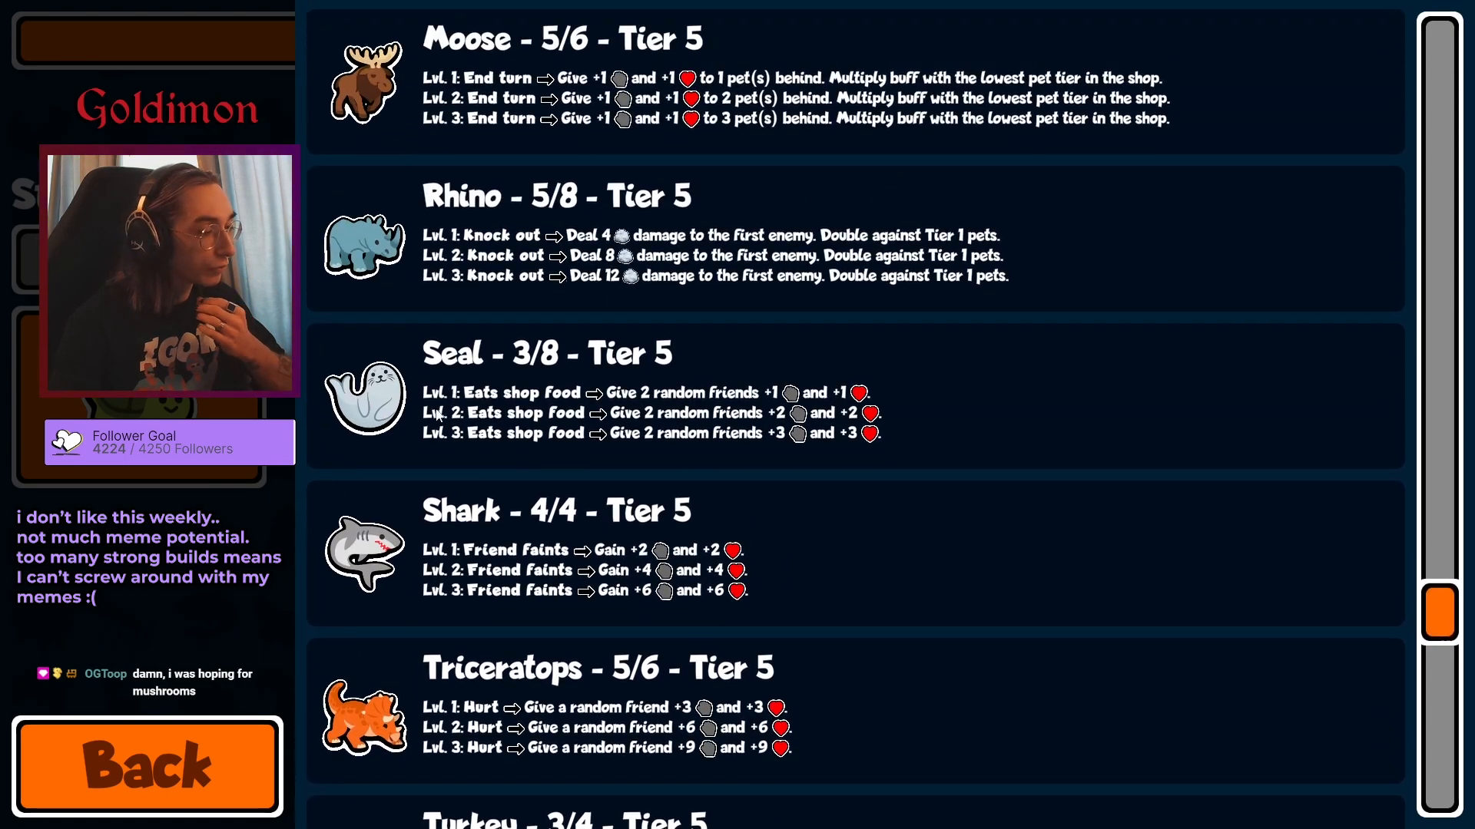
scroll("down", 3)
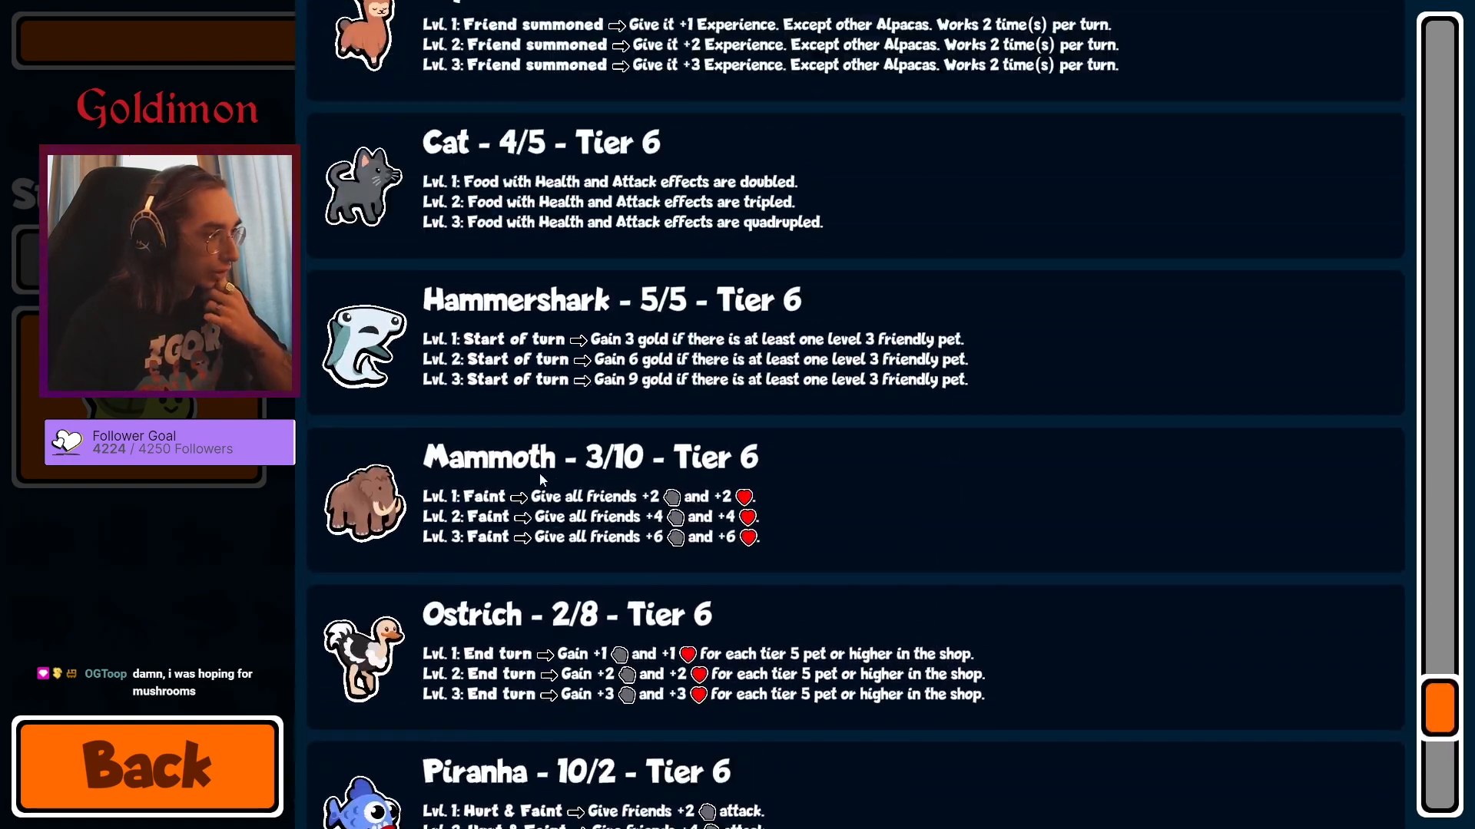
scroll("down", 3)
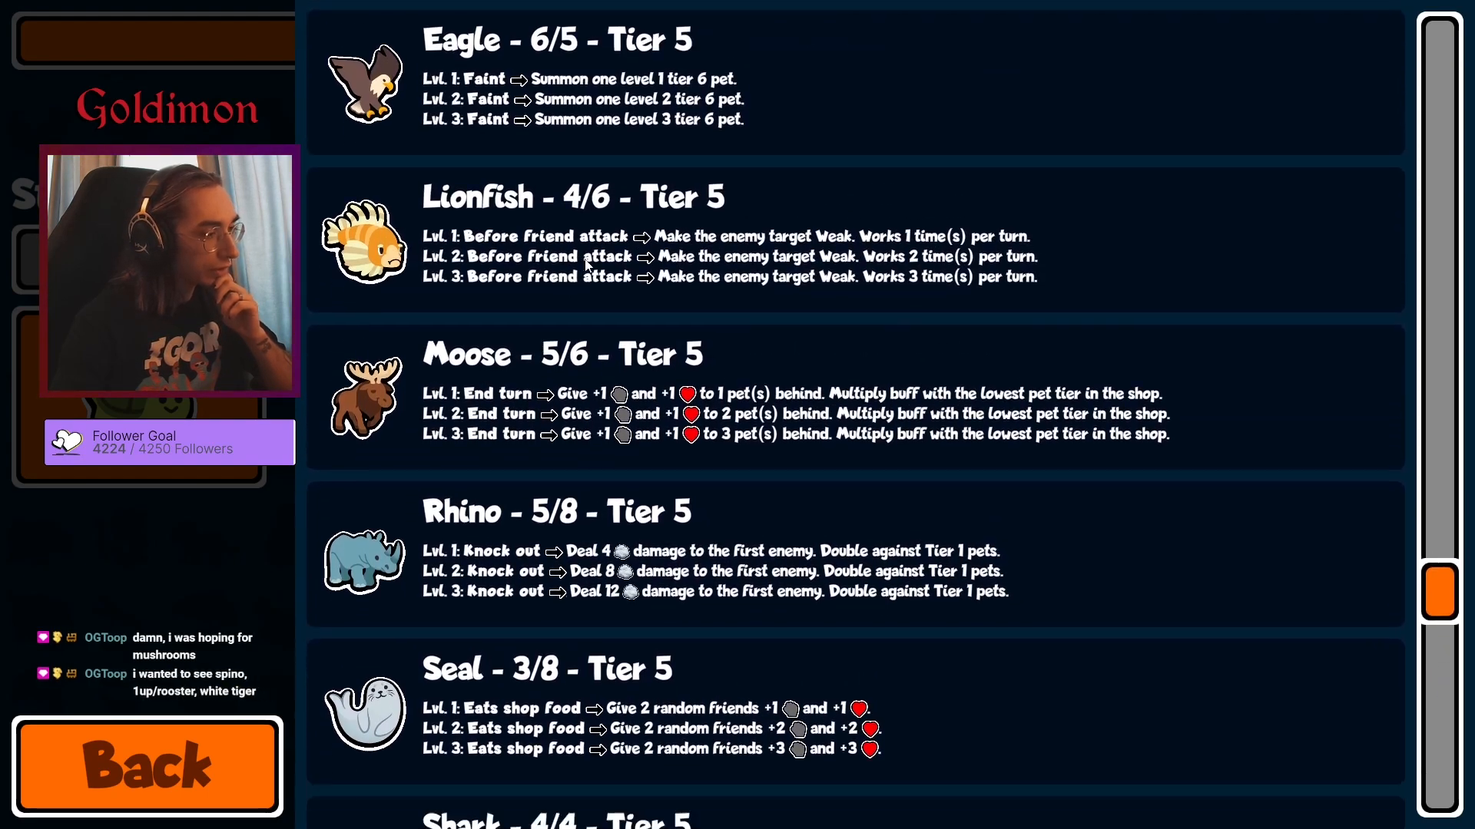
scroll("down", 3)
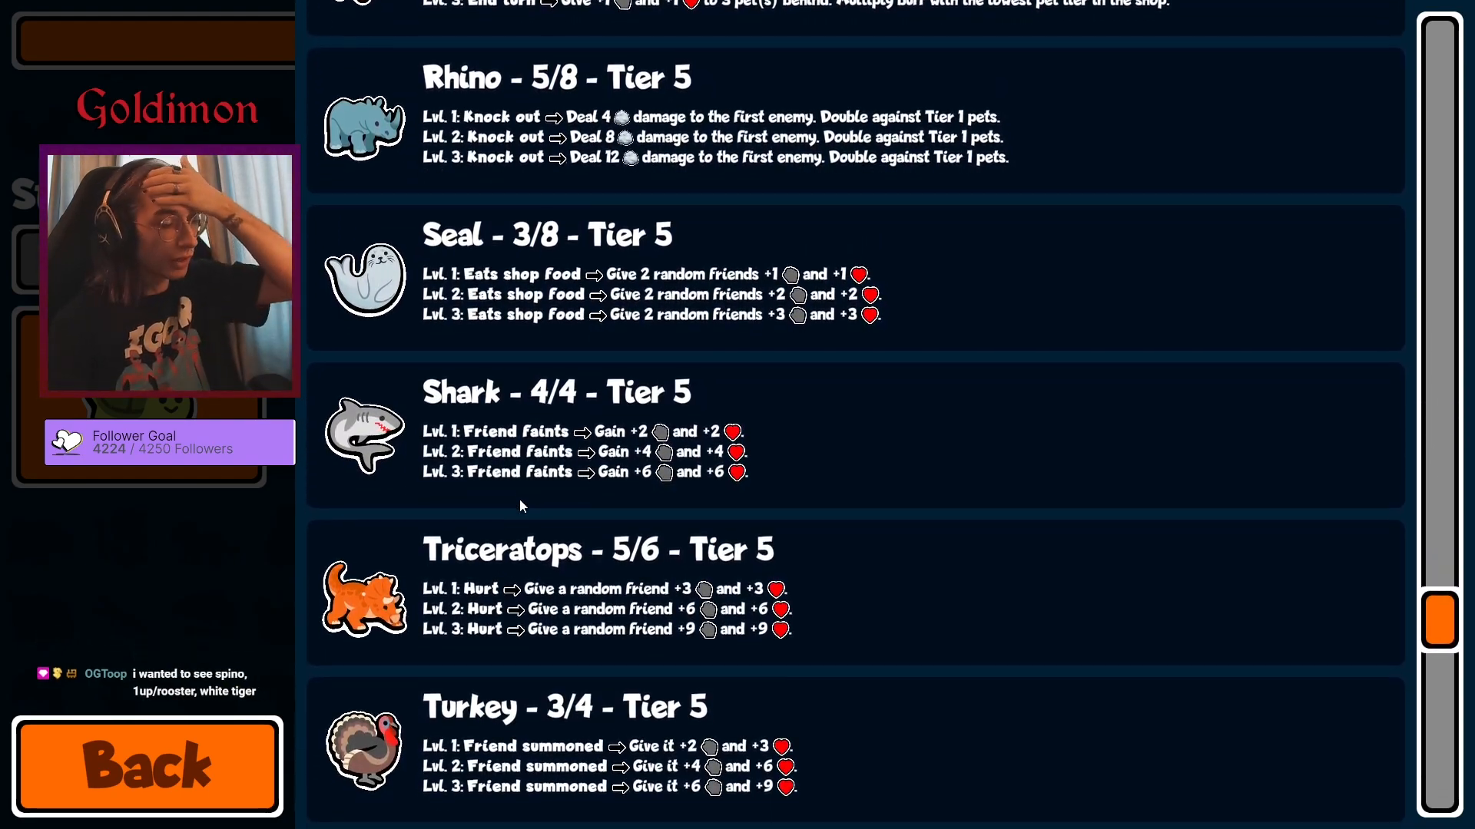
scroll("down", 3)
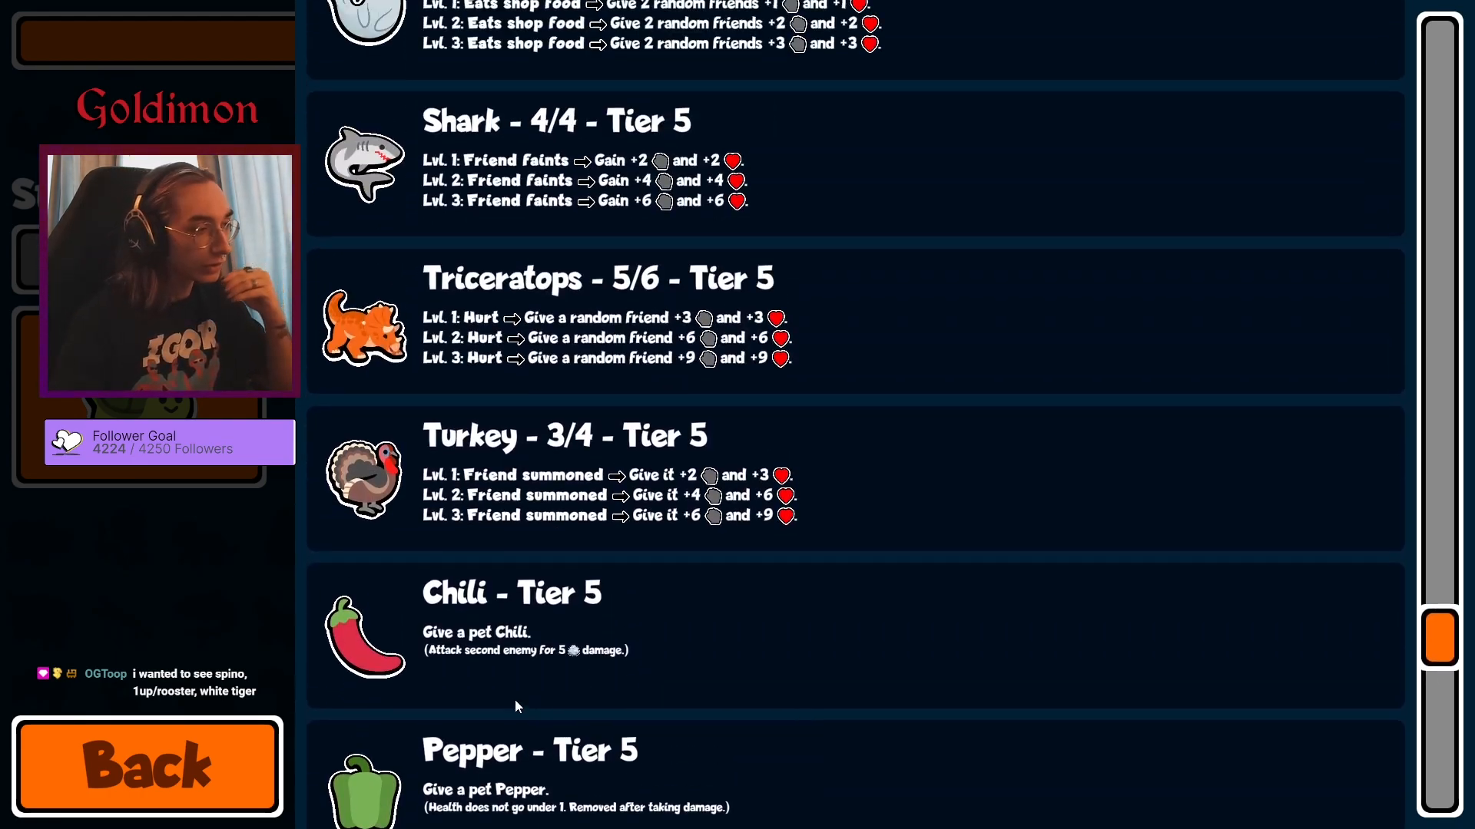
scroll("up", 3)
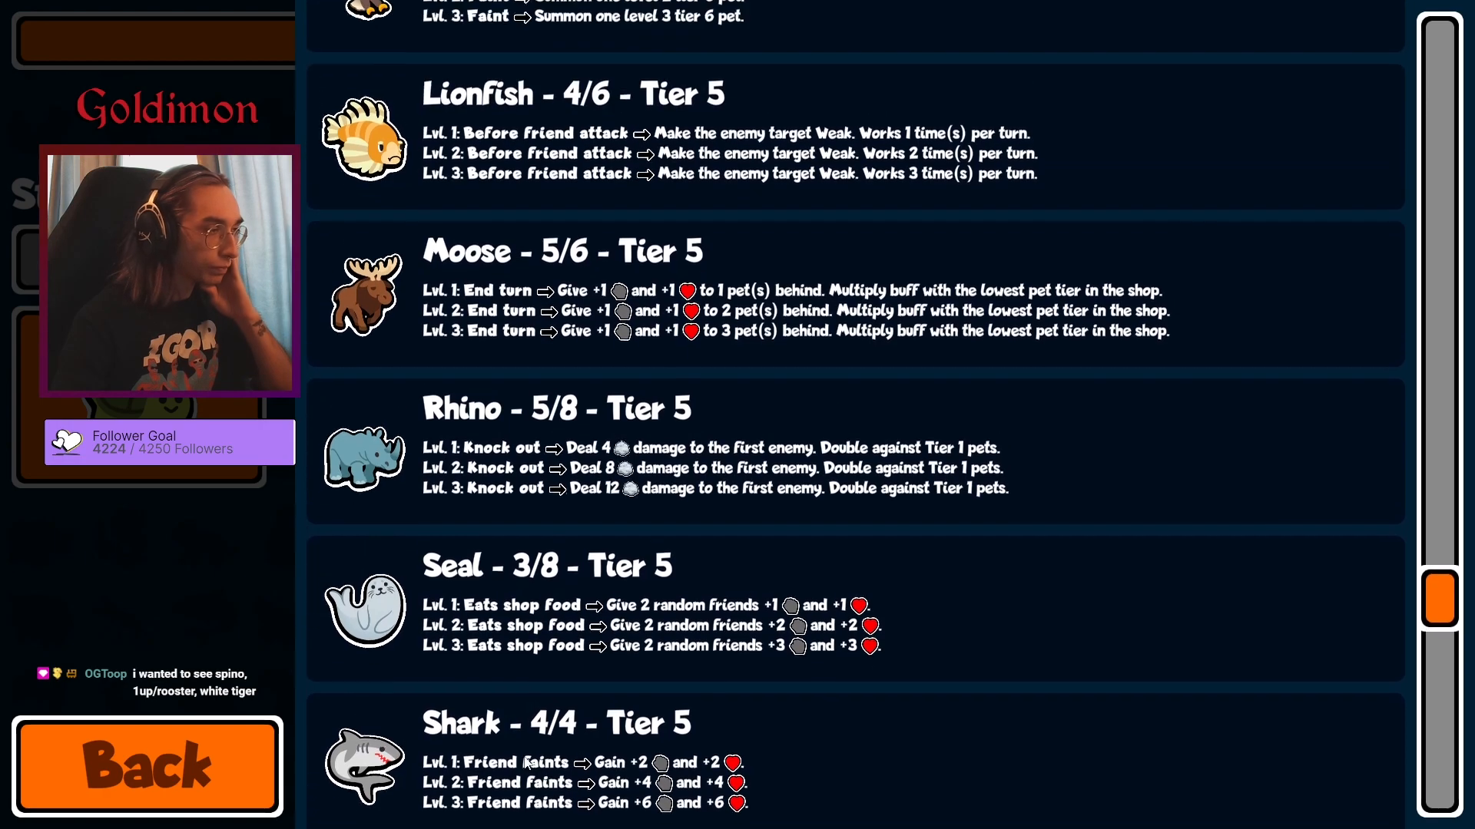
scroll("down", 3)
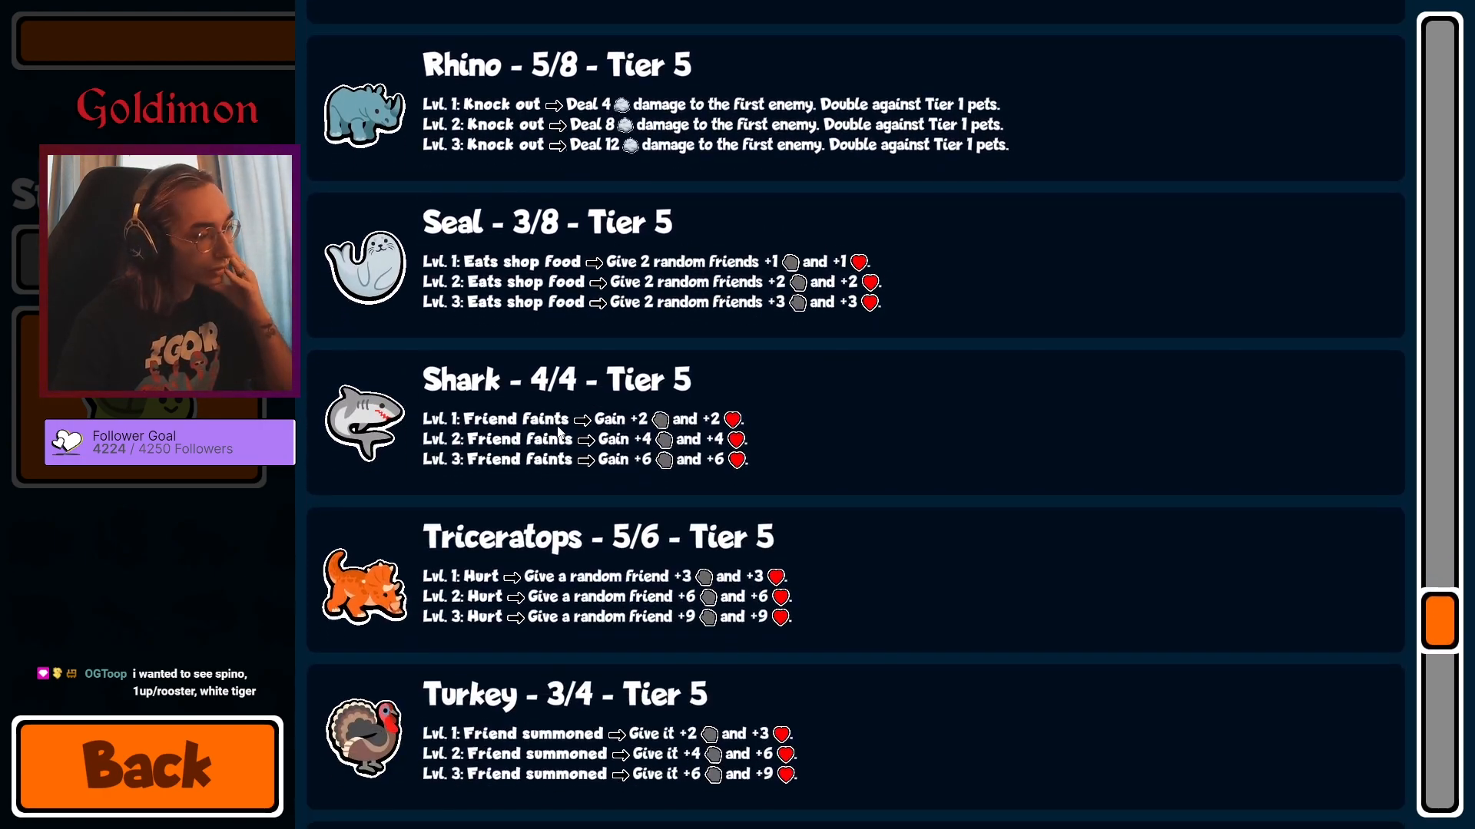
scroll("down", 3)
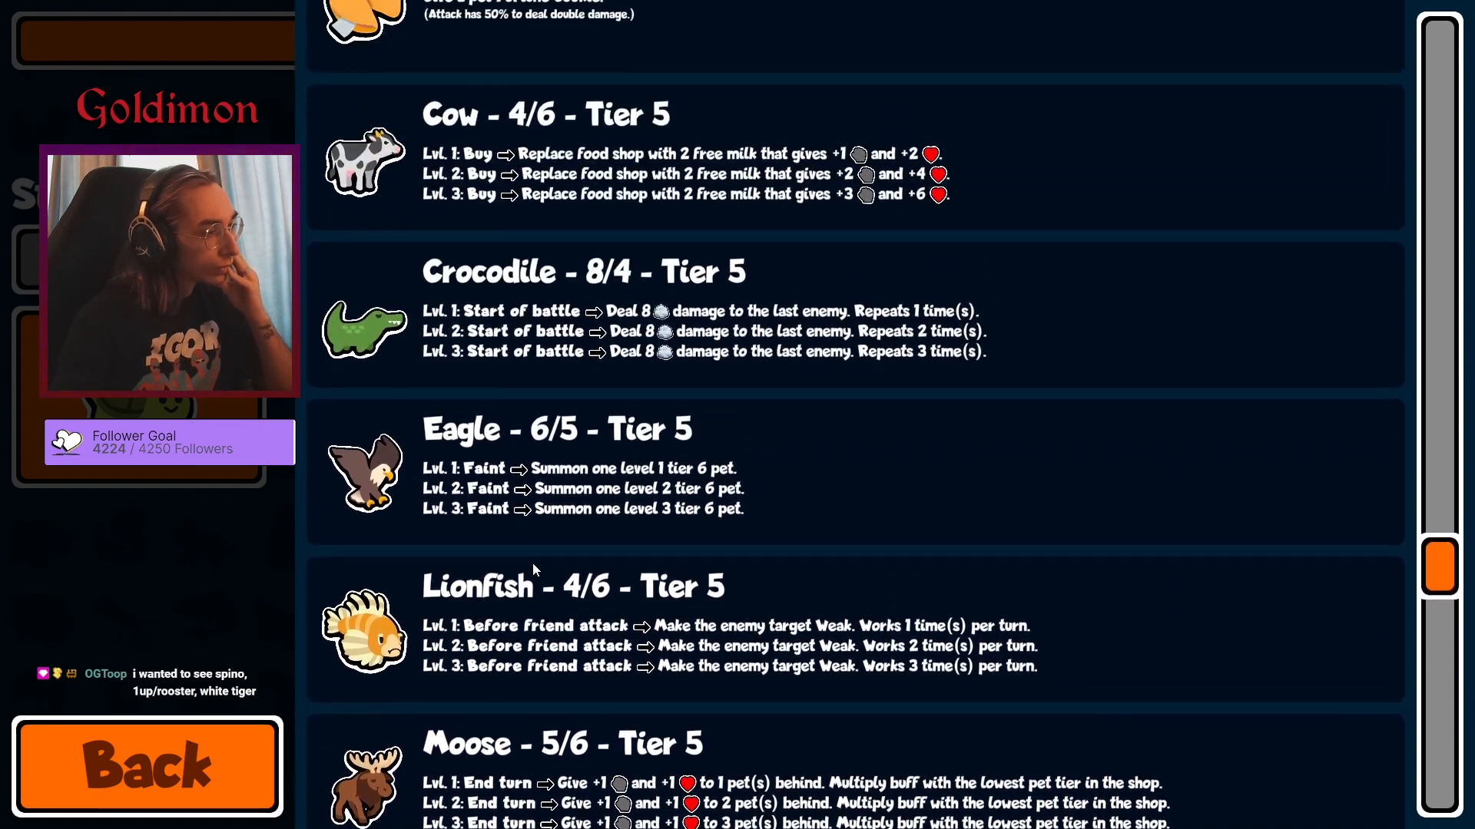
scroll("down", 3)
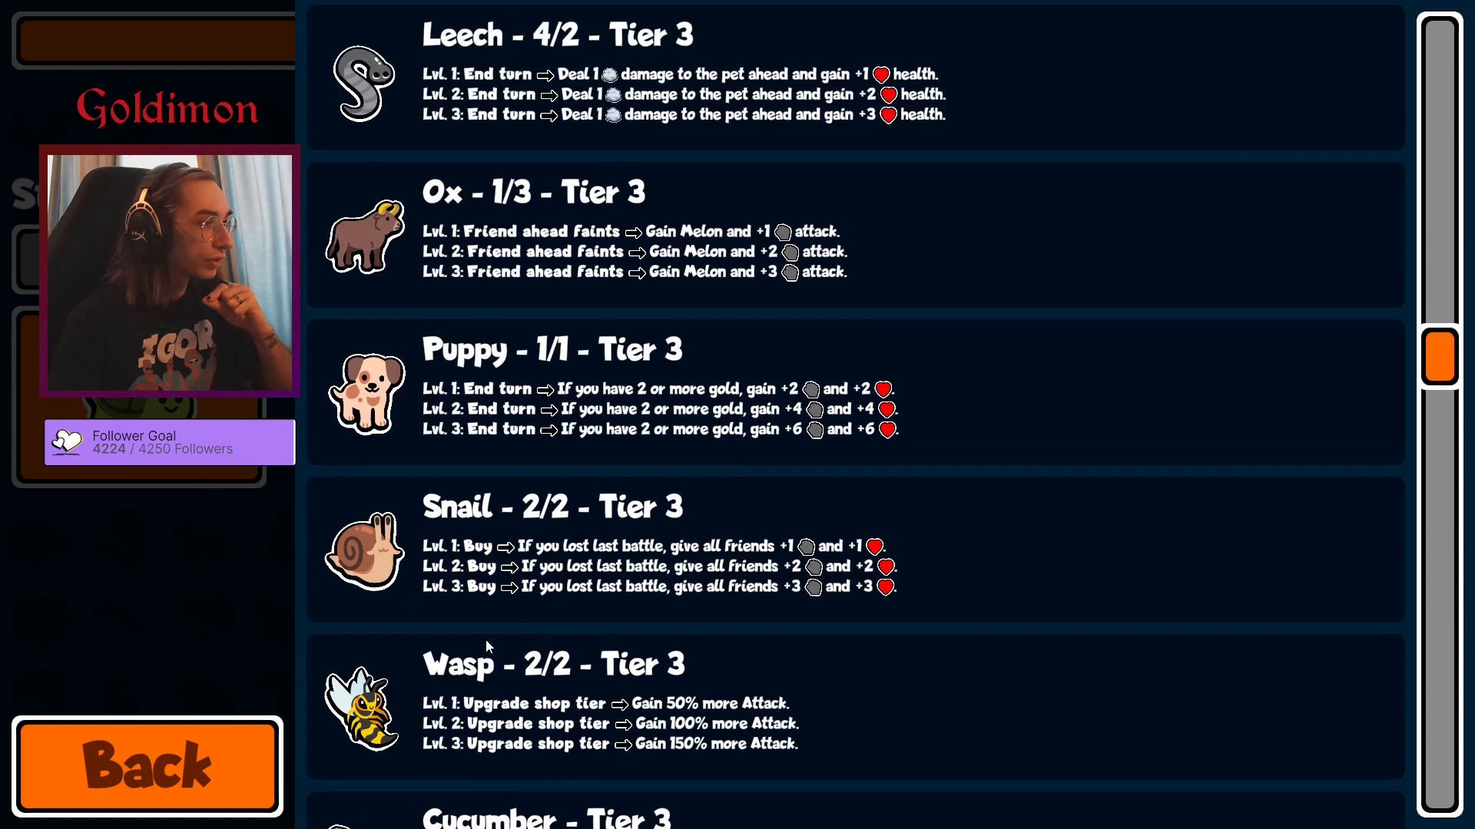
scroll("down", 3)
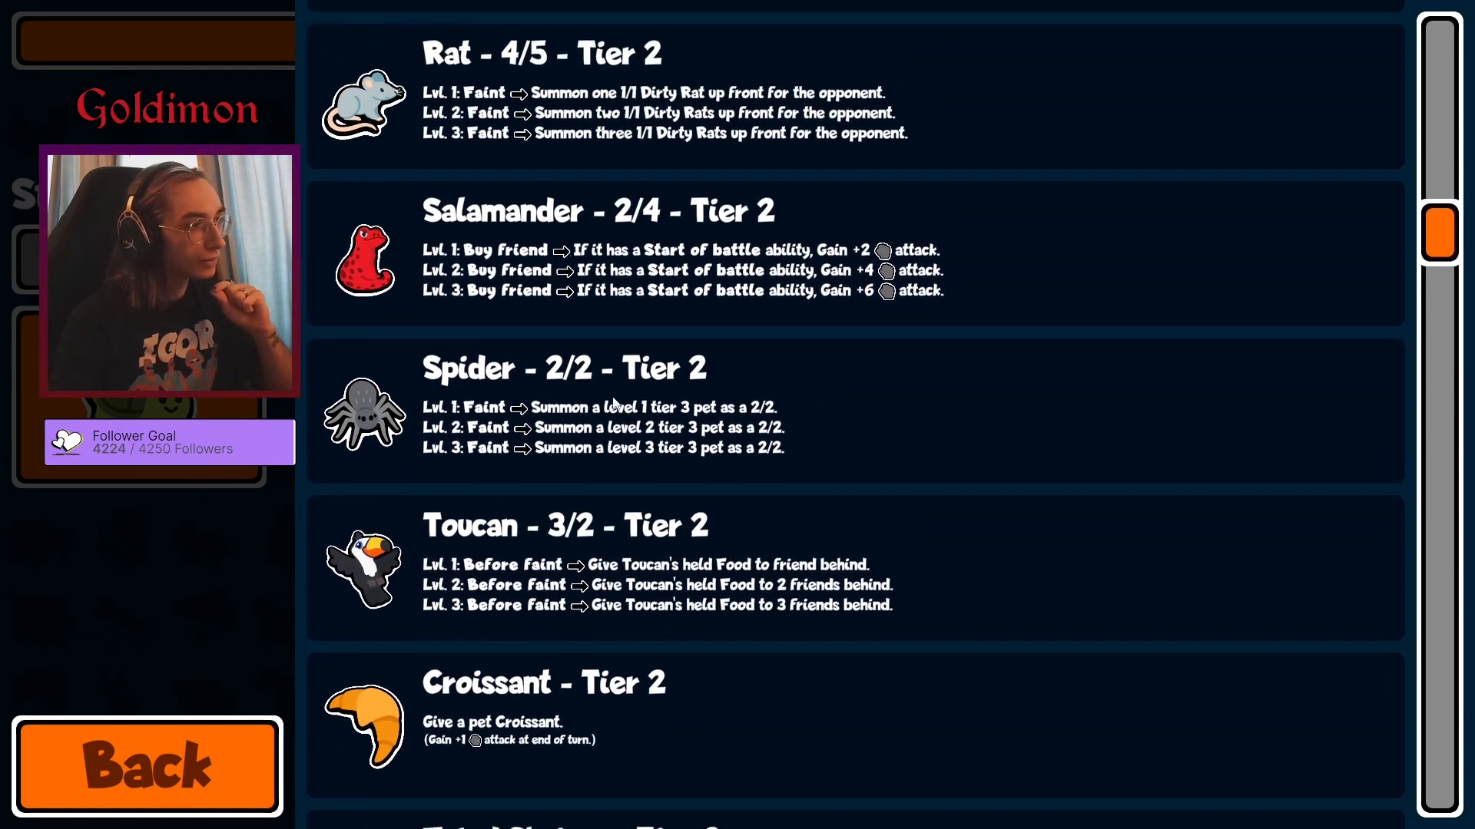
scroll("down", 3)
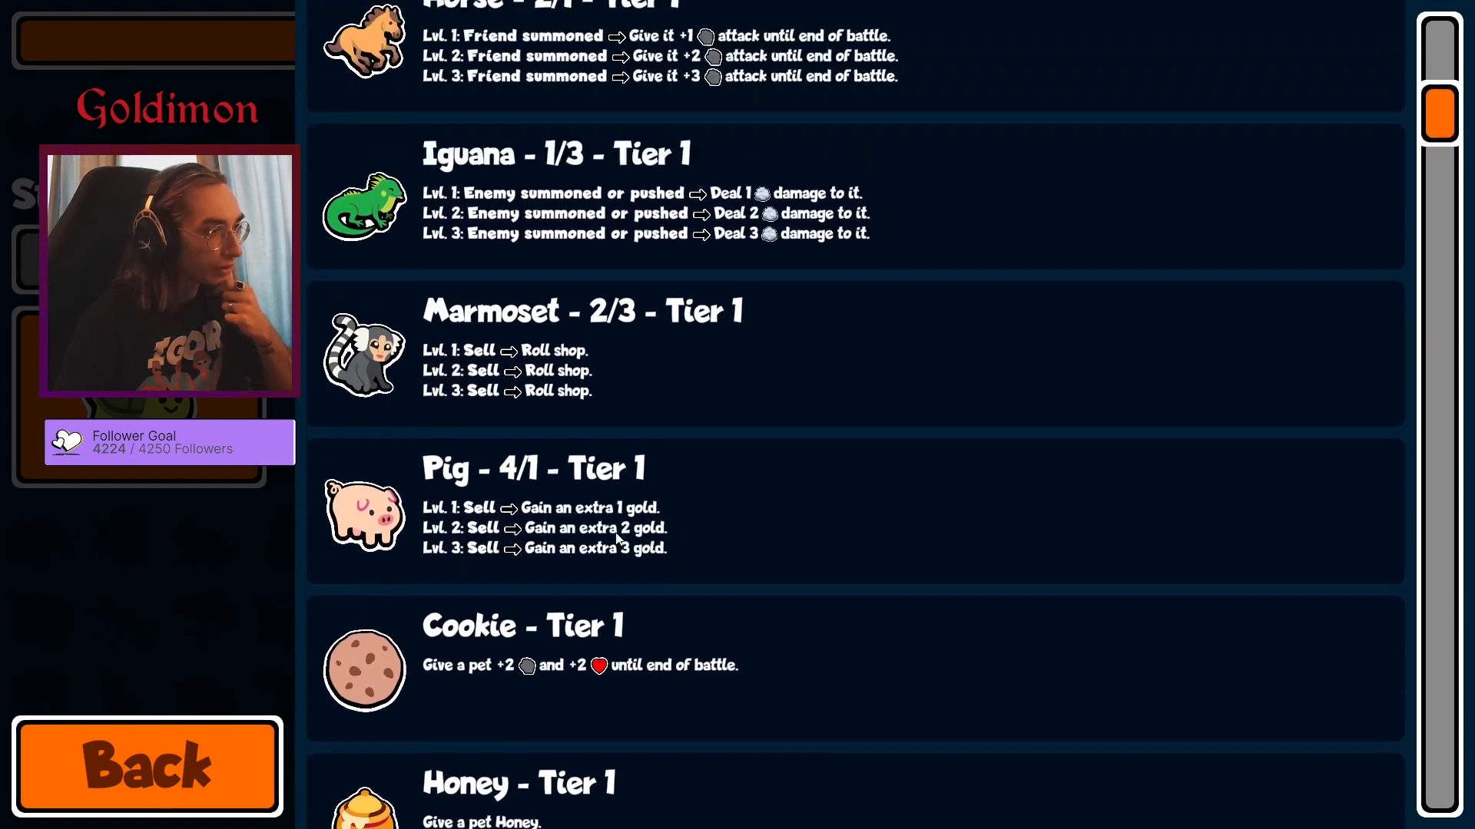
scroll("up", 3)
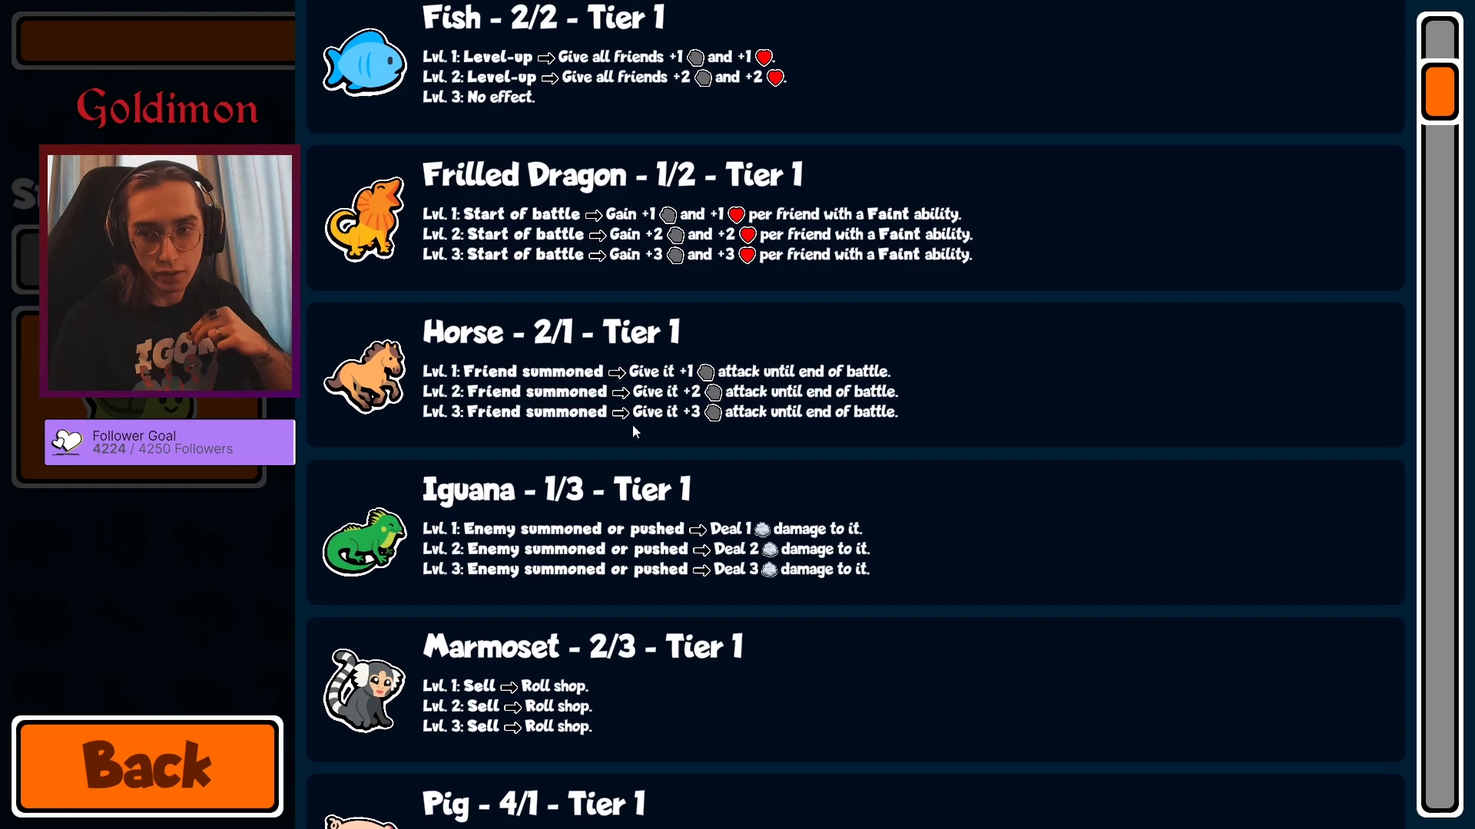
scroll("down", 3)
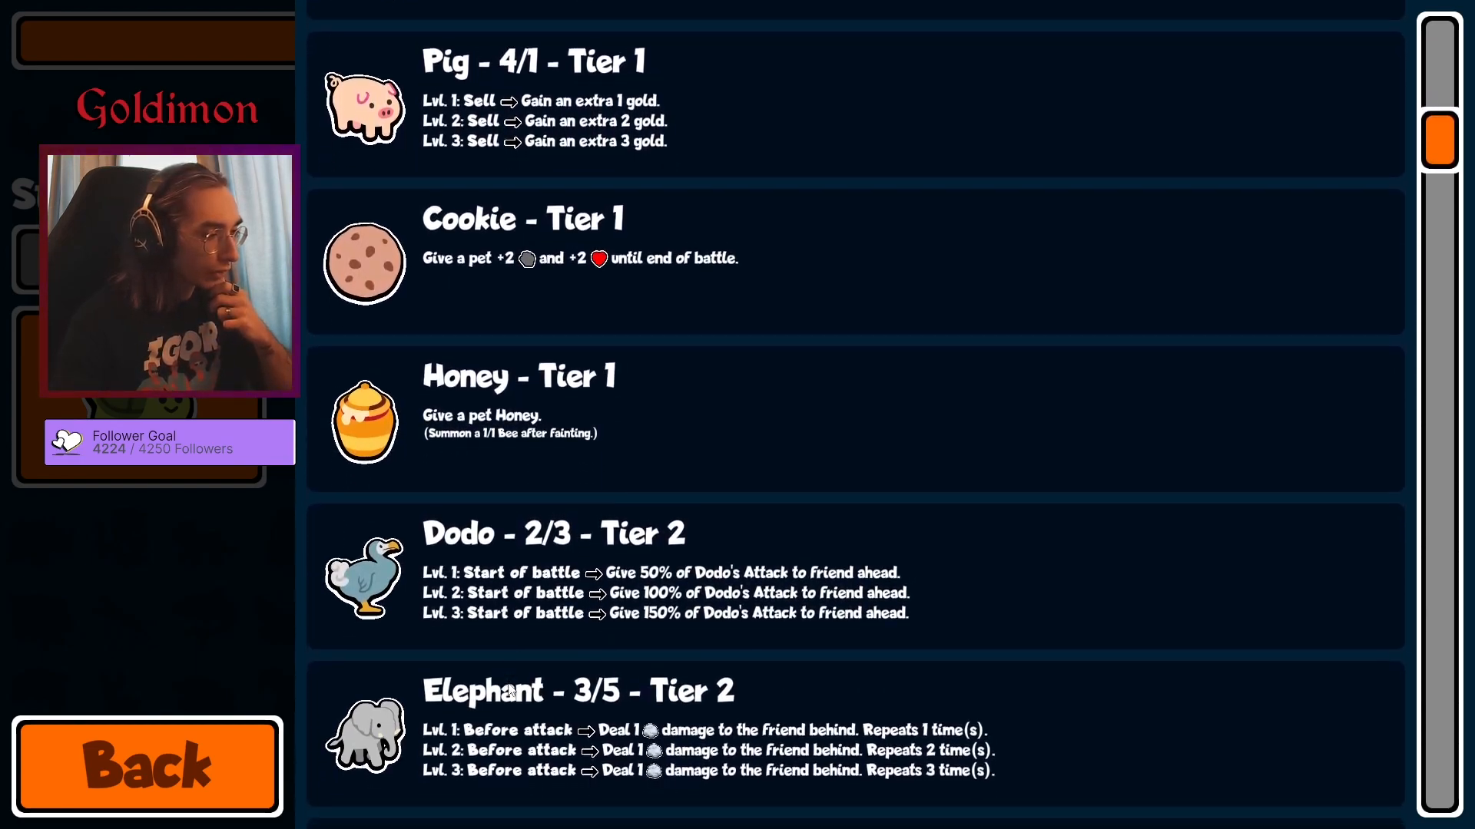
scroll("down", 3)
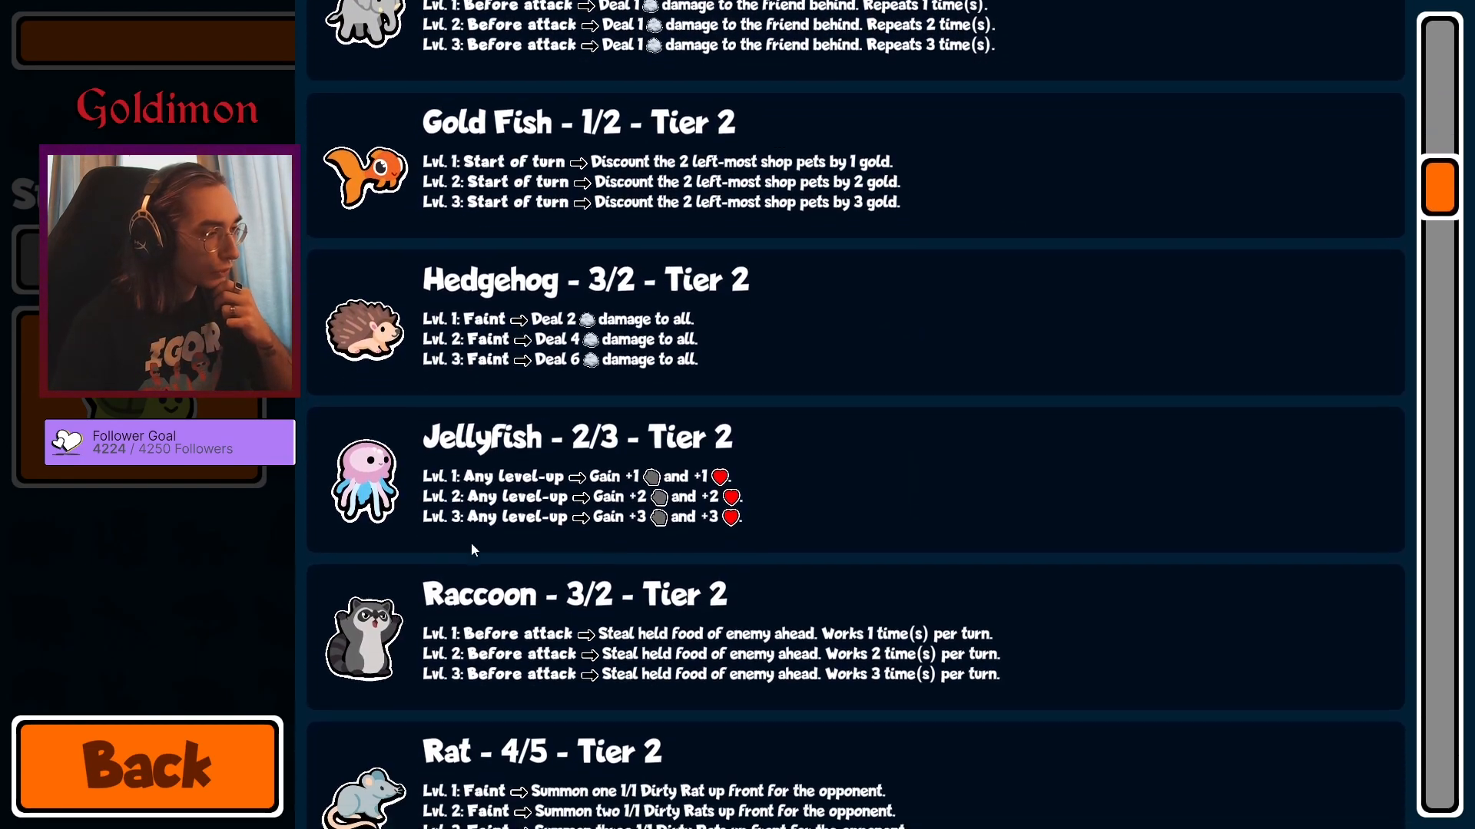
scroll("down", 3)
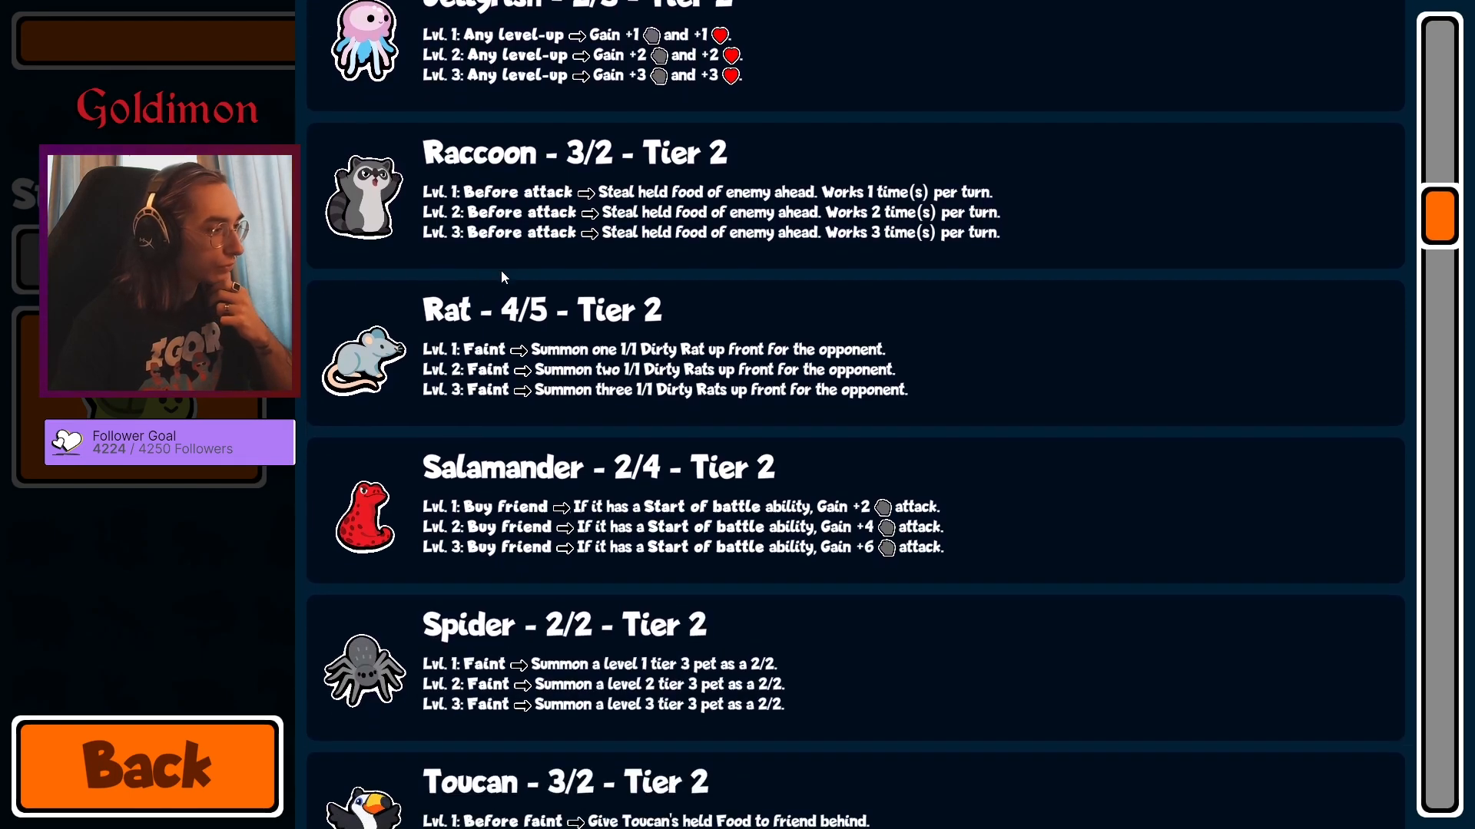